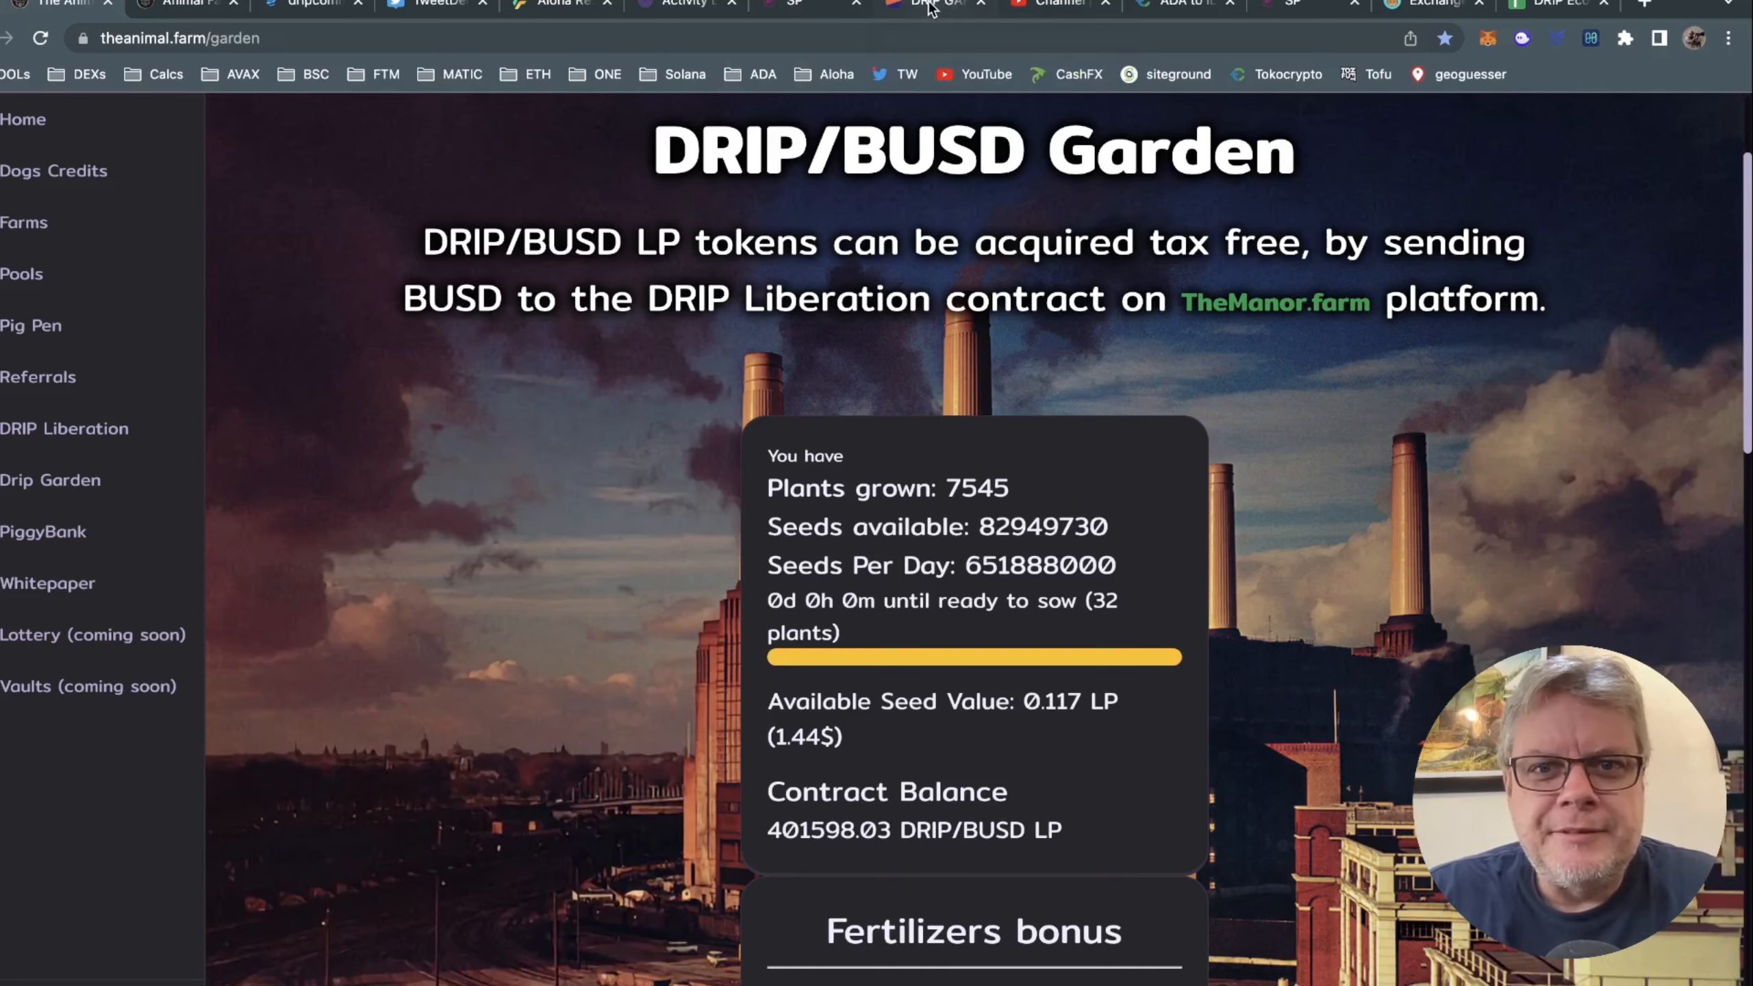
Open the Dune DRIP-GARDEN wallet dashboard and scroll to its plant strategy chart.
click(928, 4)
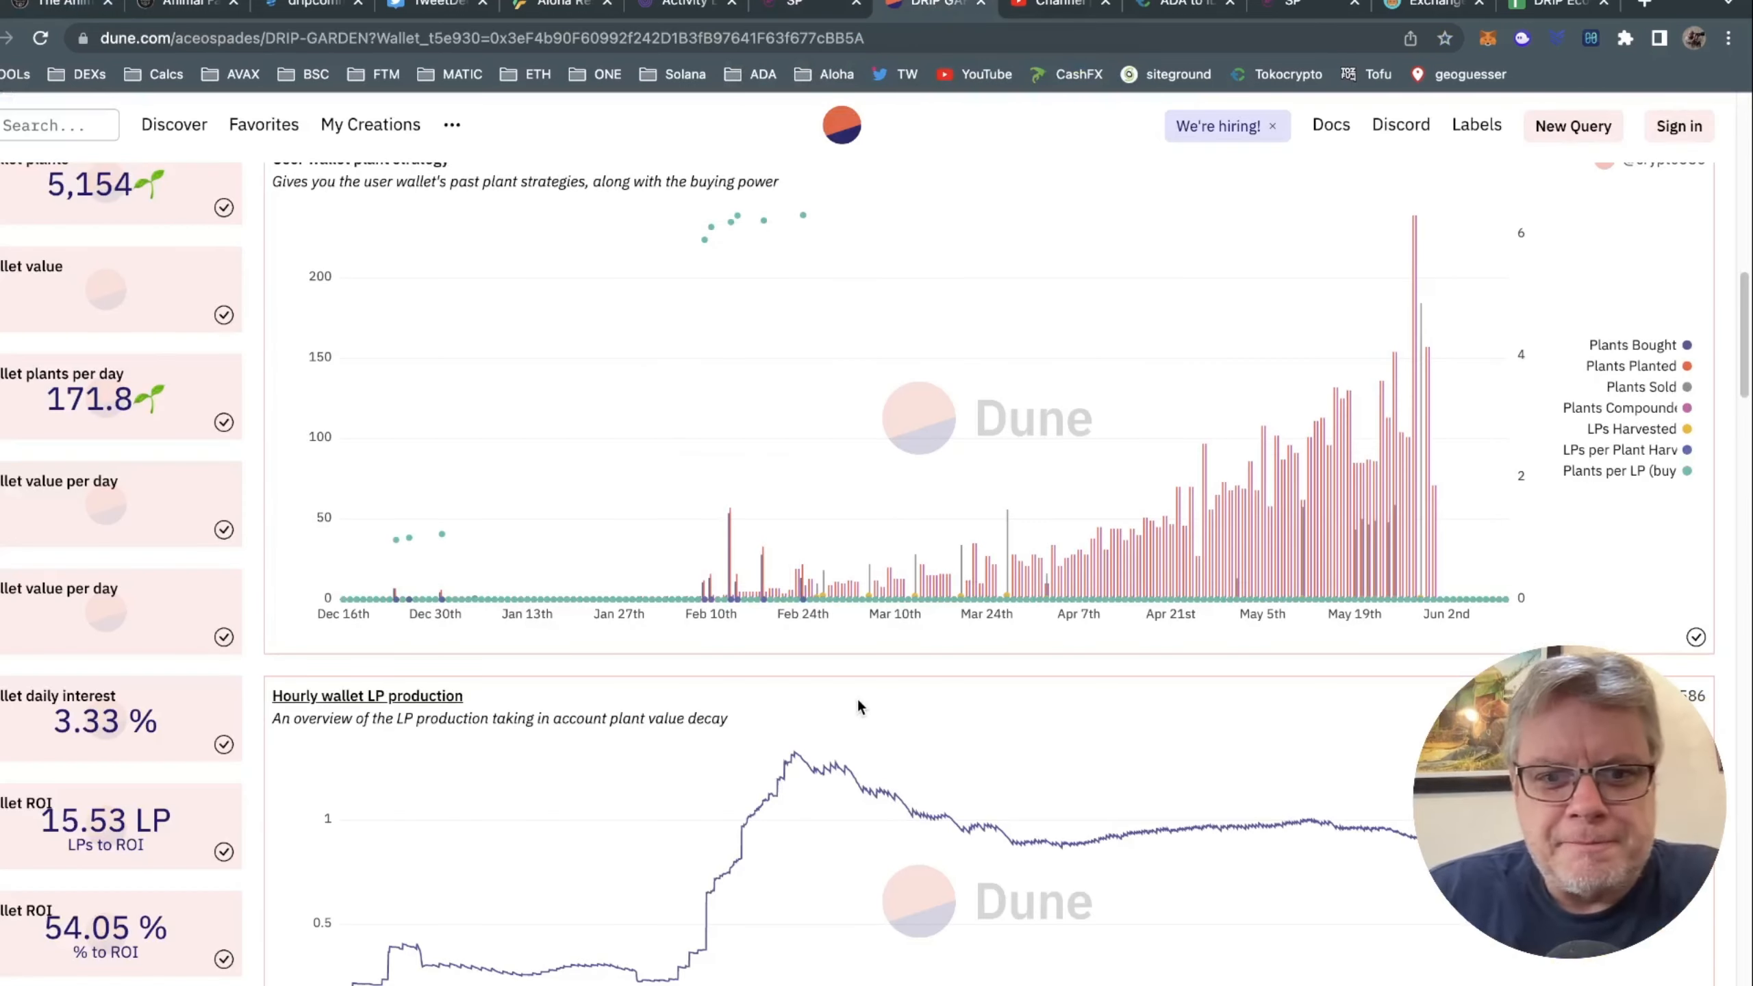
scroll(down, 3)
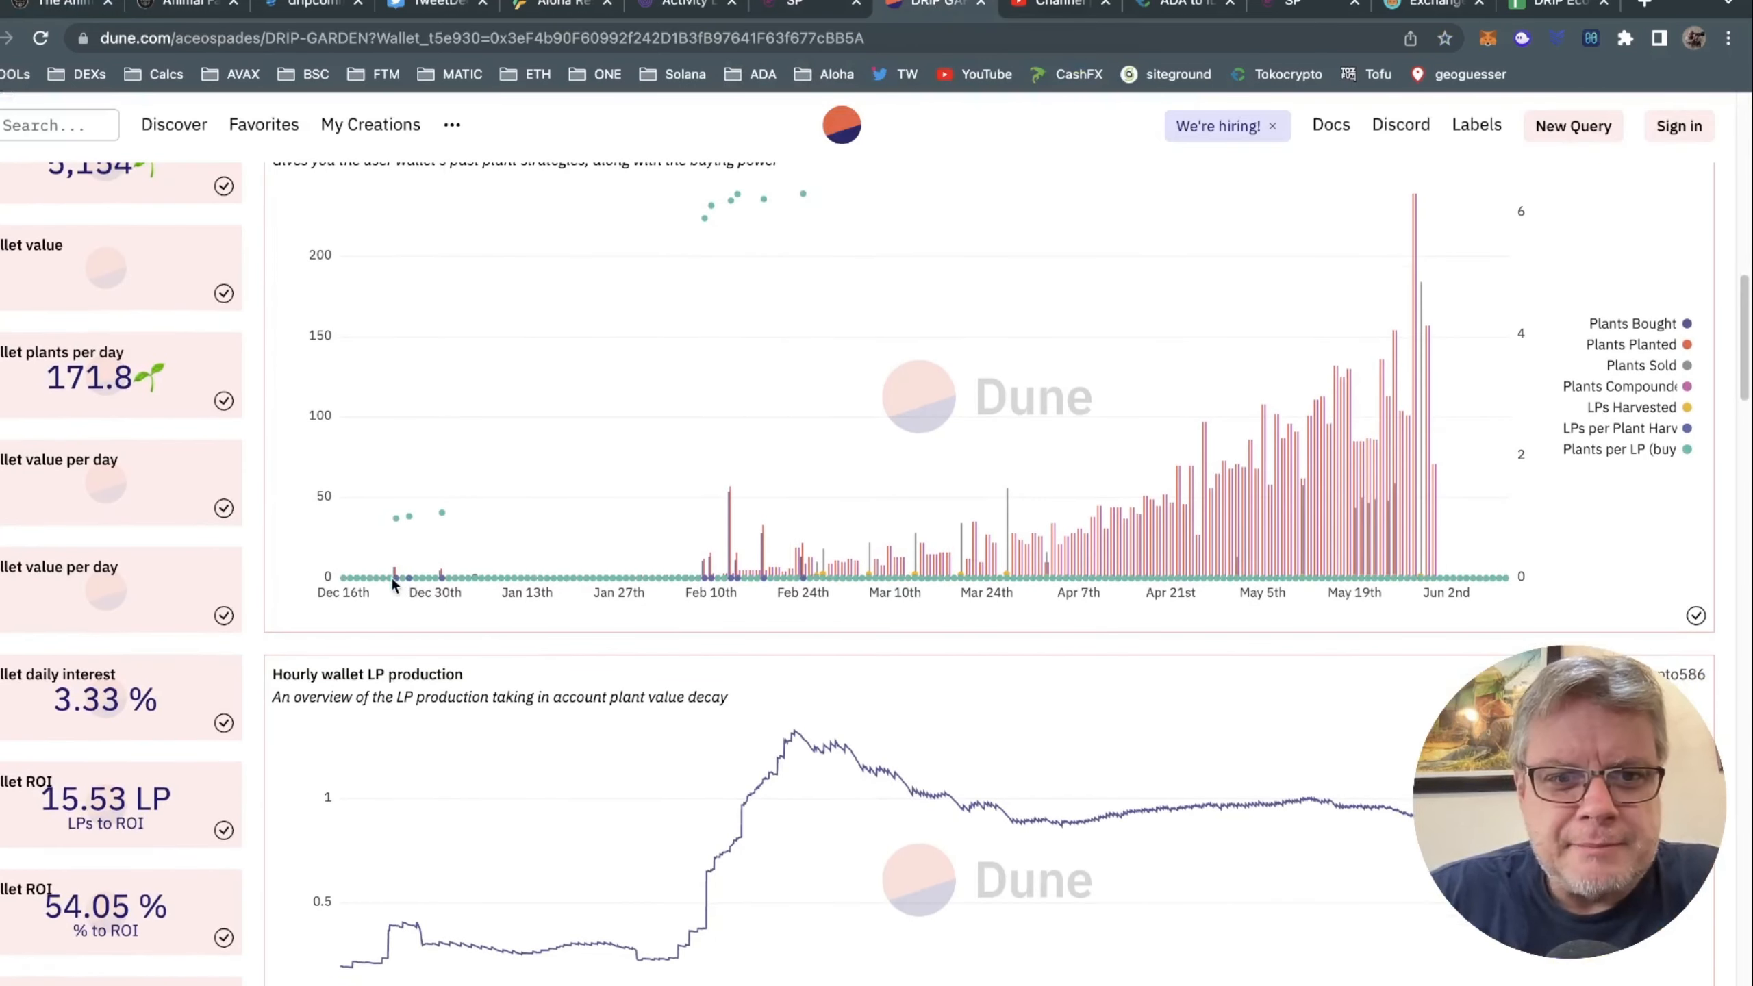
mouse_move(534, 660)
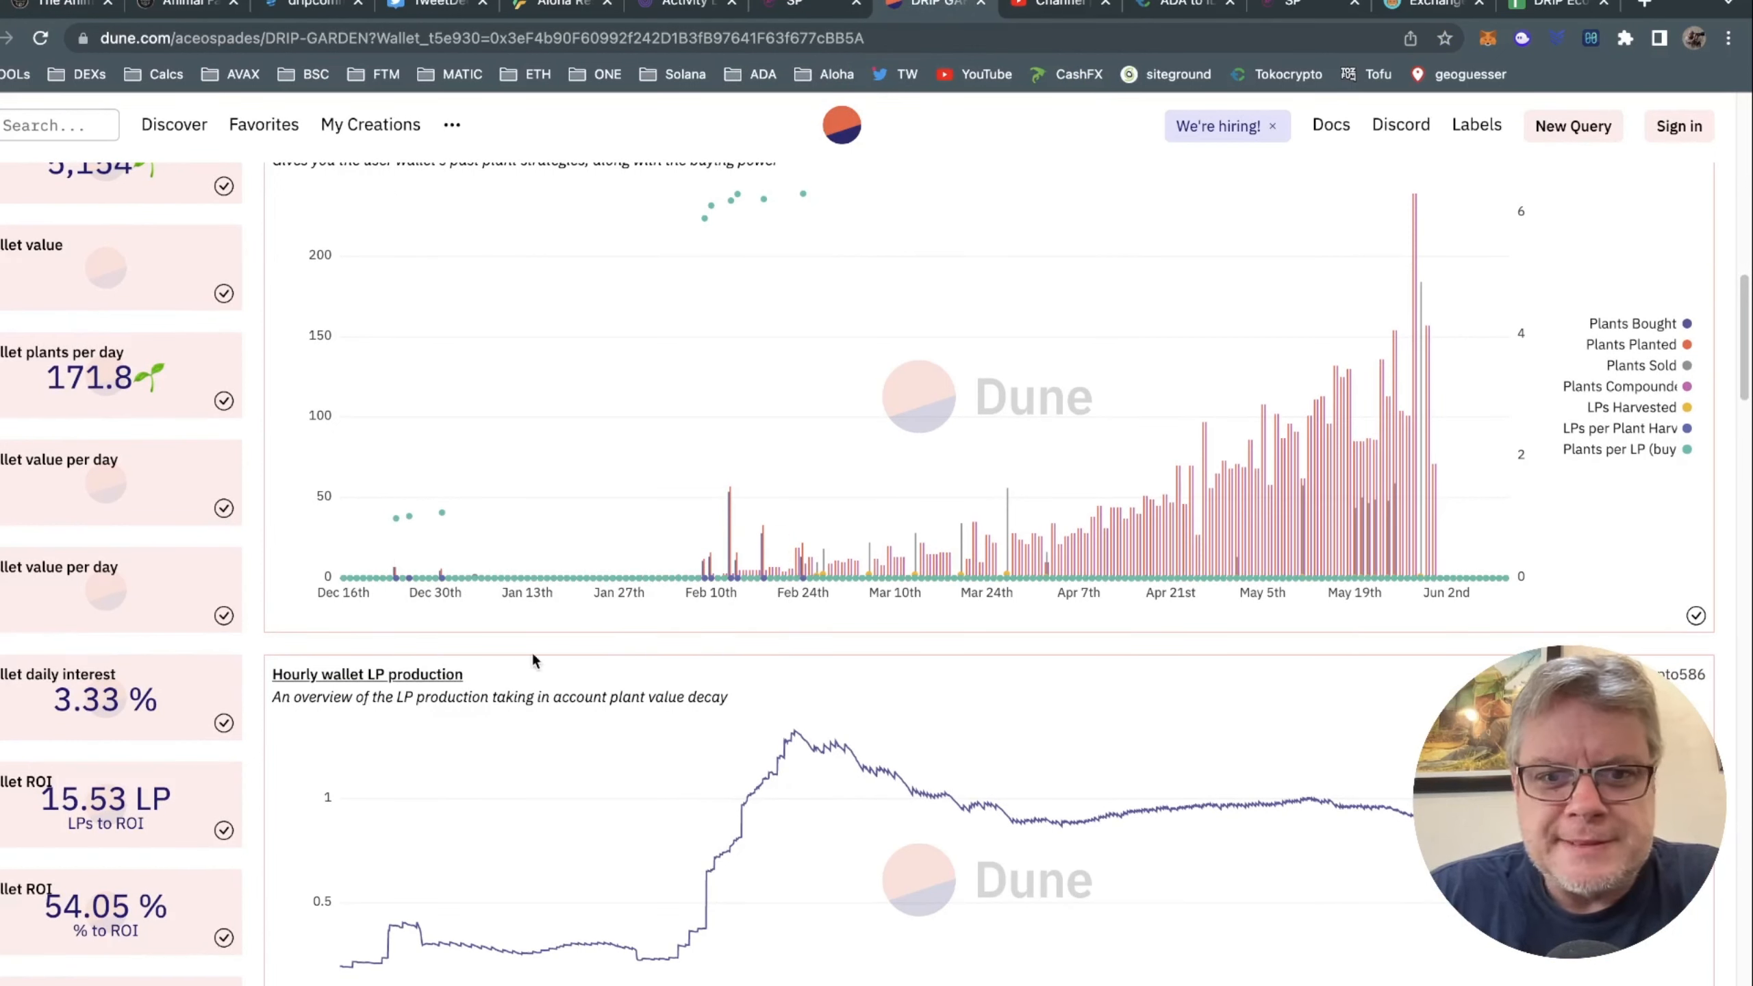
mouse_move(391, 584)
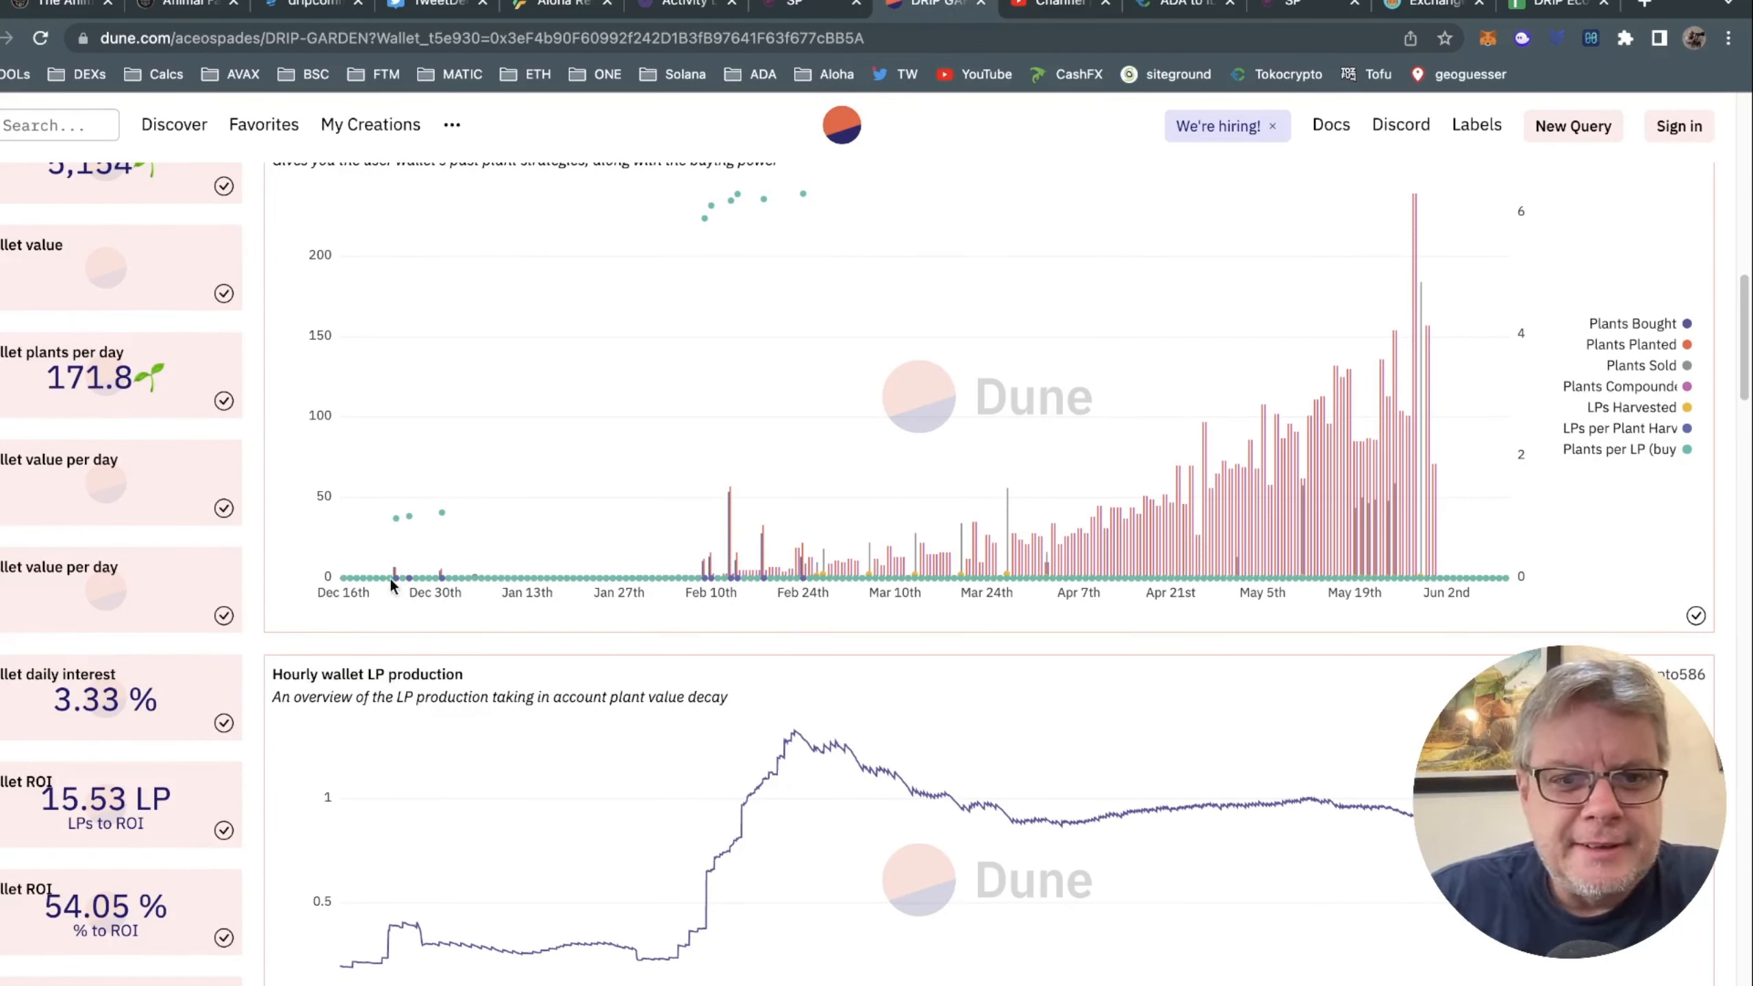
mouse_move(395, 577)
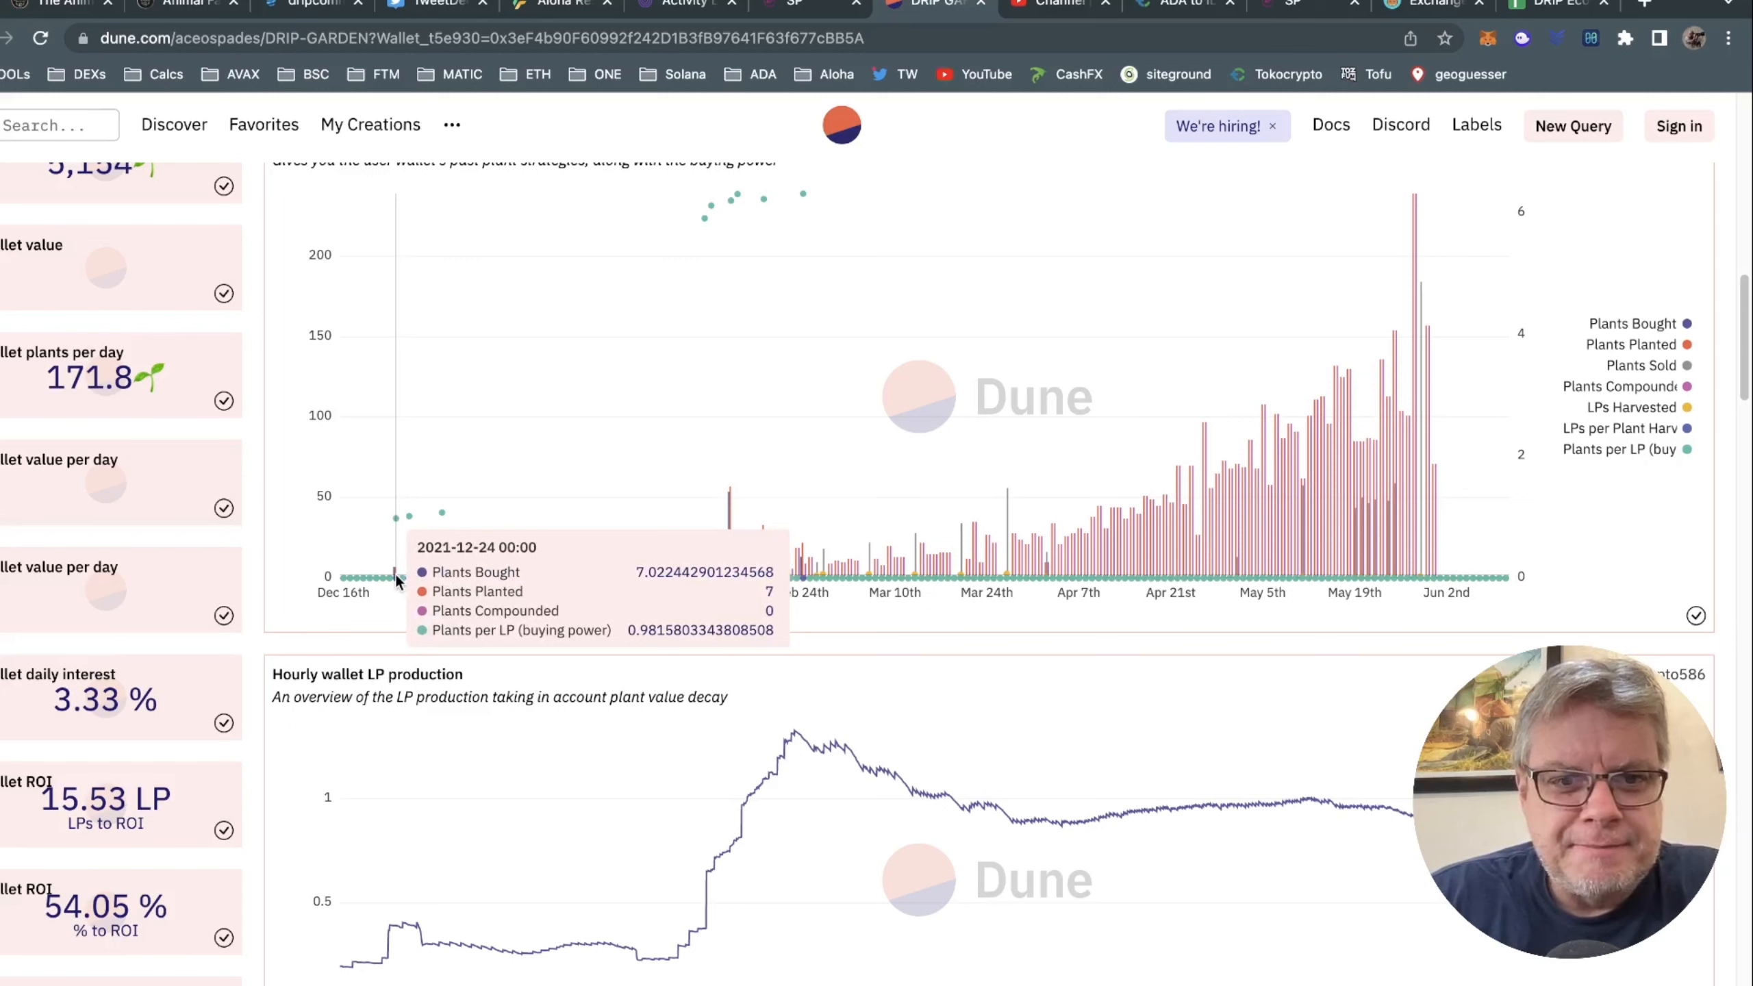
mouse_move(400, 576)
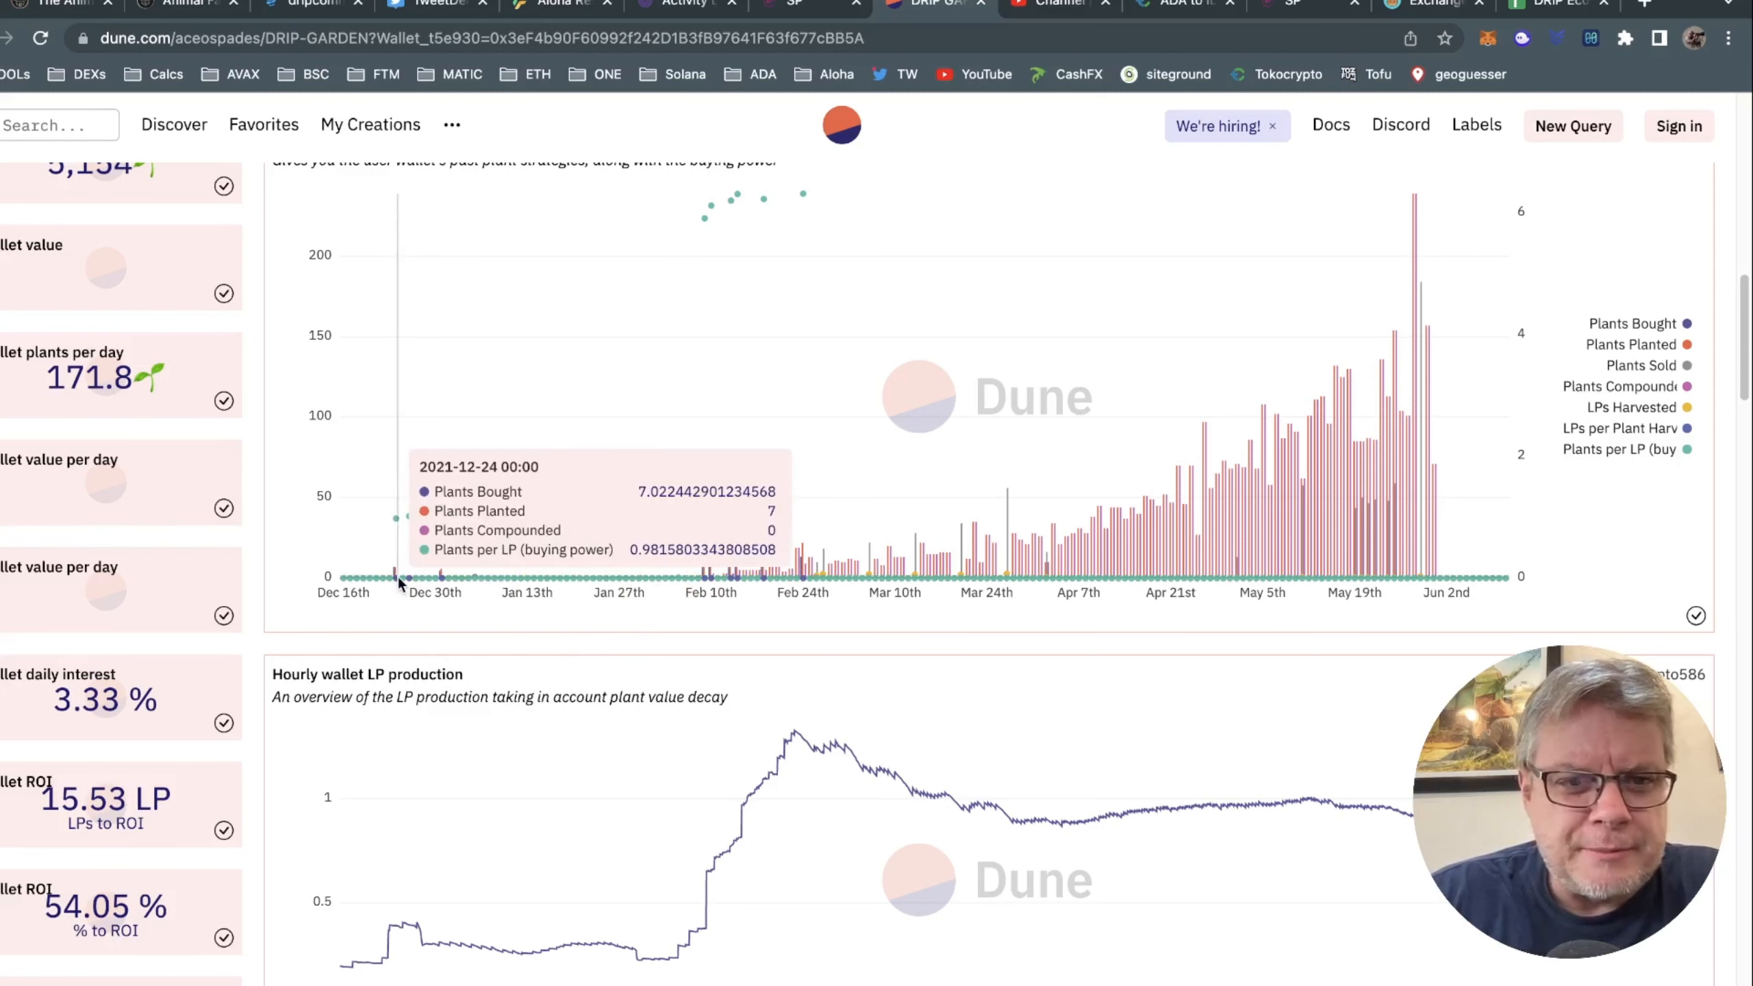
mouse_move(440, 610)
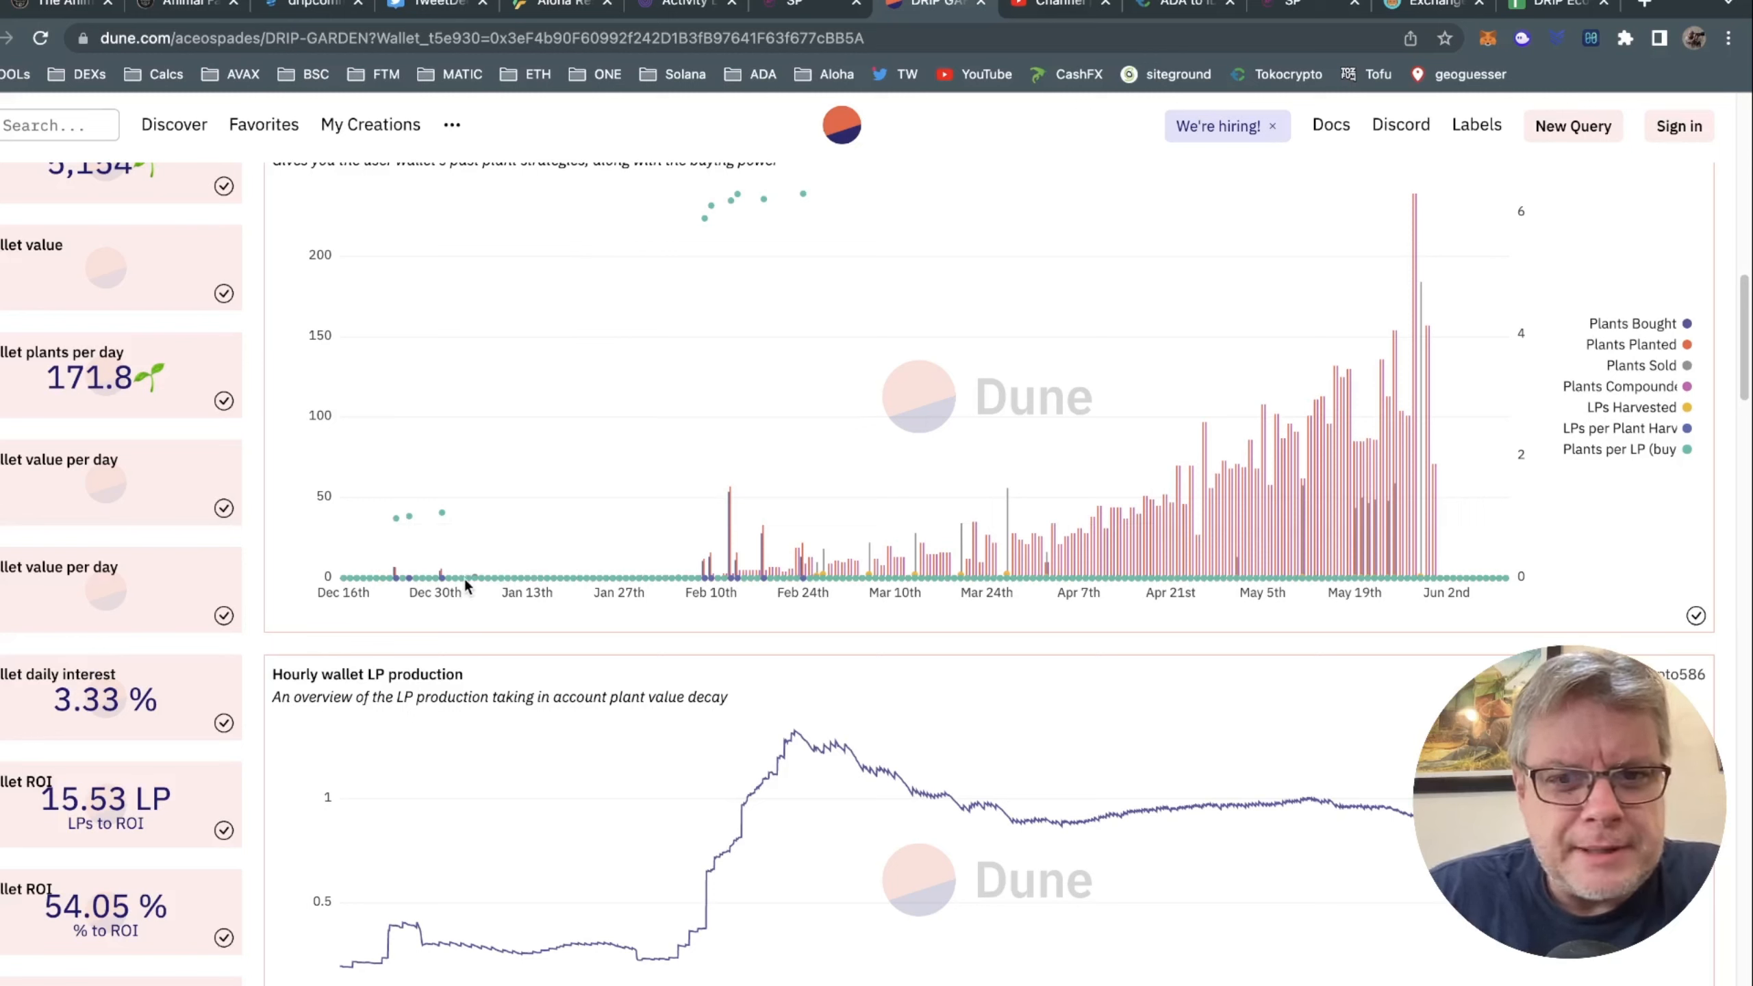
mouse_move(641, 683)
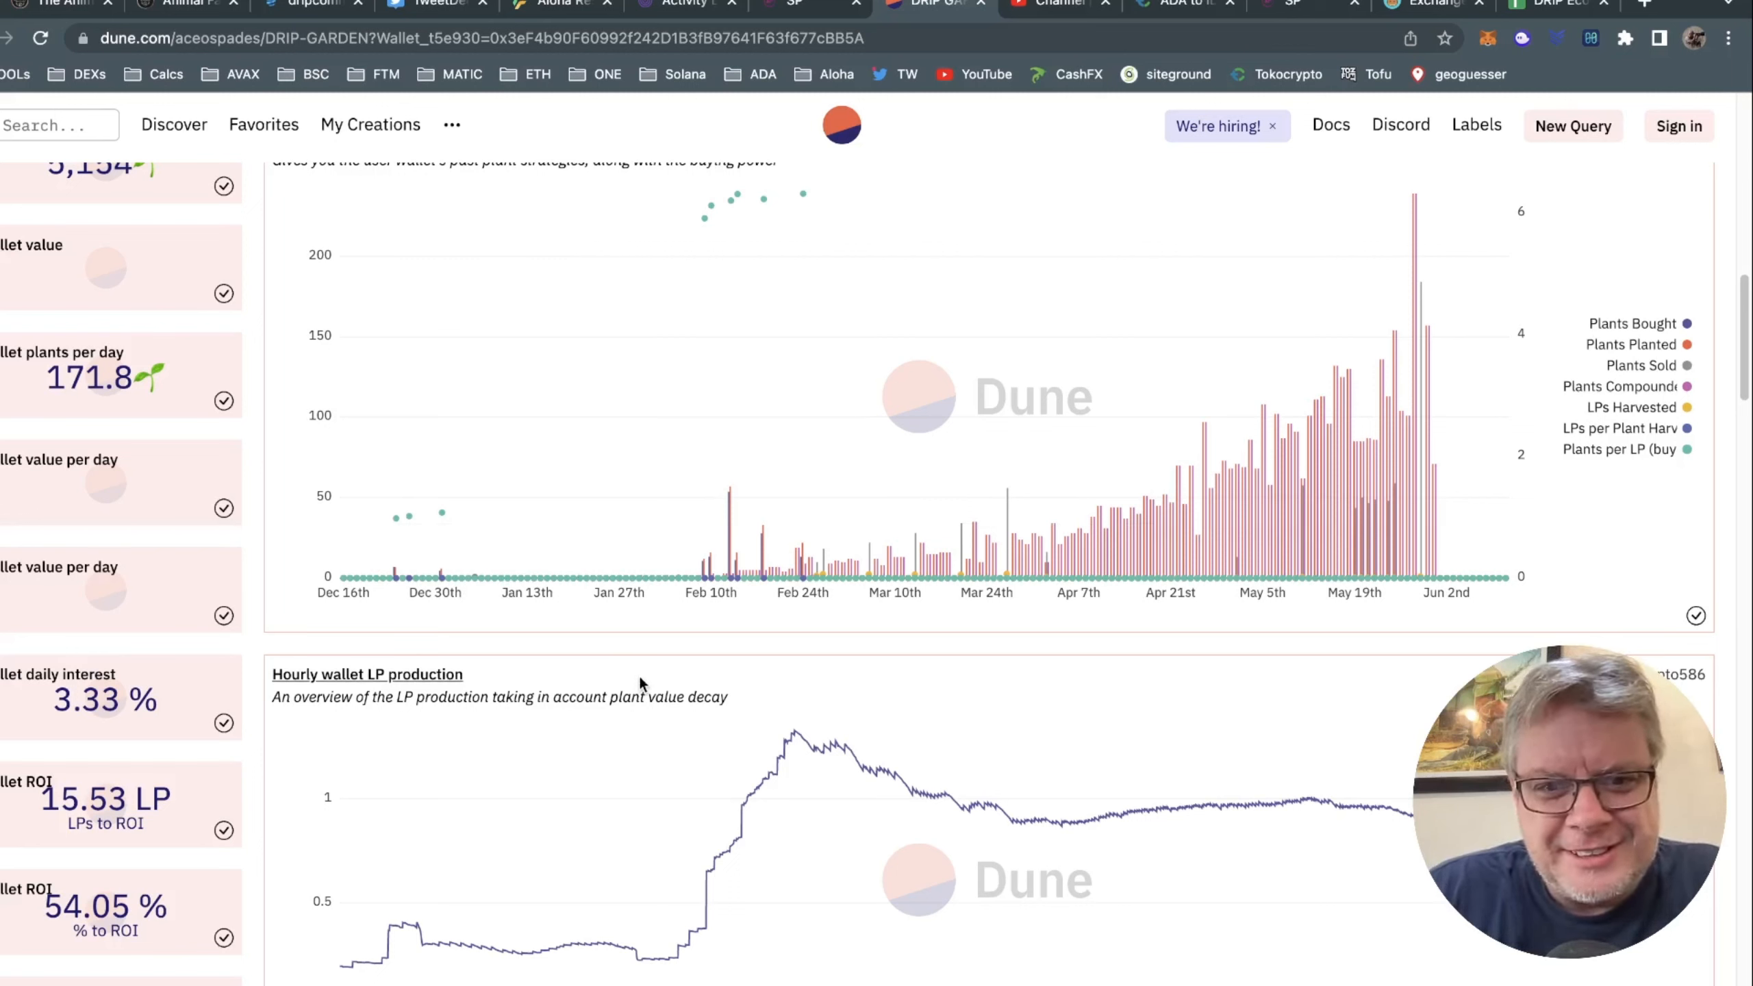
mouse_move(472, 584)
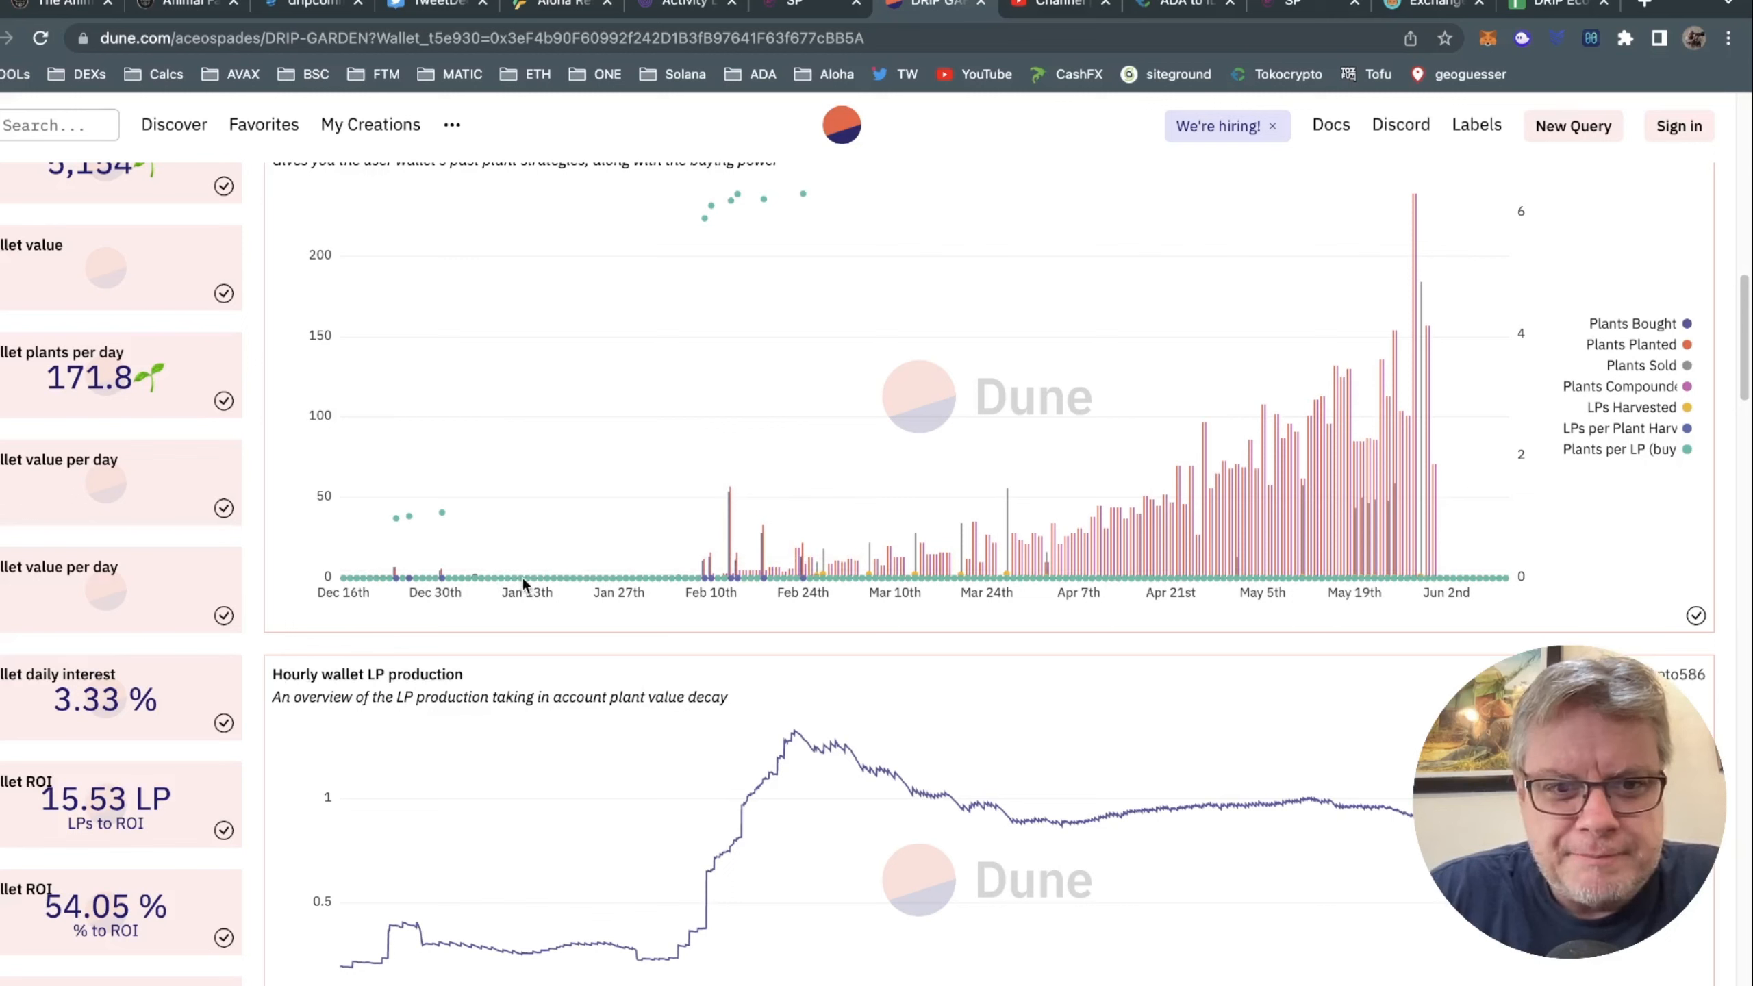
mouse_move(522, 580)
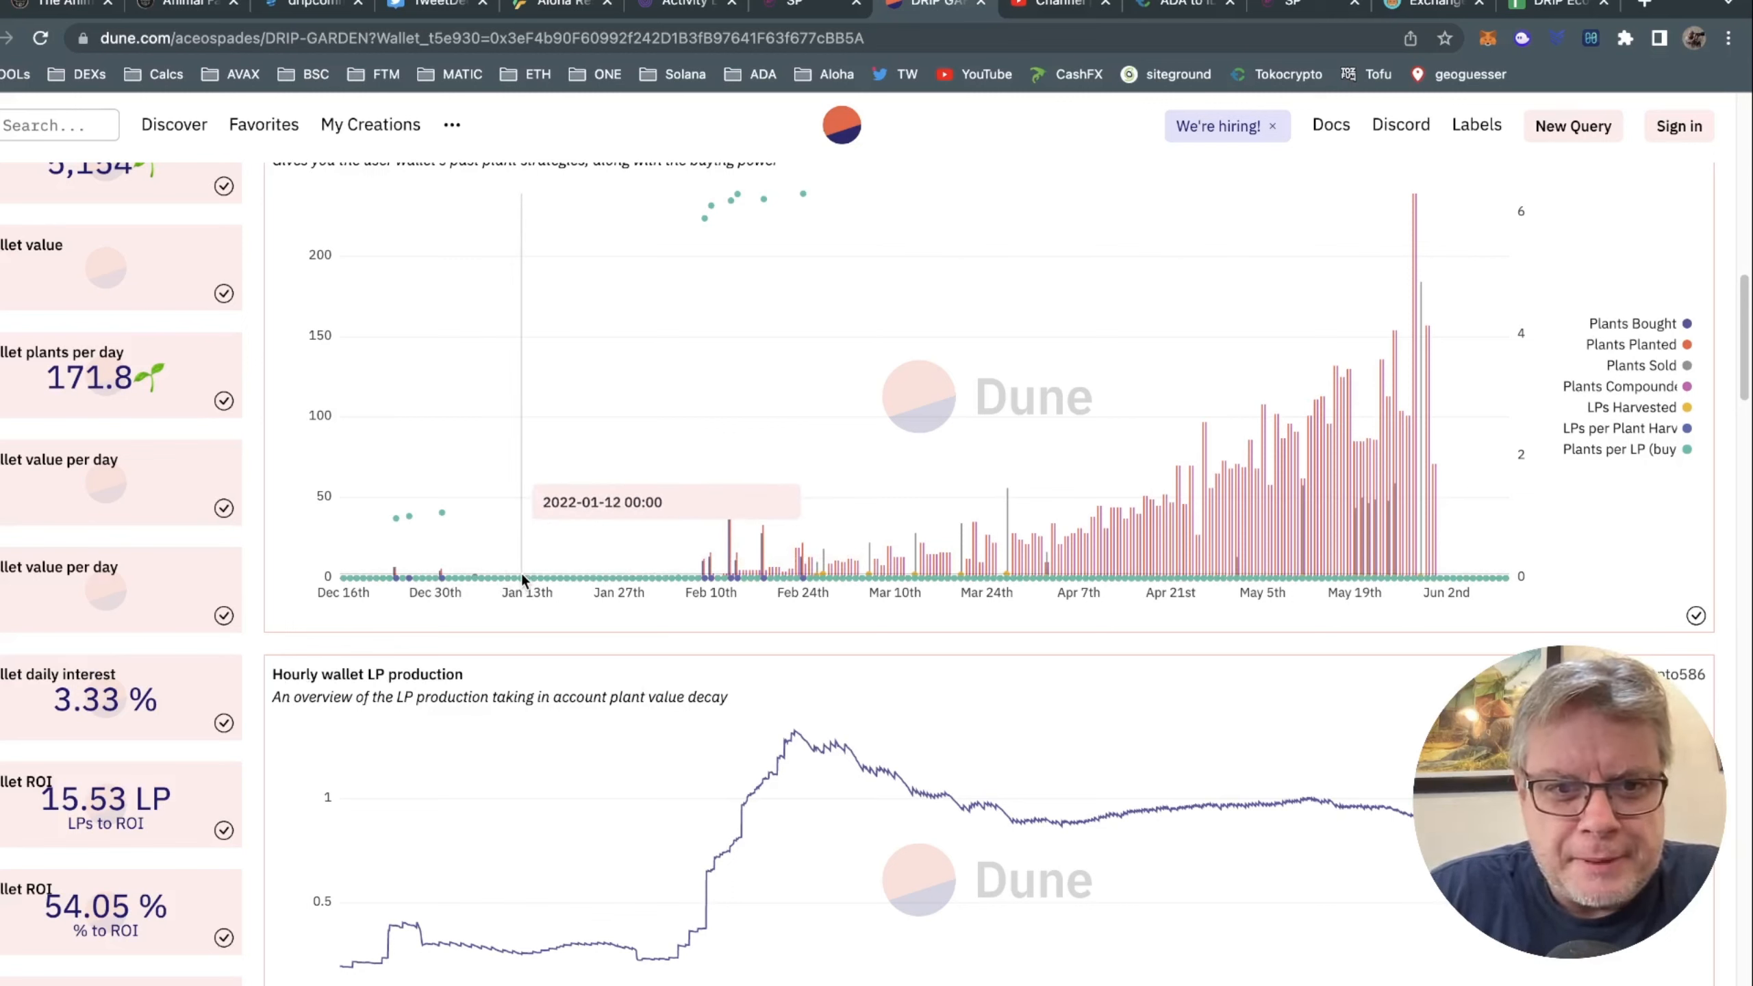
mouse_move(622, 587)
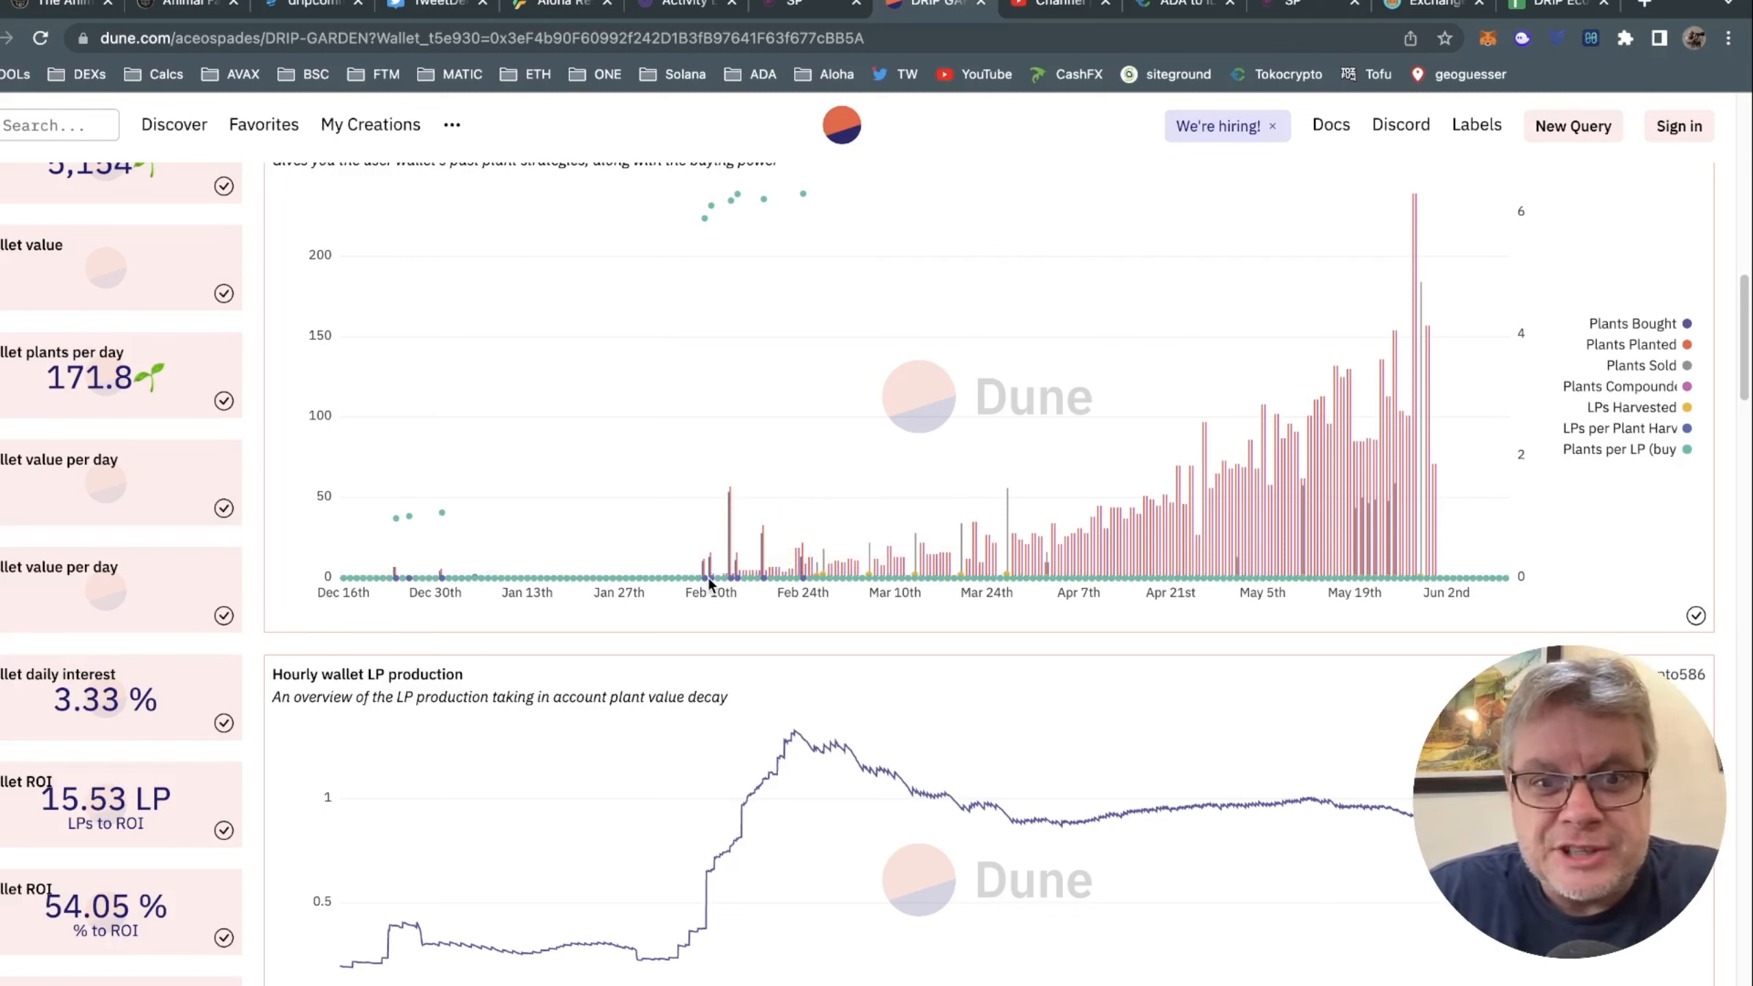
mouse_move(712, 555)
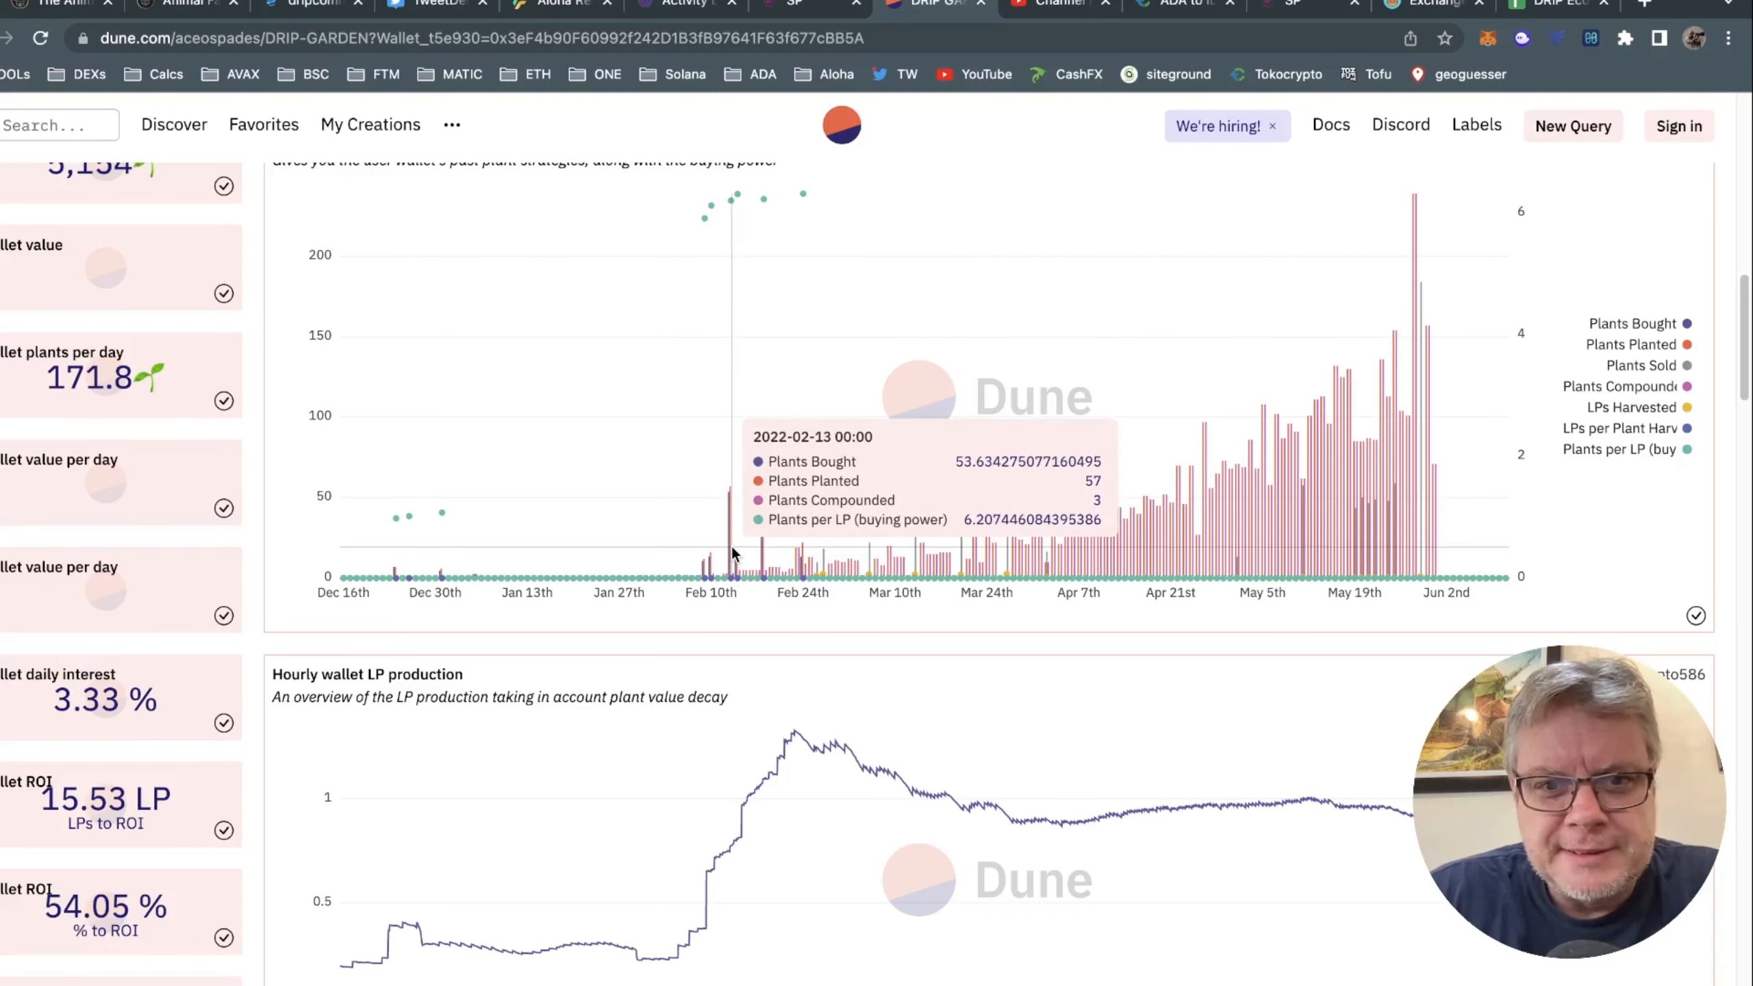
mouse_move(710, 574)
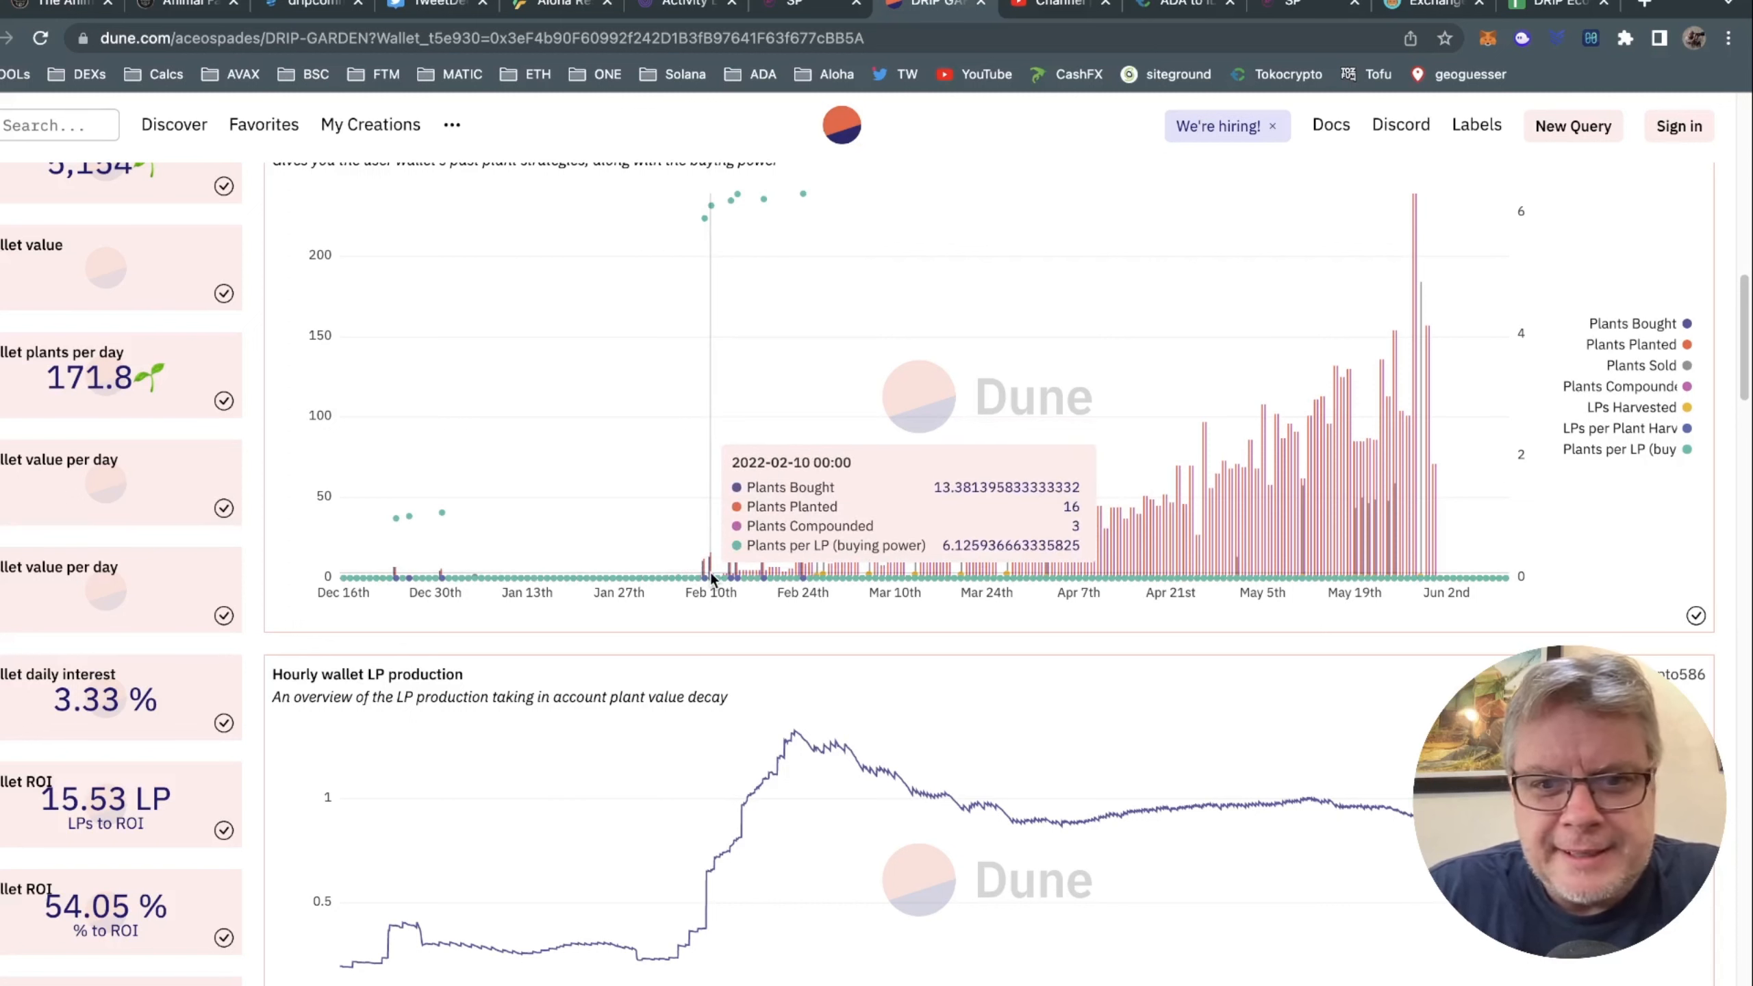
mouse_move(781, 574)
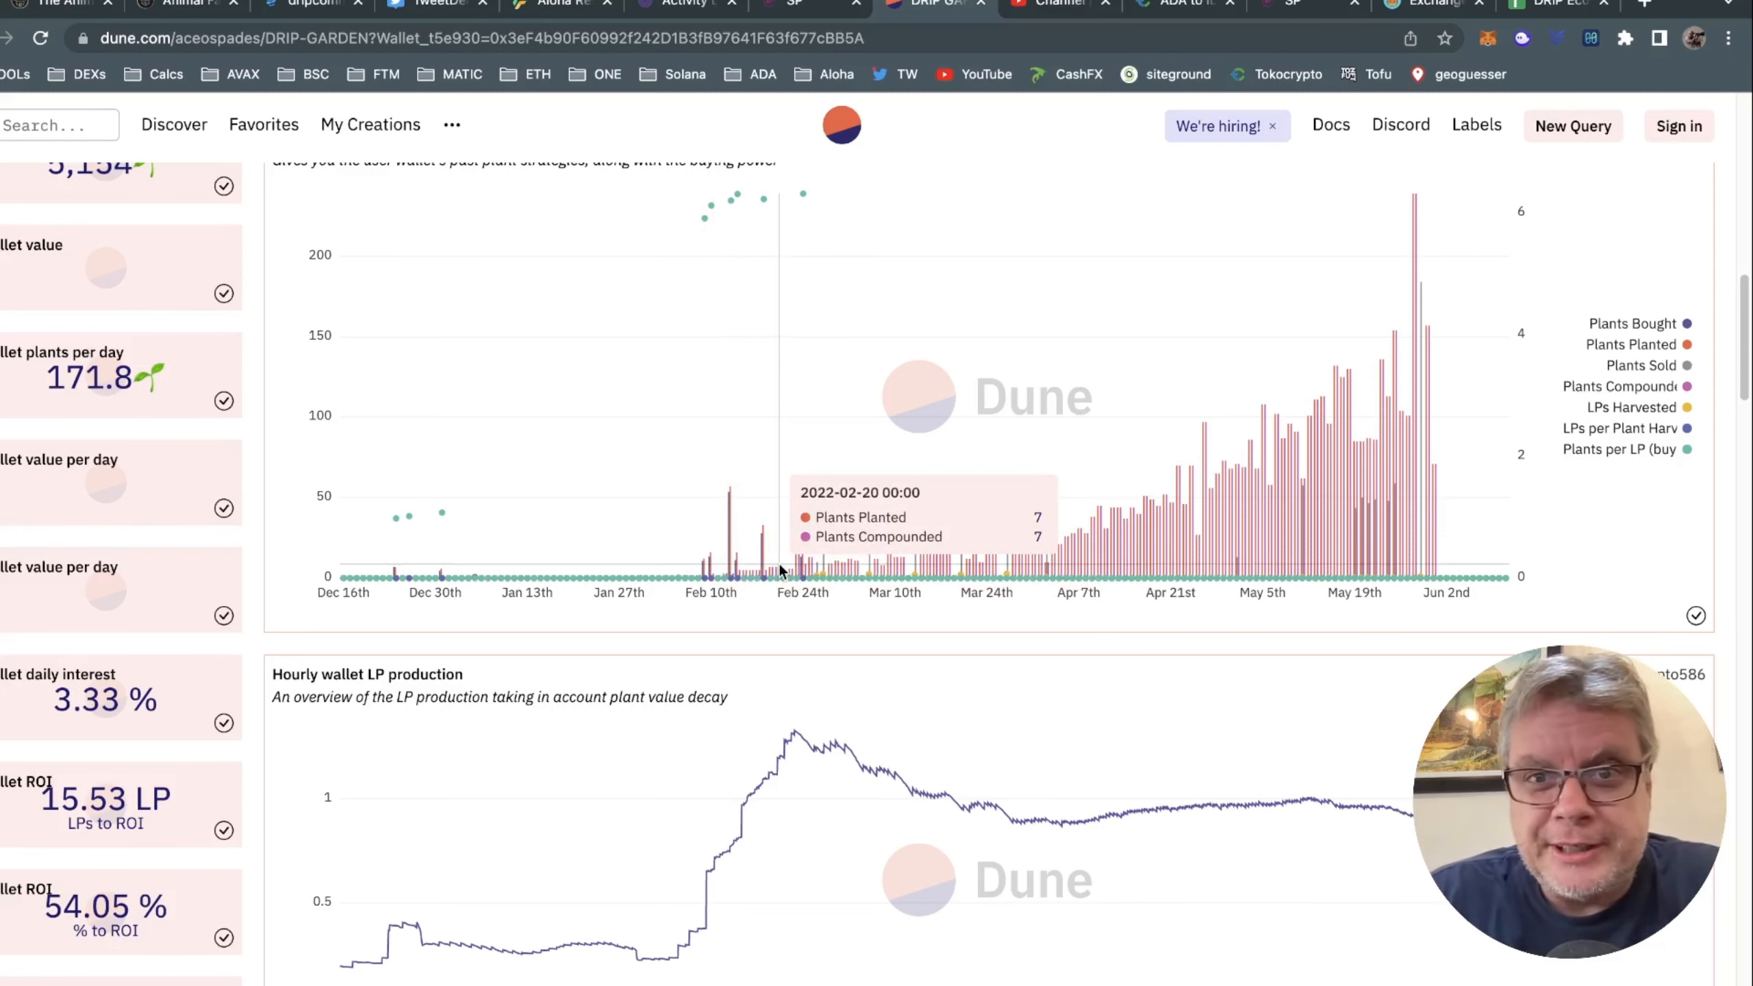
Switch to the 36-video 'The Animal Farm | Drip Garden | PiggyBank' YouTube playlist.
click(1057, 3)
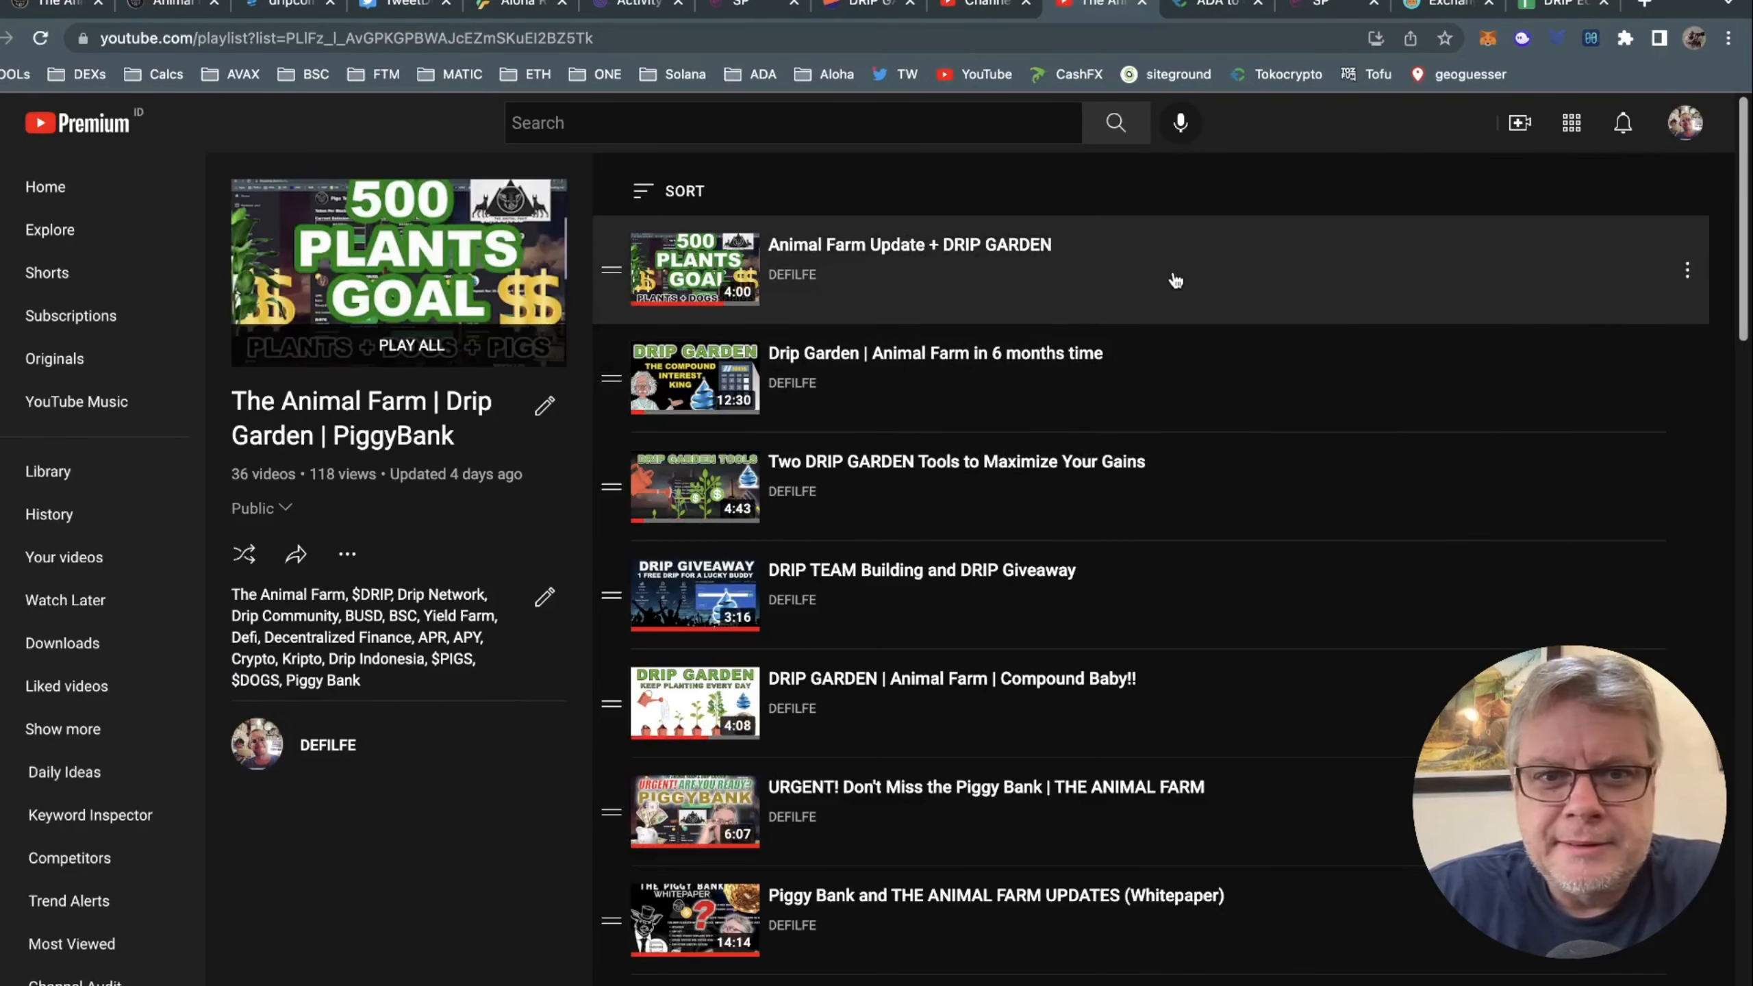
Play 'Animal Farm Update + DRIP GARDEN' and pause it near 0:53 on the garden schedule.
click(909, 245)
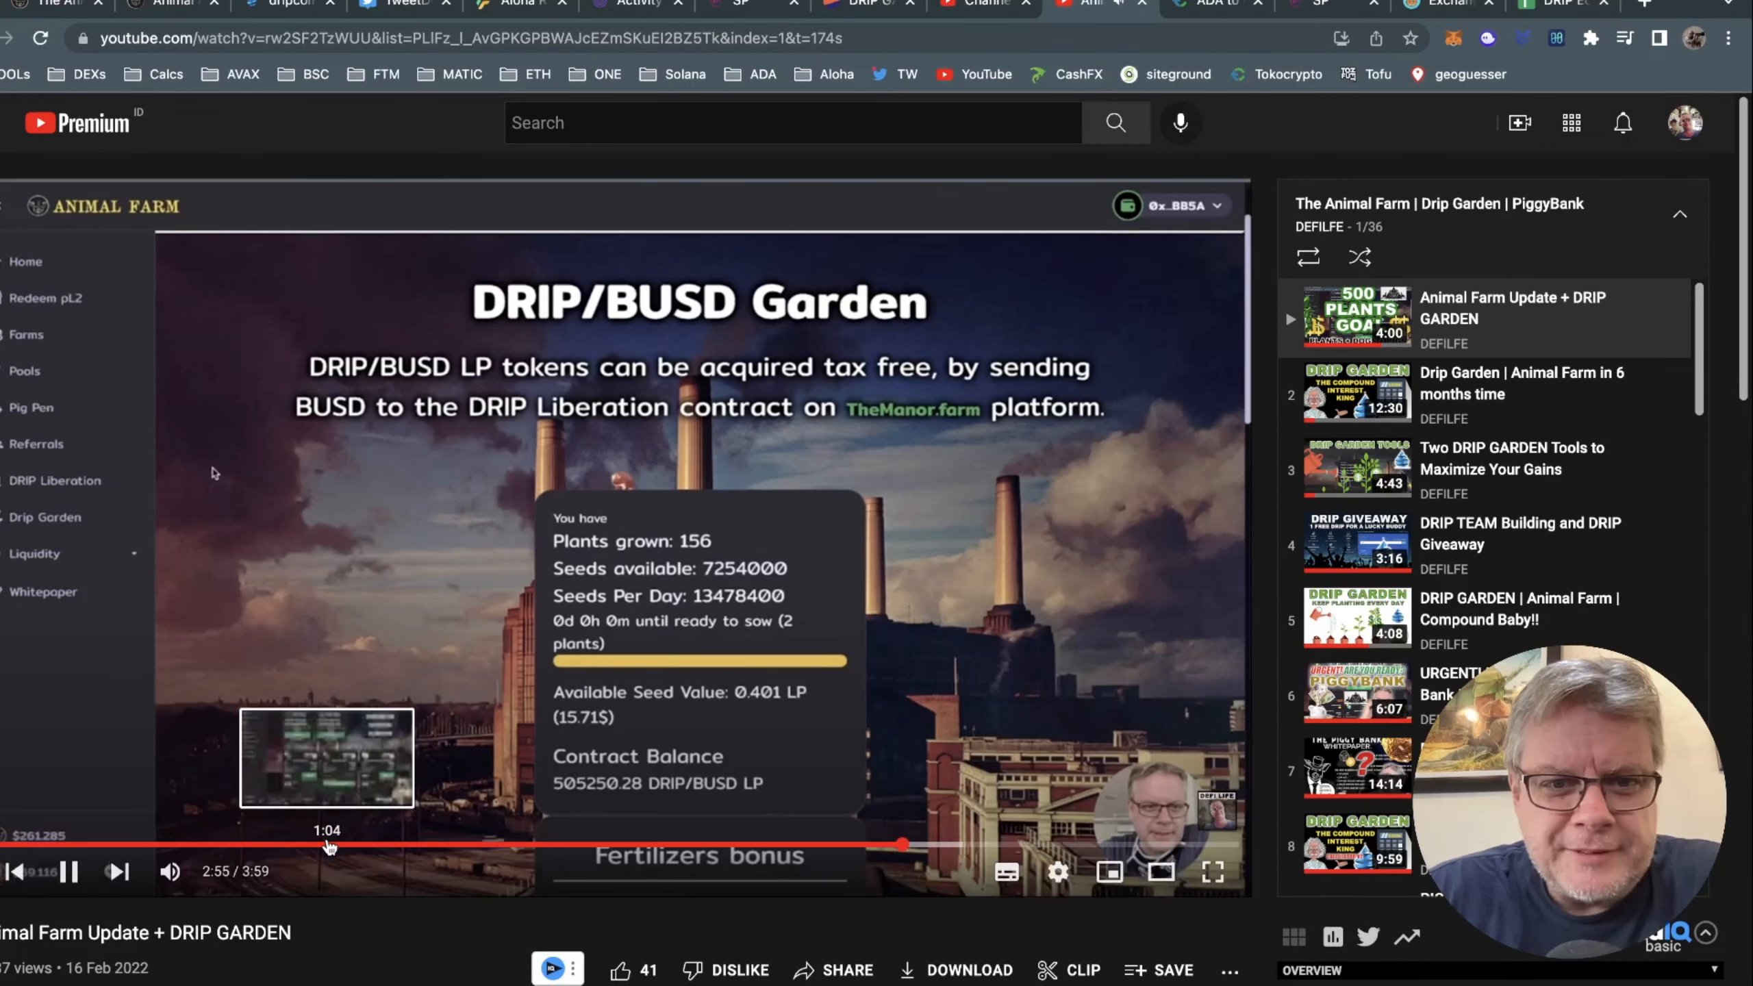
click(76, 846)
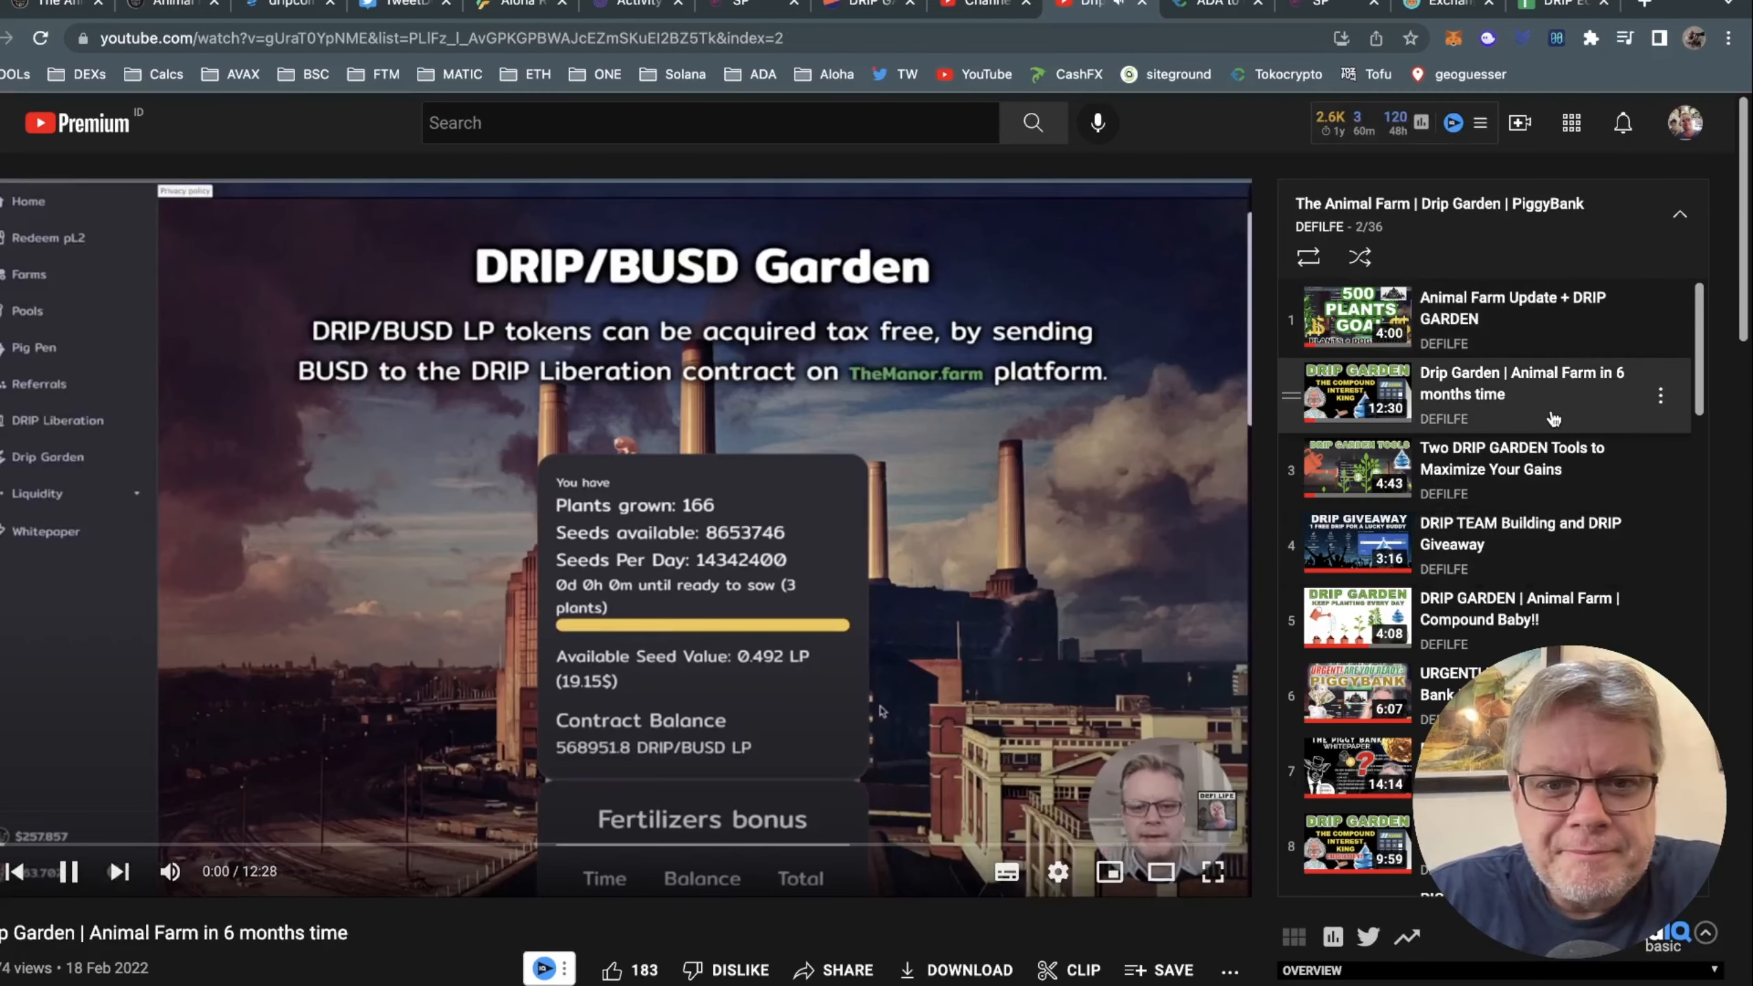
click(1356, 316)
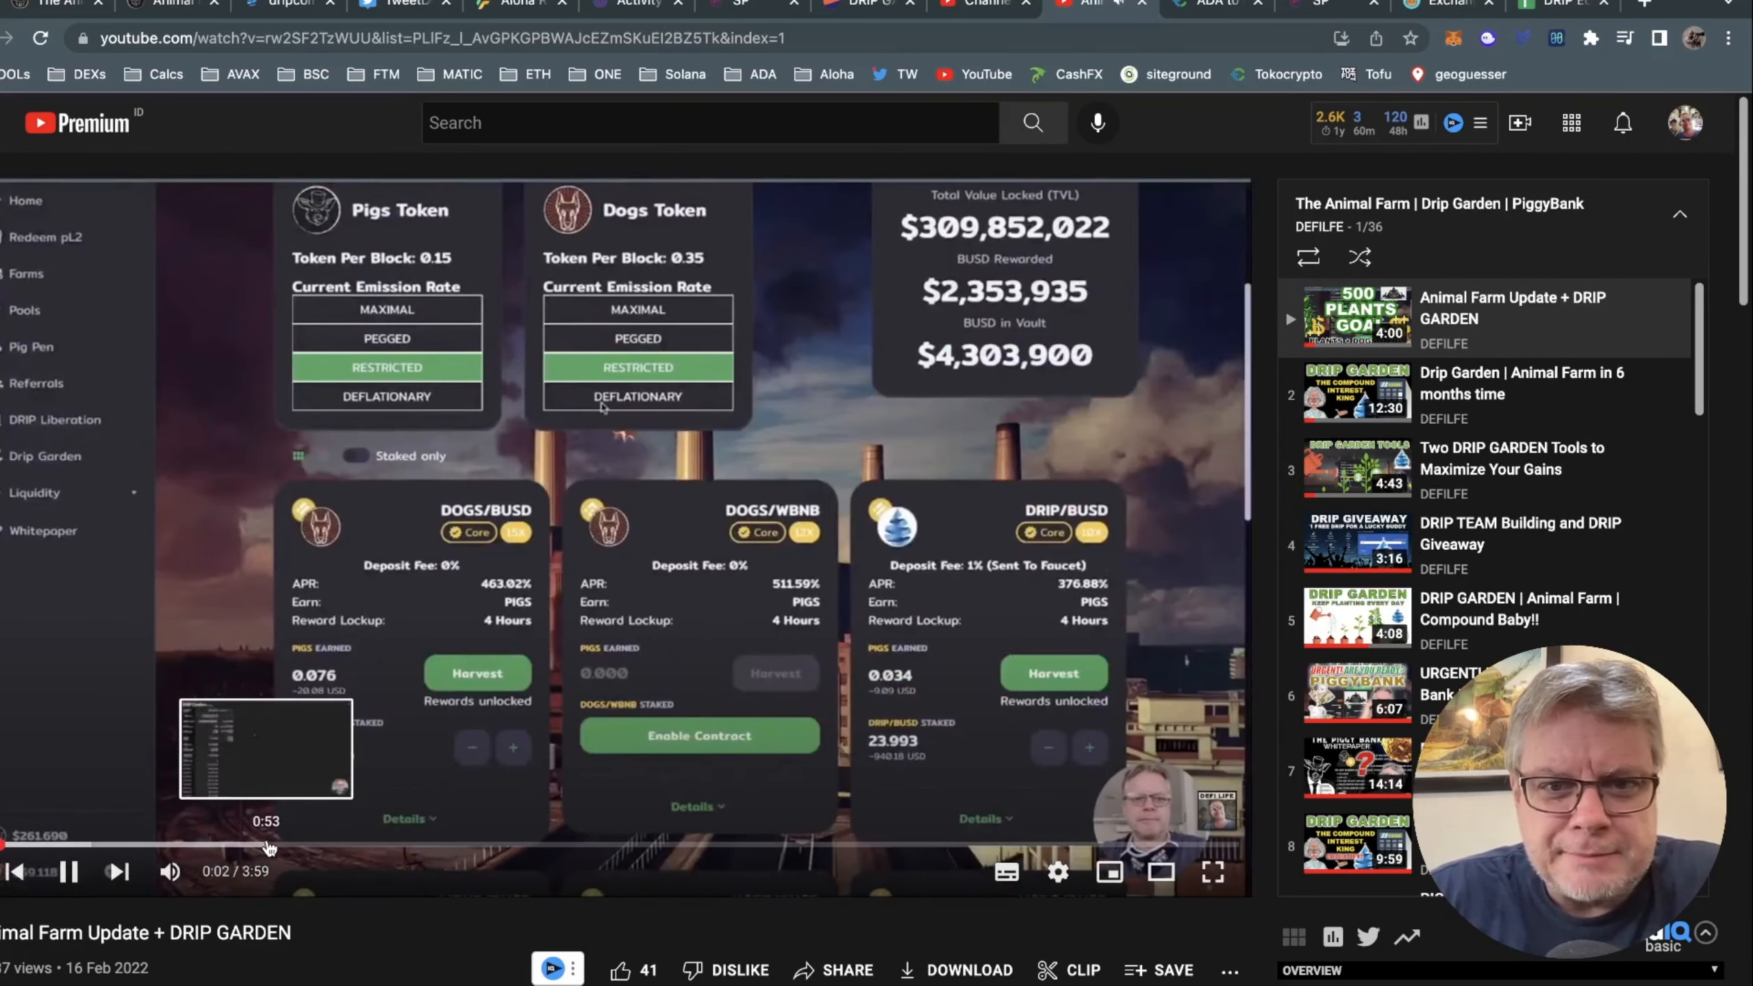
click(693, 846)
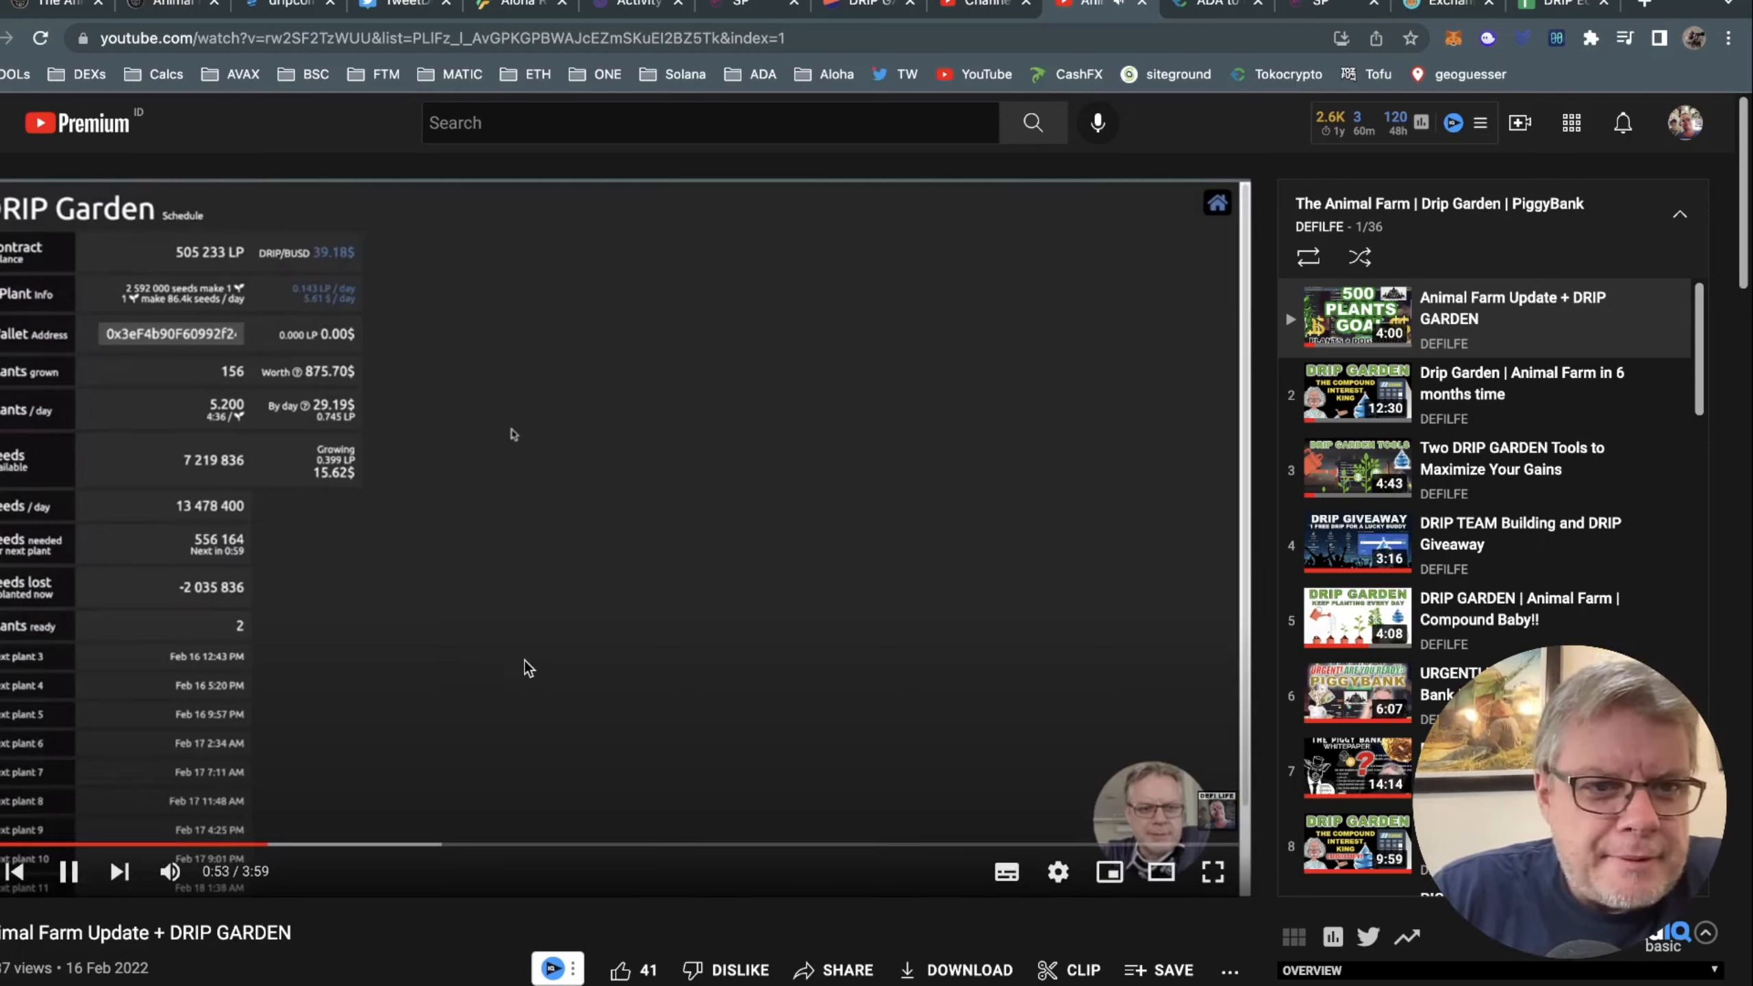
click(67, 872)
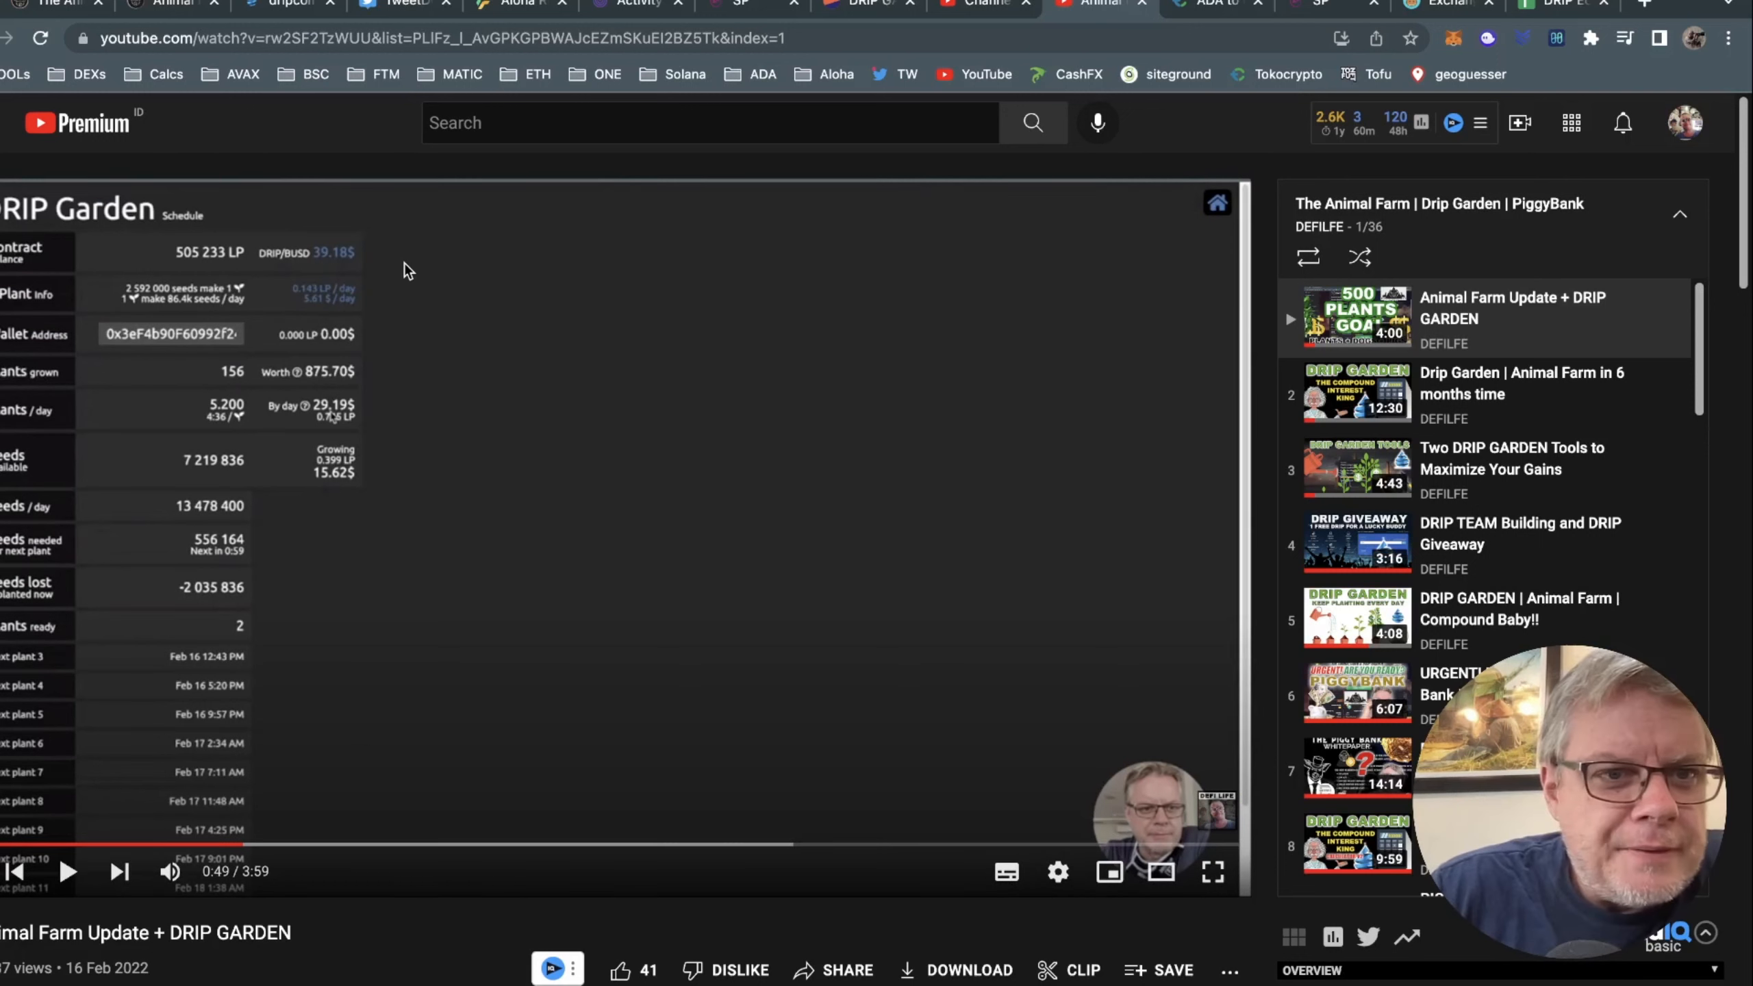
mouse_move(350, 268)
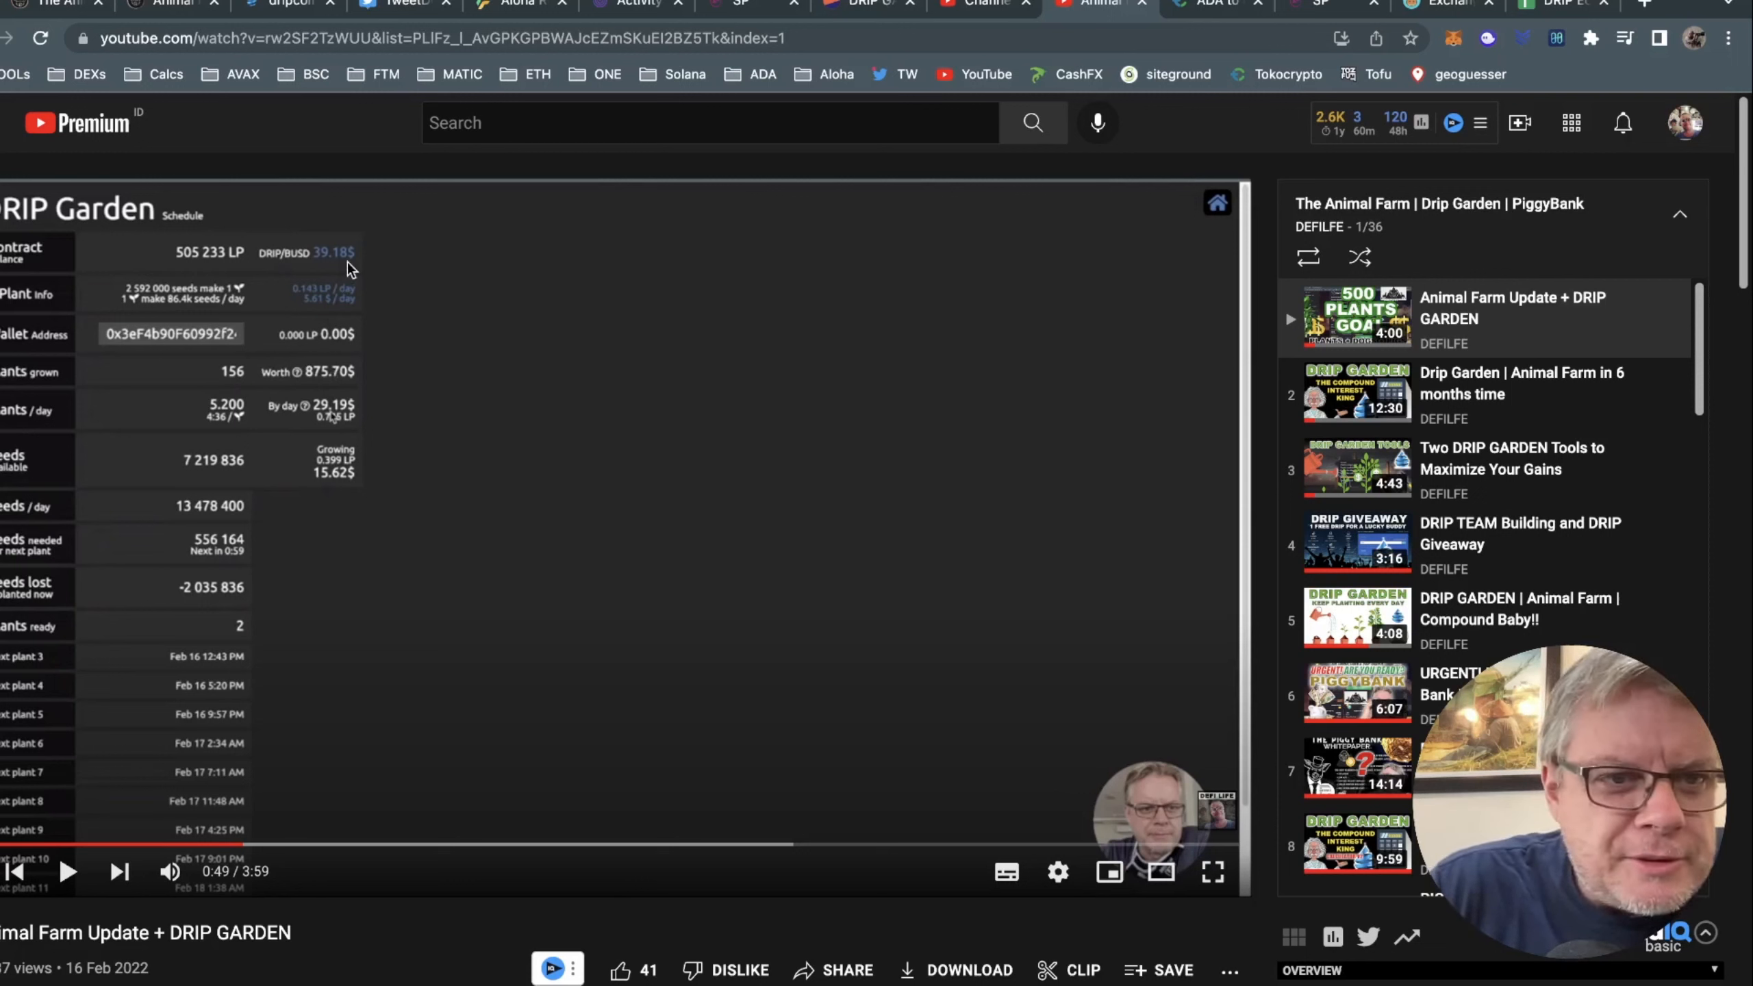
mouse_move(434, 309)
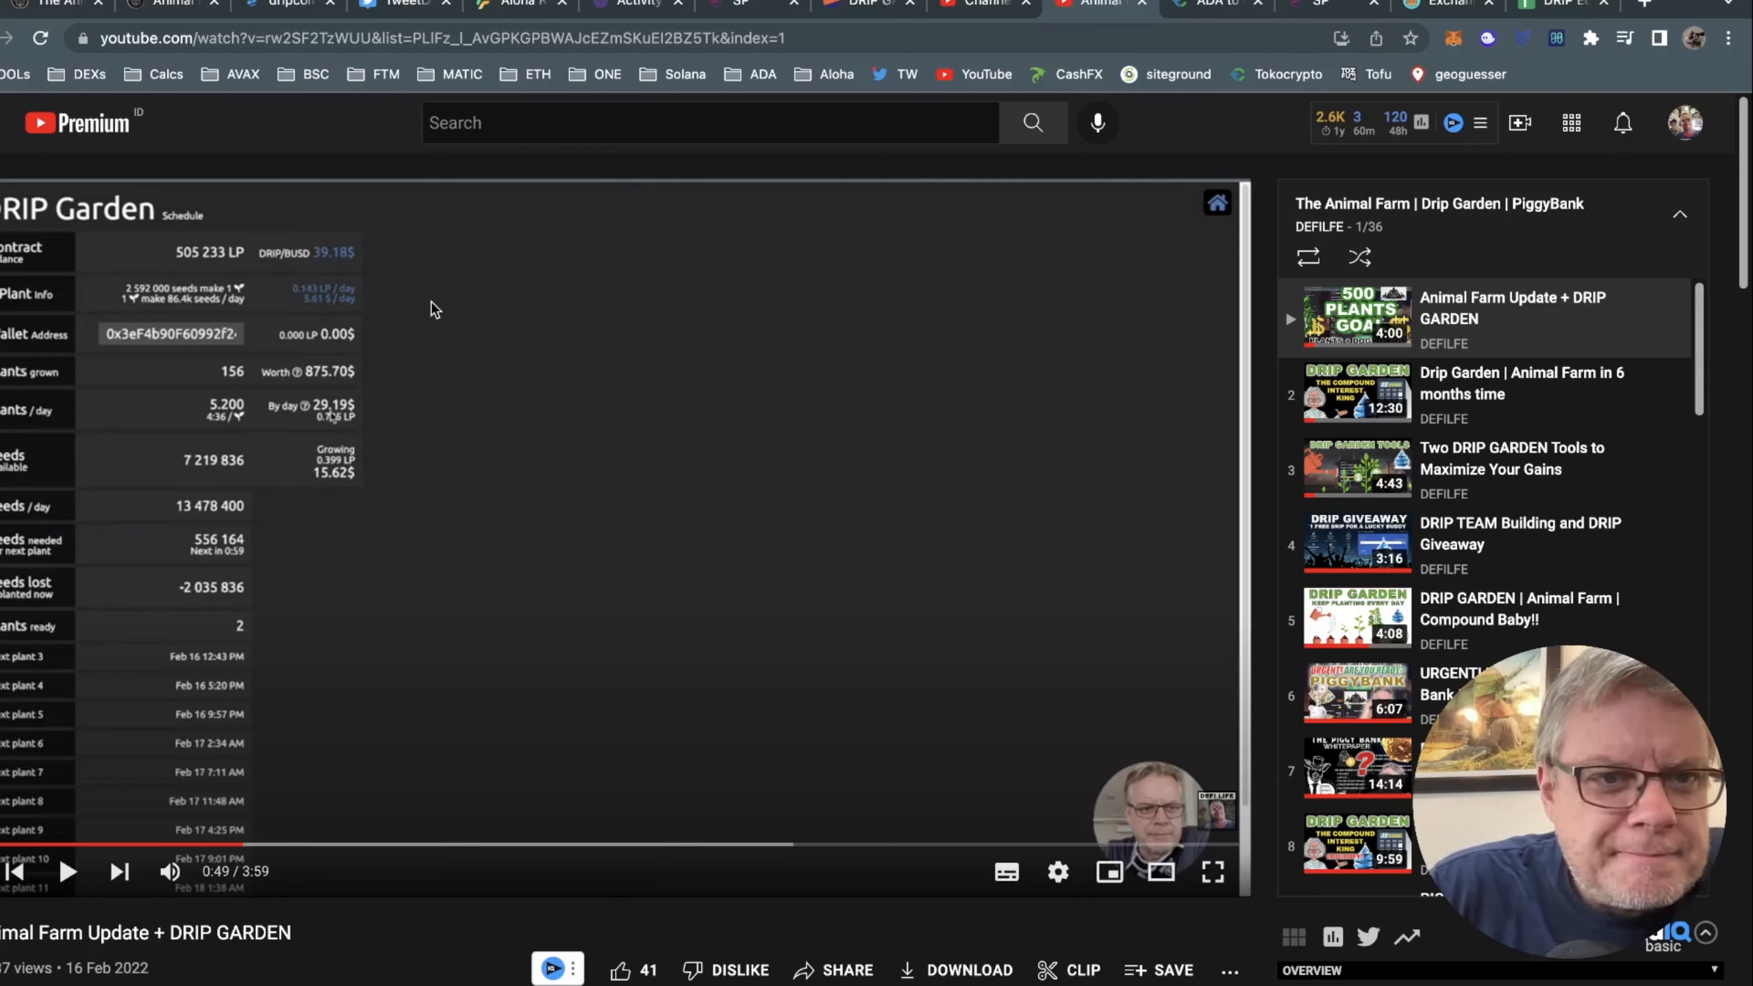
mouse_move(400, 344)
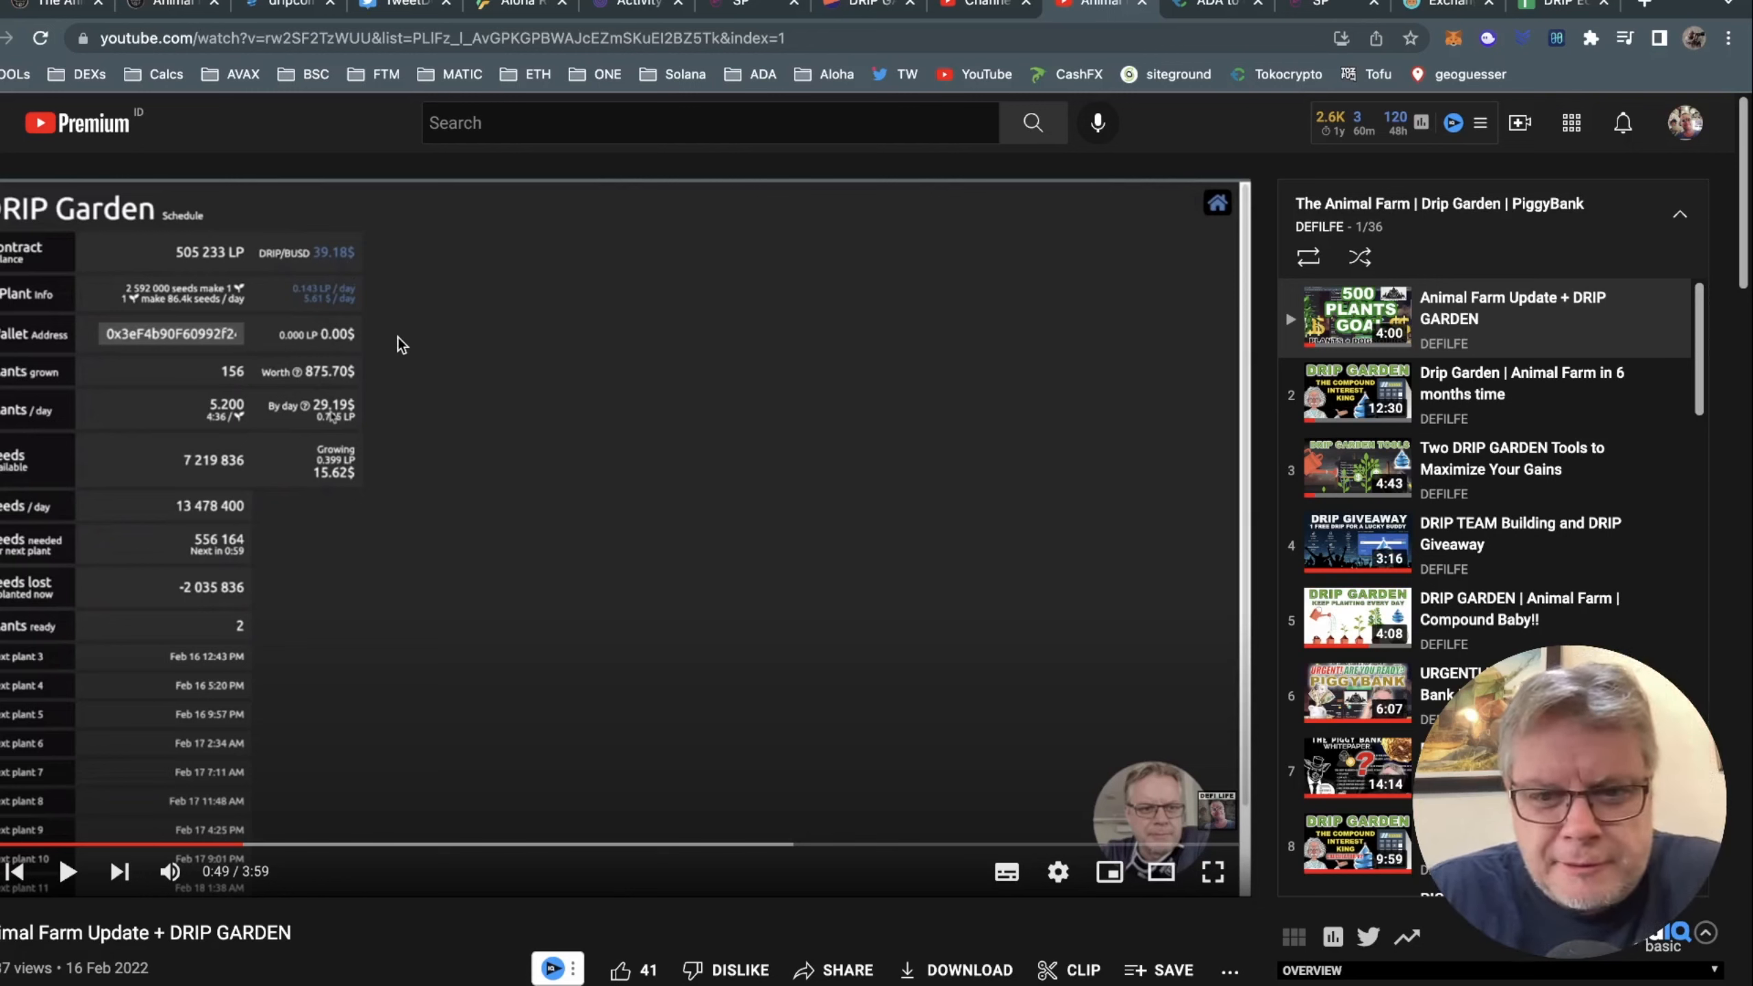
mouse_move(410, 520)
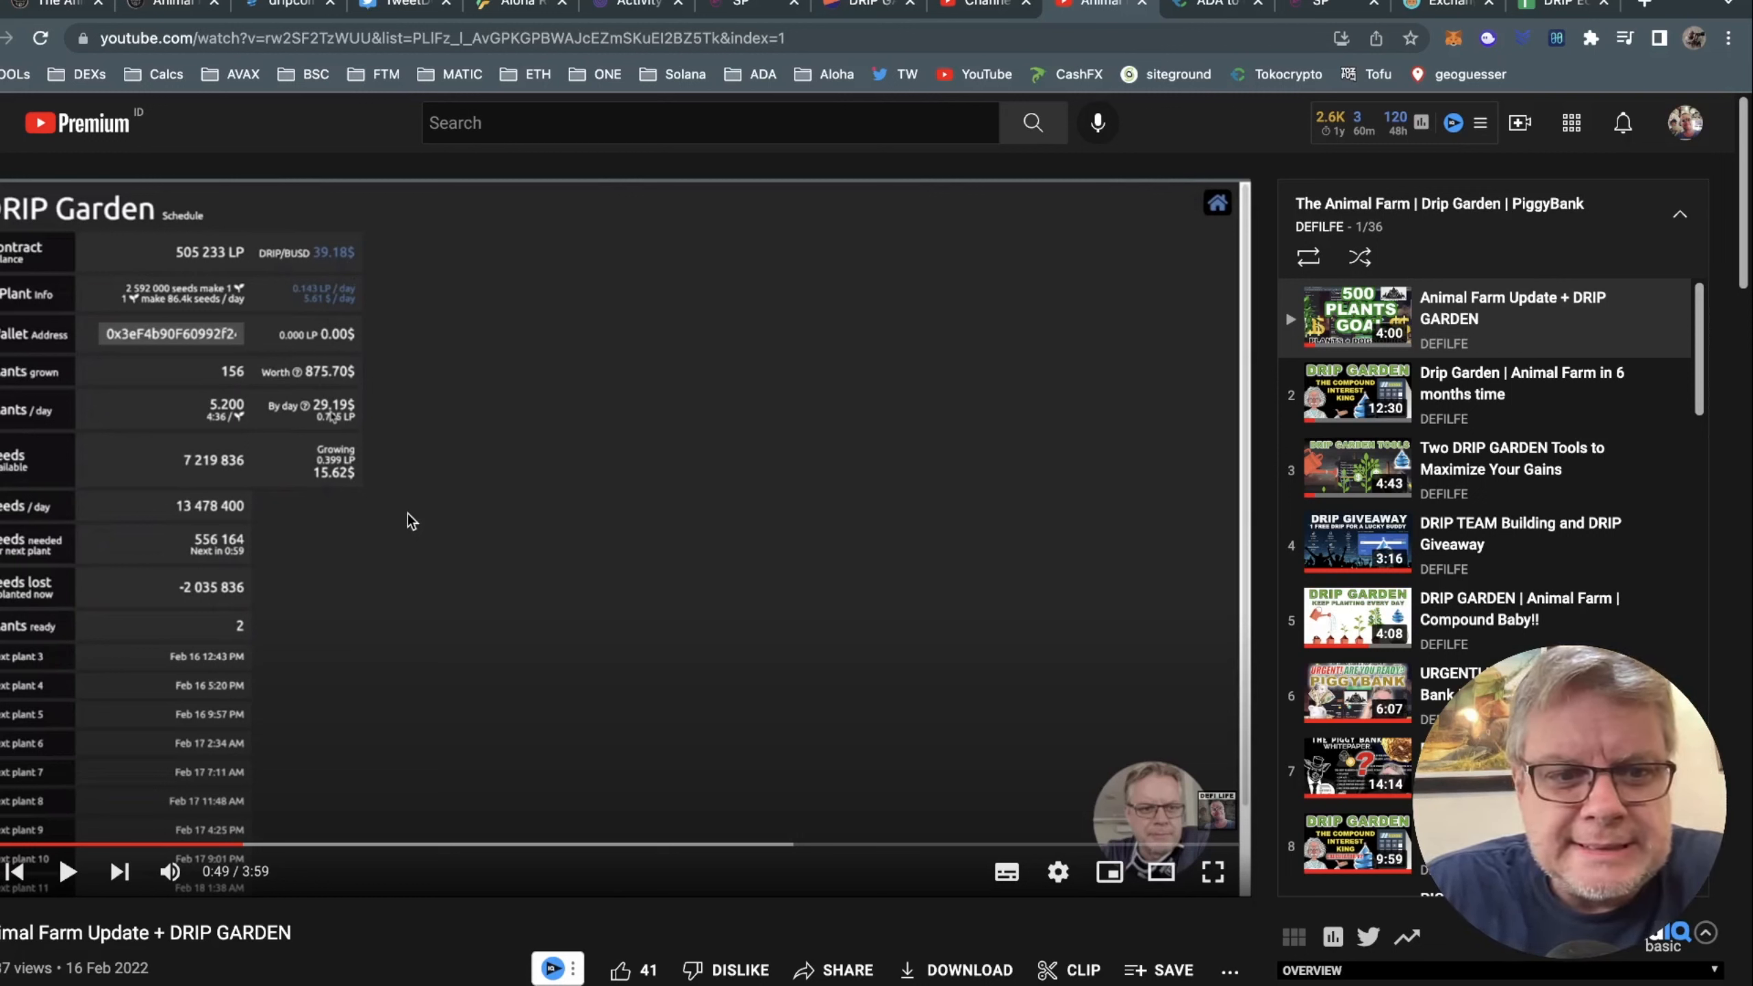
mouse_move(691, 534)
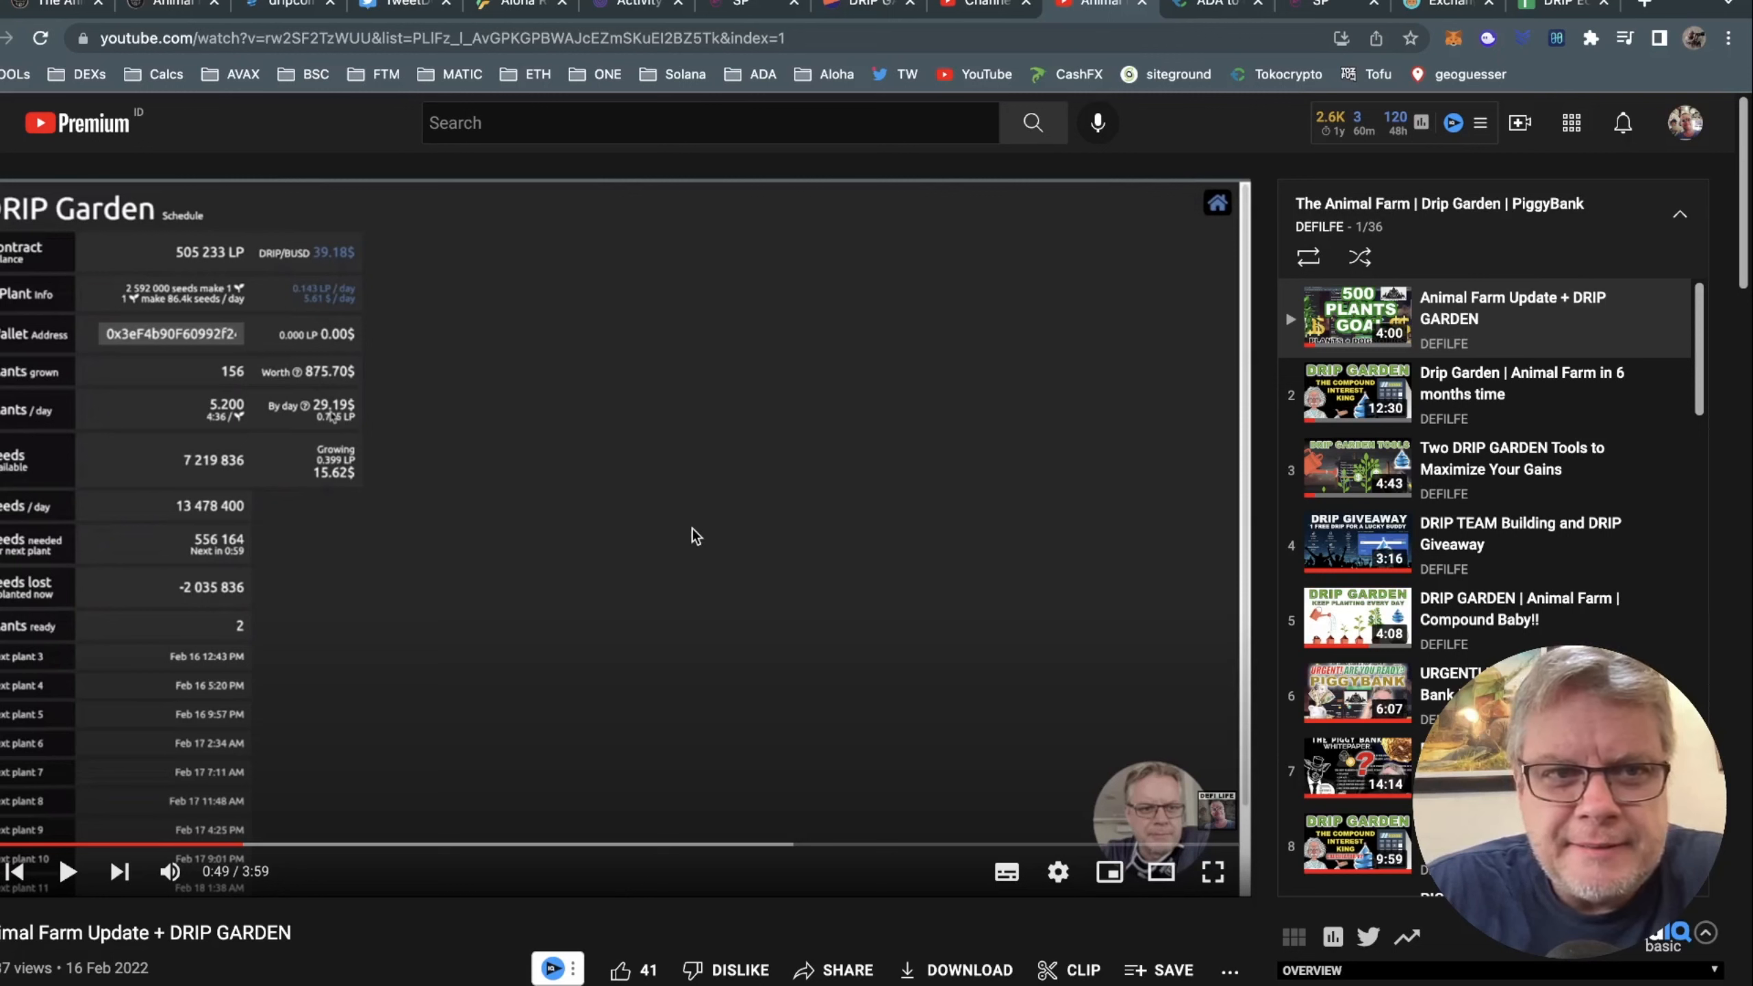
mouse_move(182, 154)
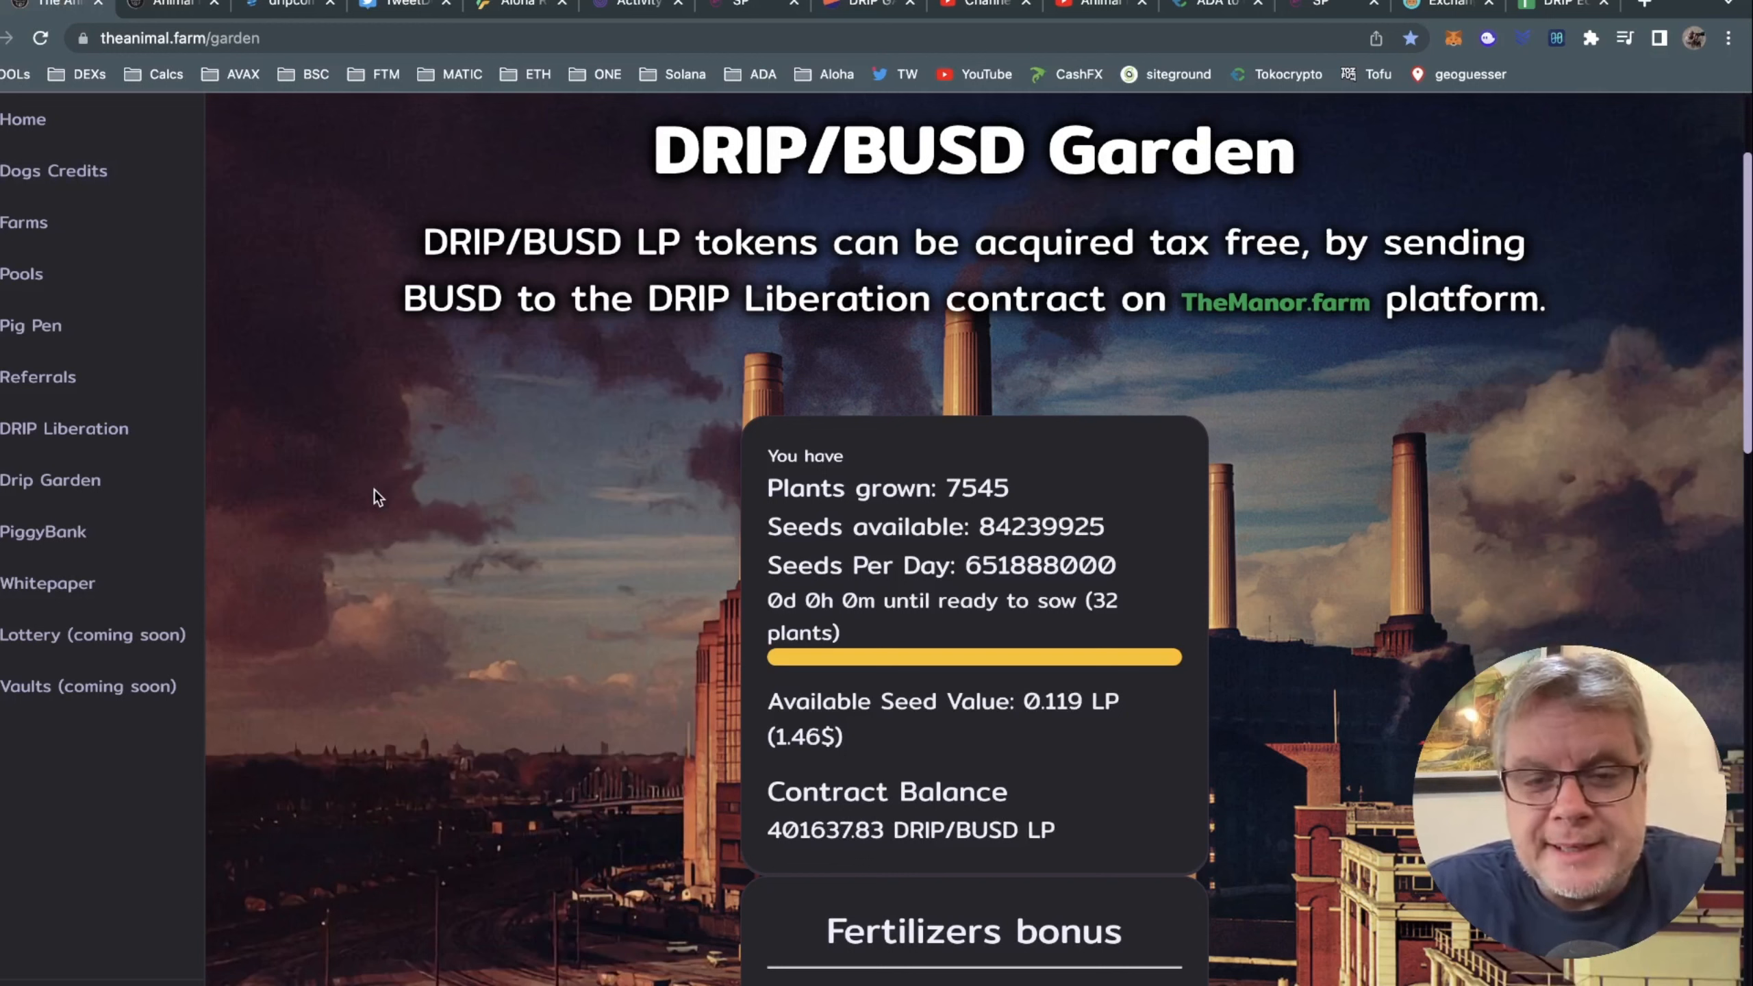
mouse_move(769, 833)
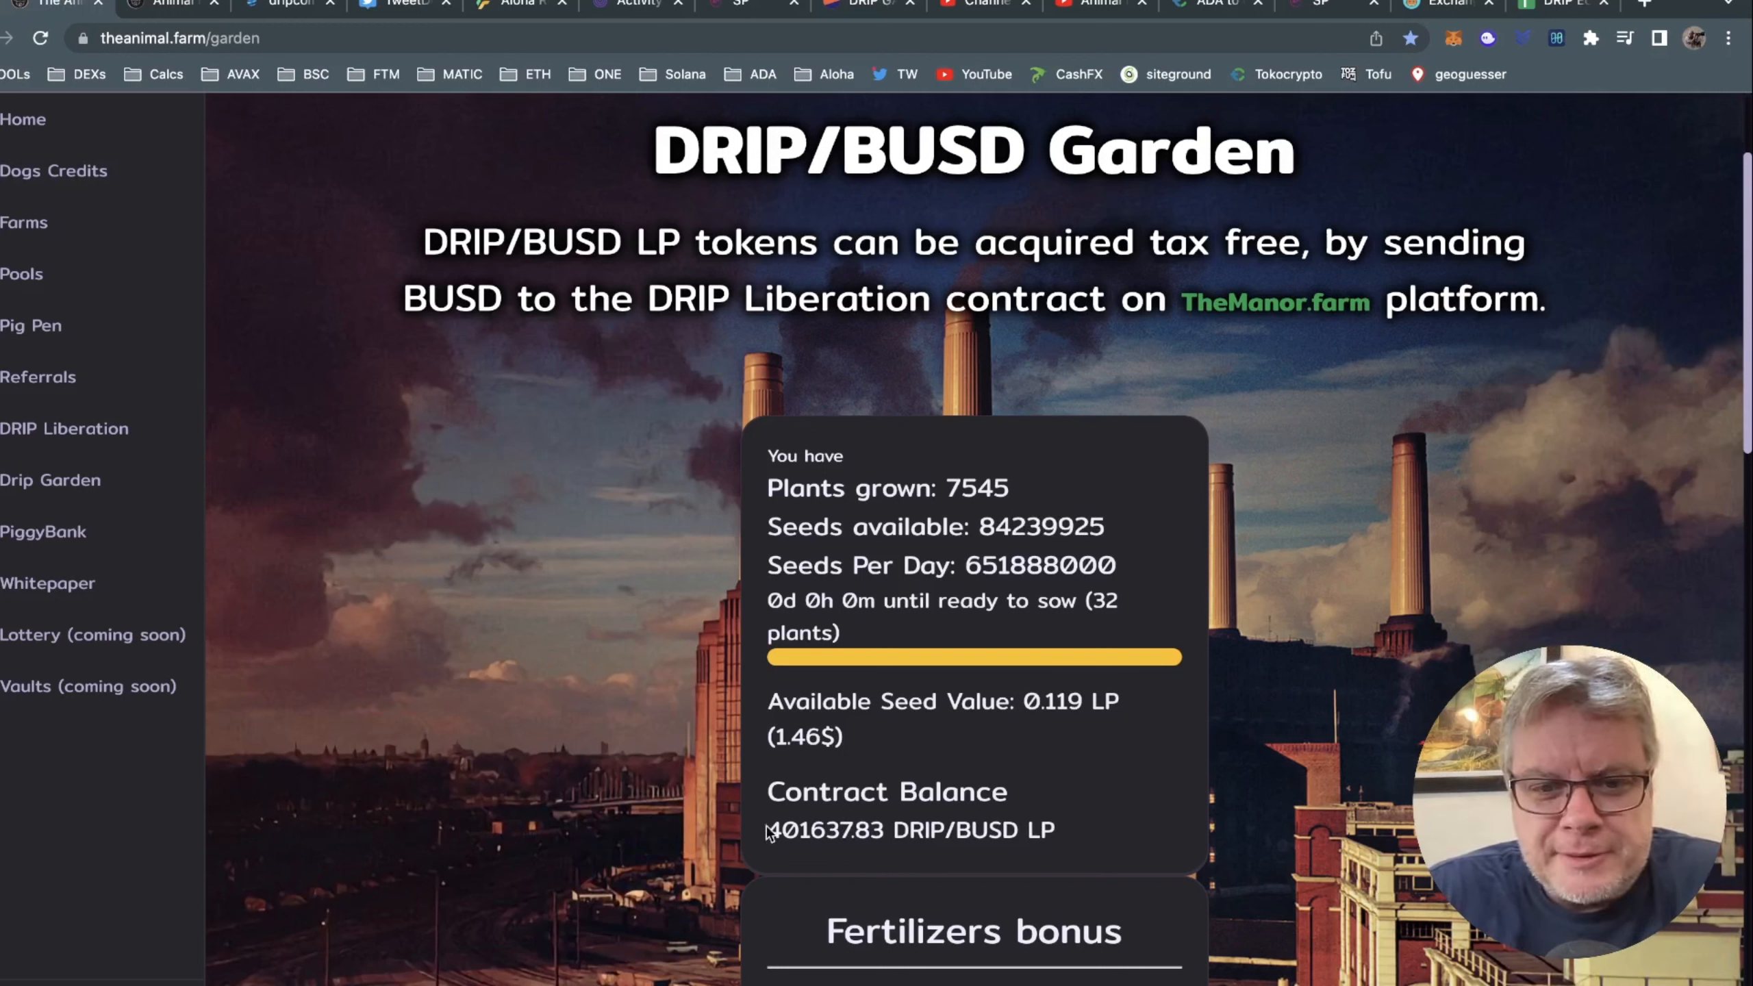
mouse_move(783, 833)
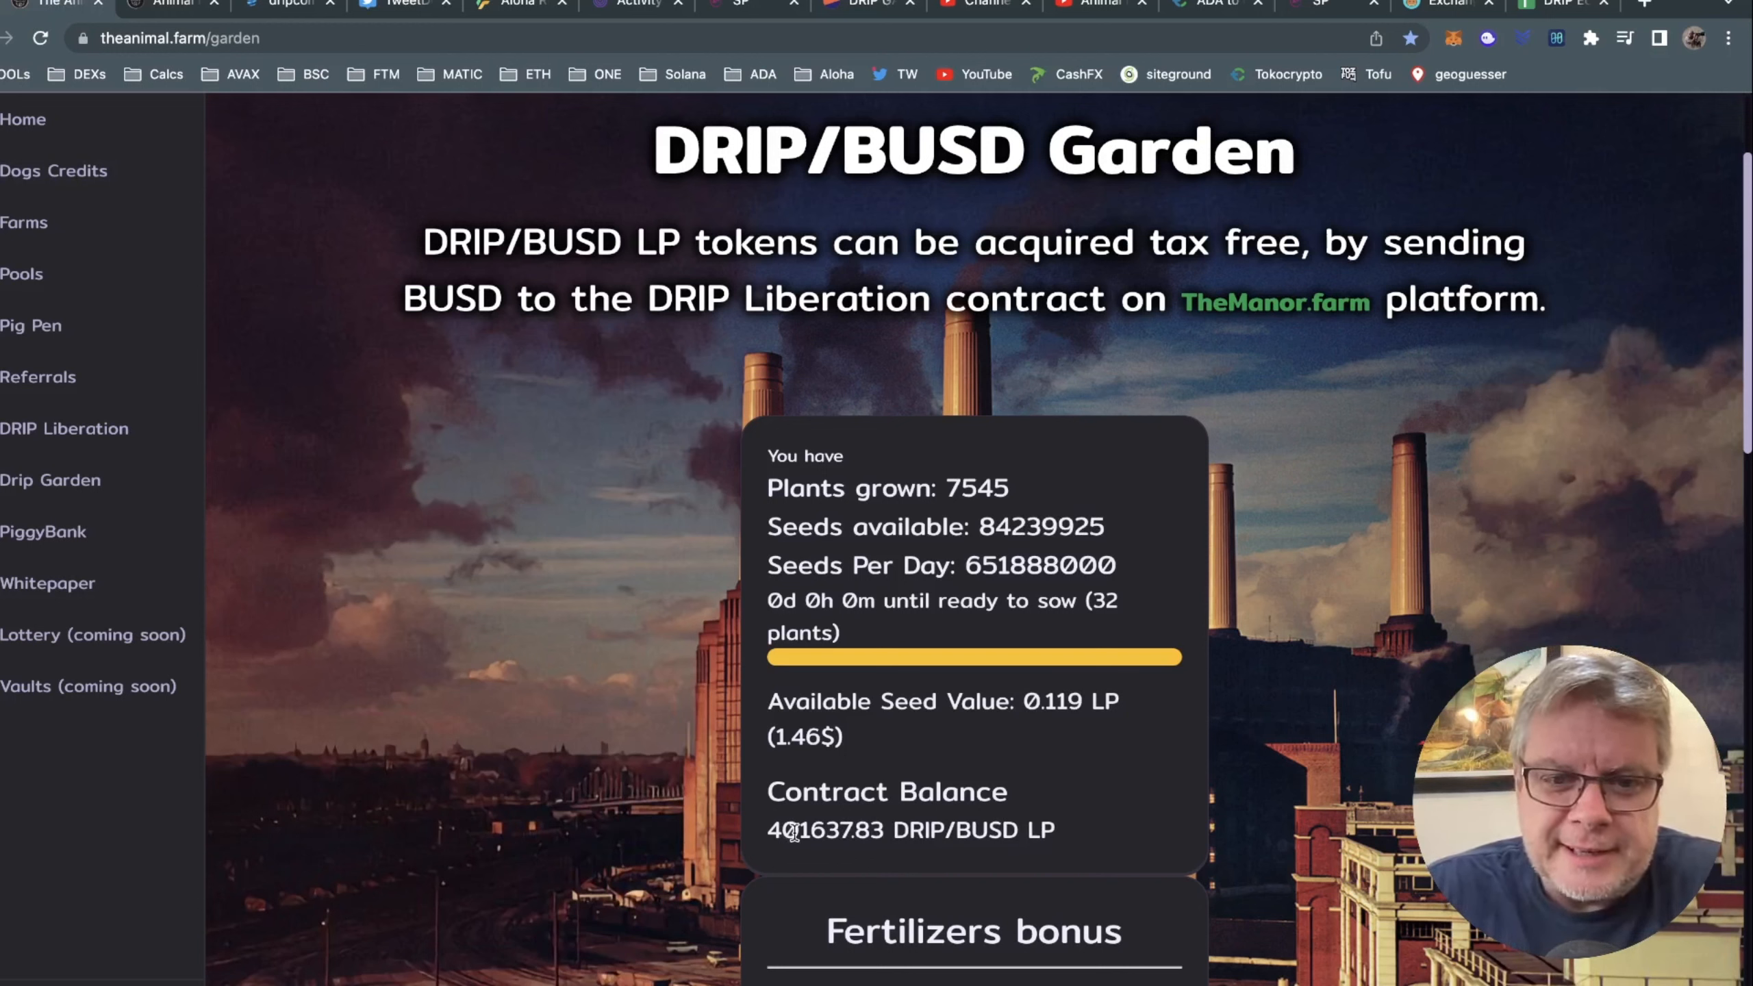
mouse_move(676, 856)
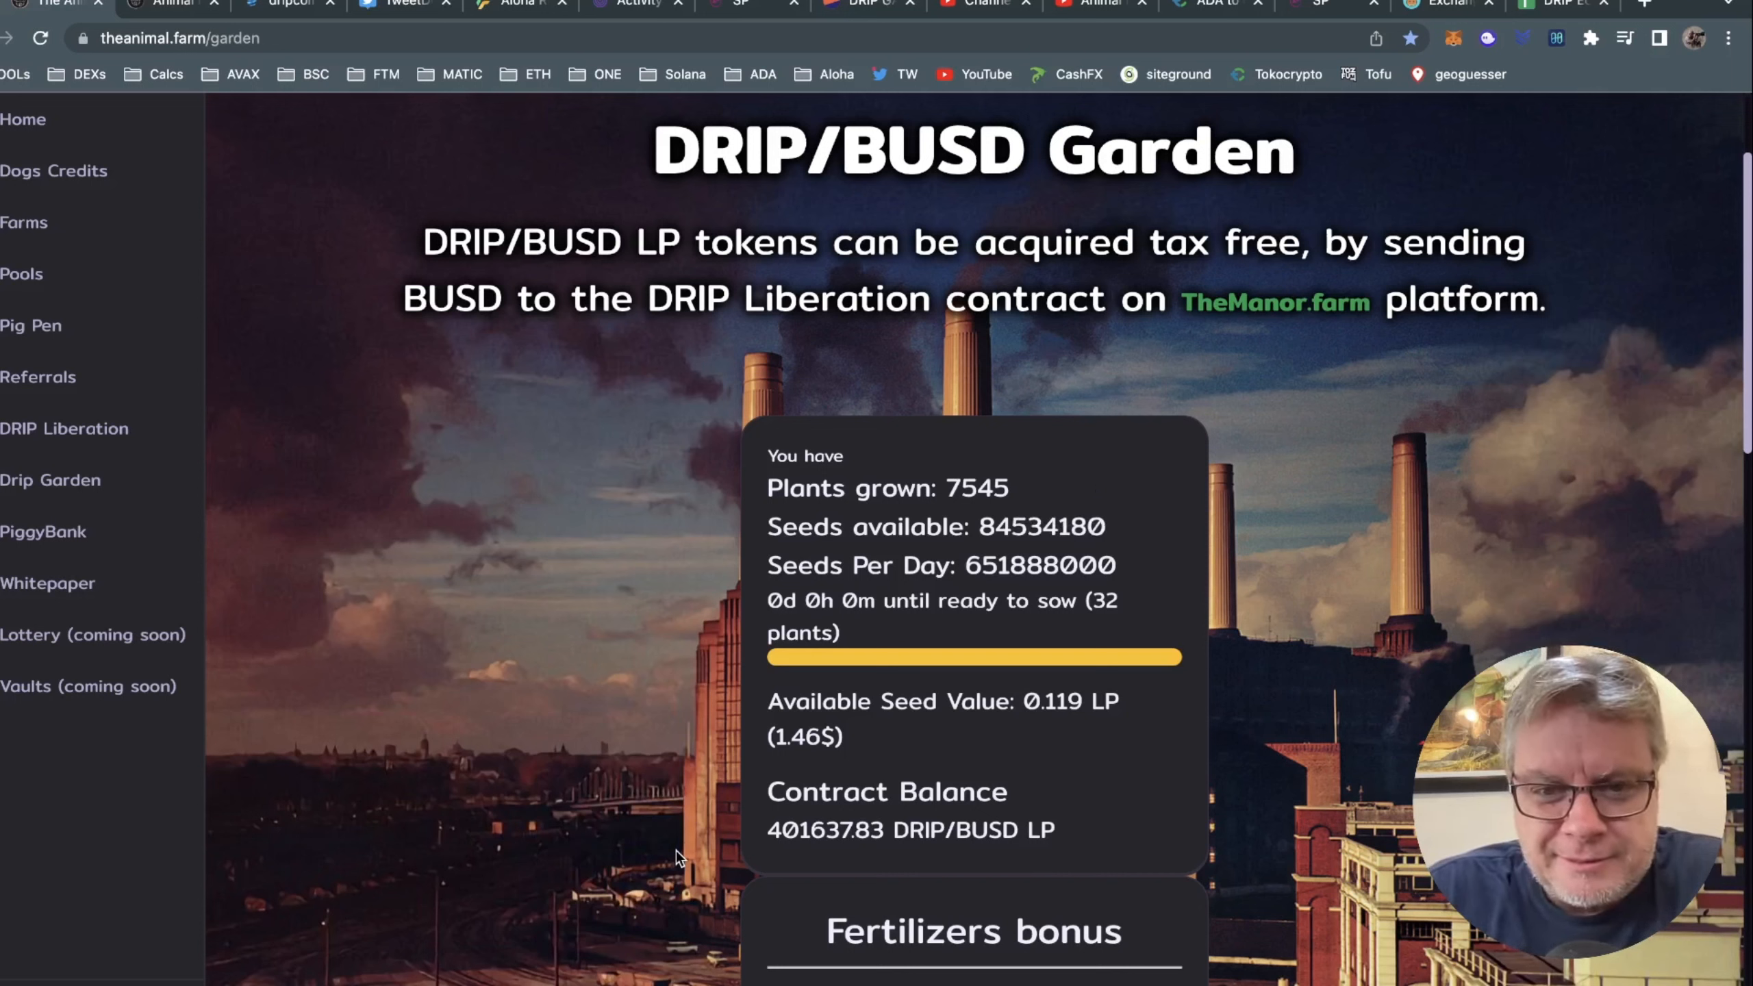
mouse_move(1320, 685)
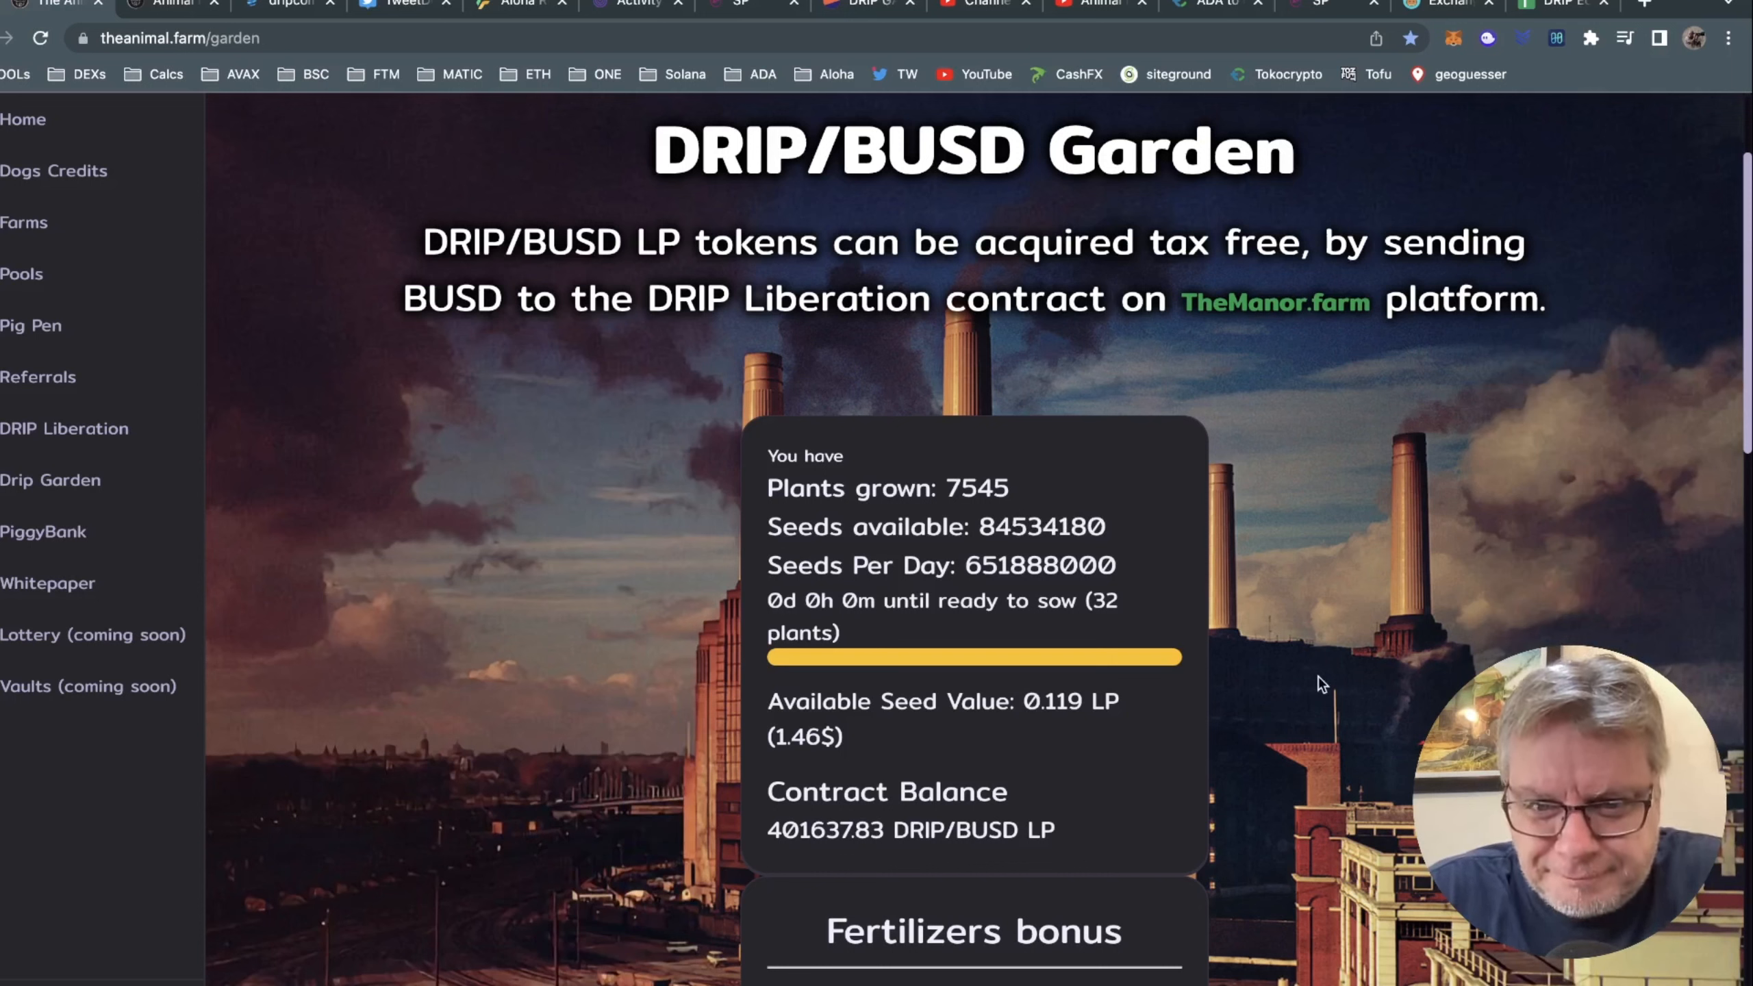
mouse_move(1261, 705)
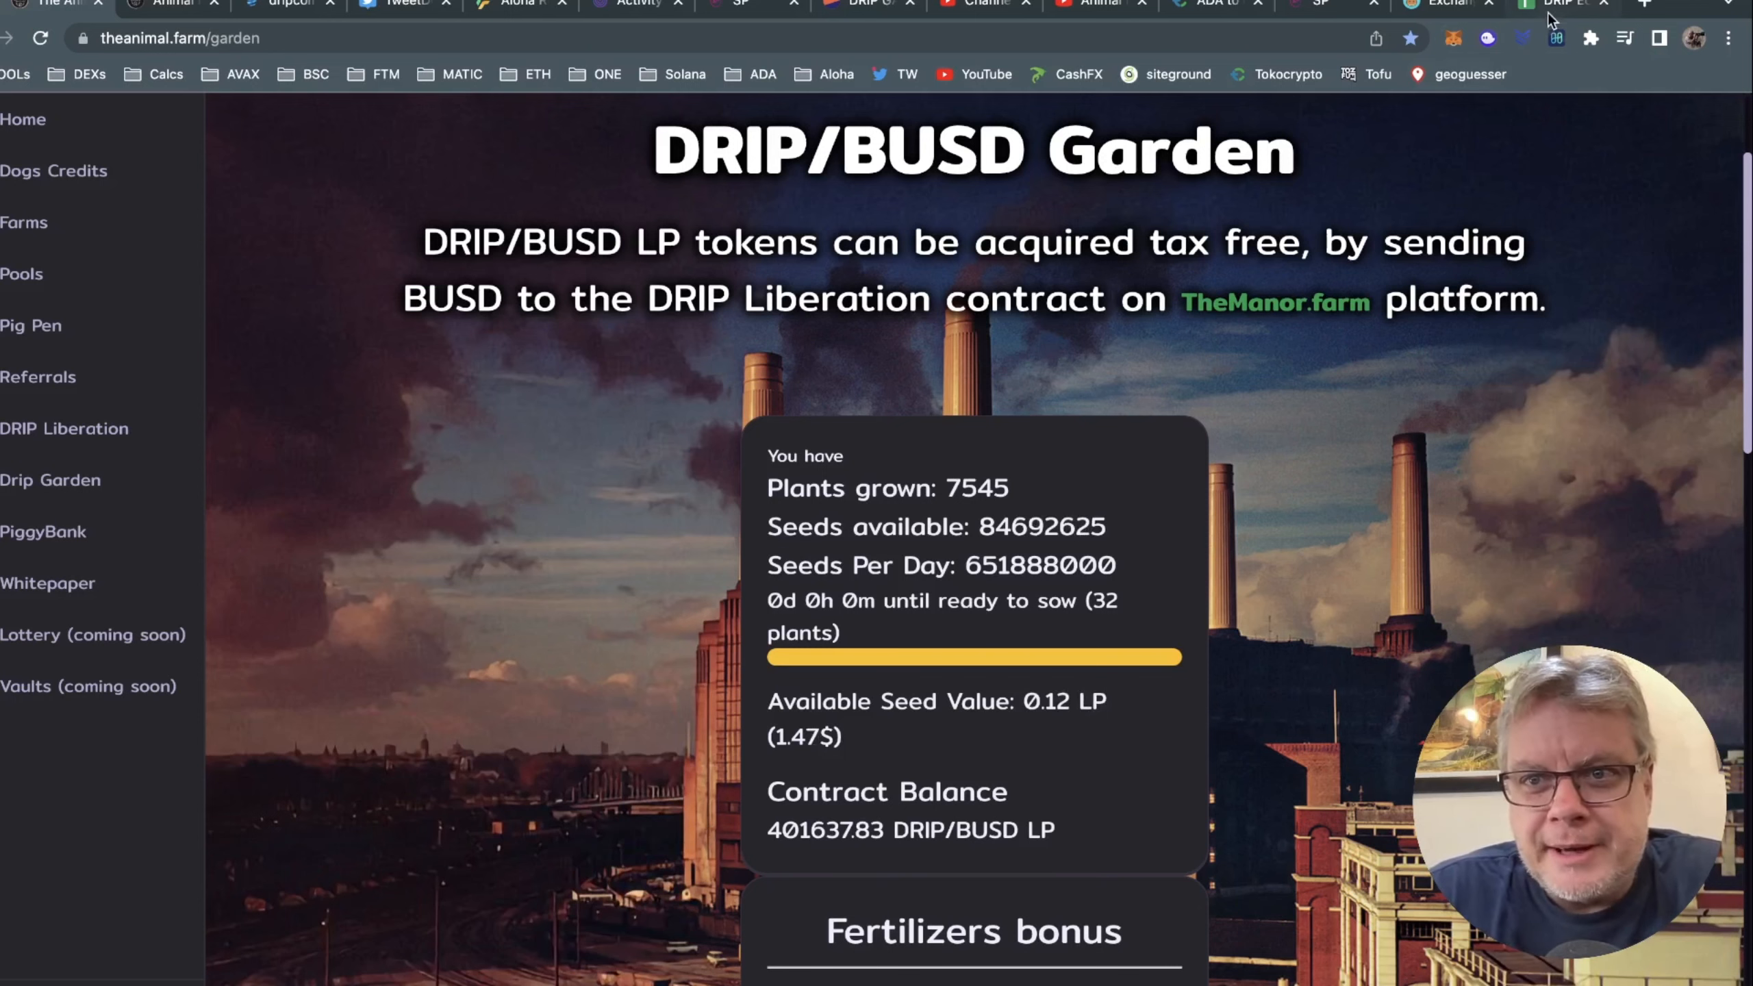
Review the sheet's inputs: 7,545 plants, 65 drips and 106,000 piglets.
click(1543, 5)
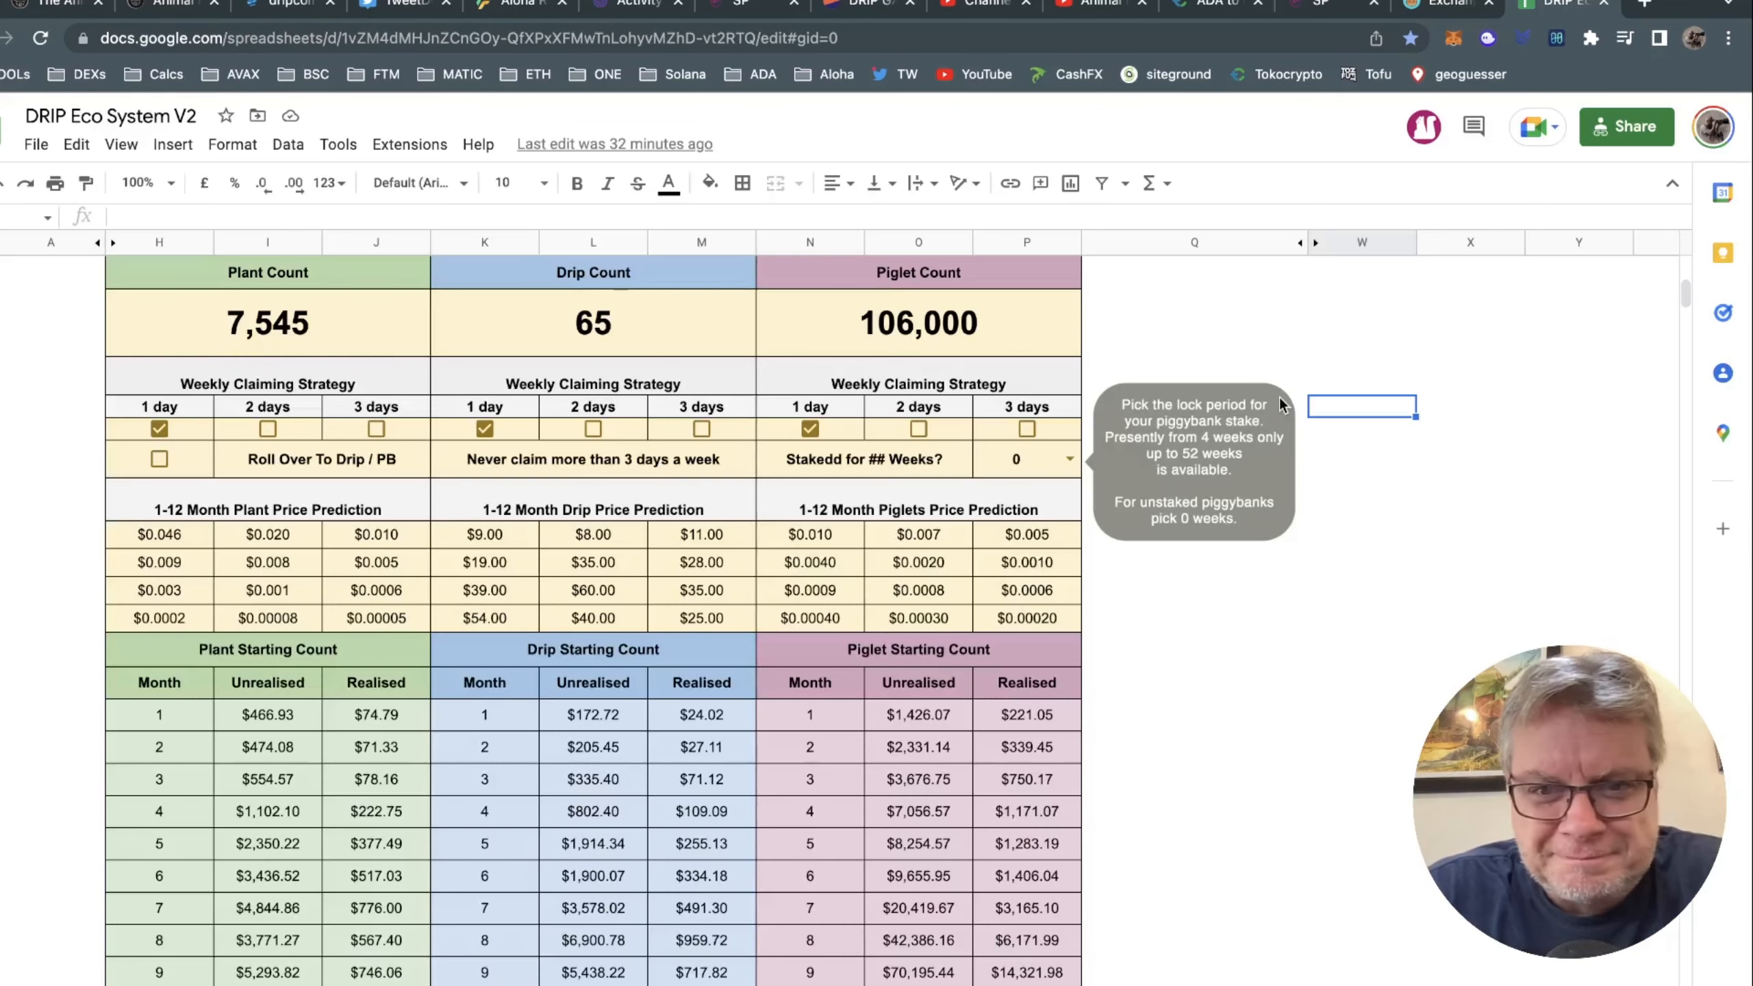
scroll(up, 3)
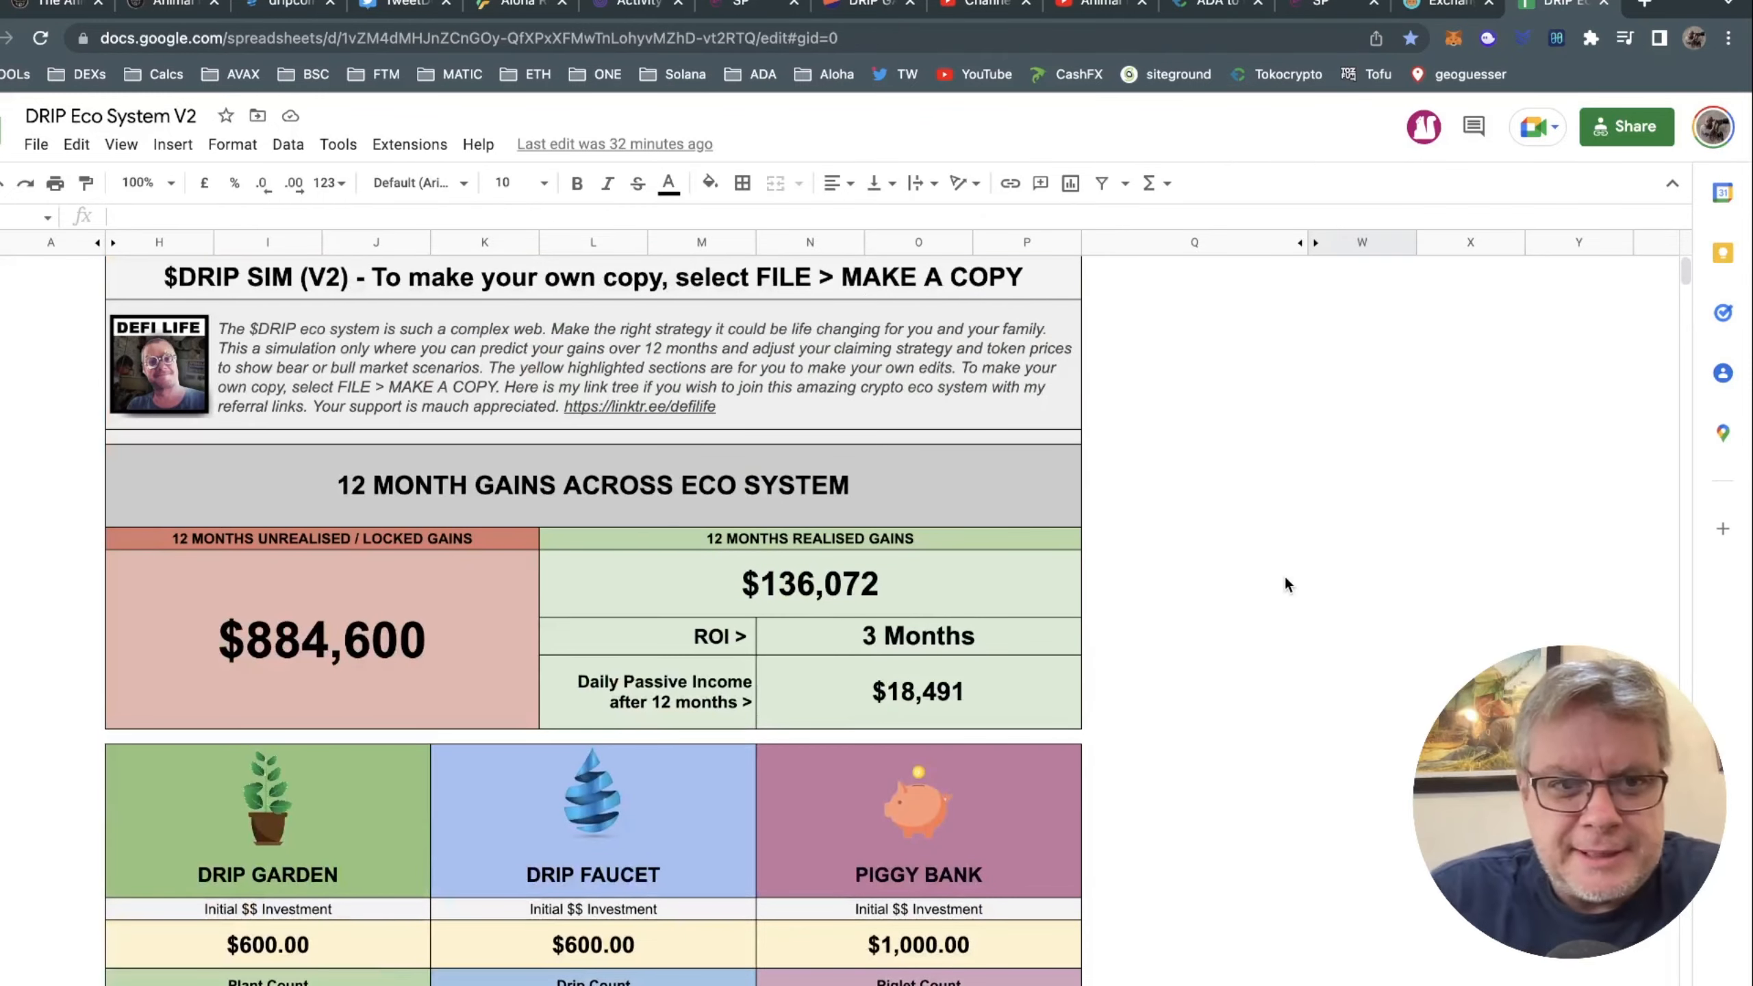
scroll(down, 3)
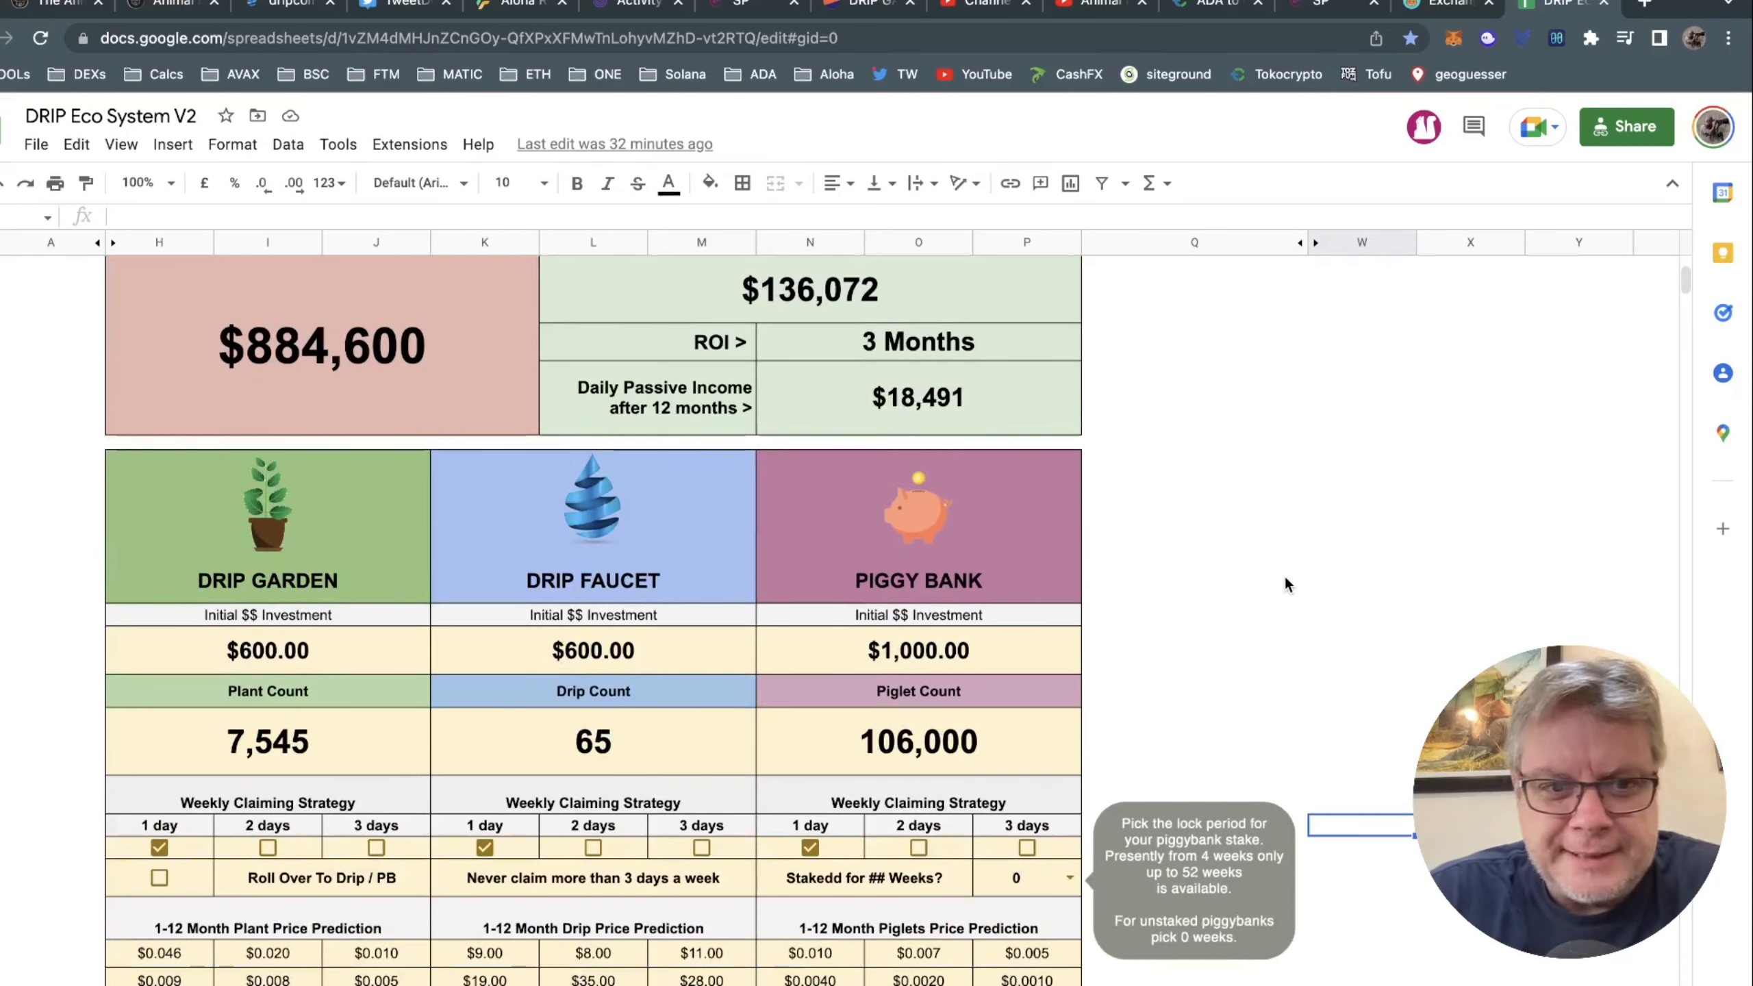
mouse_move(716, 547)
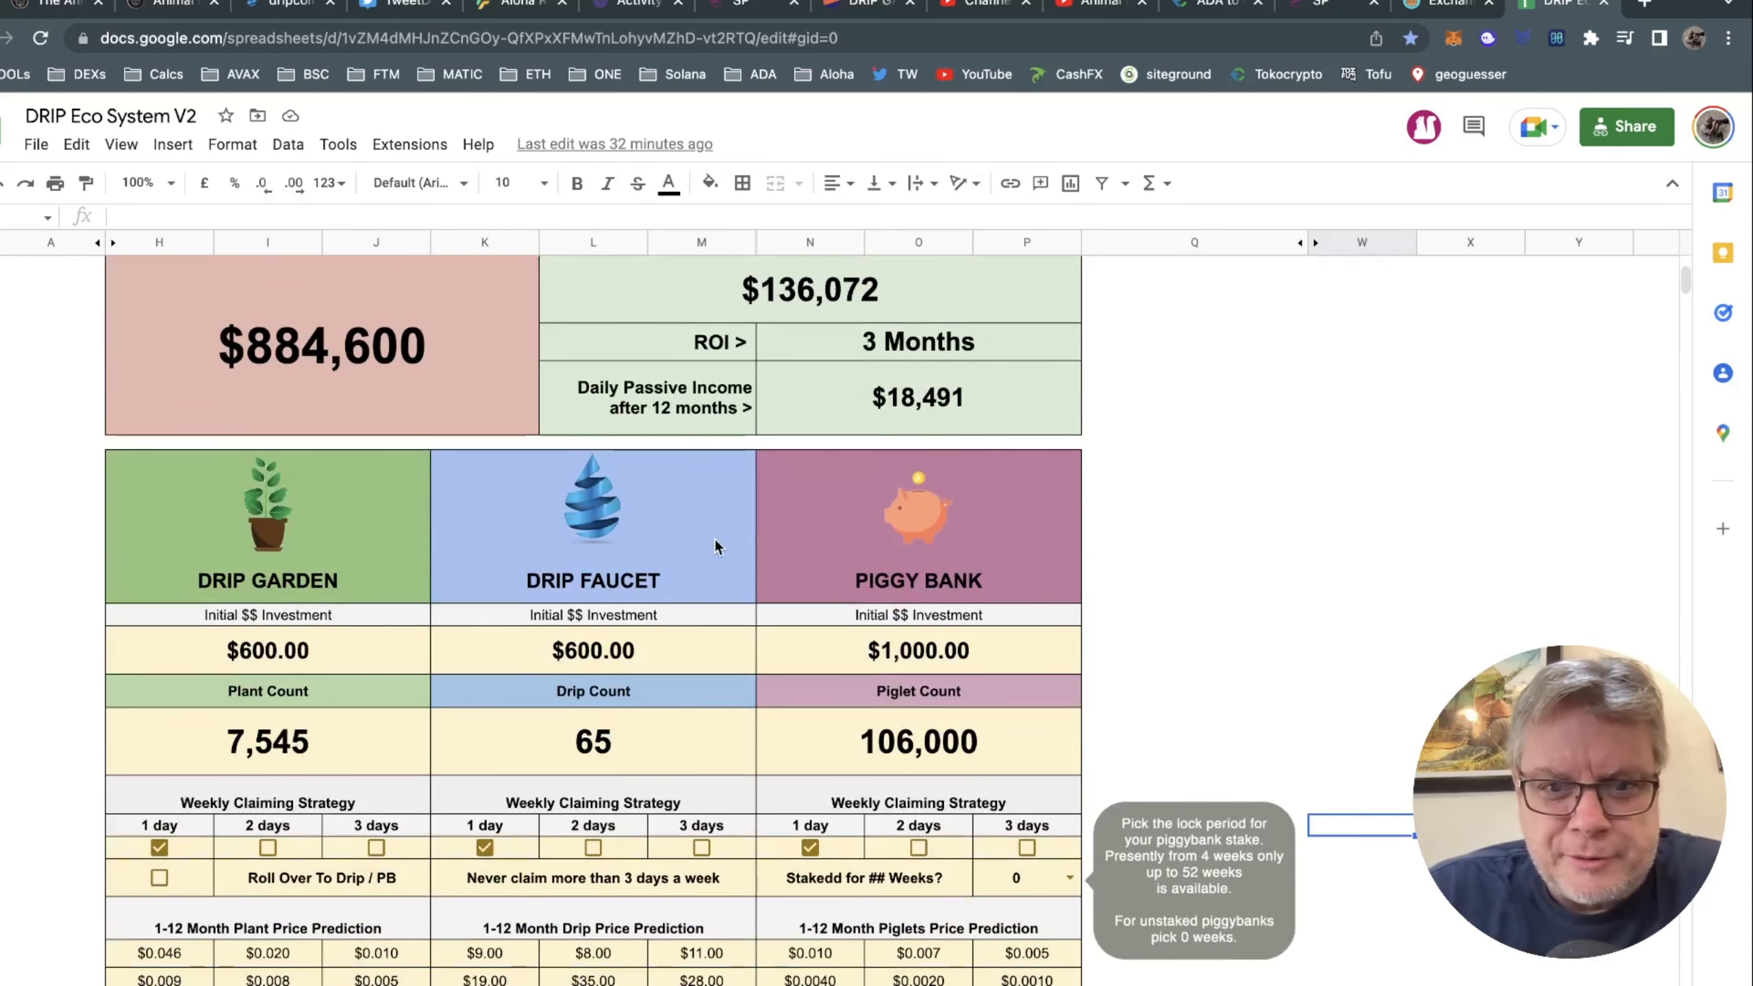
click(1362, 579)
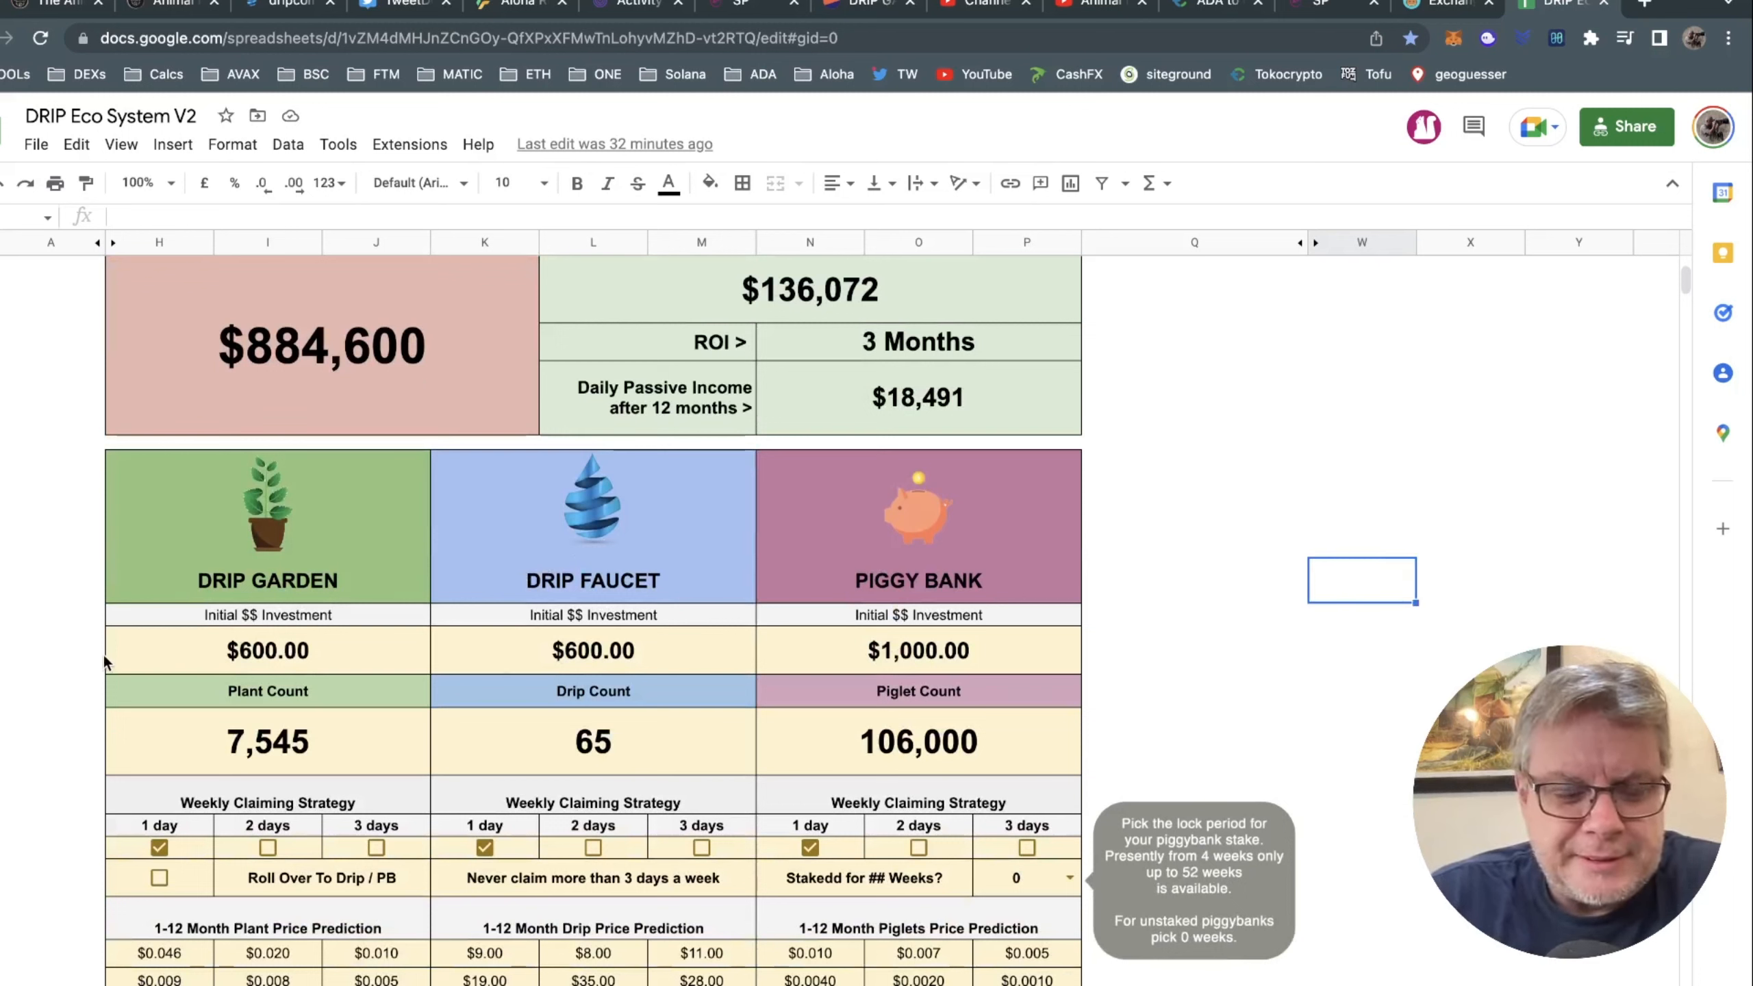
click(50, 650)
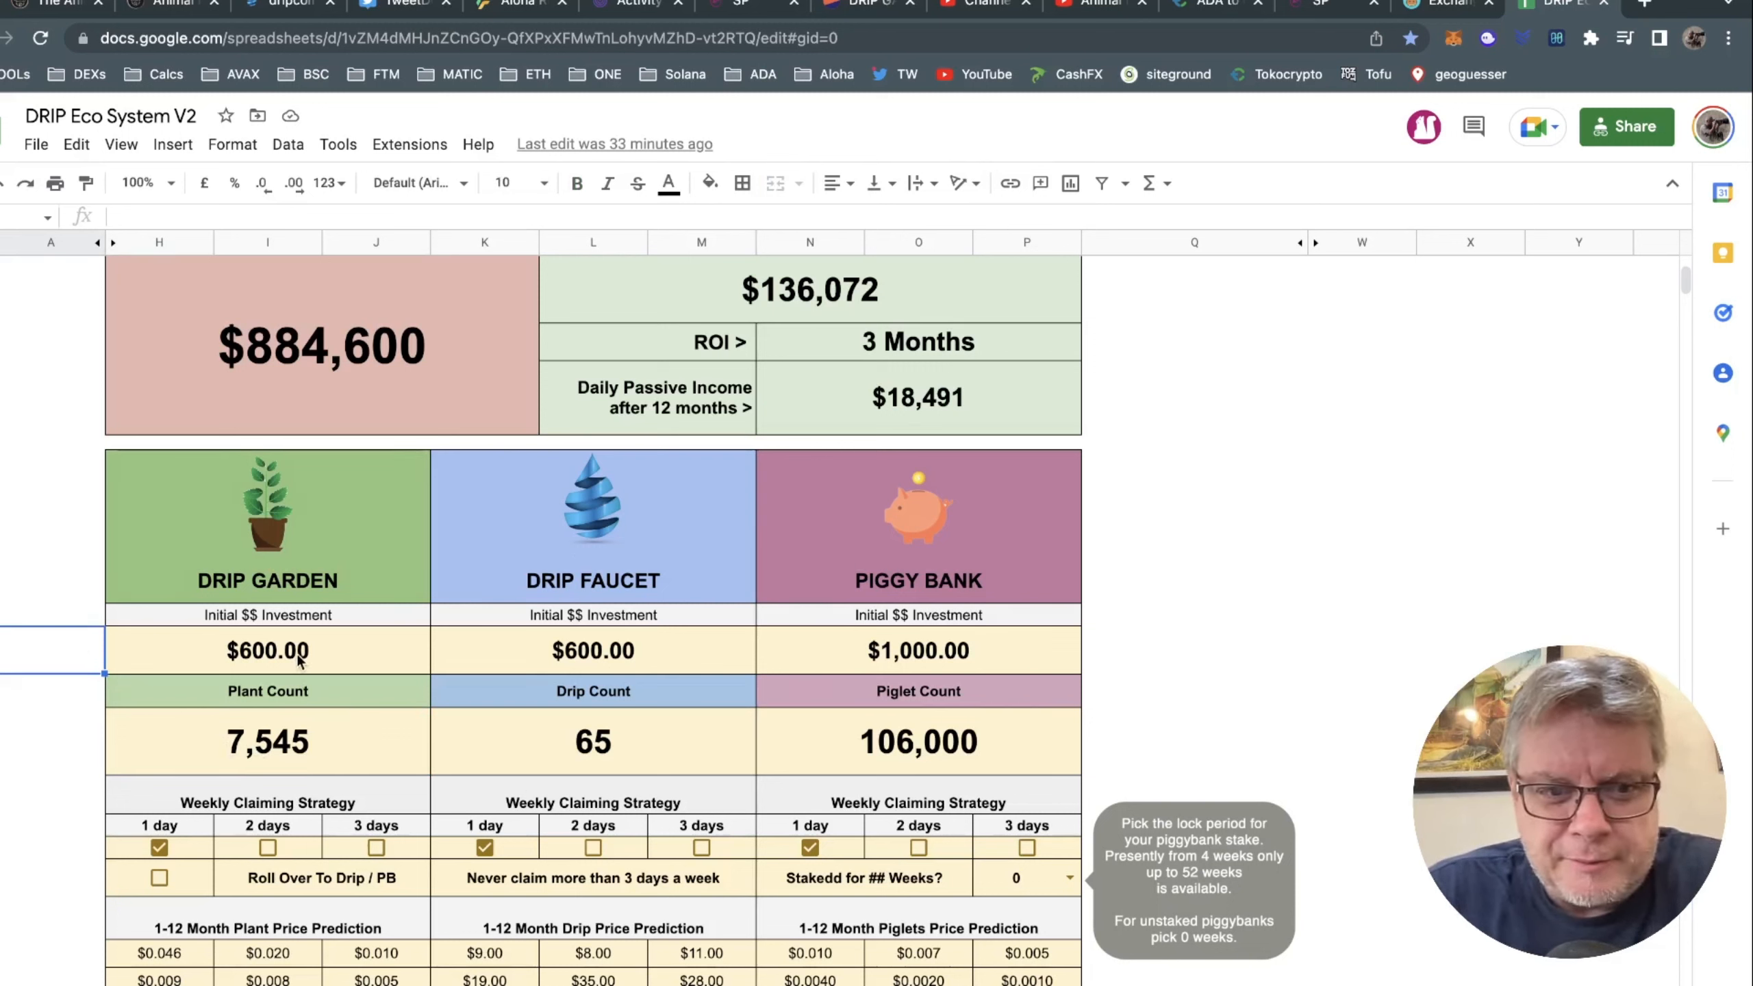
mouse_move(654, 758)
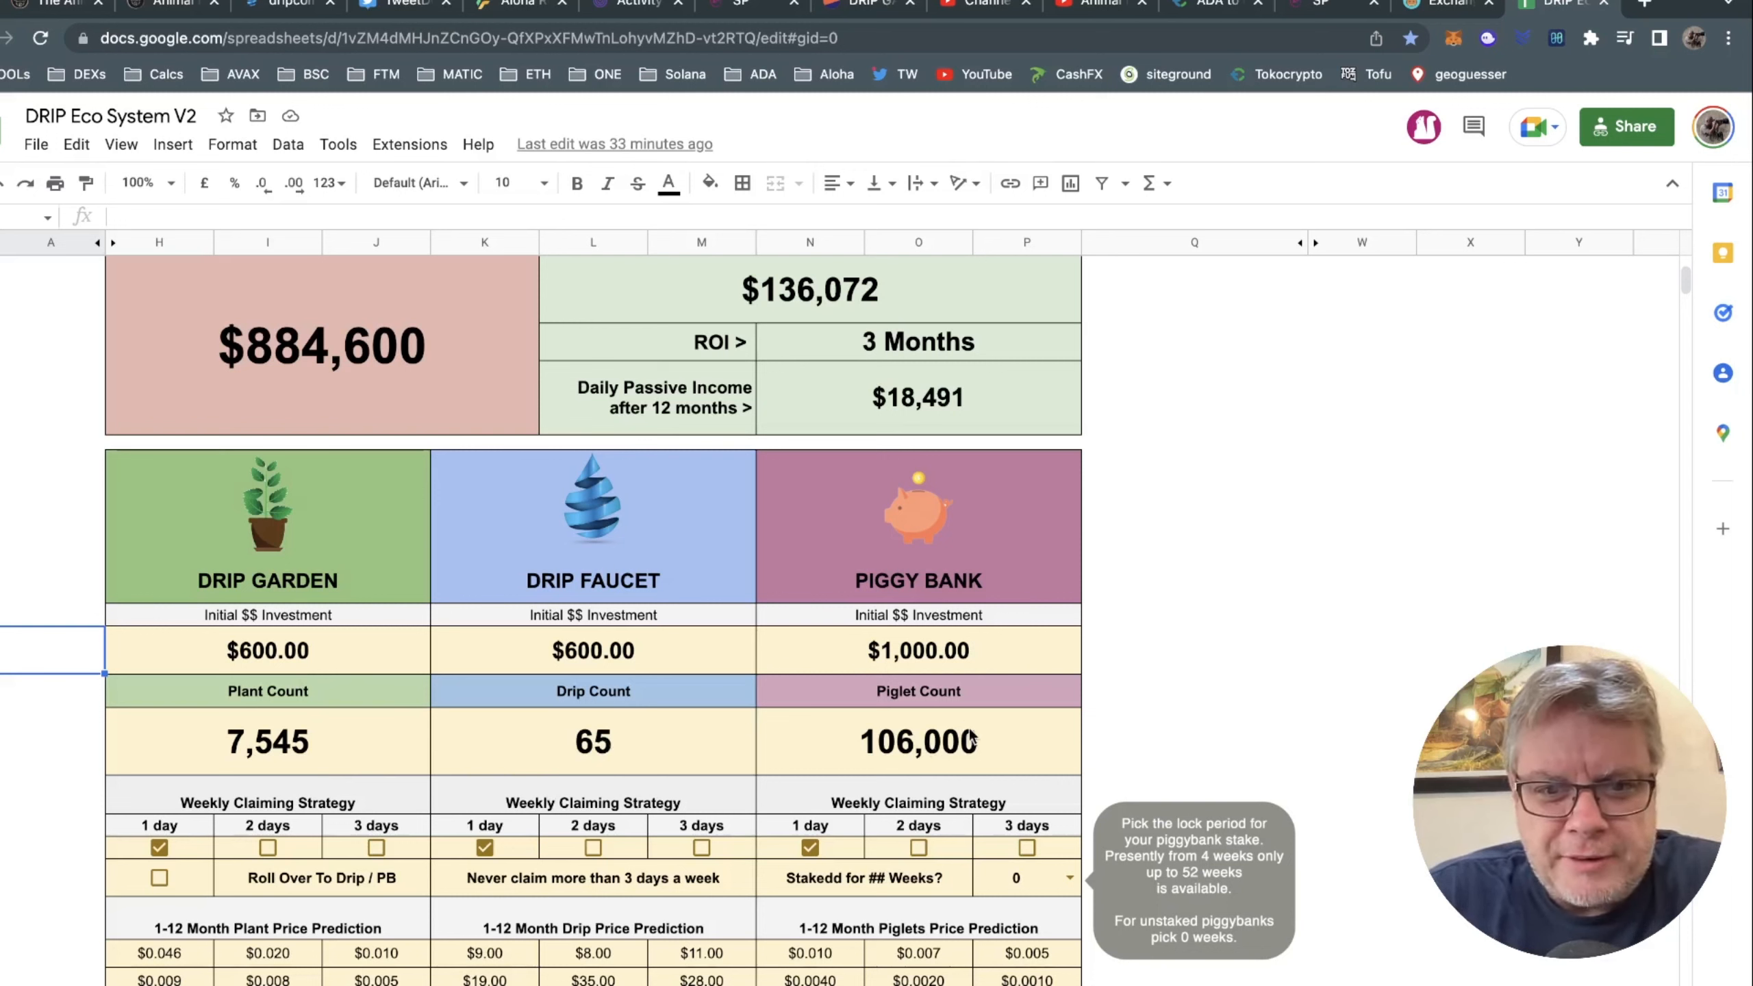
click(1194, 650)
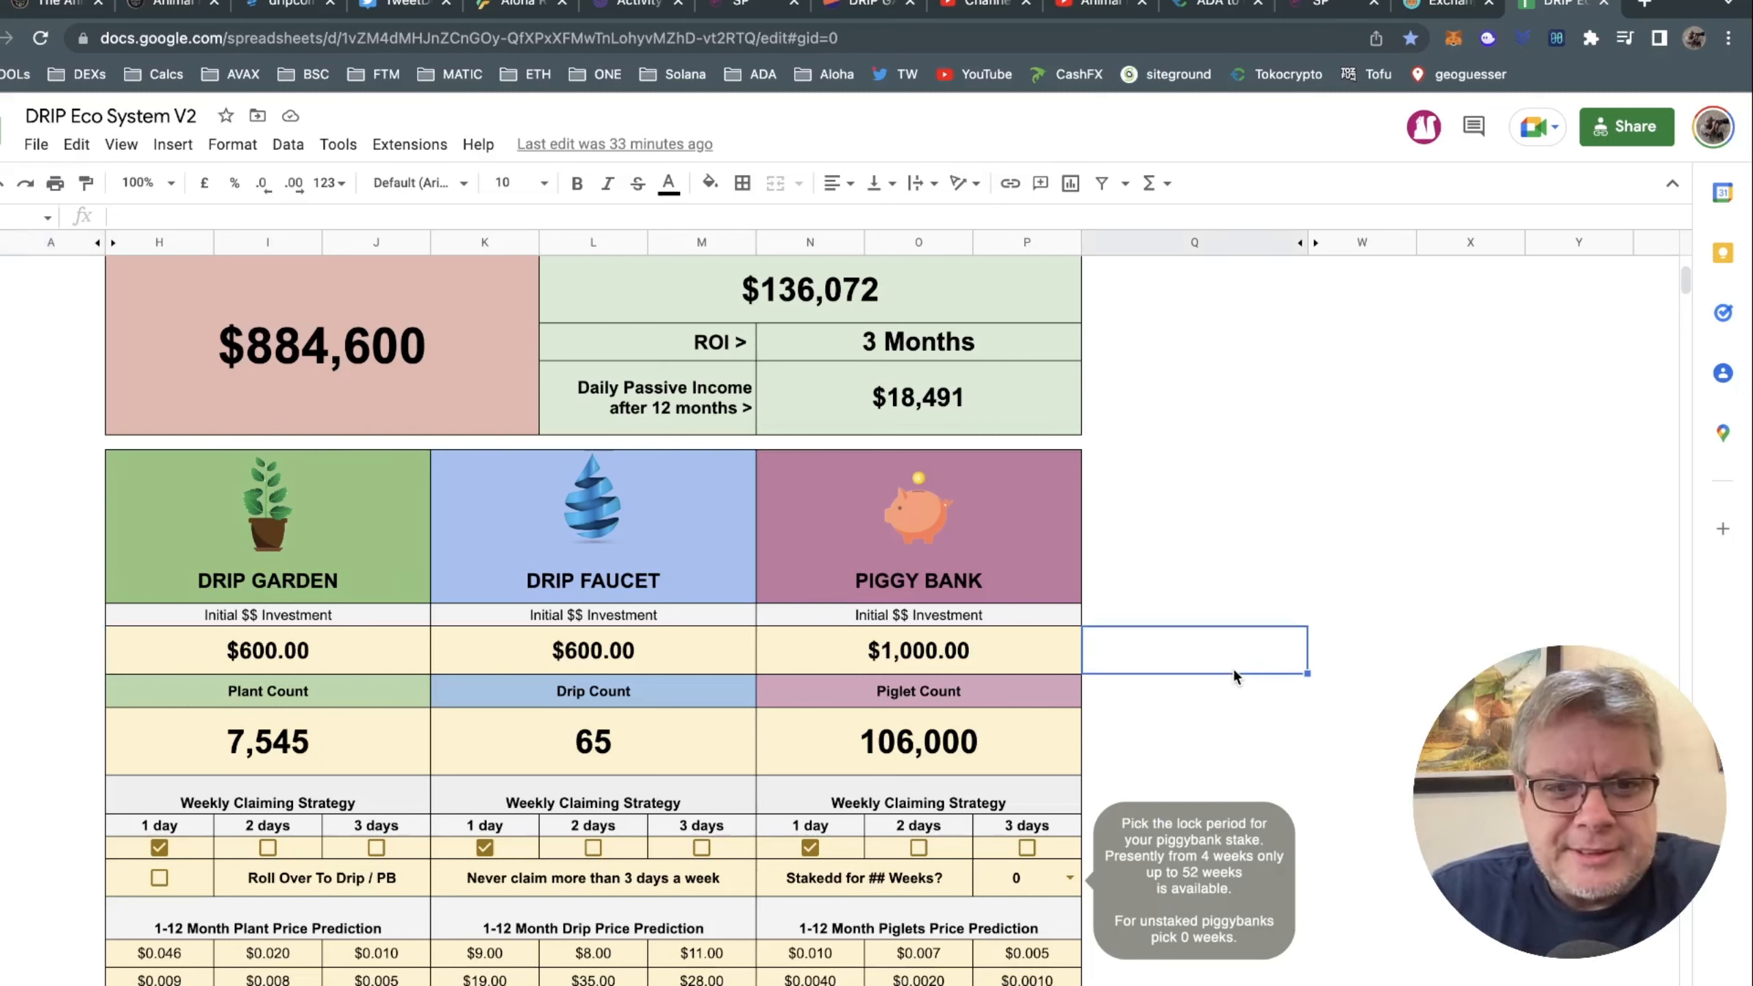
scroll(down, 3)
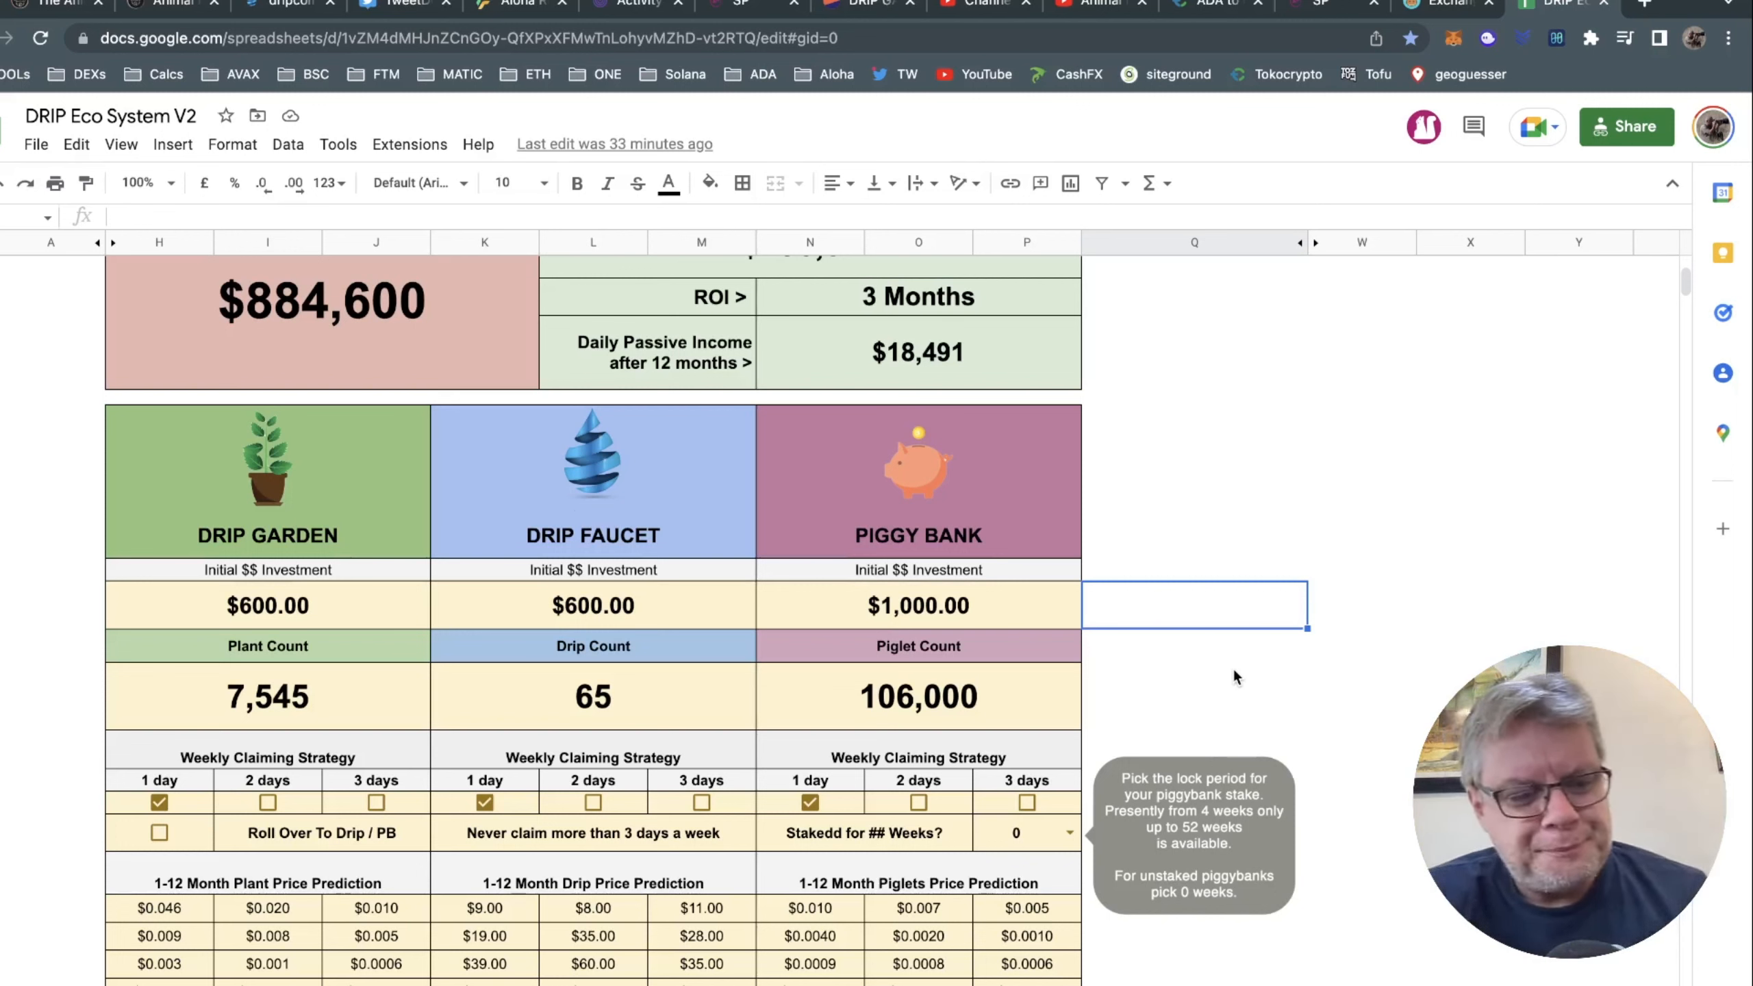
mouse_move(680, 426)
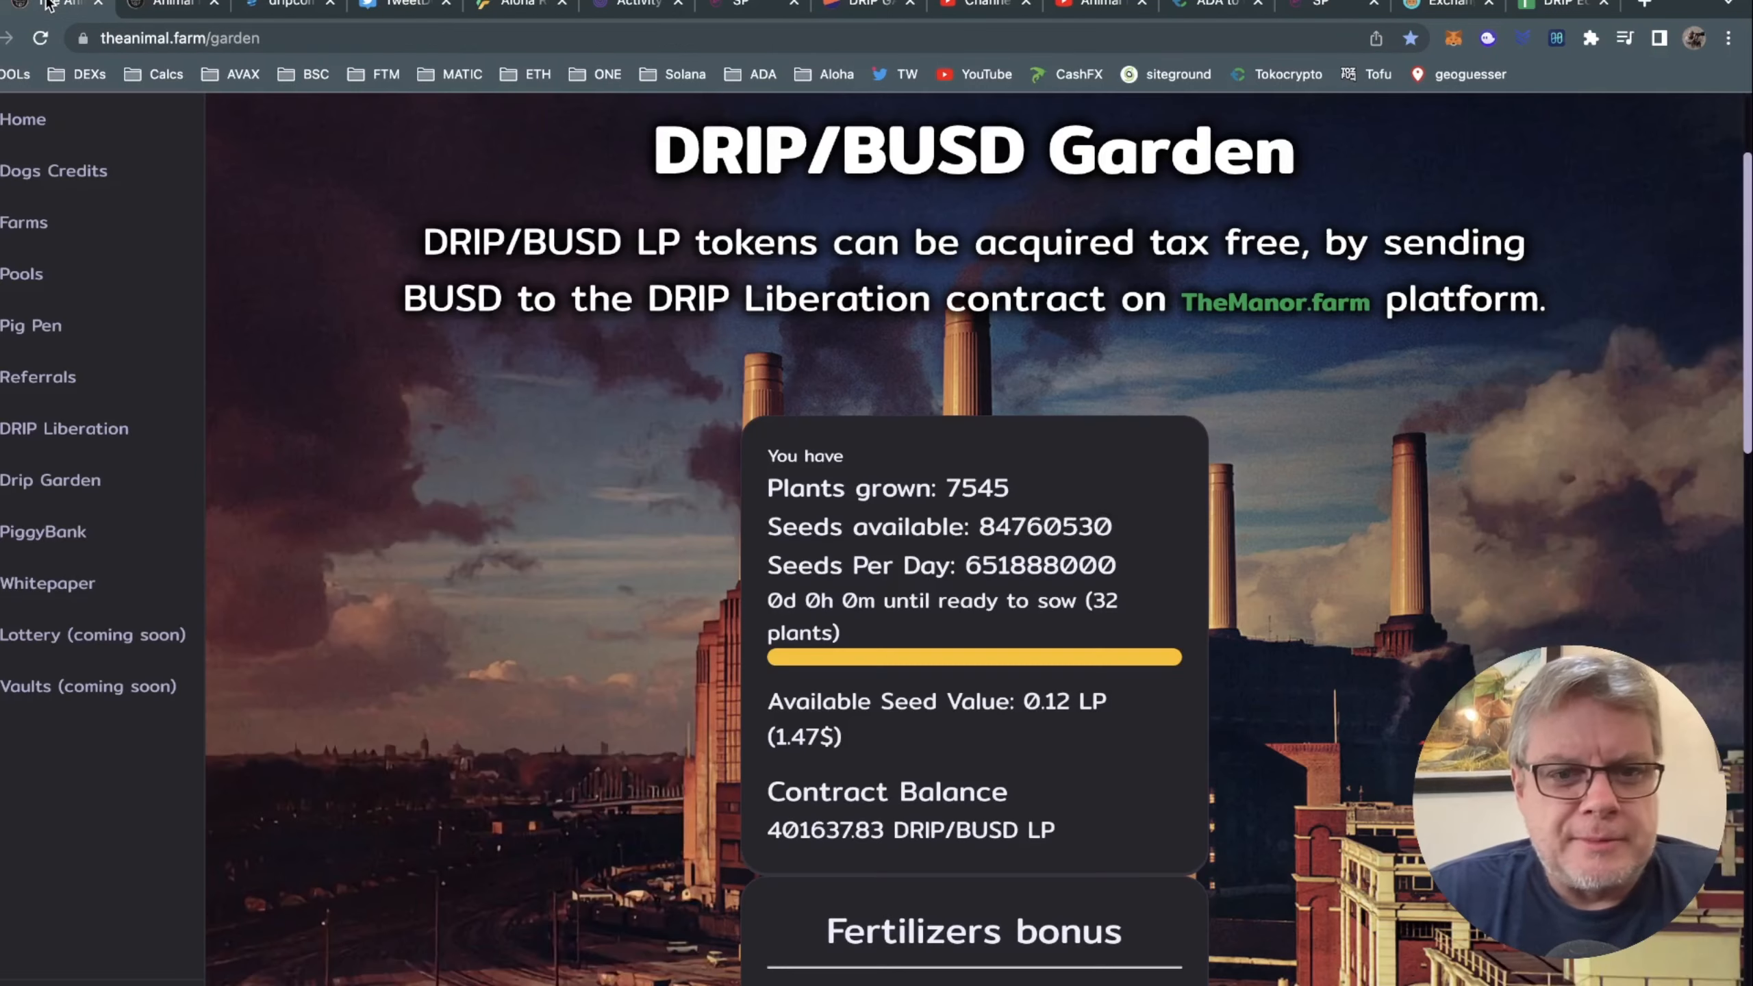
mouse_move(64, 428)
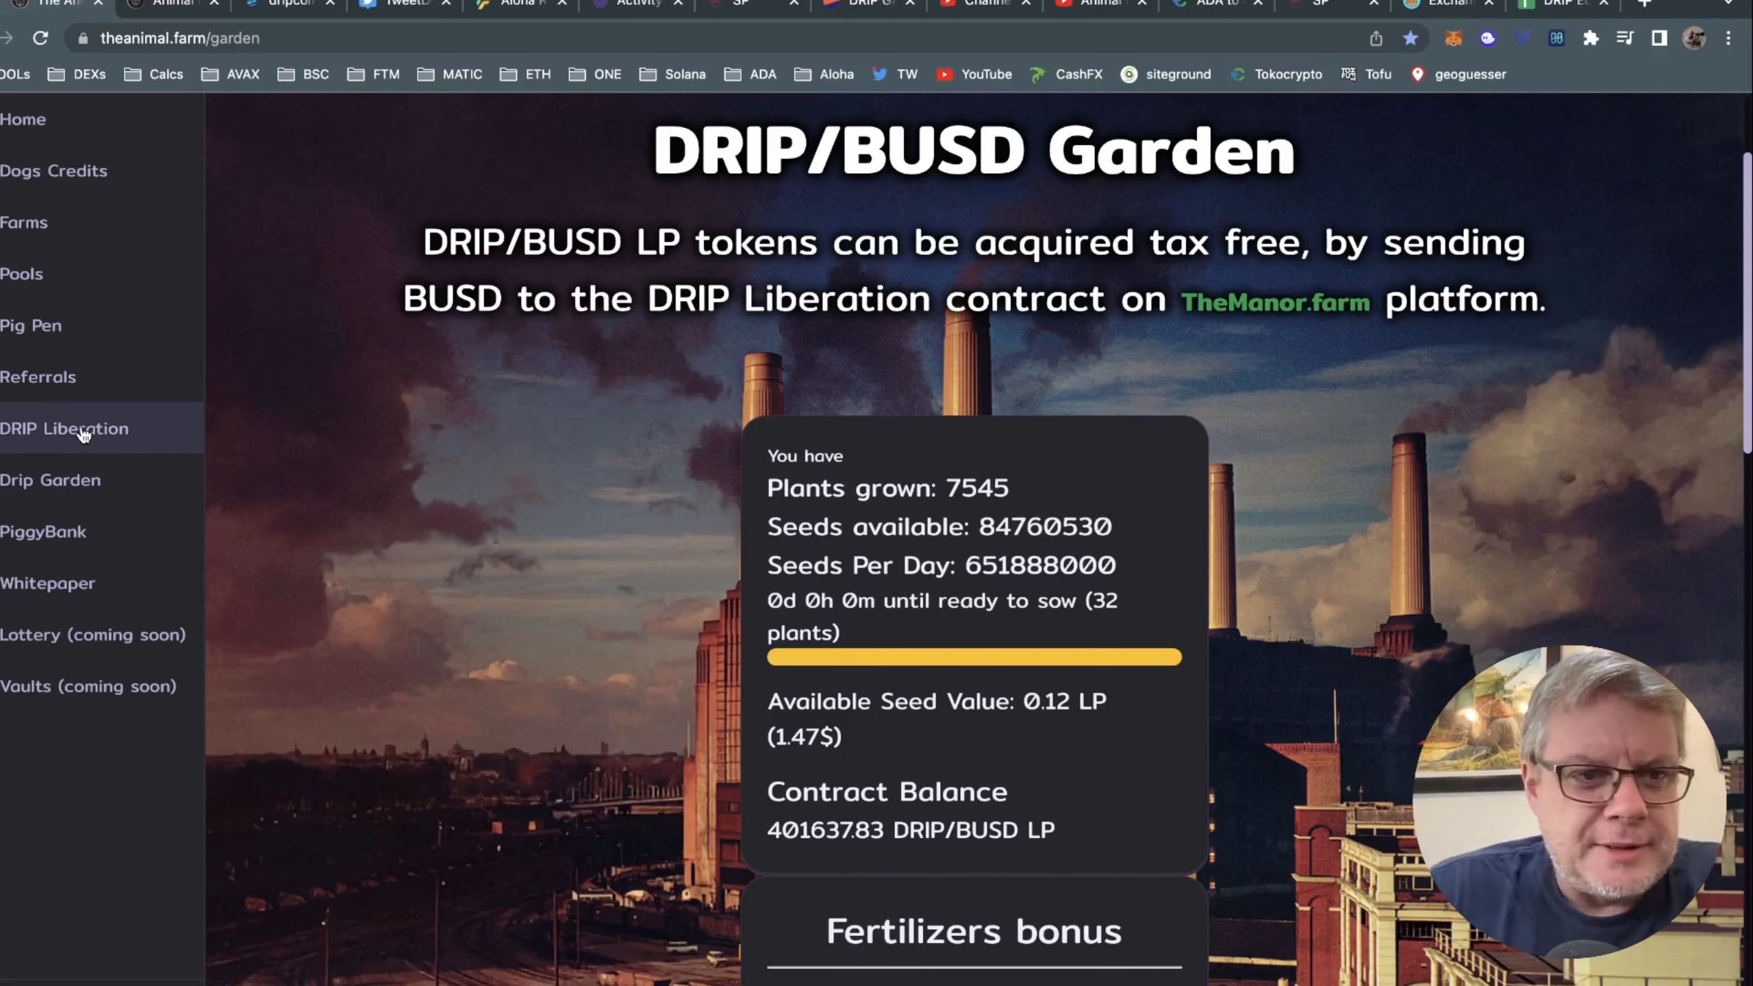
Preview supplying 100 BUSD on DRIP Liberation (about 8.15 pool tokens) without confirming.
click(64, 428)
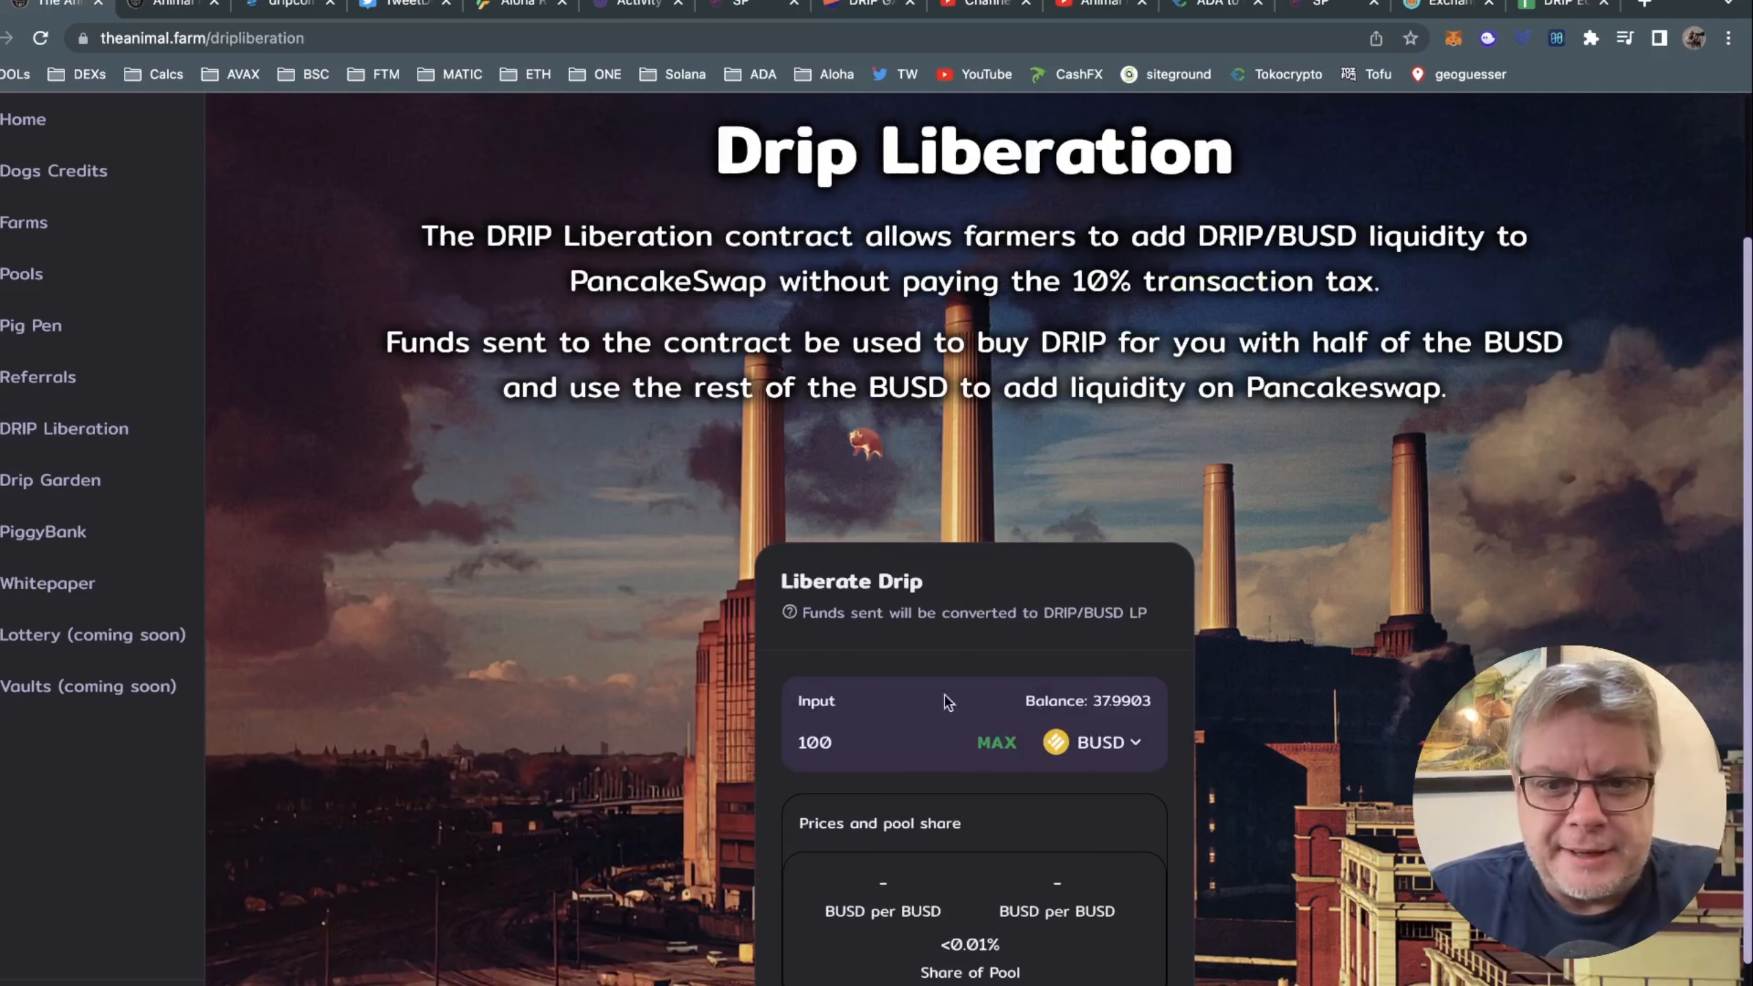
scroll(down, 3)
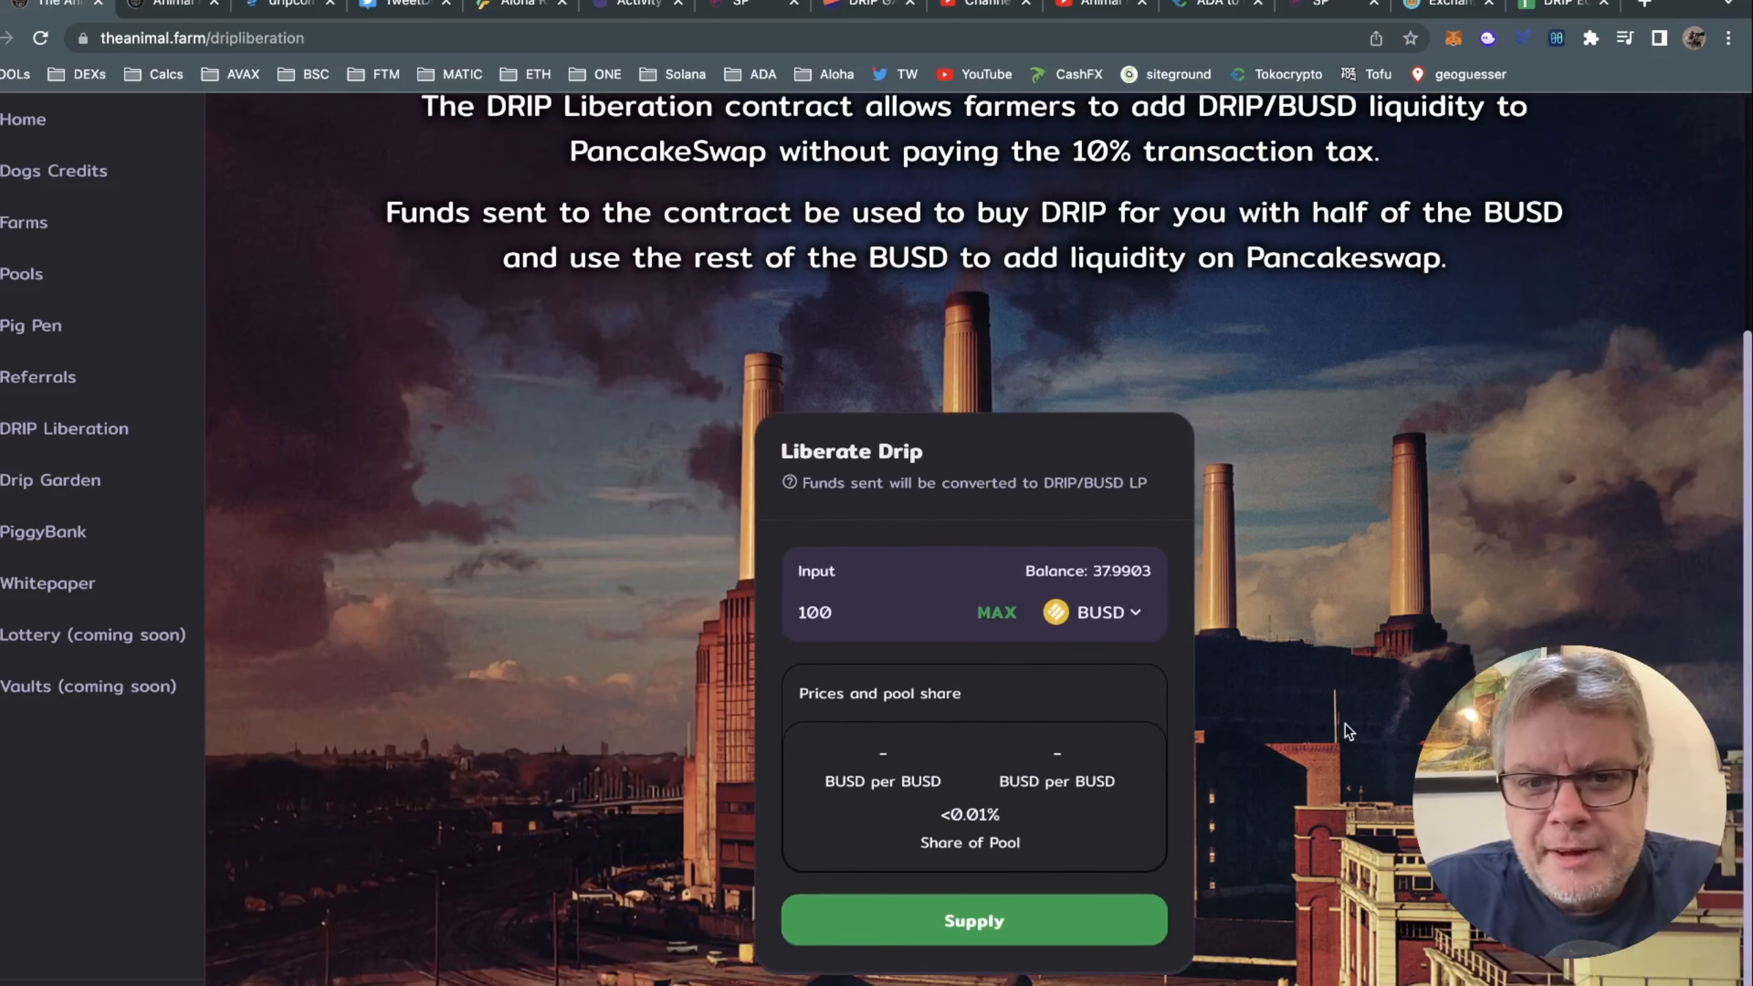
triple_click(815, 611)
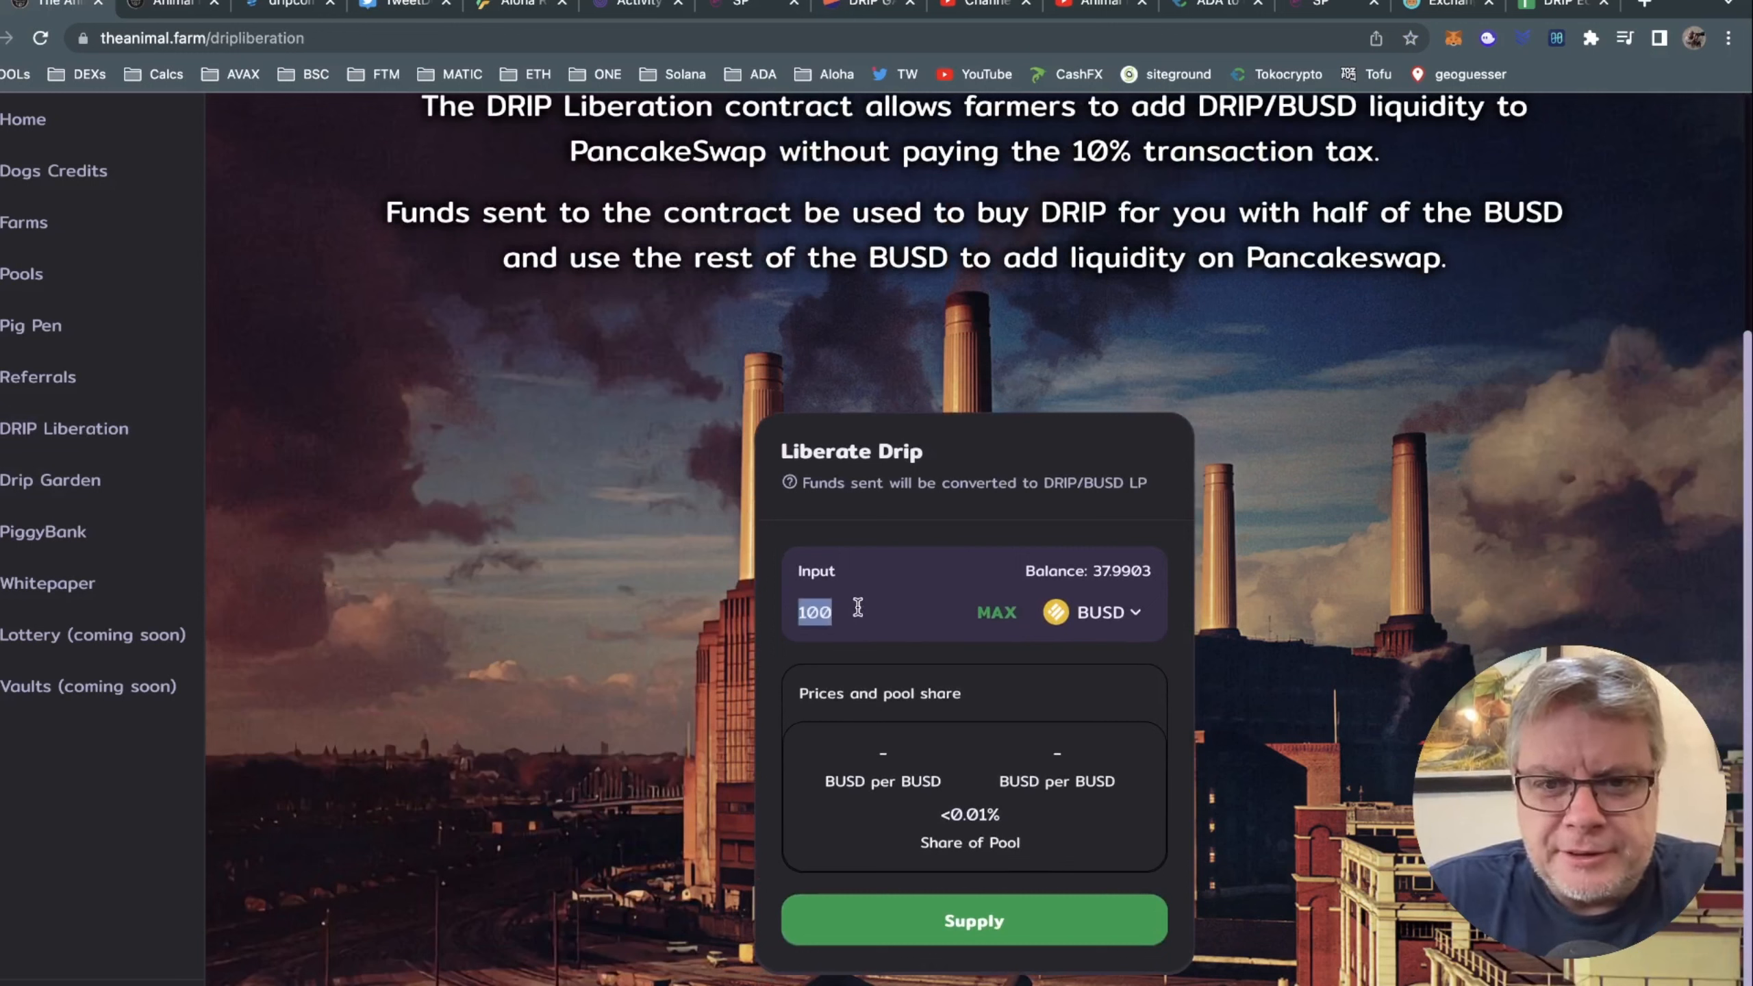
mouse_move(1371, 615)
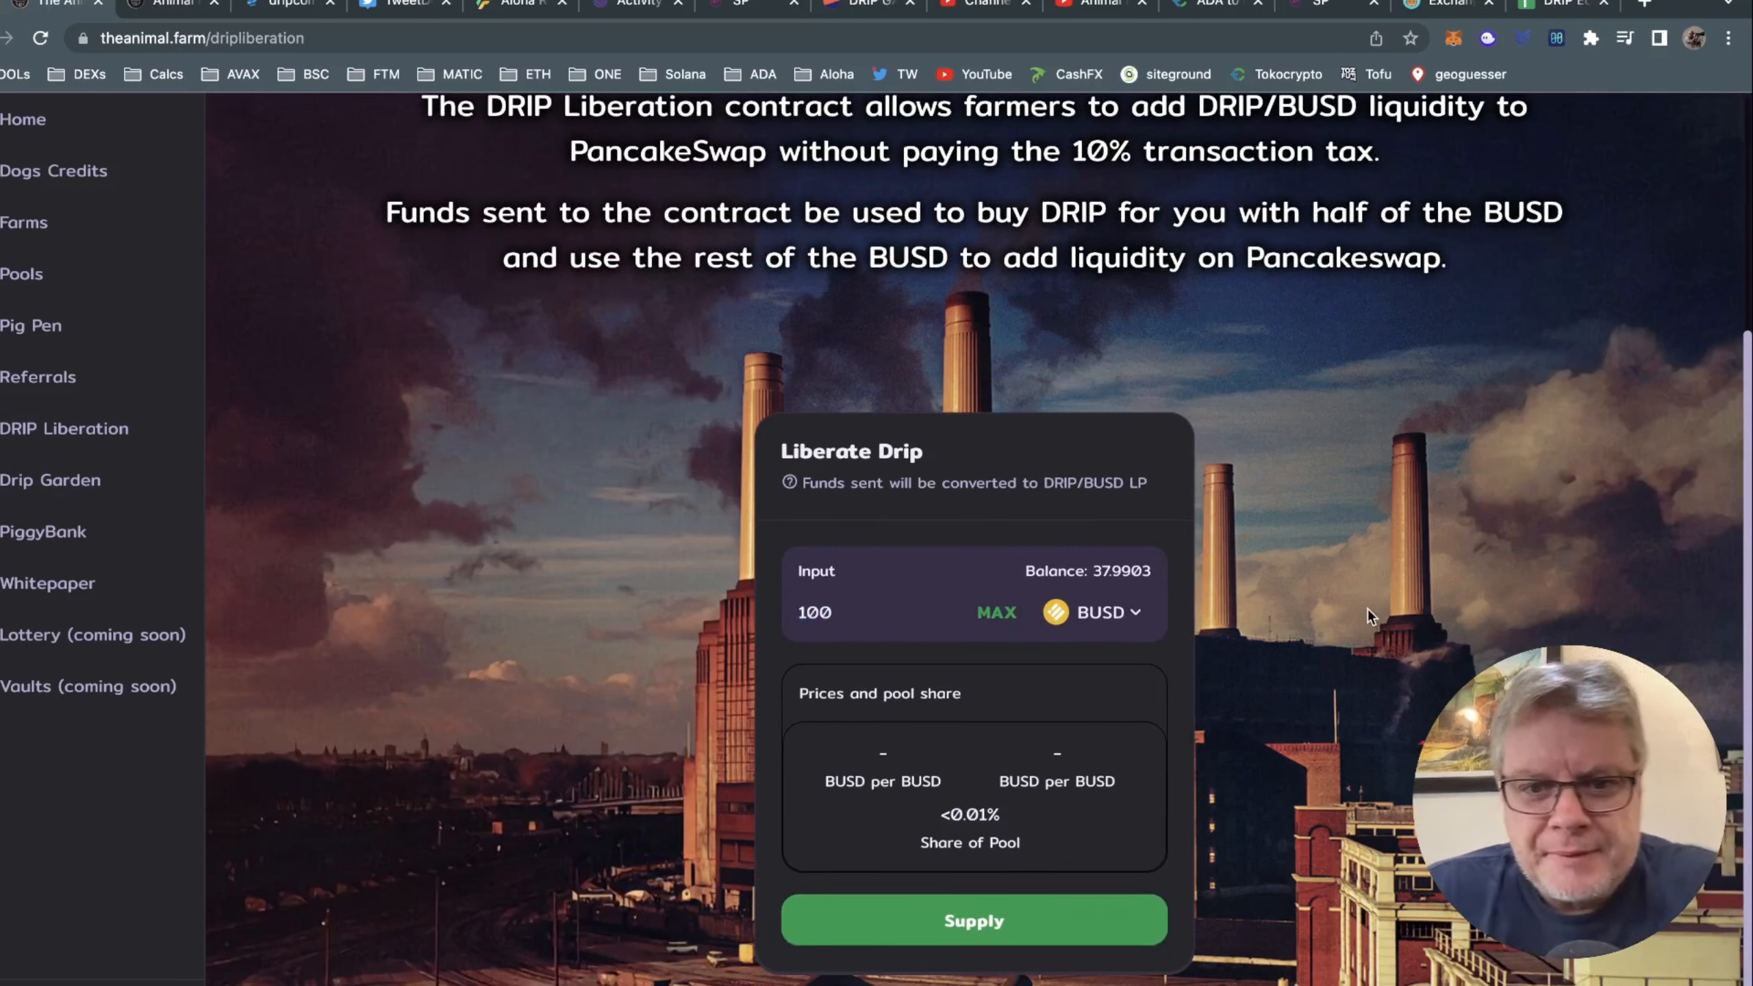
mouse_move(762, 813)
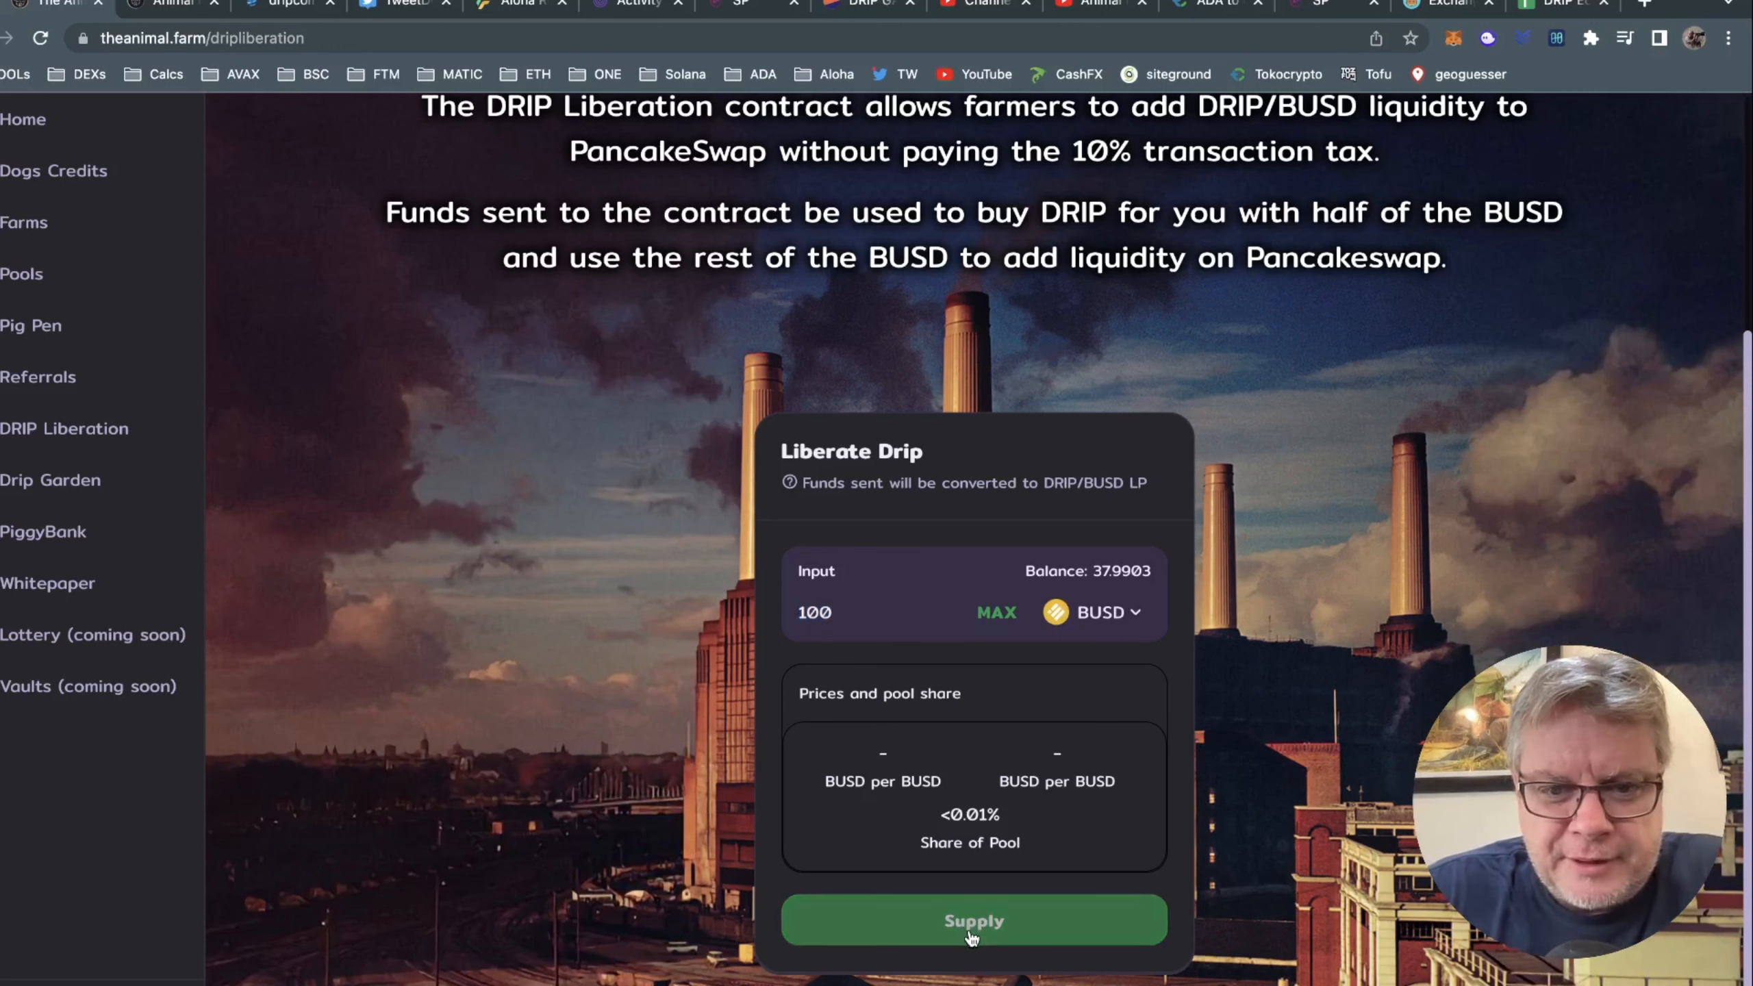
click(972, 920)
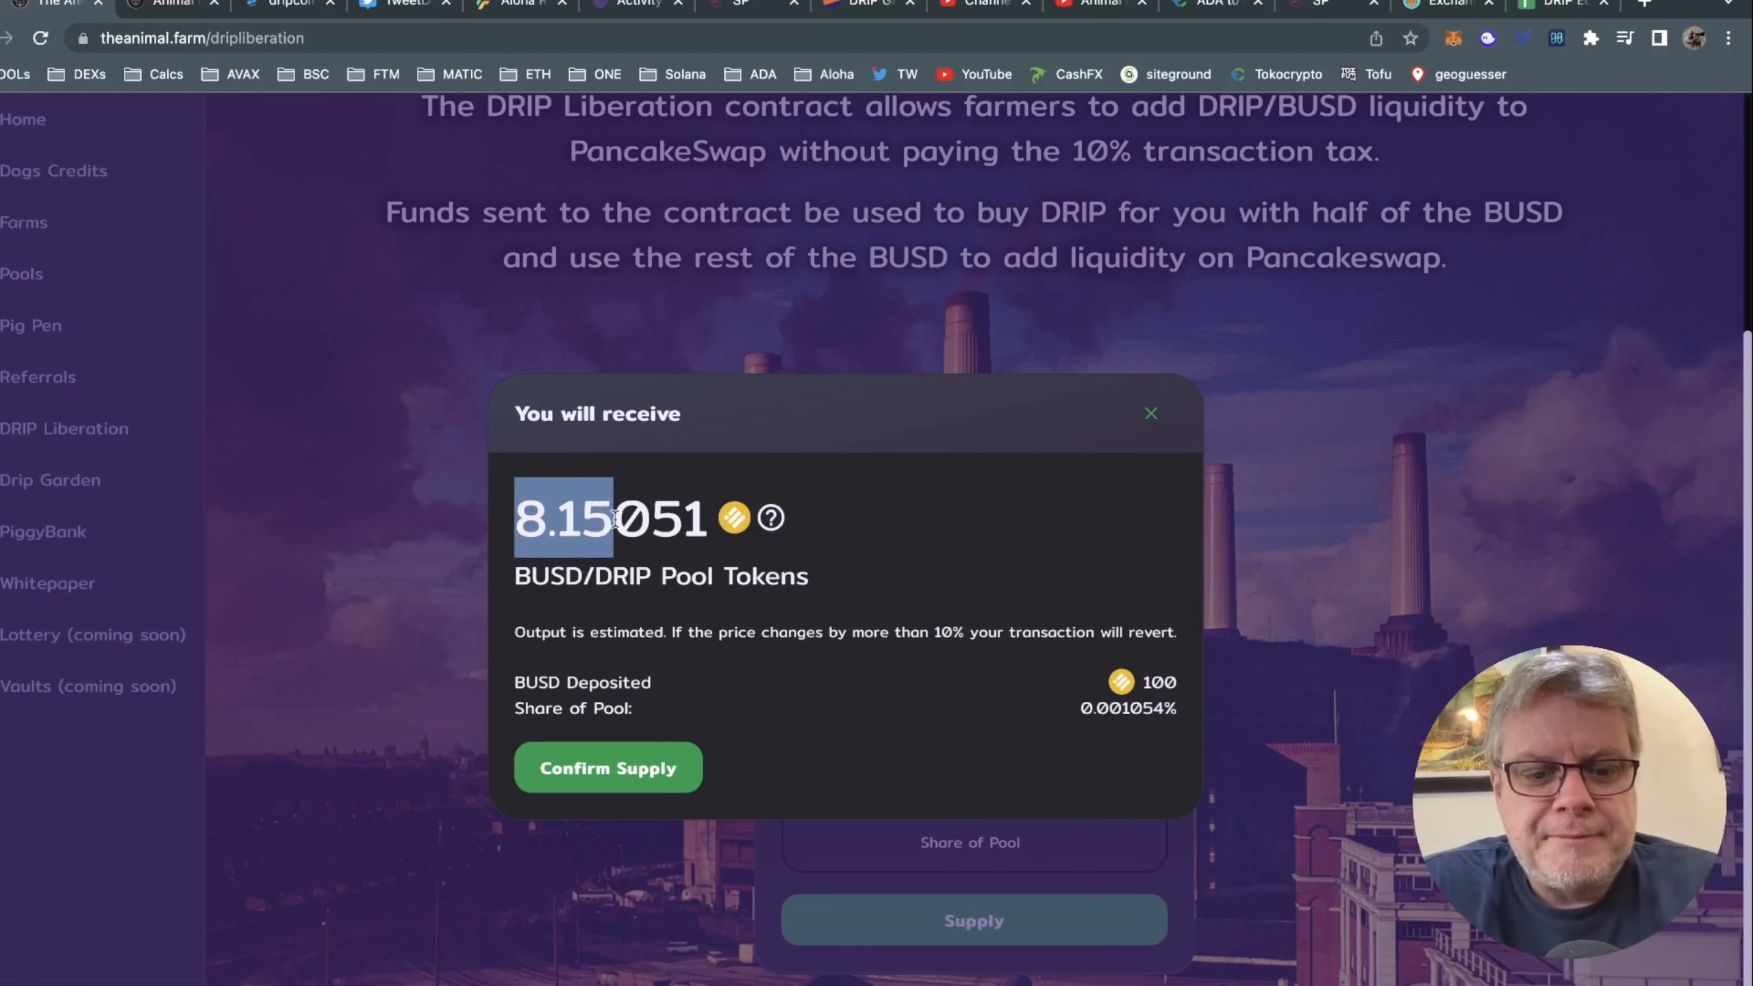
click(1151, 413)
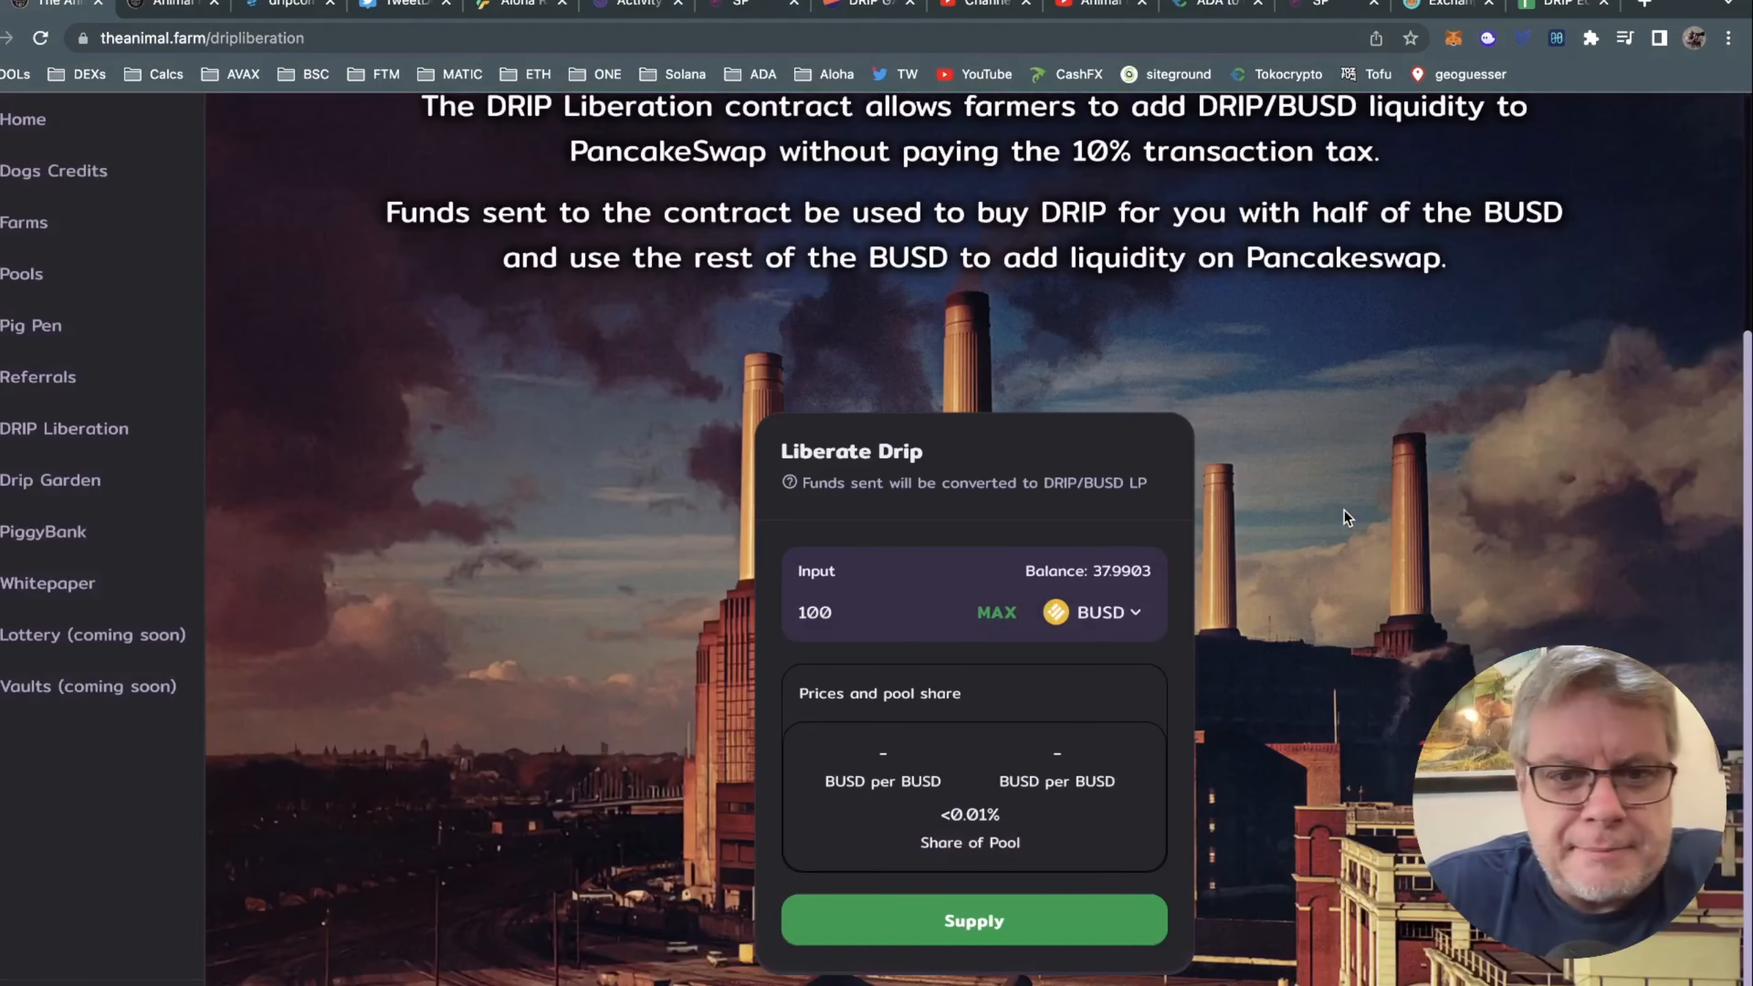
Enter 8.15 Drip/BUSD LP on the Drip Garden page, showing 2,225 plants.
click(49, 479)
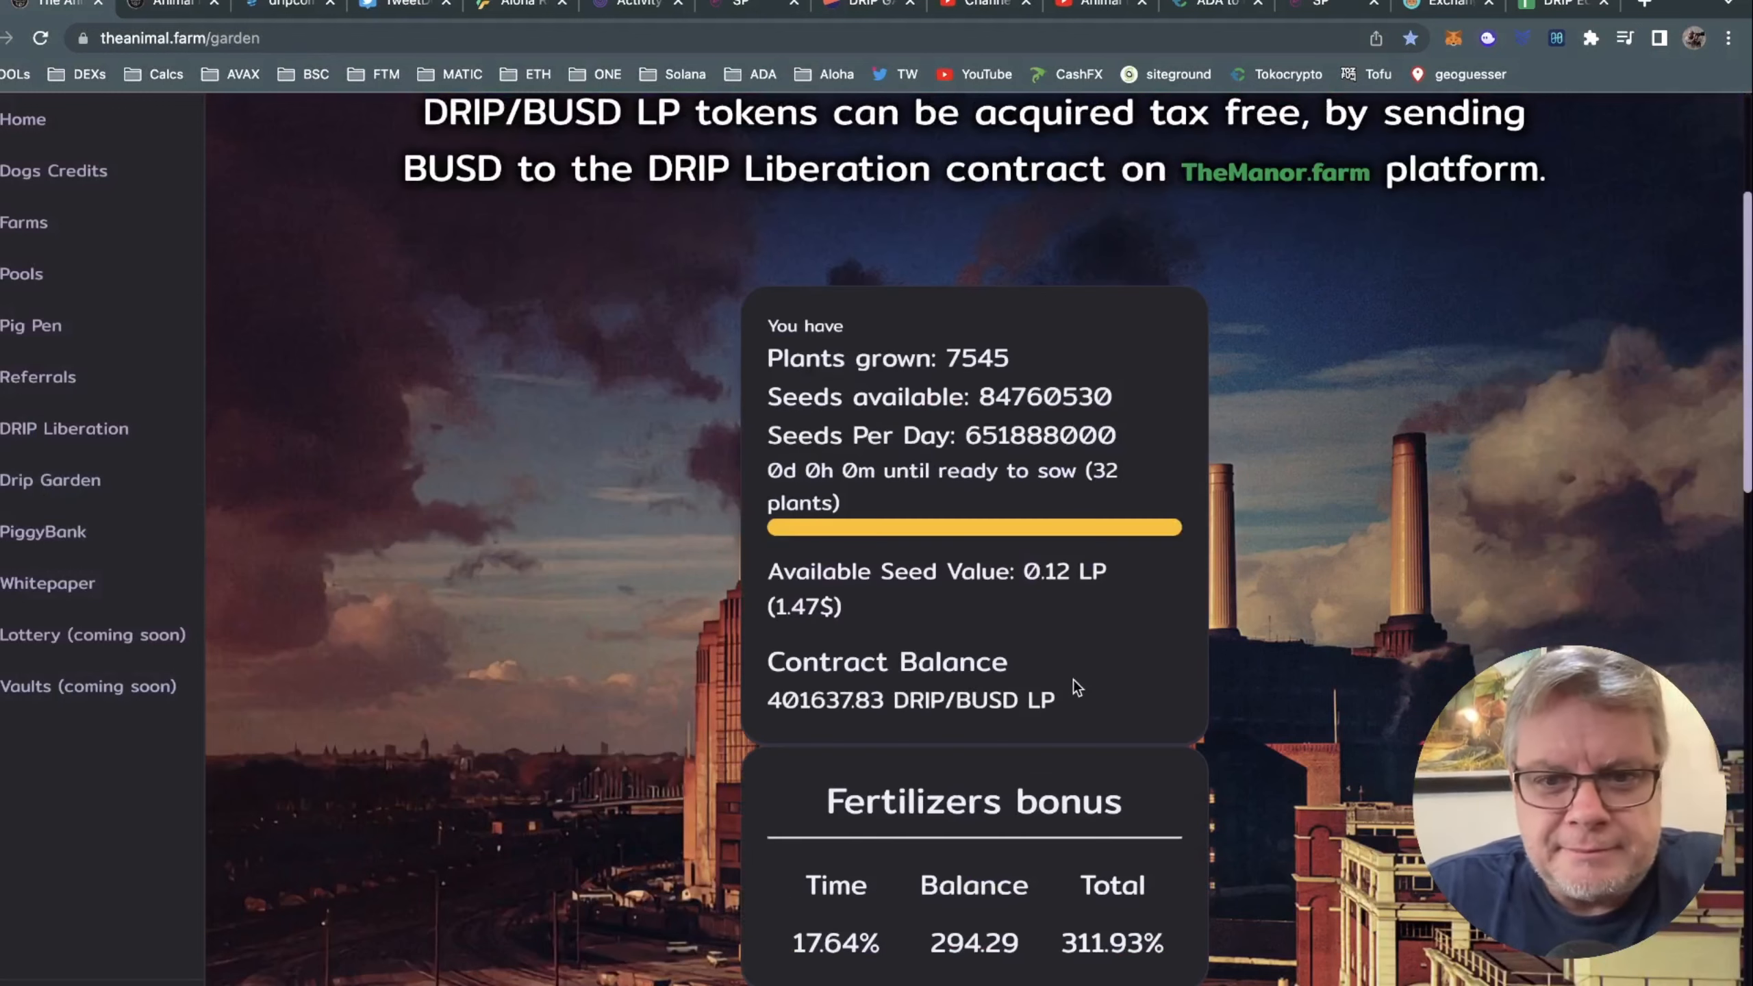
scroll(down, 3)
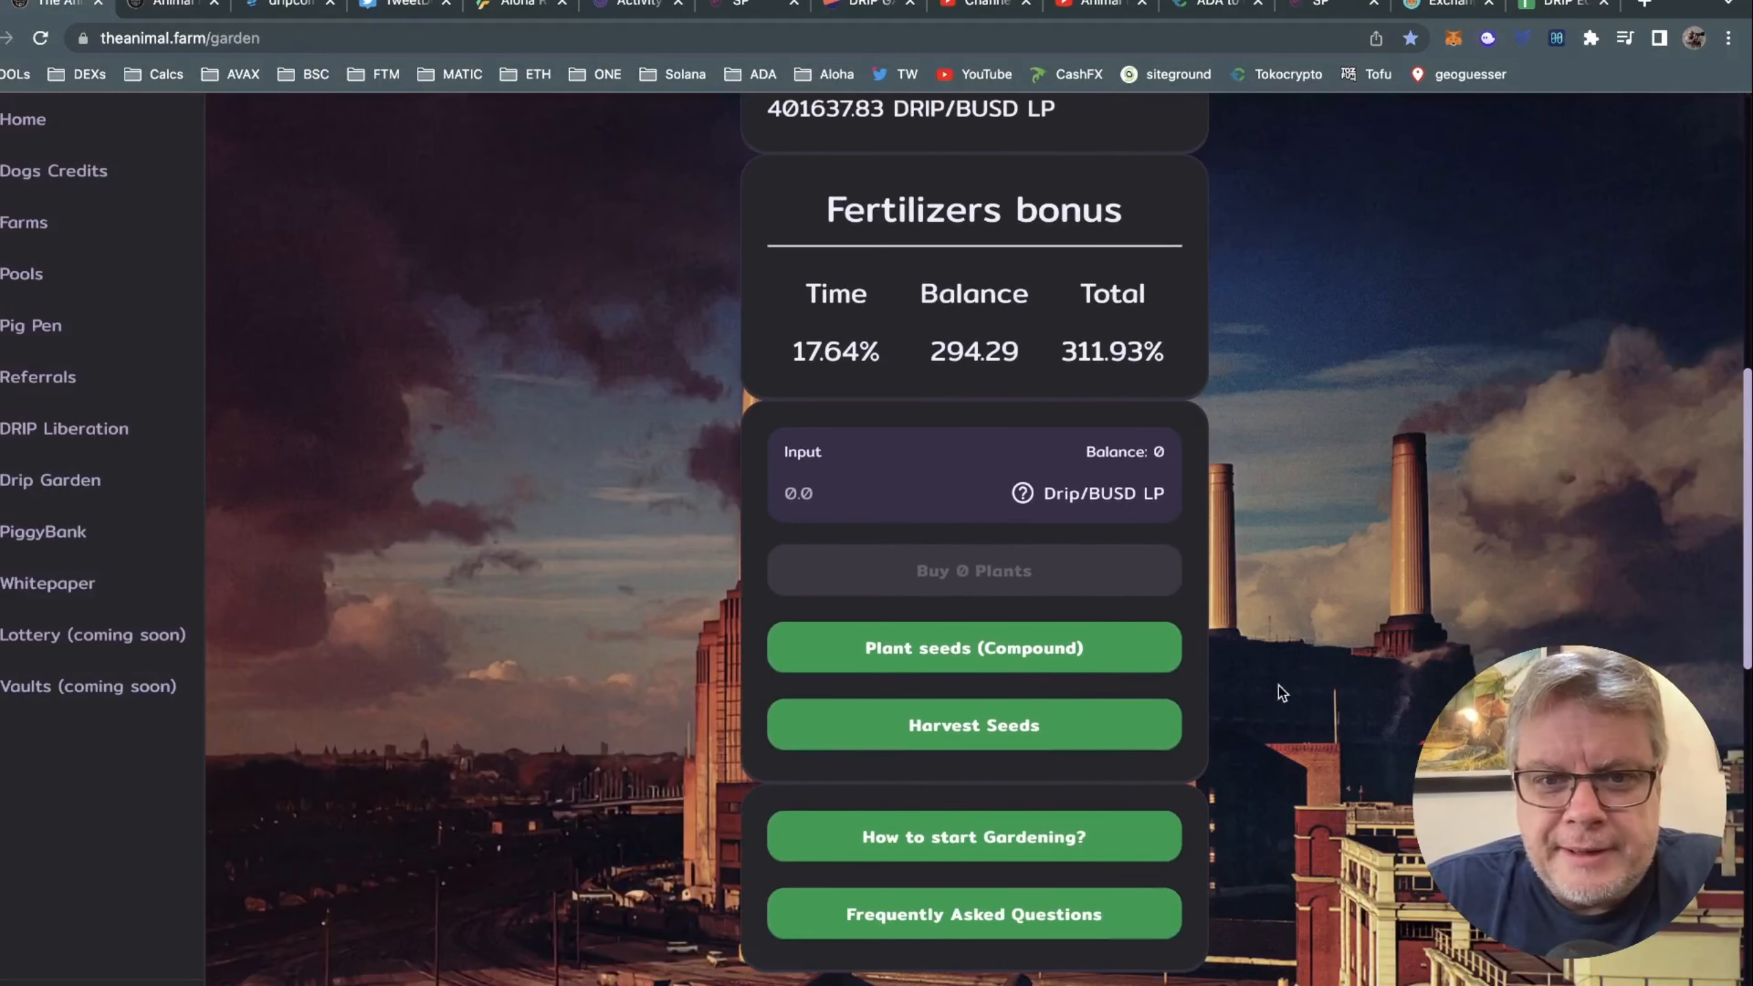
text(8.15)
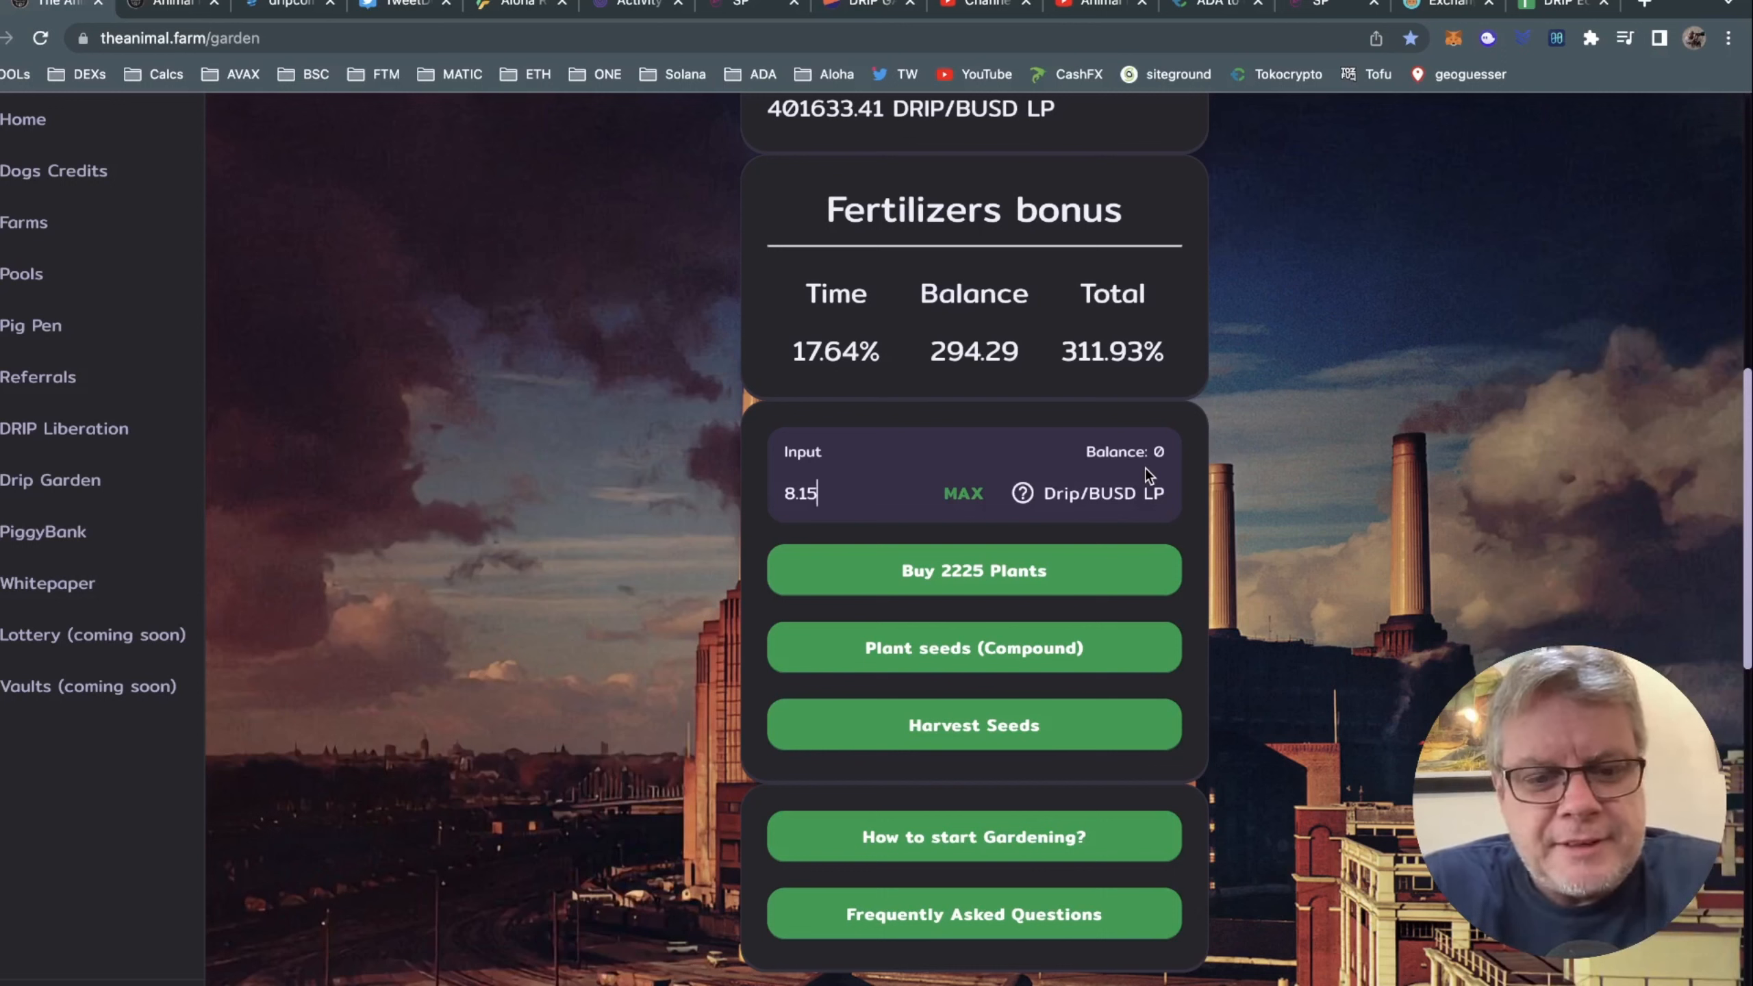
text(c)
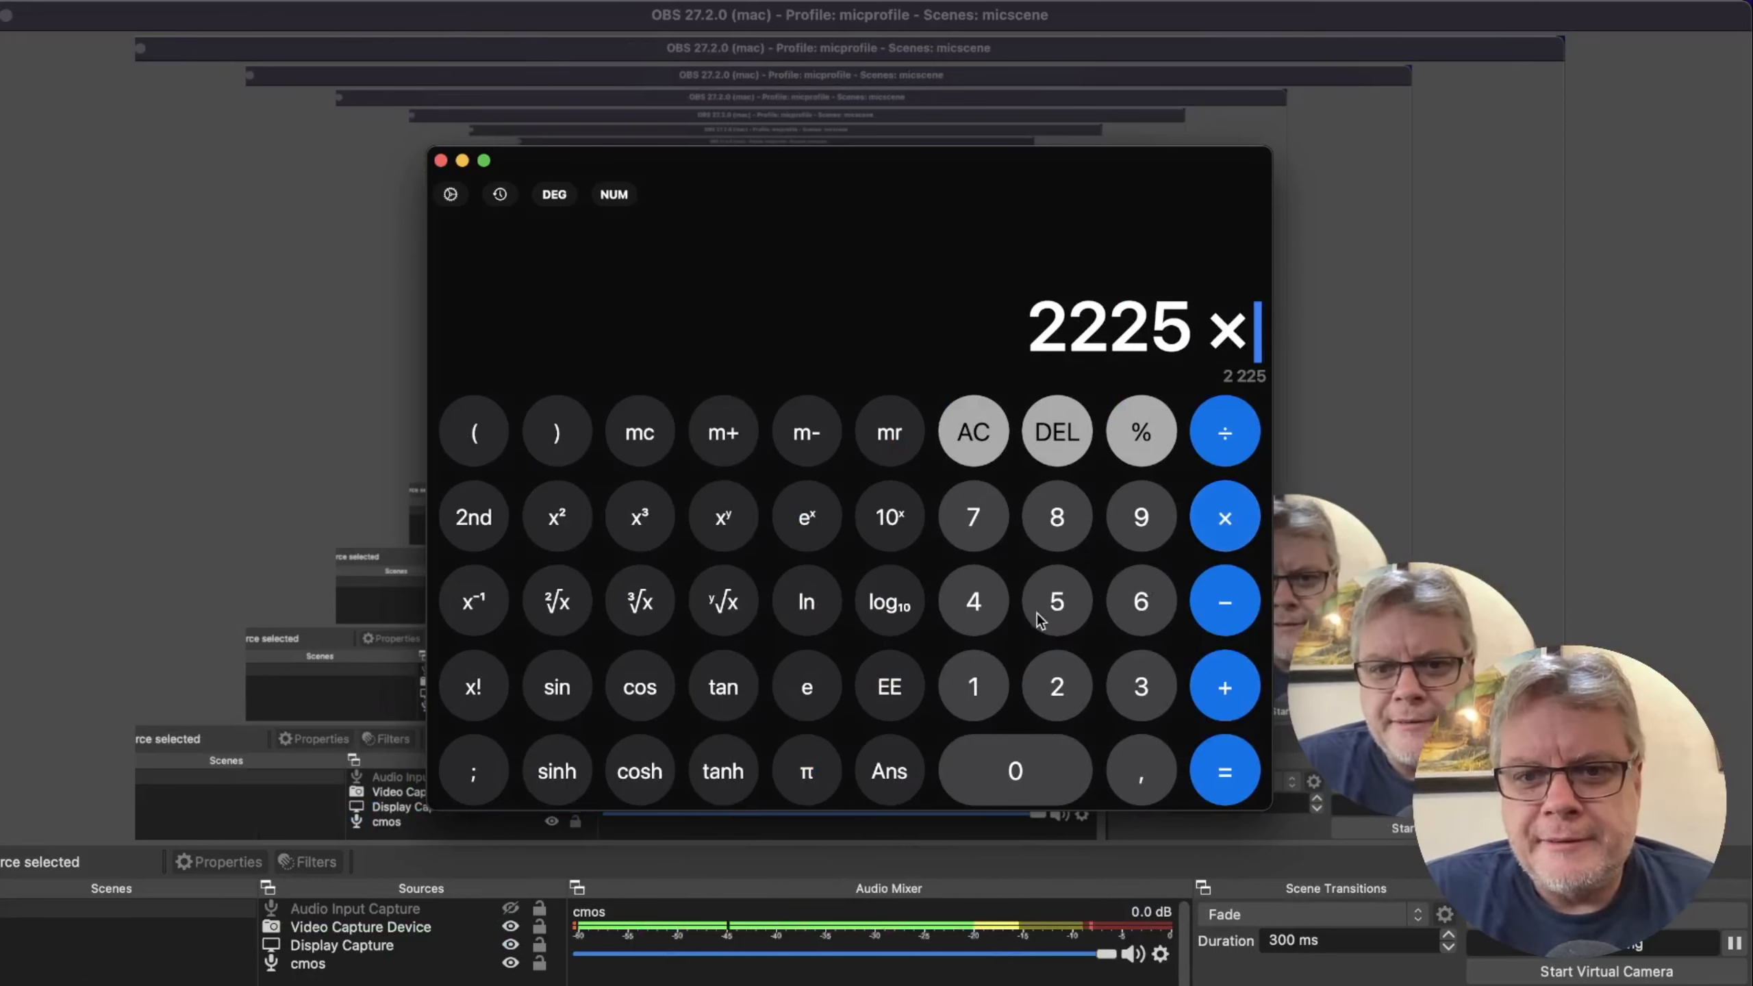
Compute 2,225 × 5 = 11,125, then add 7,545 for 18,670 plants.
click(1223, 770)
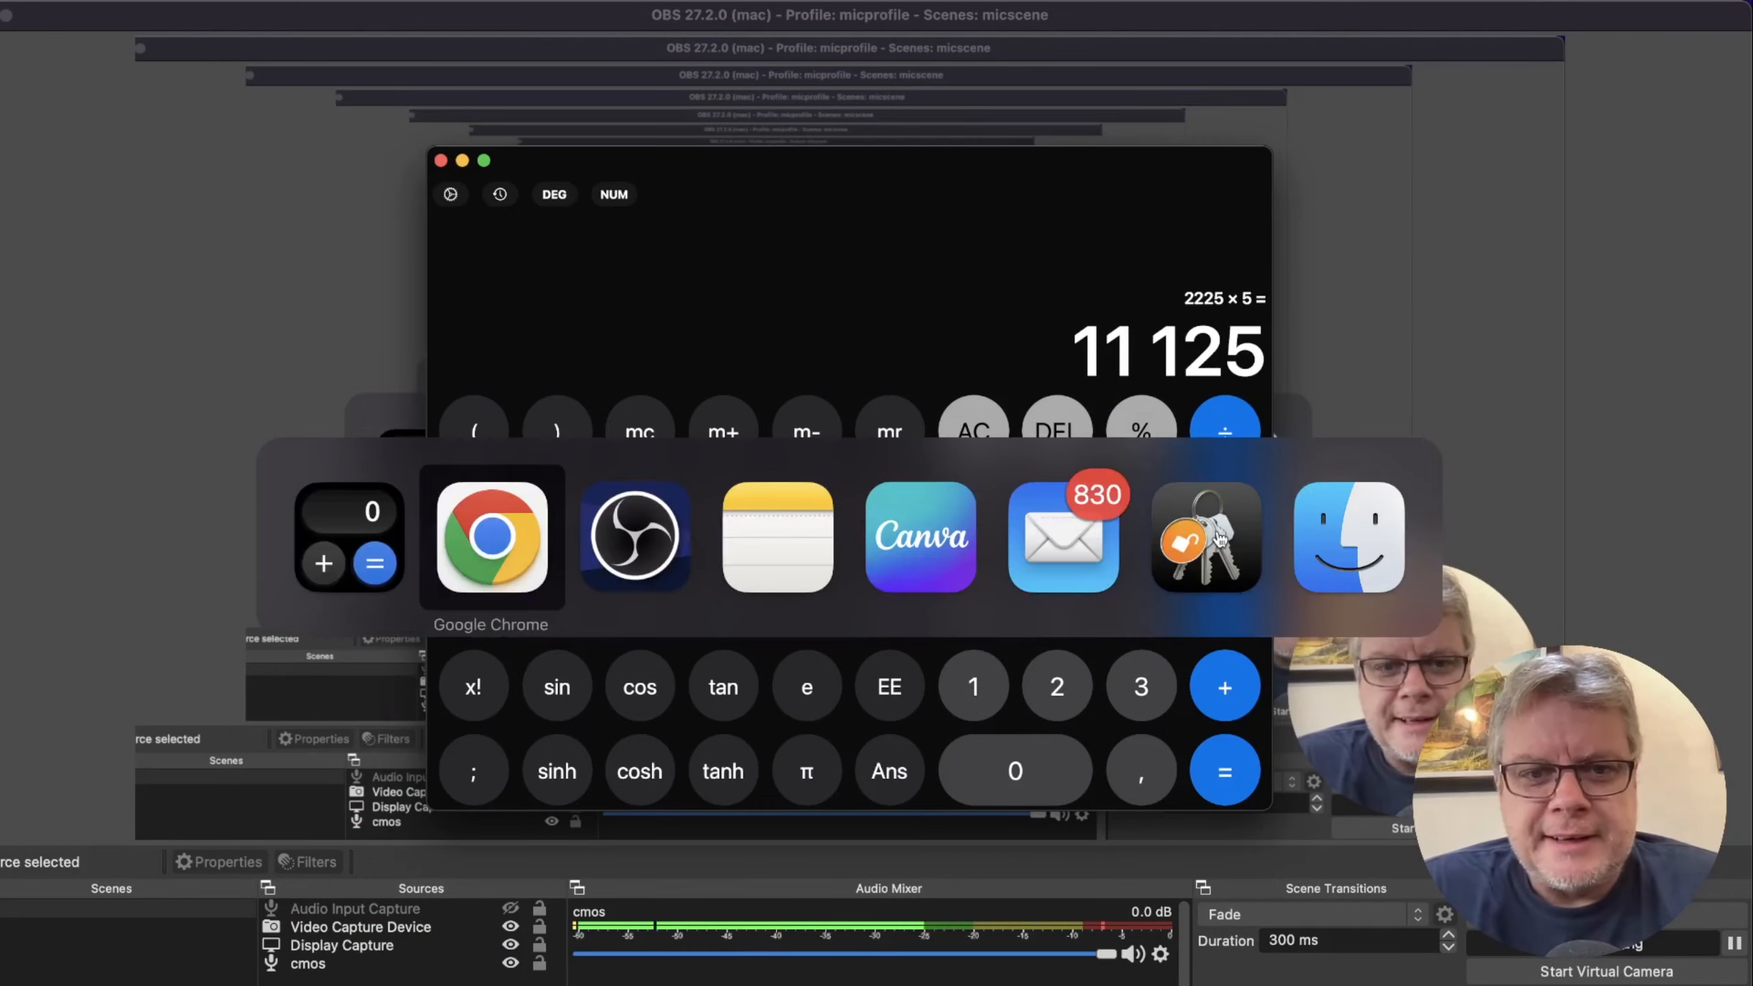
click(490, 537)
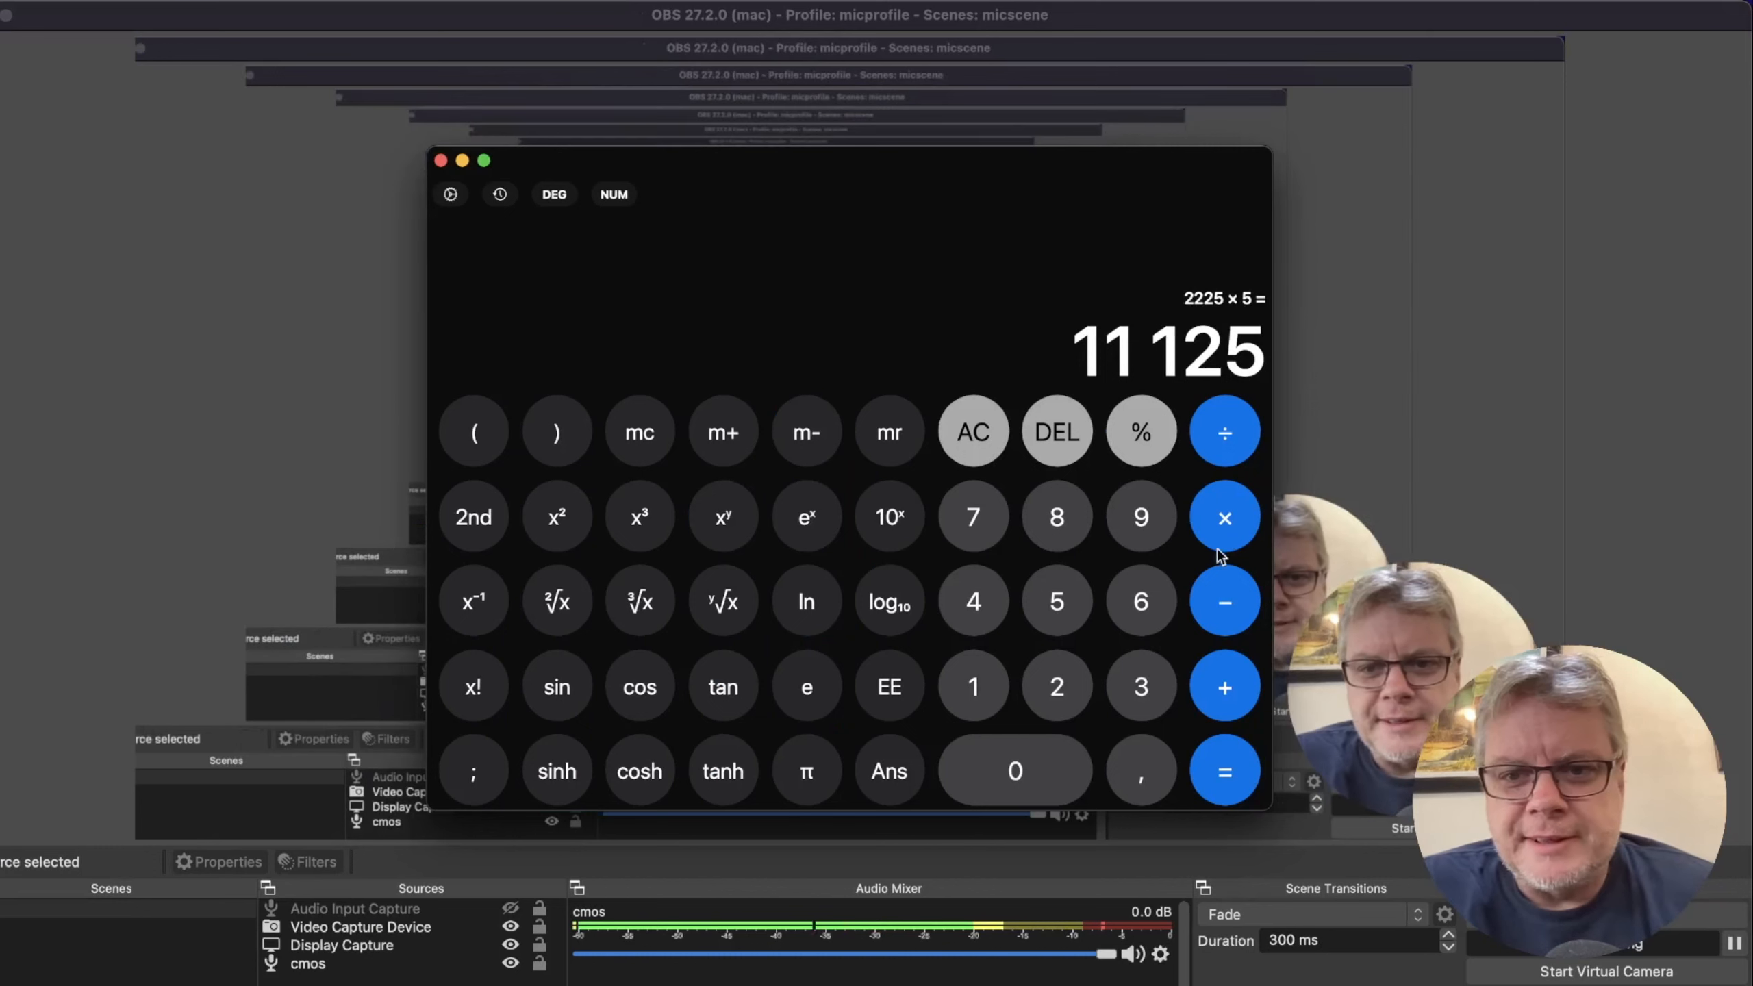
click(1223, 687)
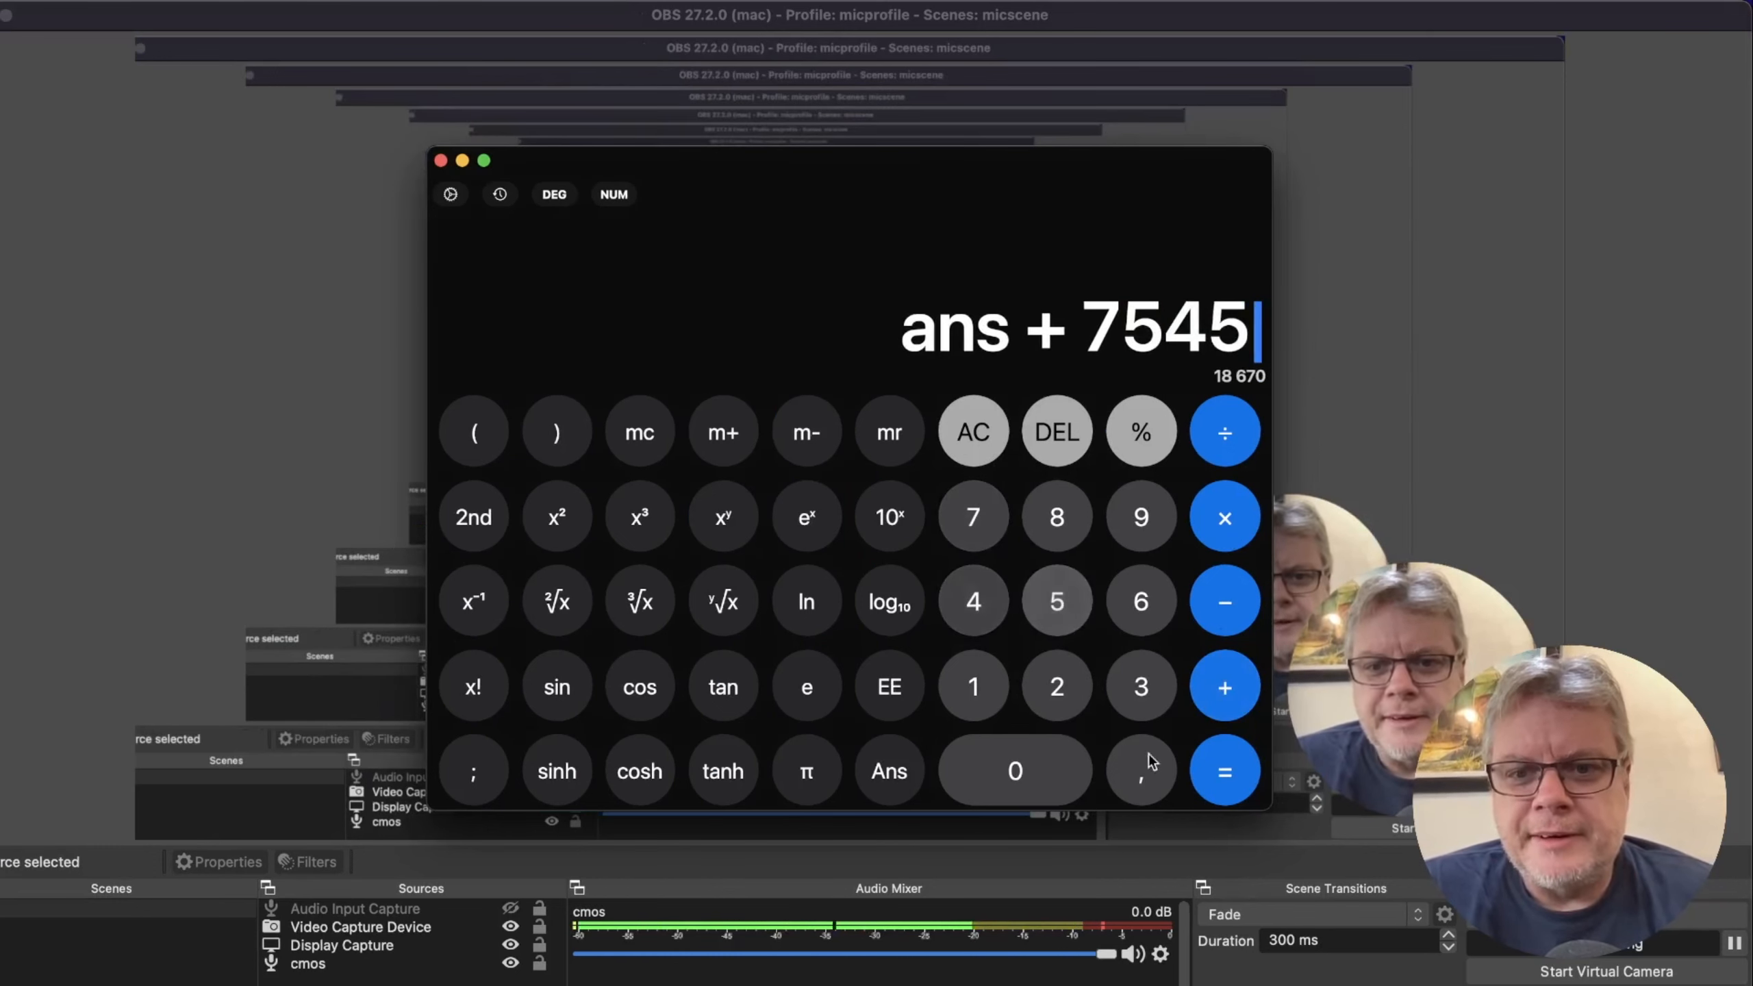
click(1223, 771)
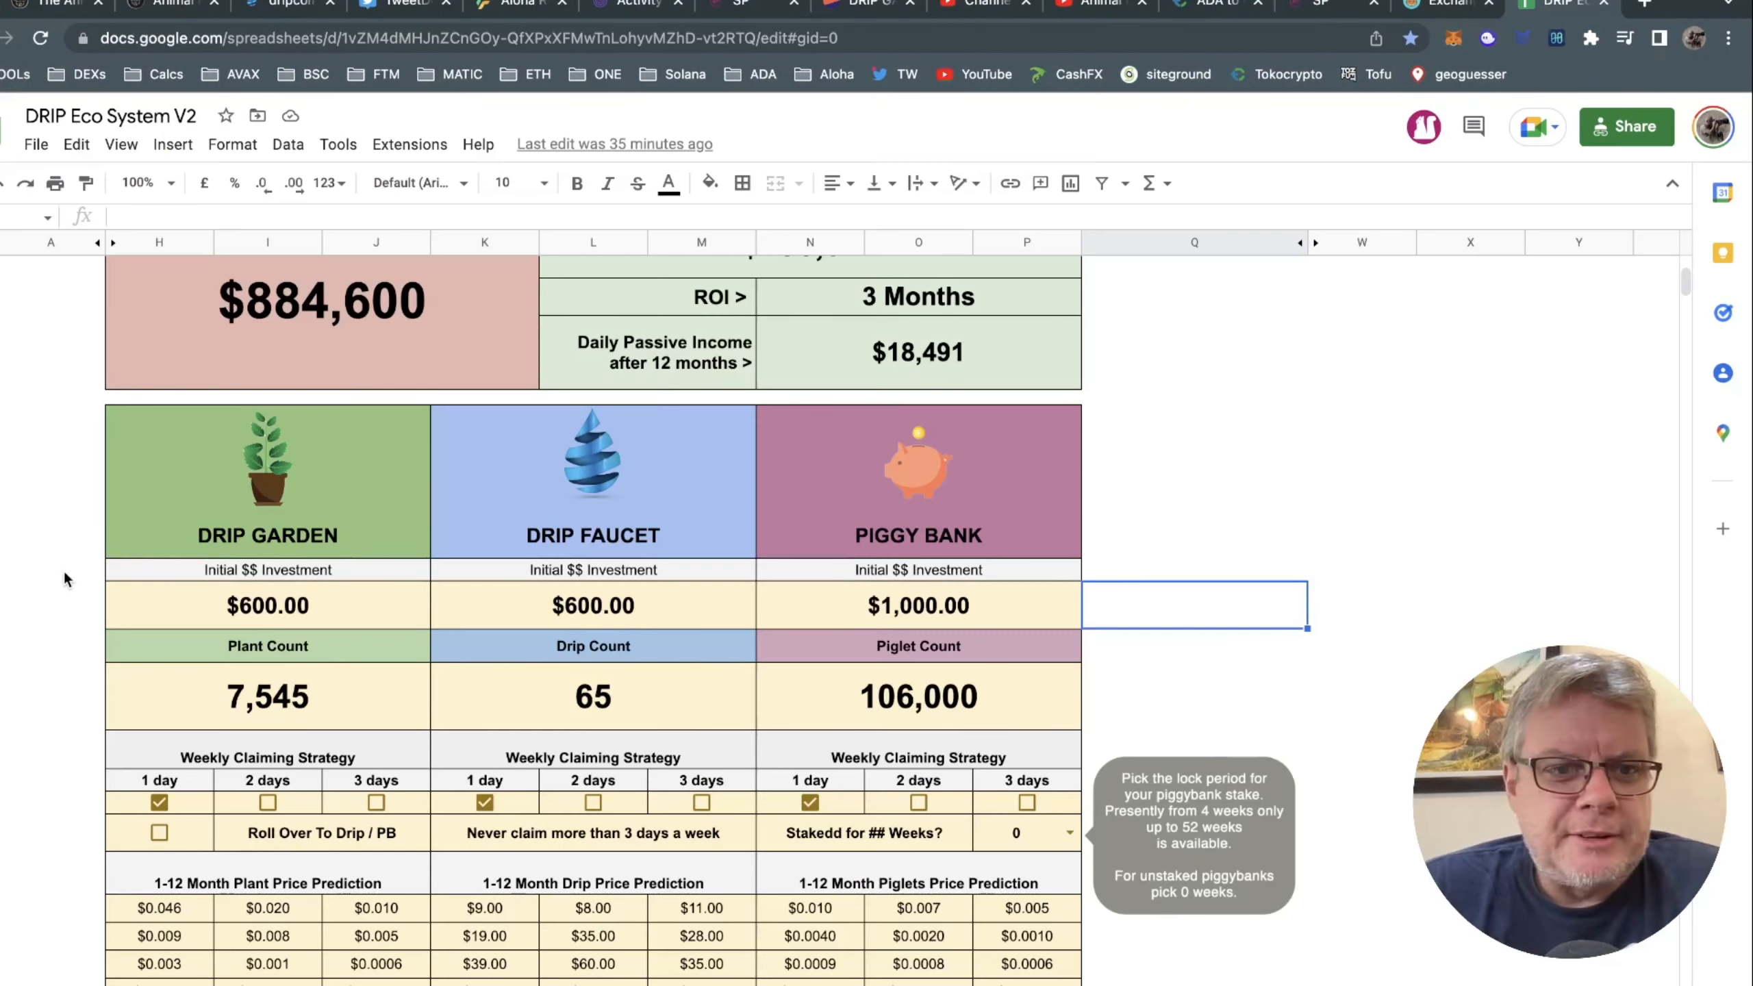
Enter 18,670 as the DRIP Garden plant count.
click(267, 697)
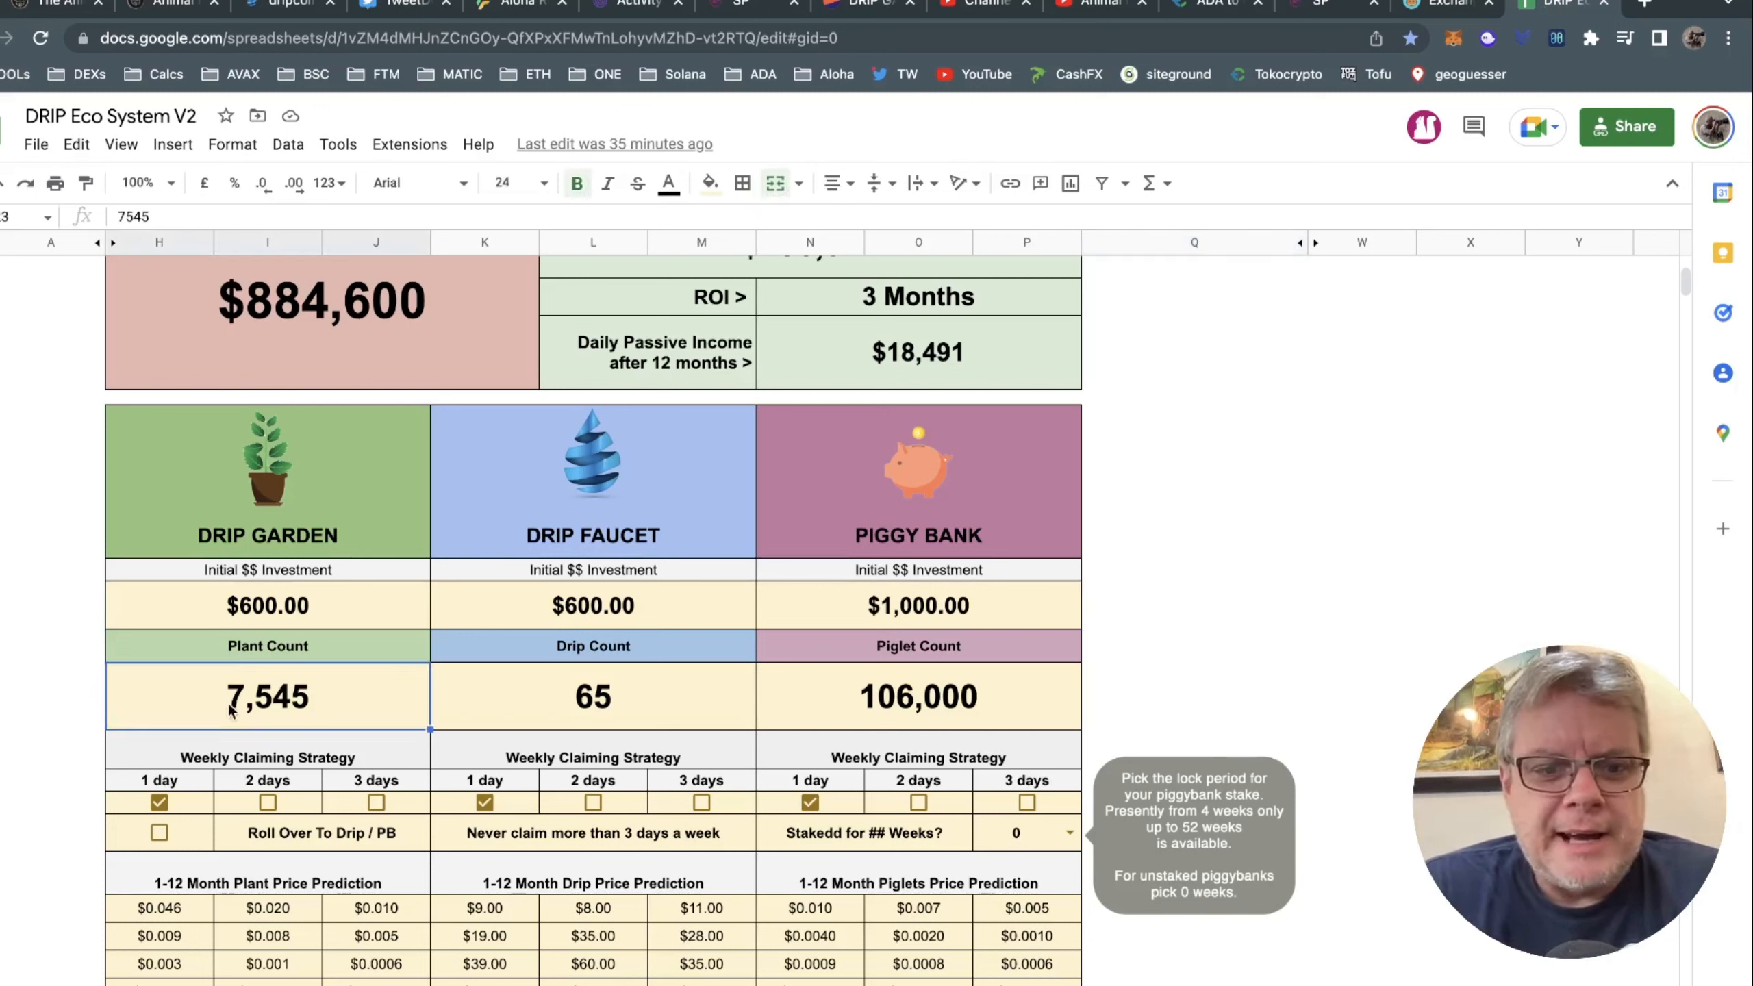
text(18670)
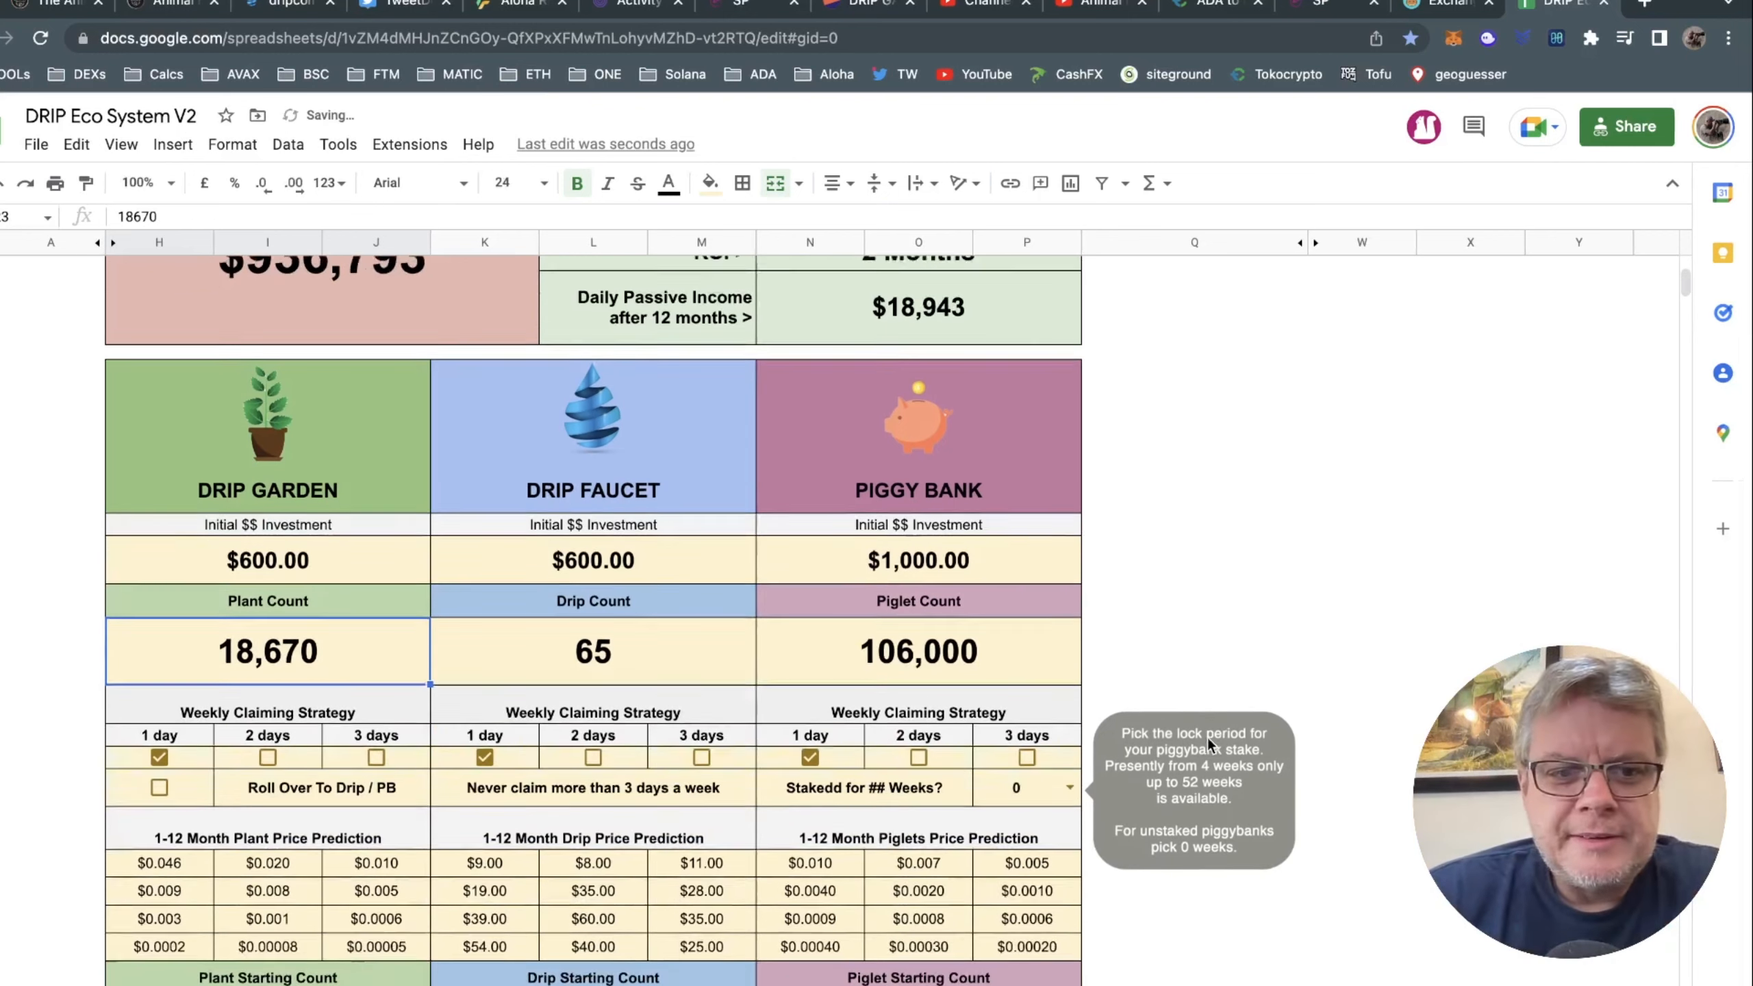
scroll(down, 3)
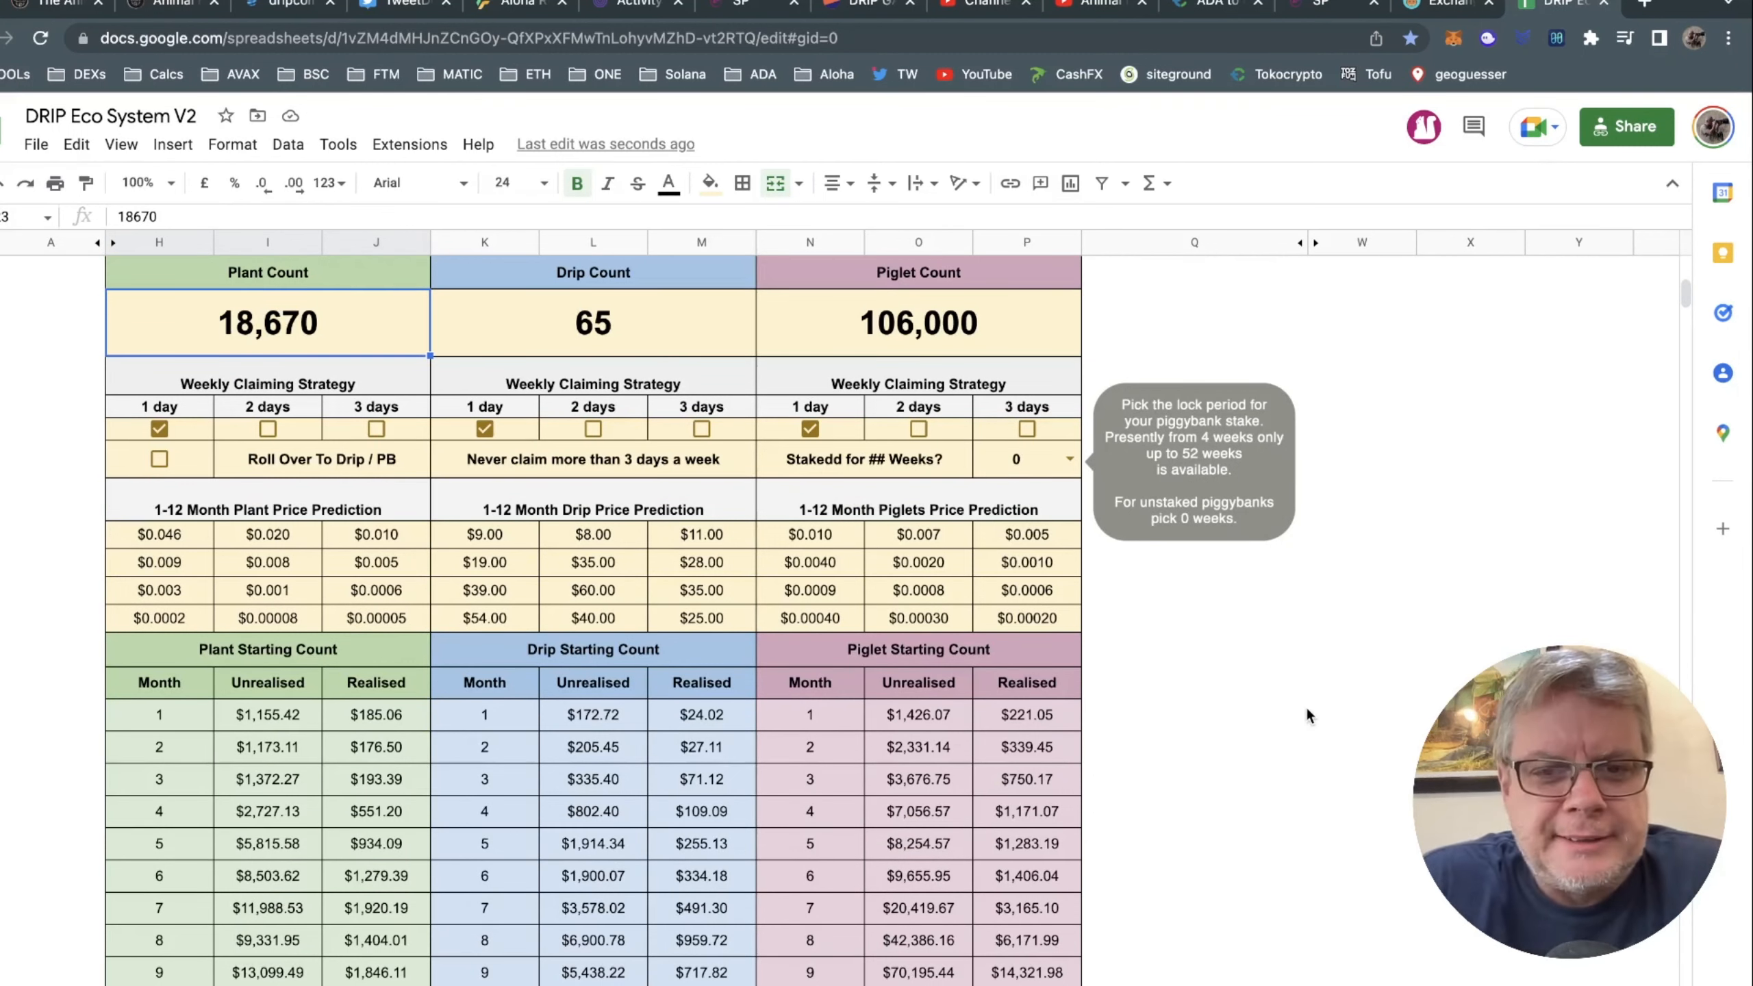
scroll(down, 3)
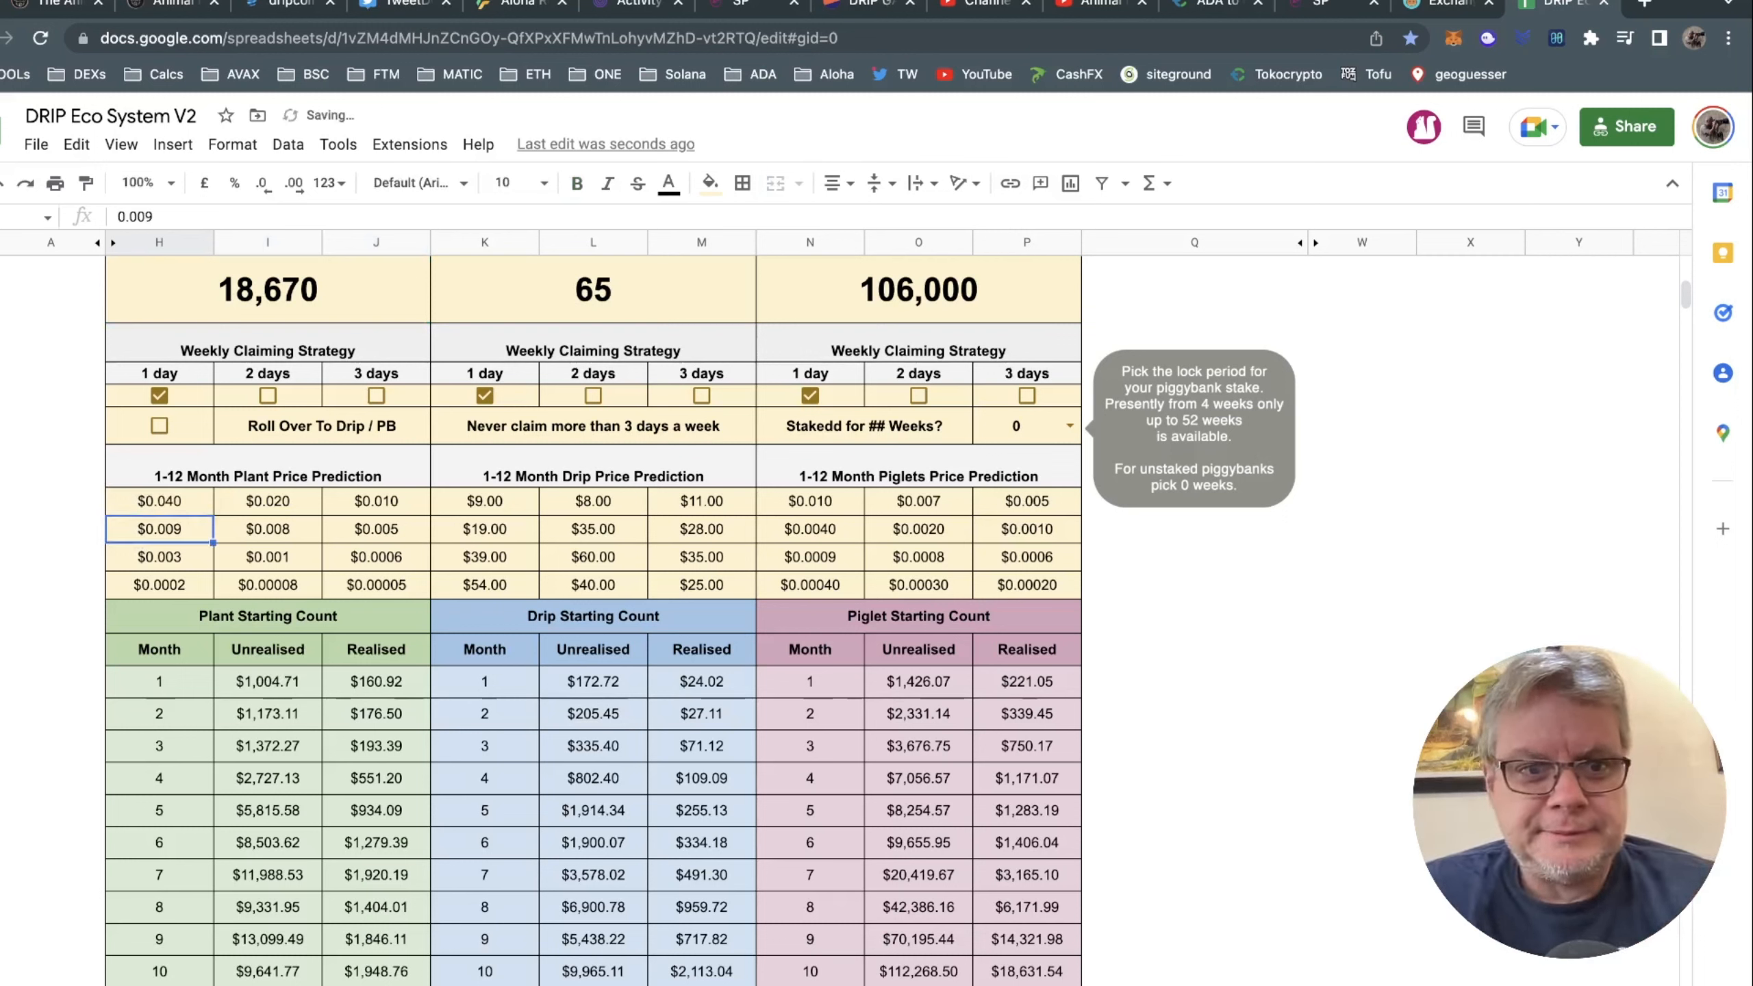
mouse_move(235, 515)
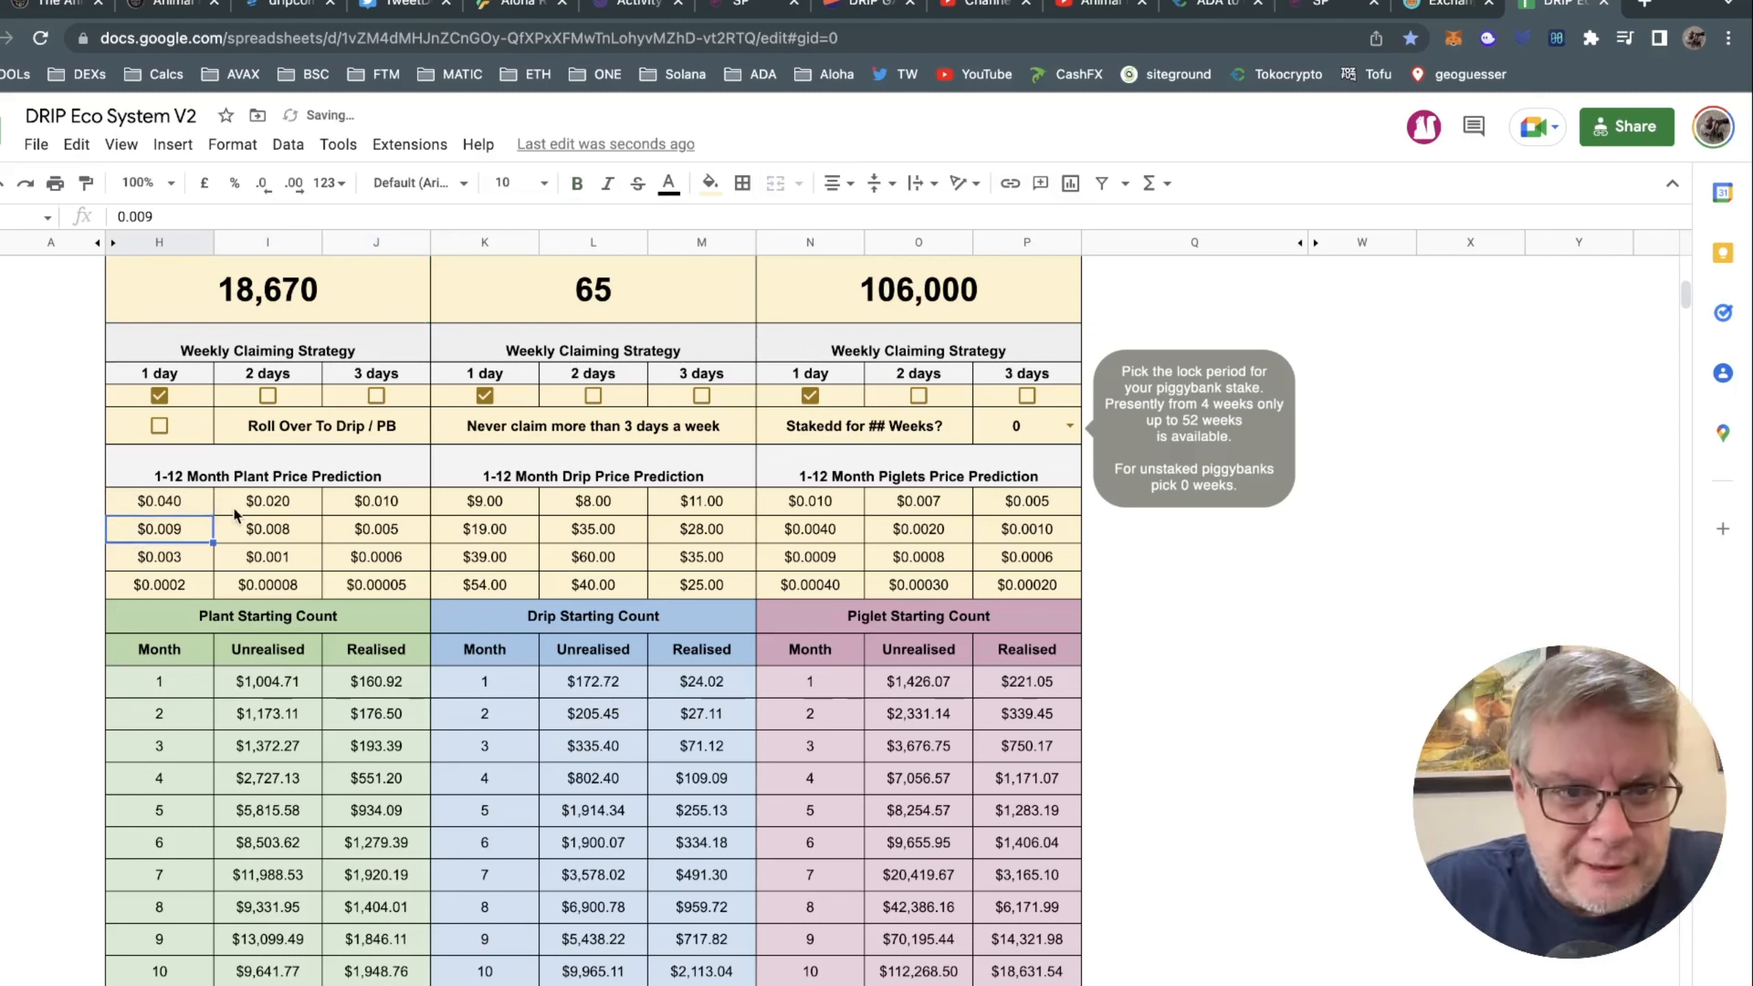
Check the 1-, 2- and 3-day plant price prediction cells in the lower rows.
click(377, 529)
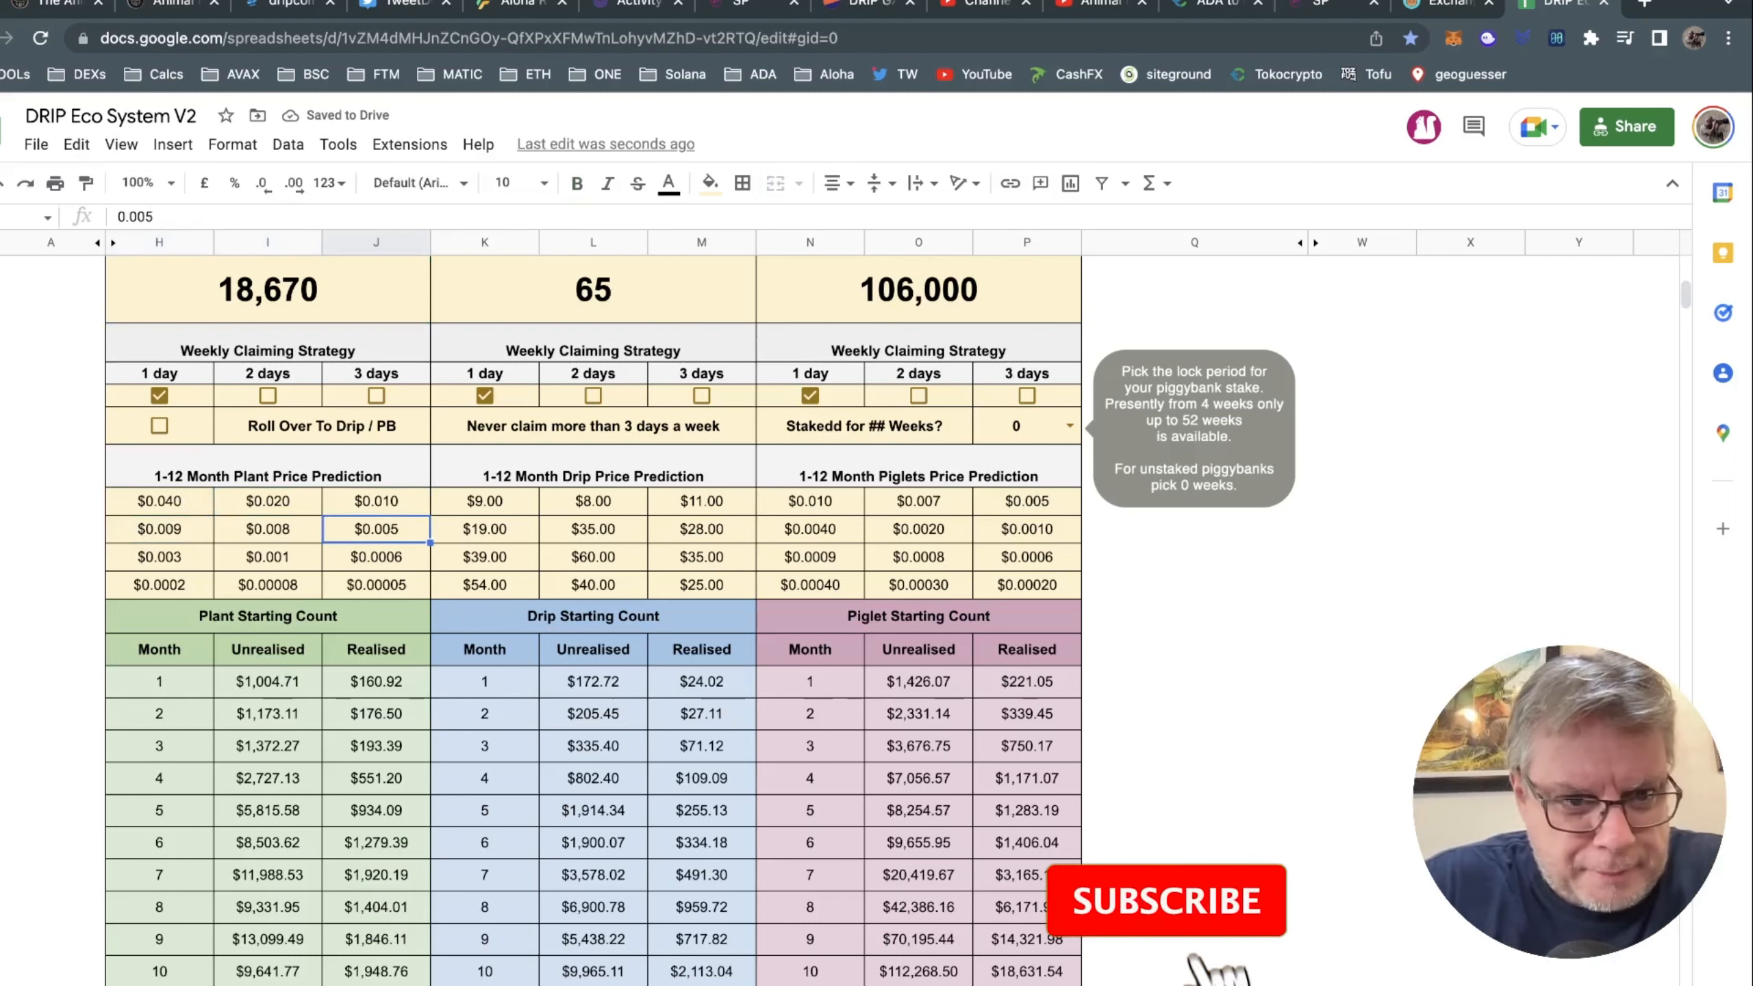
click(267, 557)
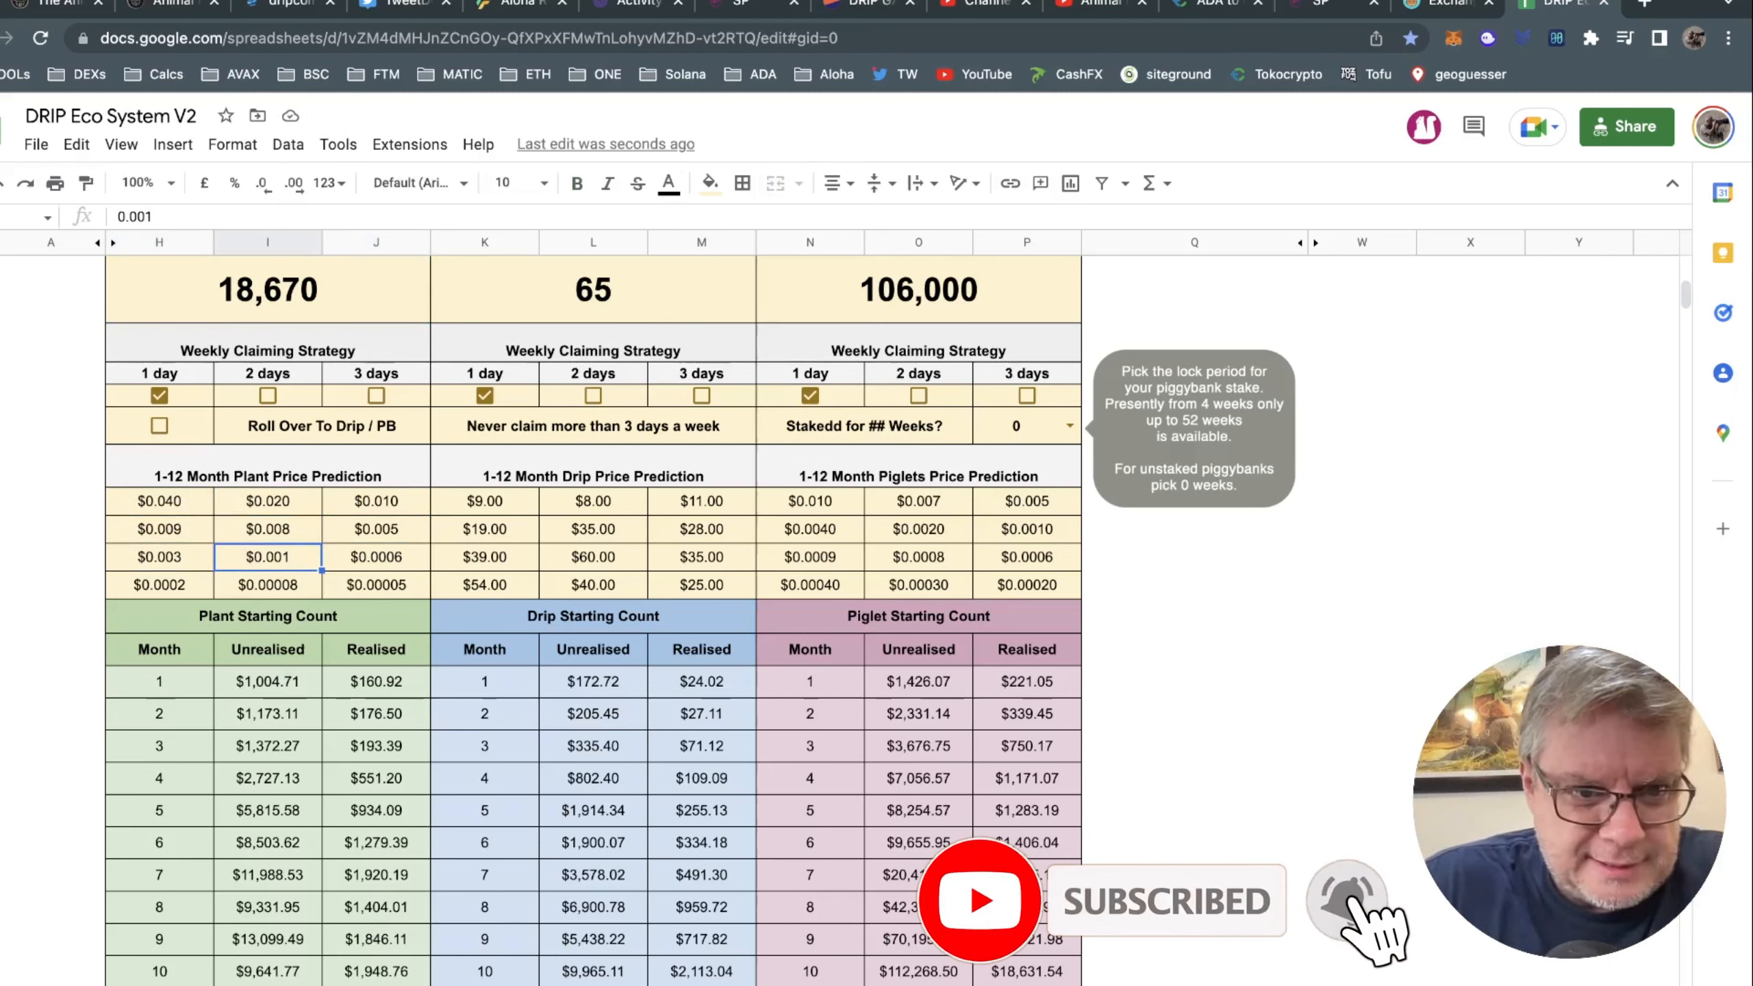
click(159, 584)
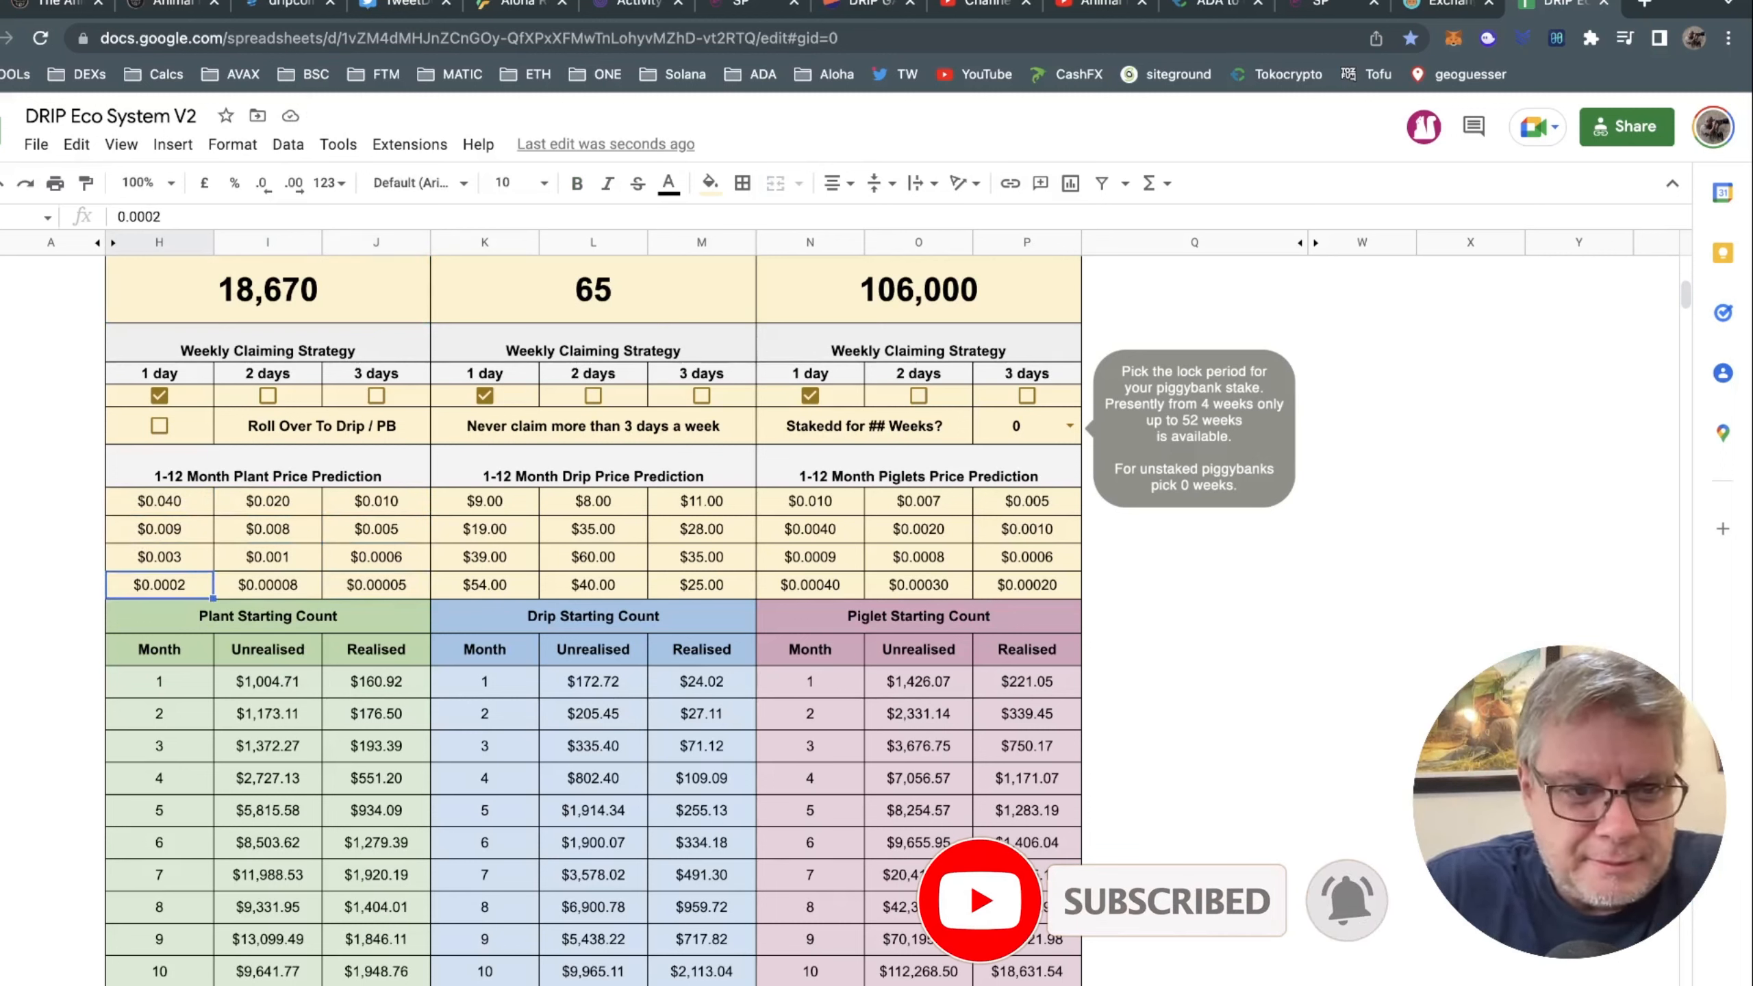
click(159, 557)
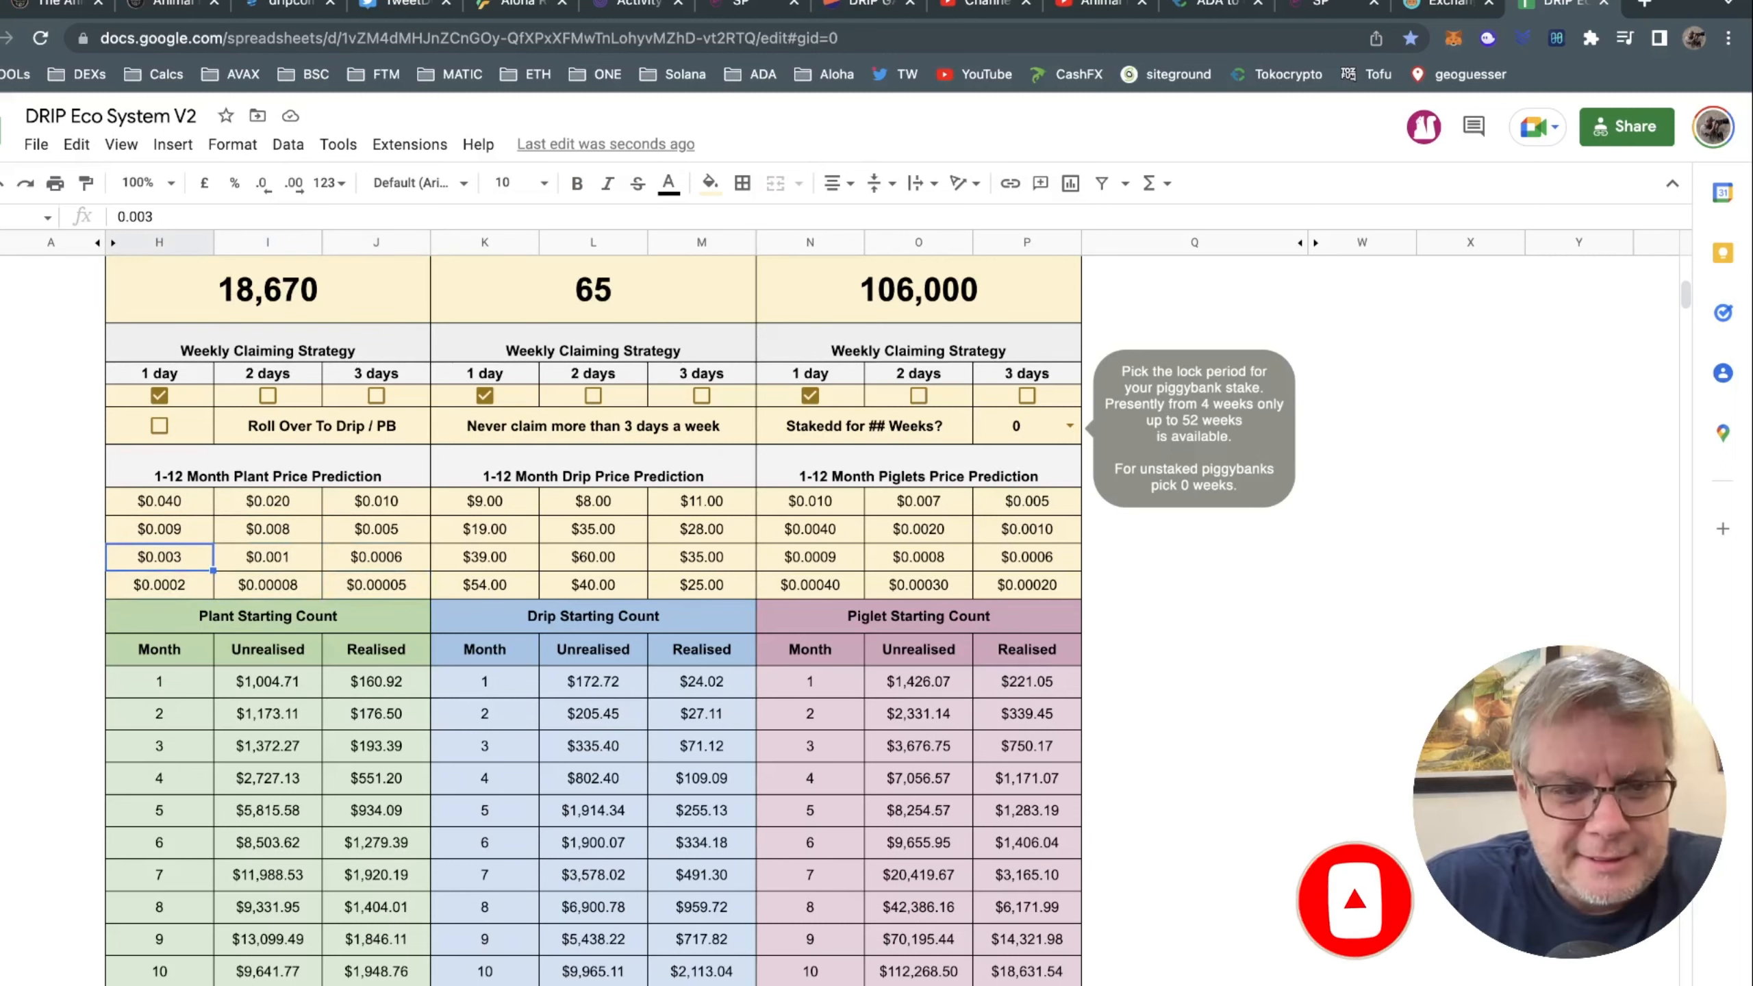
click(376, 585)
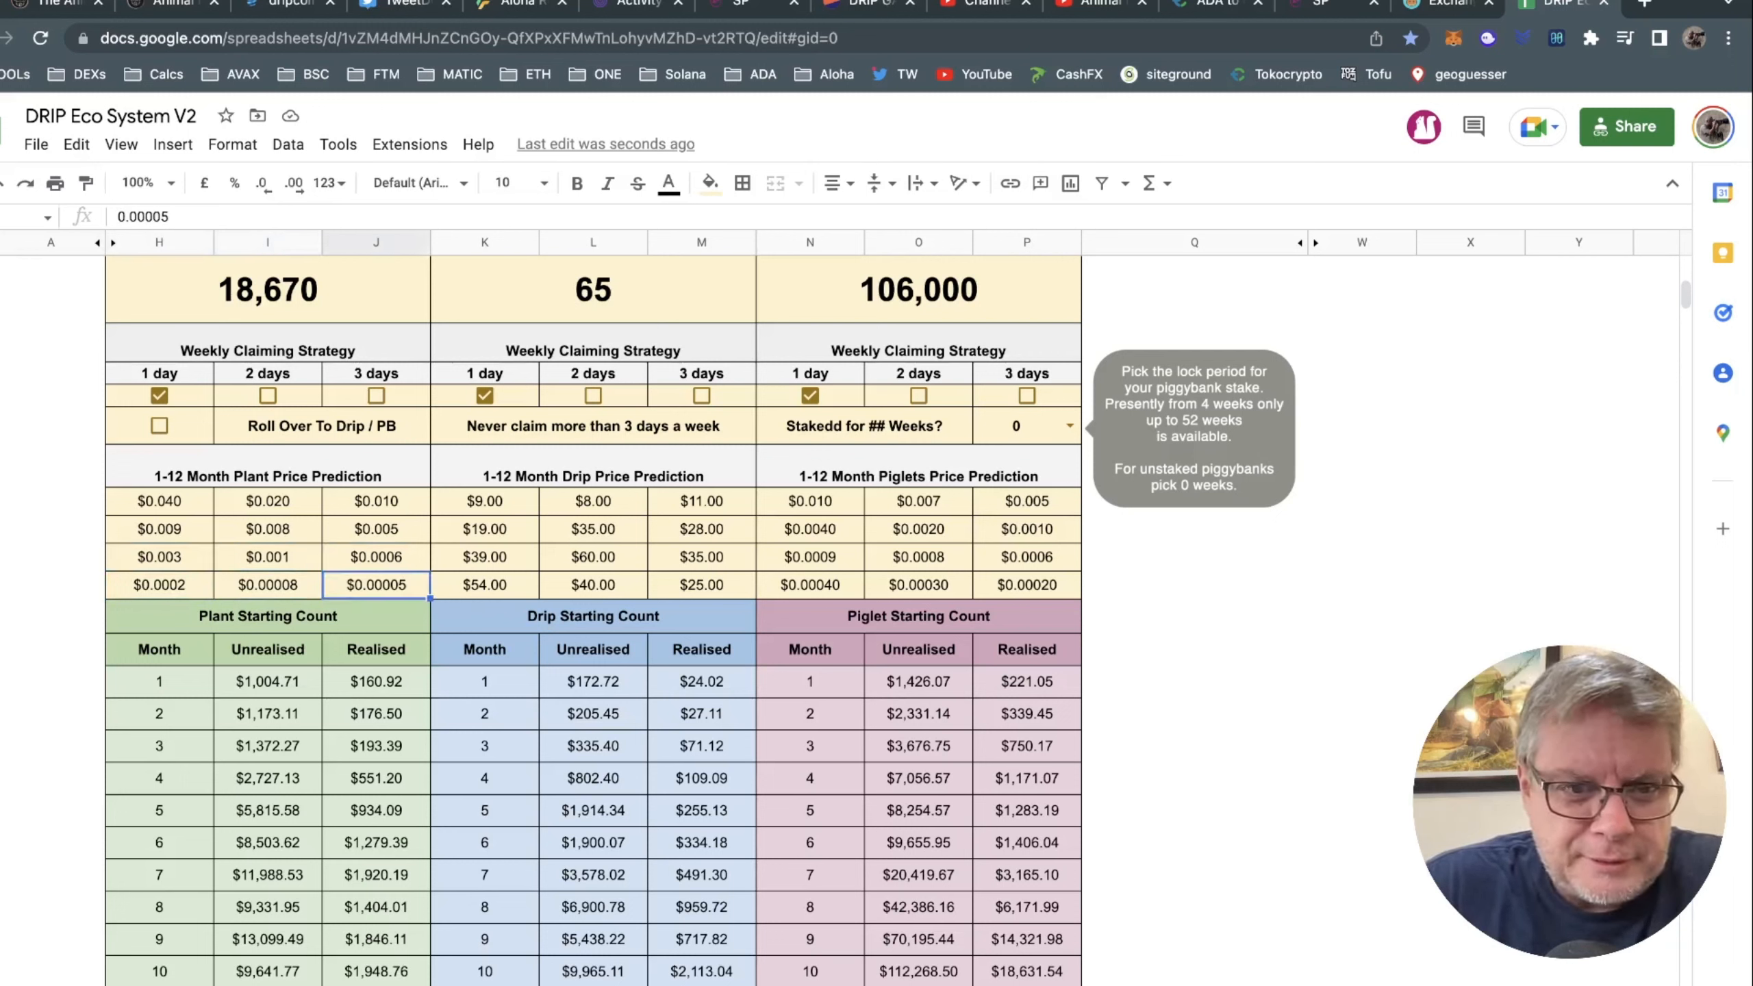
click(266, 583)
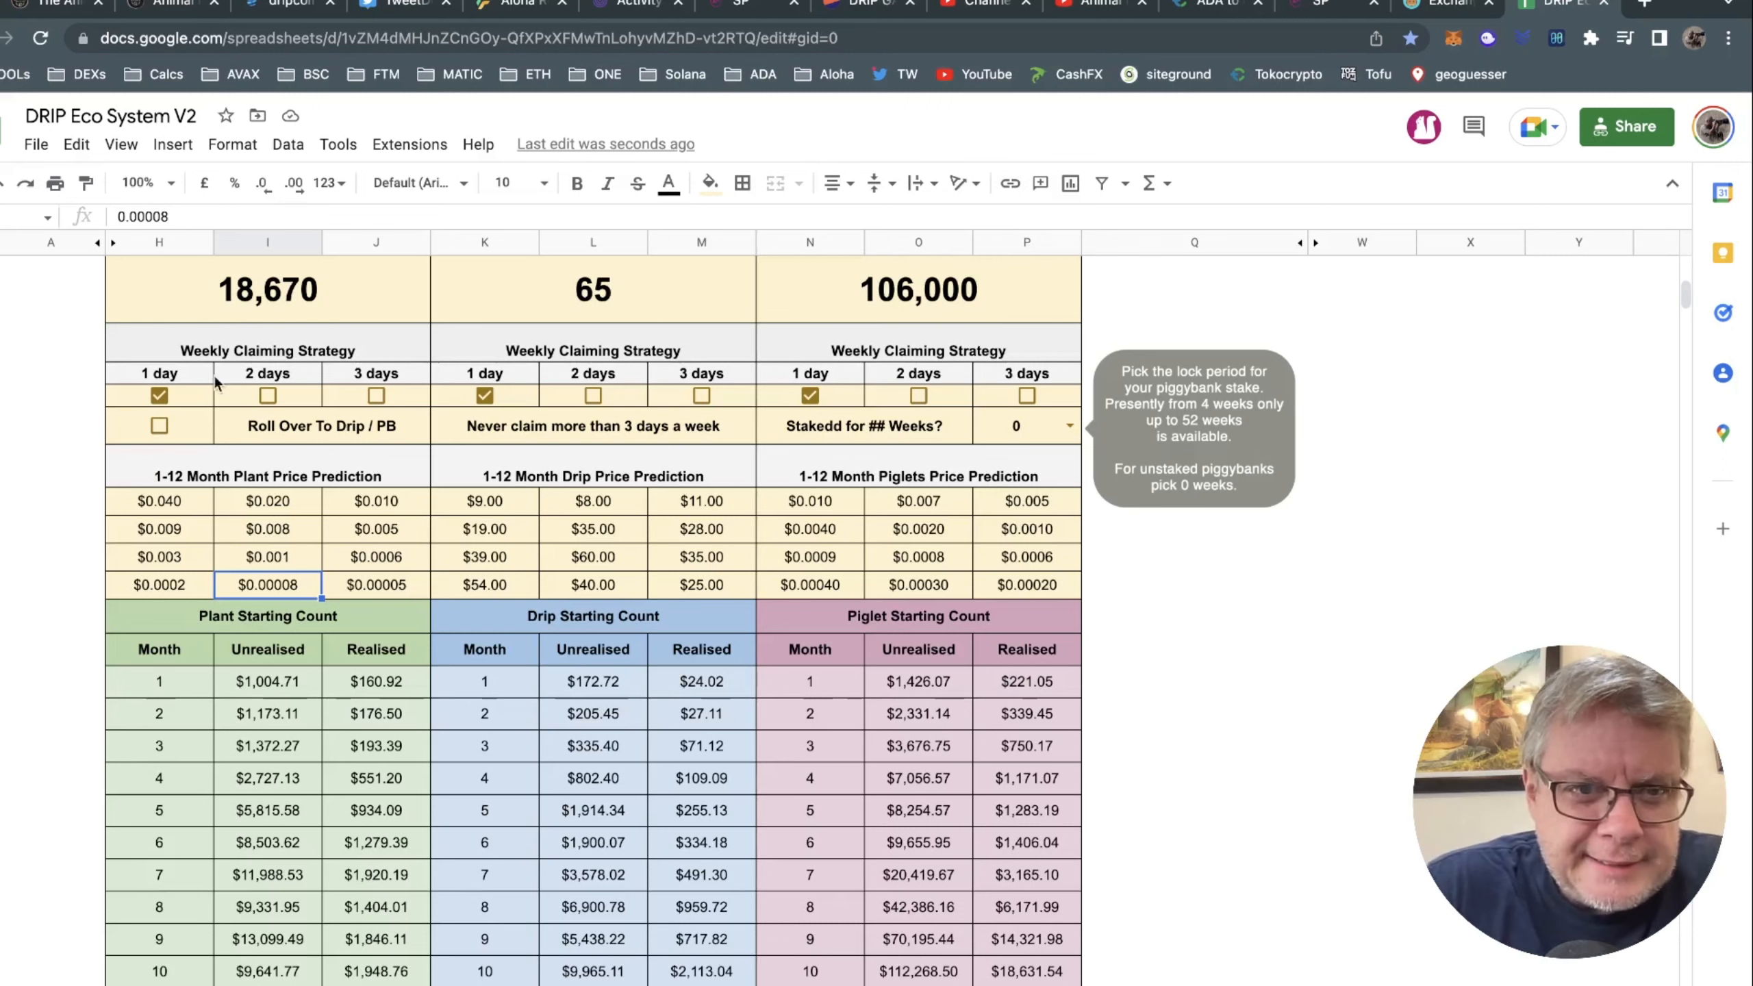
scroll(up, 3)
text(1100)
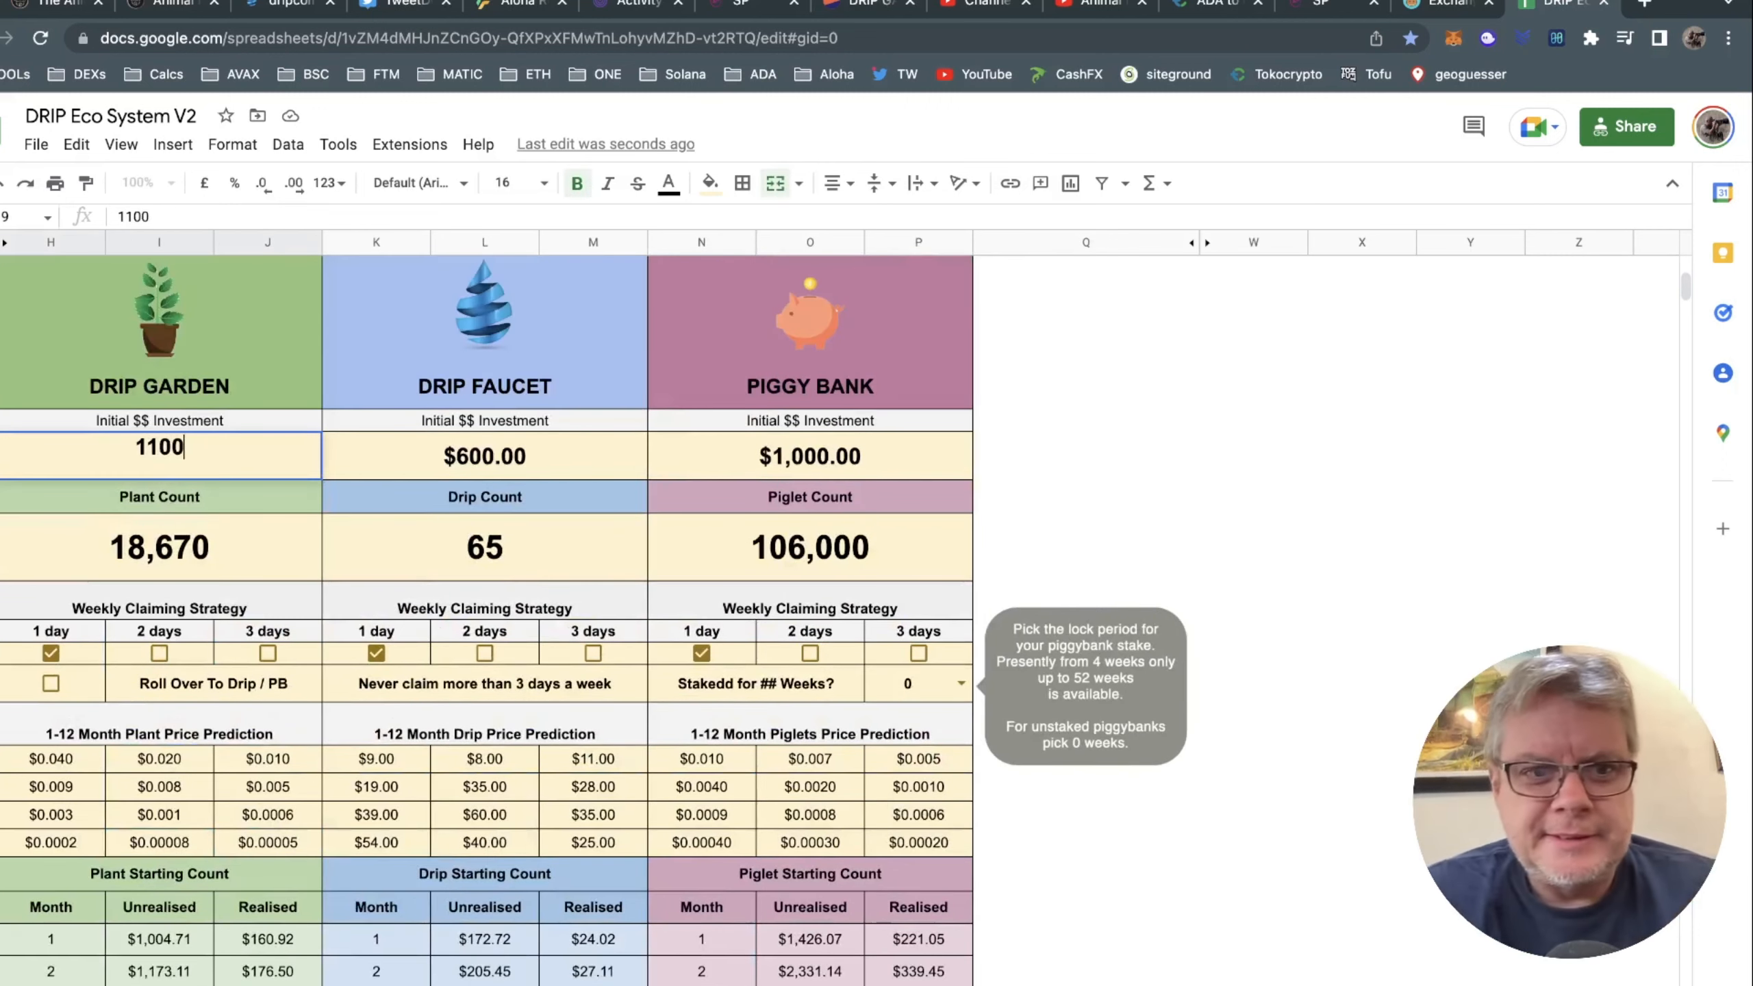
Confirm the $1,100 garden investment and scroll to the Plant Starting Count table.
key(Return)
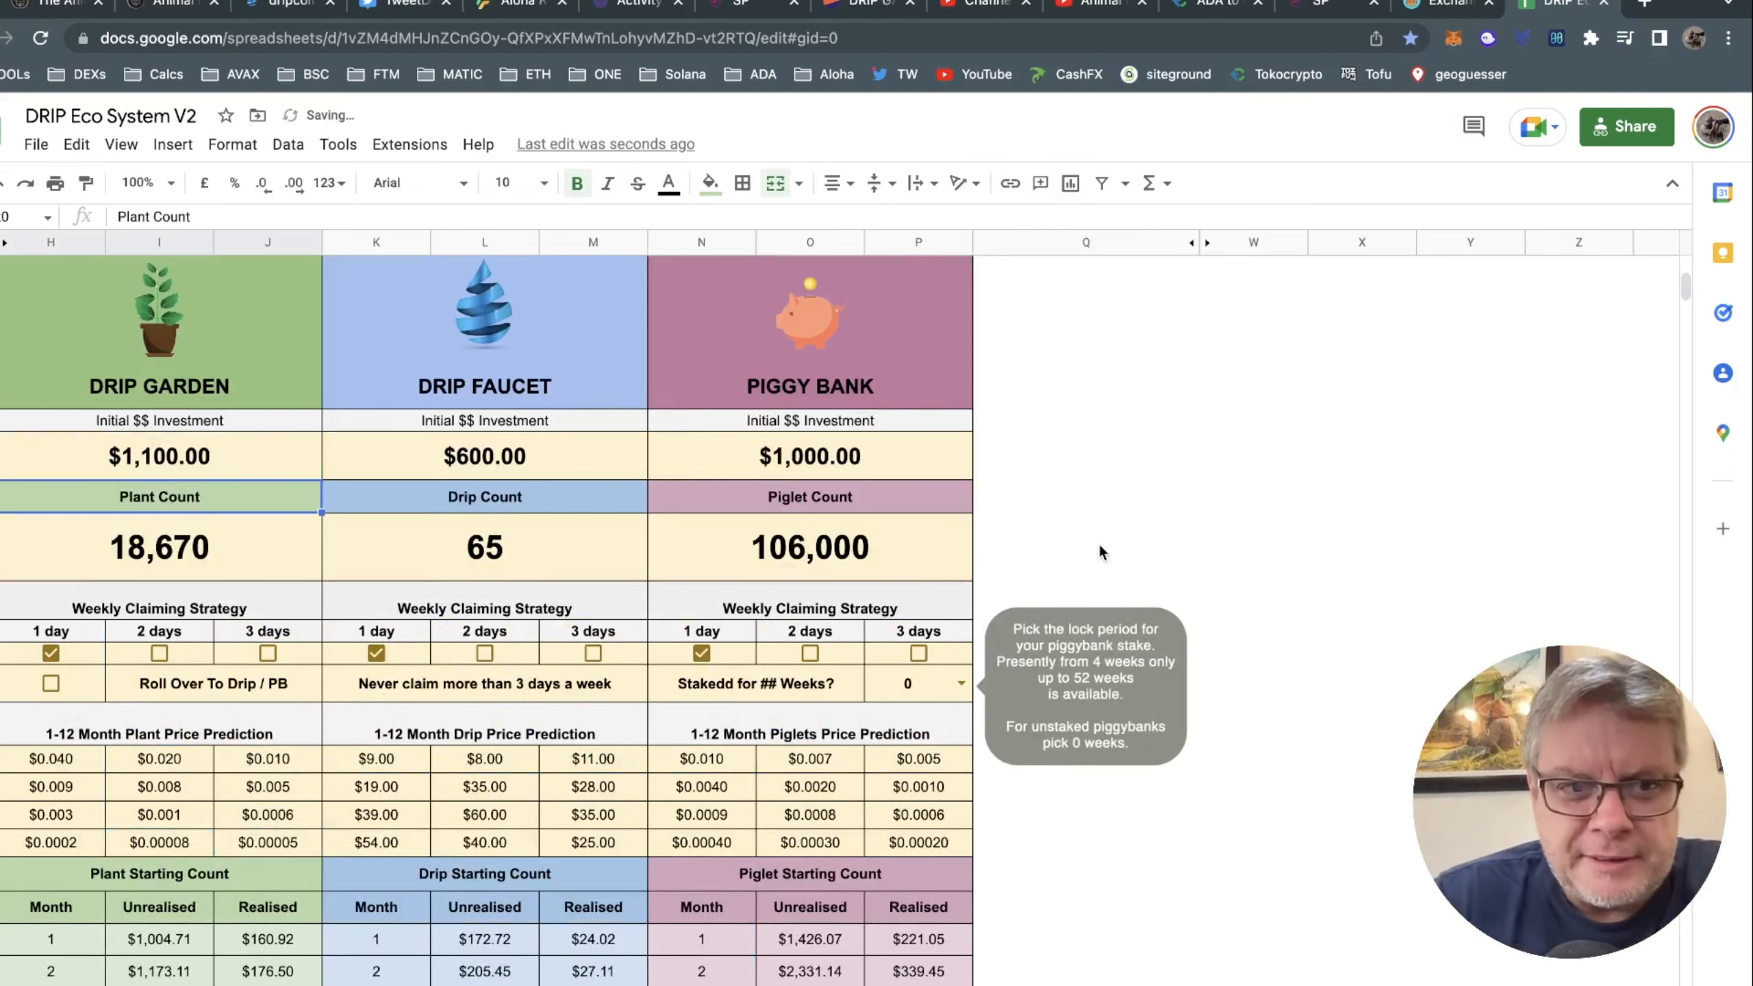
scroll(down, 3)
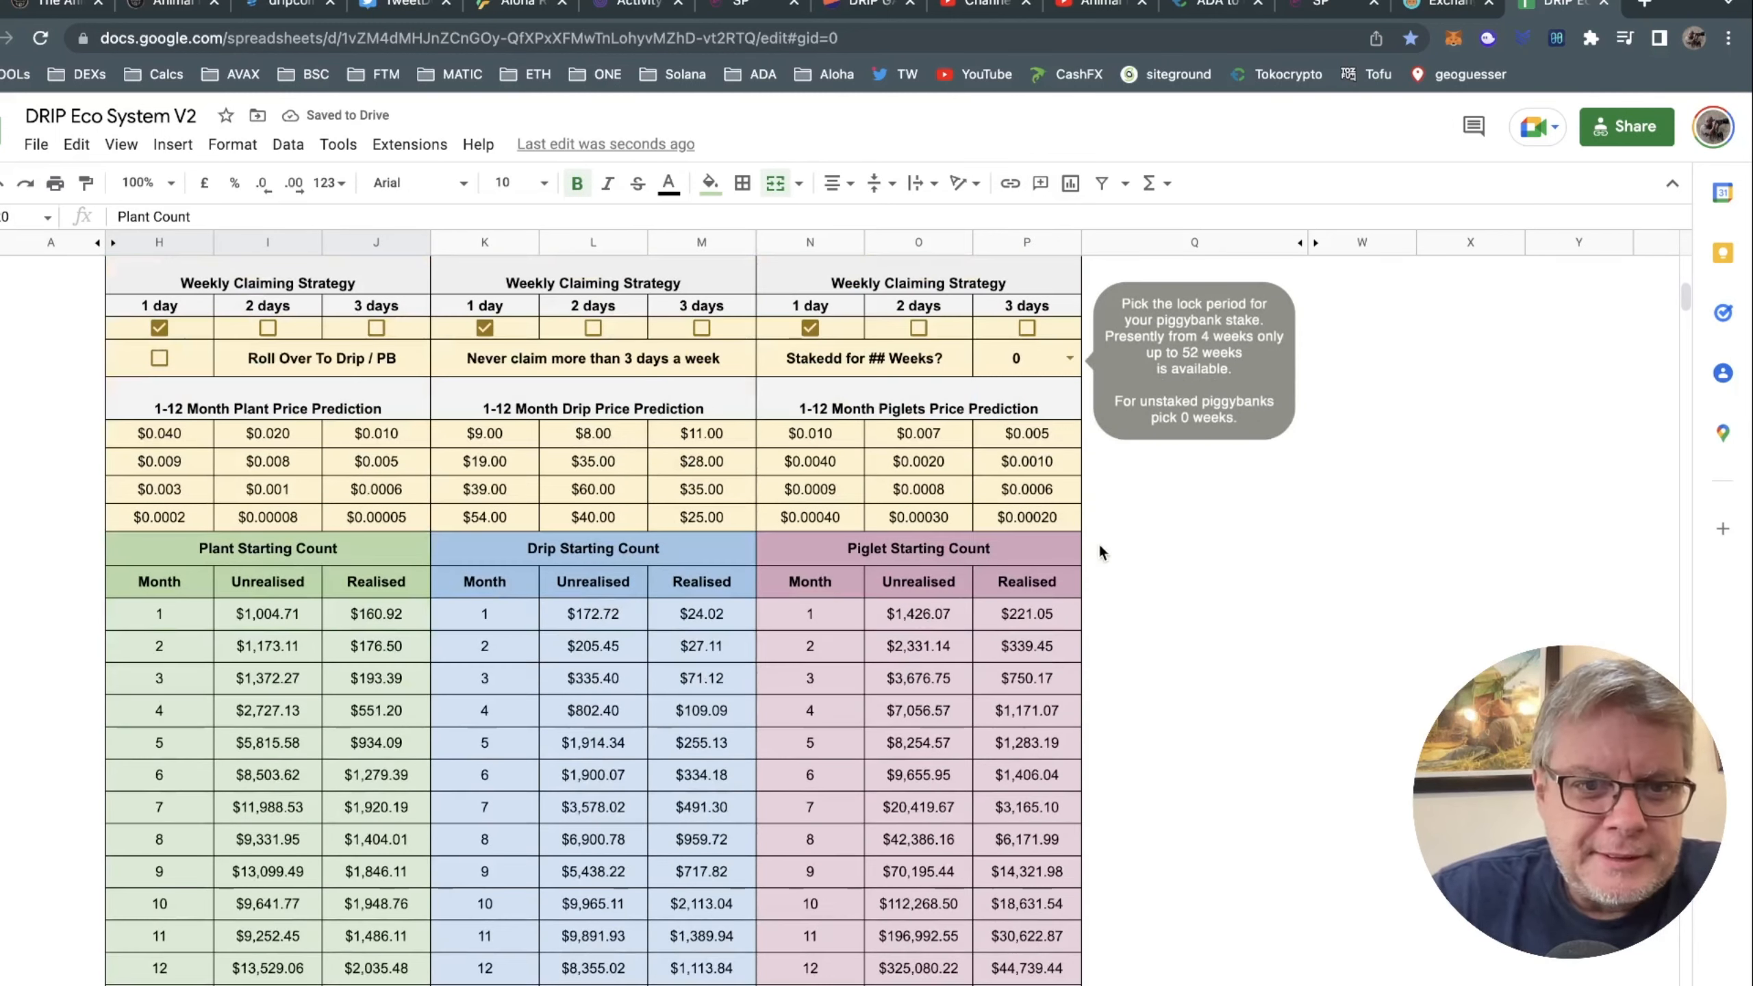
scroll(down, 3)
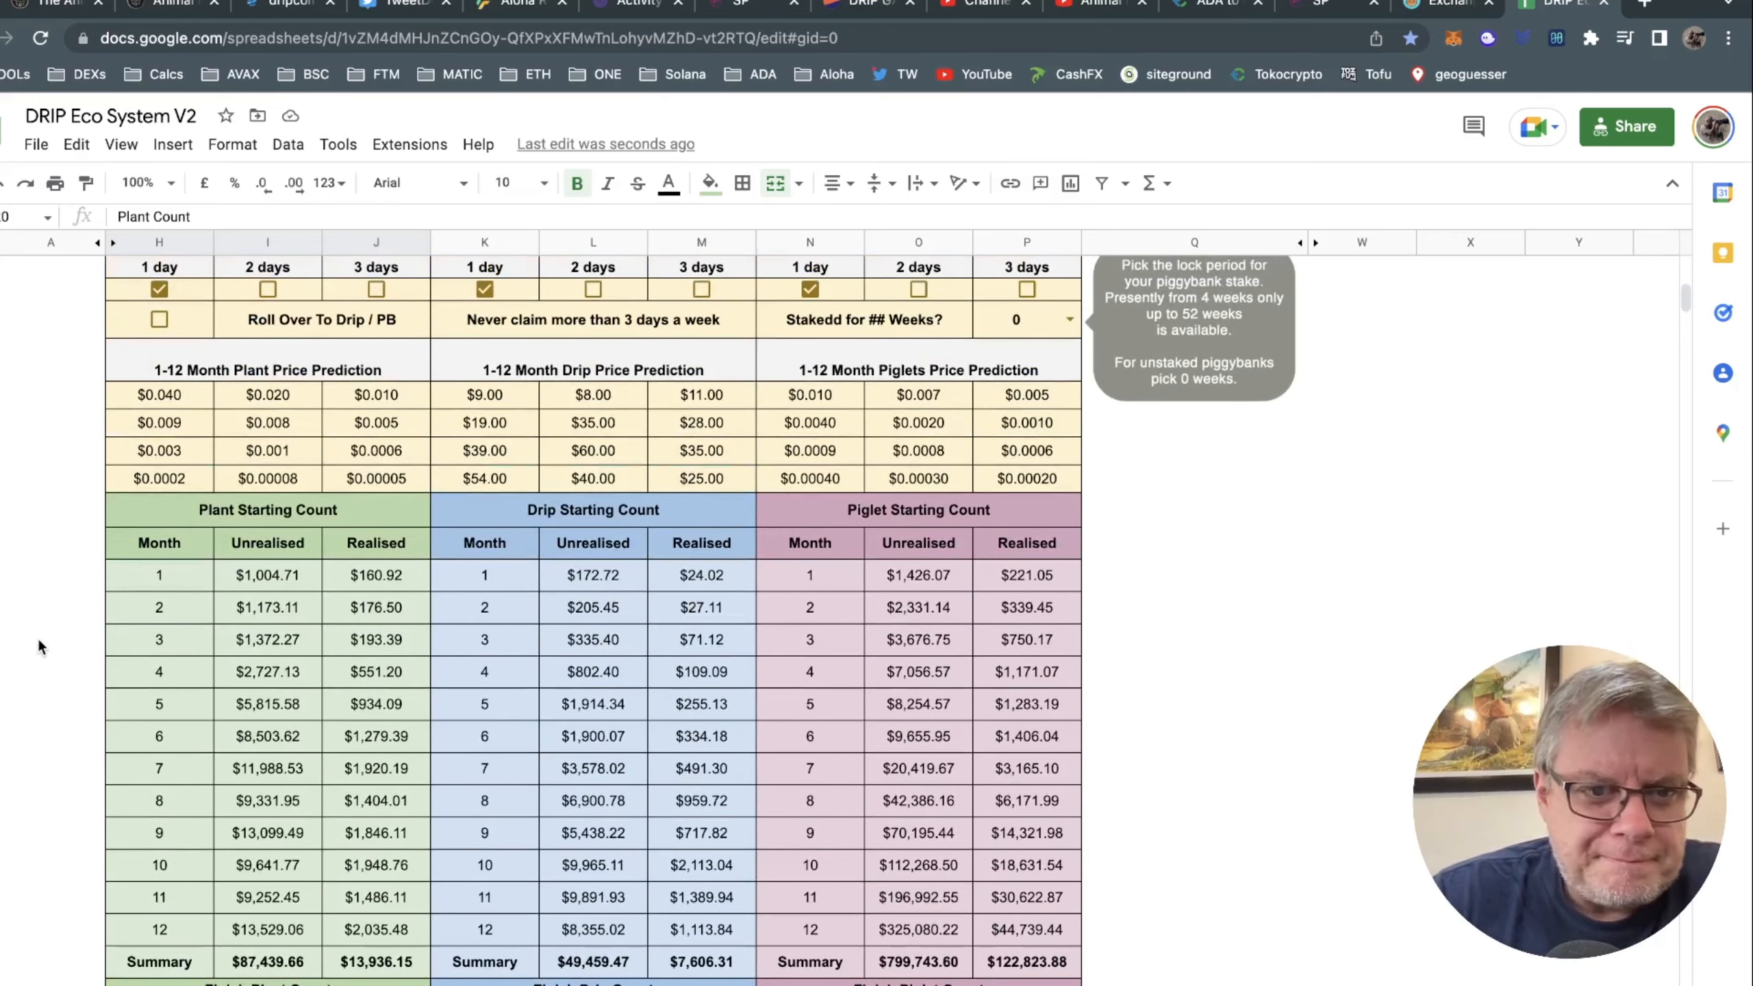
scroll(down, 3)
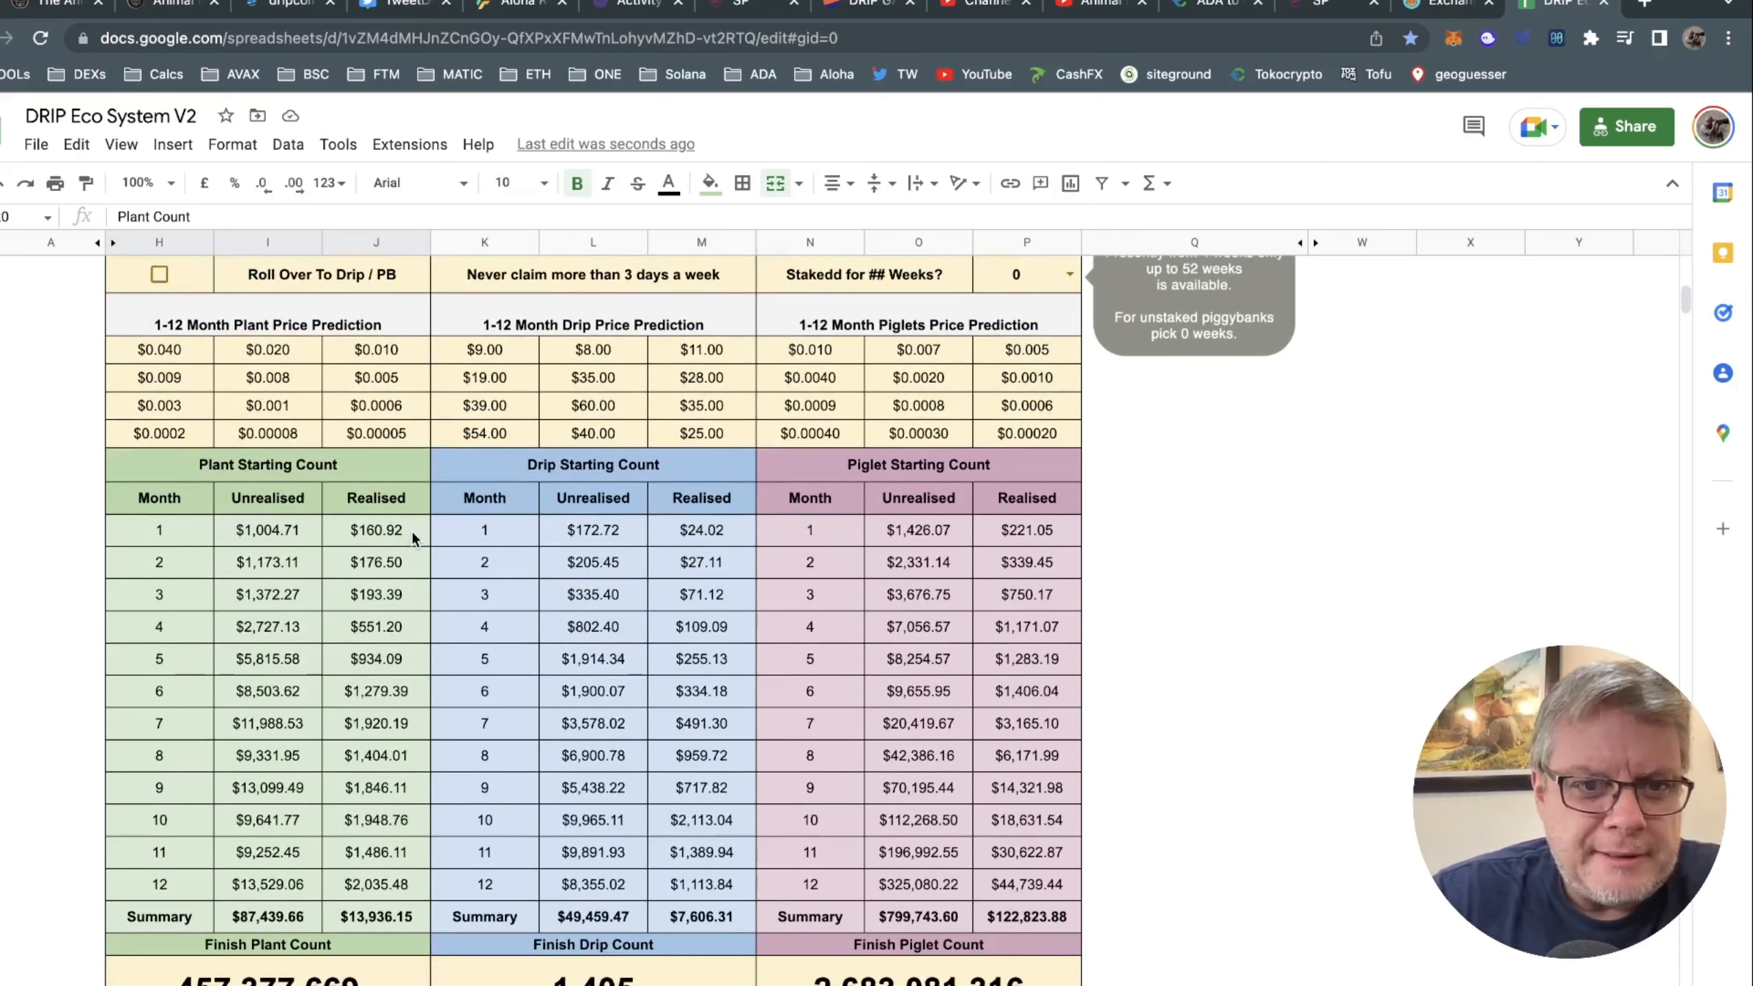
Inspect the realised plant earnings formulas for months 1, 3, 4, 5 and 12.
click(376, 530)
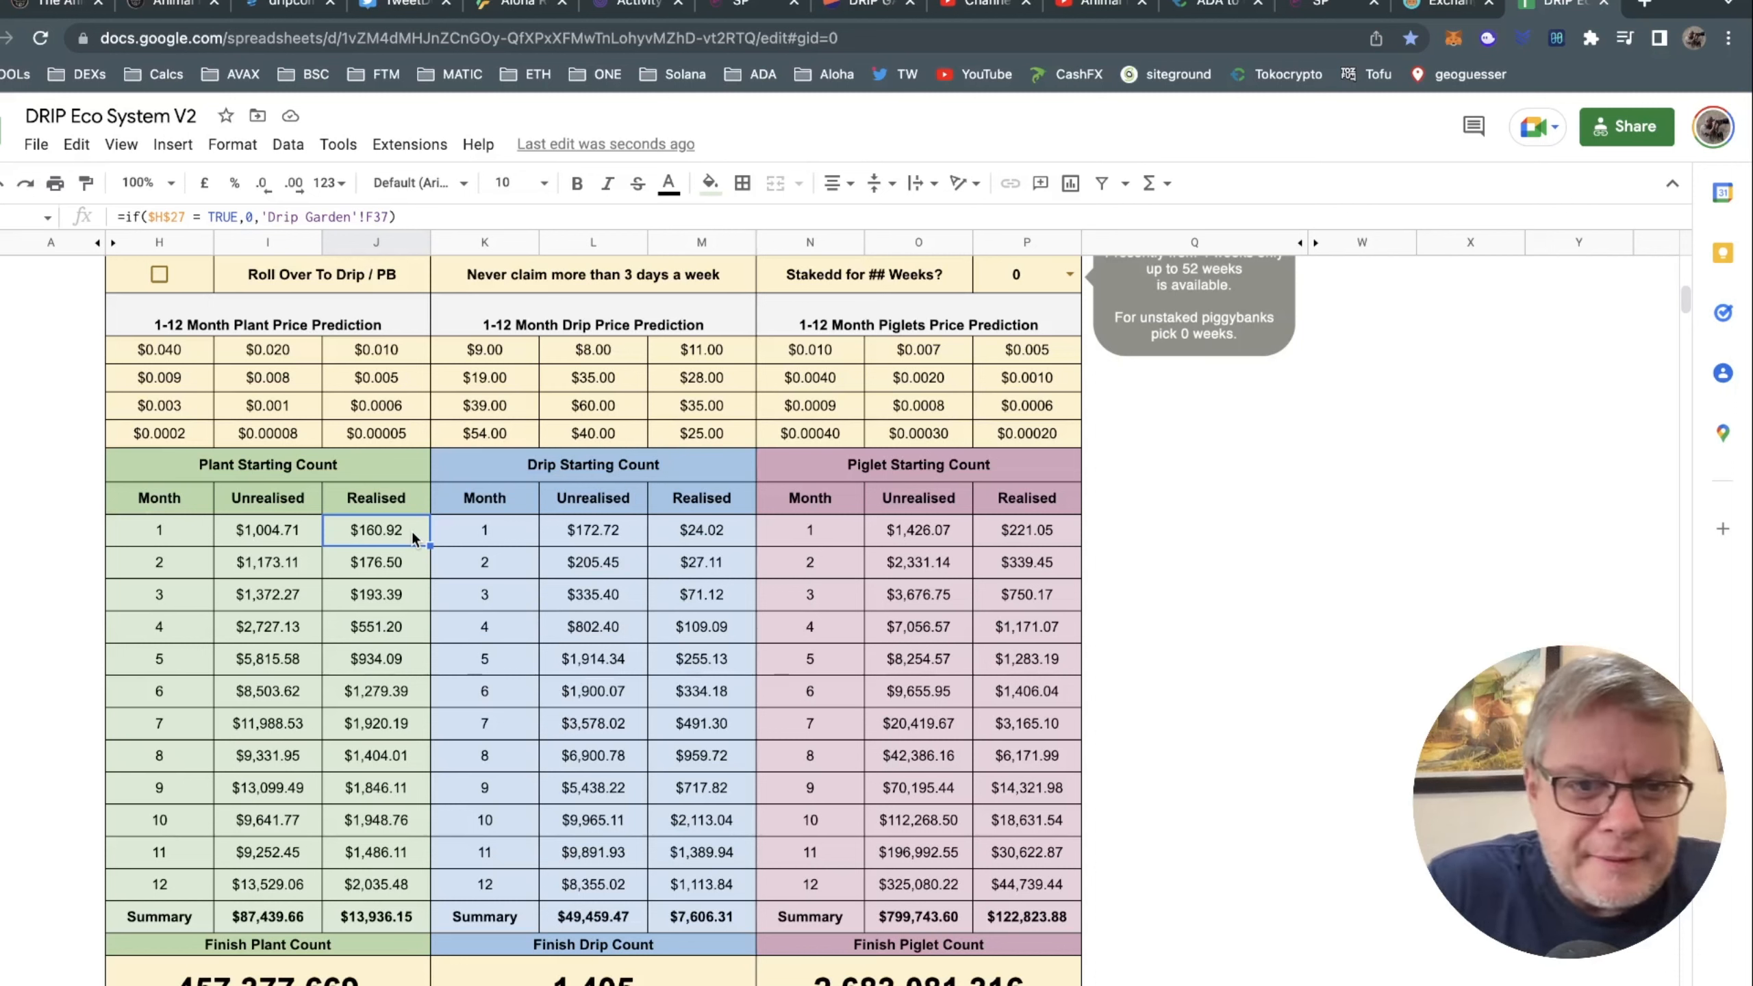
click(376, 594)
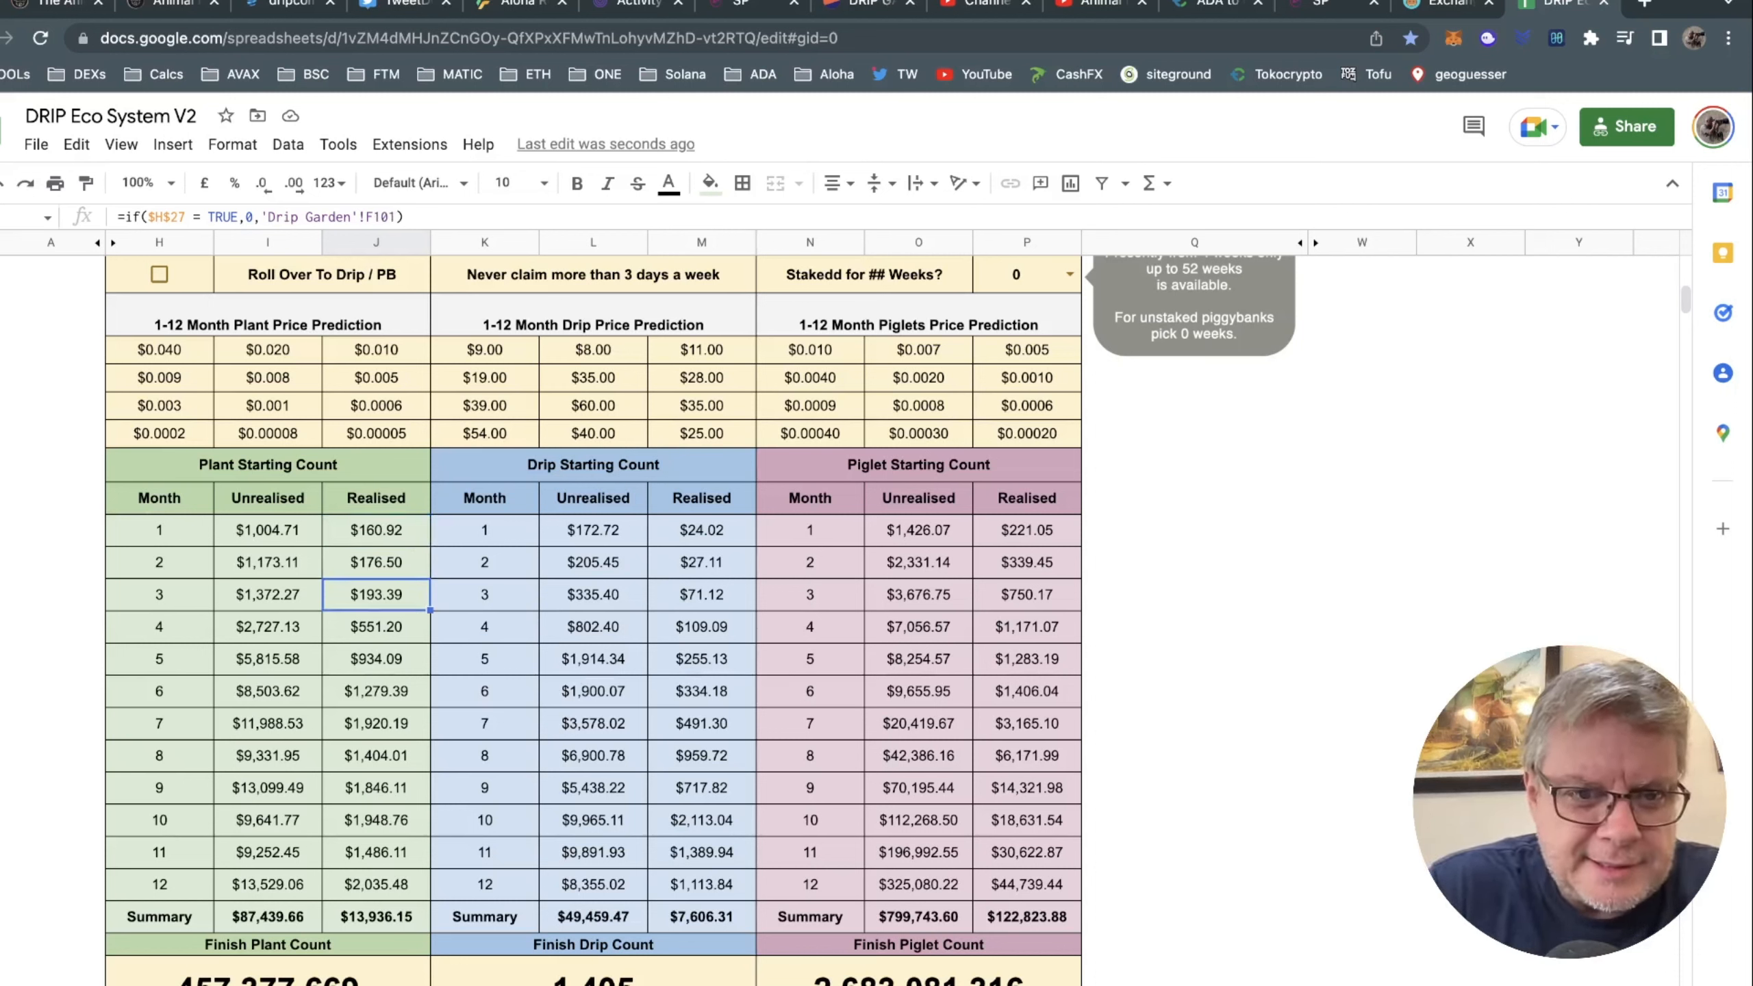
click(376, 626)
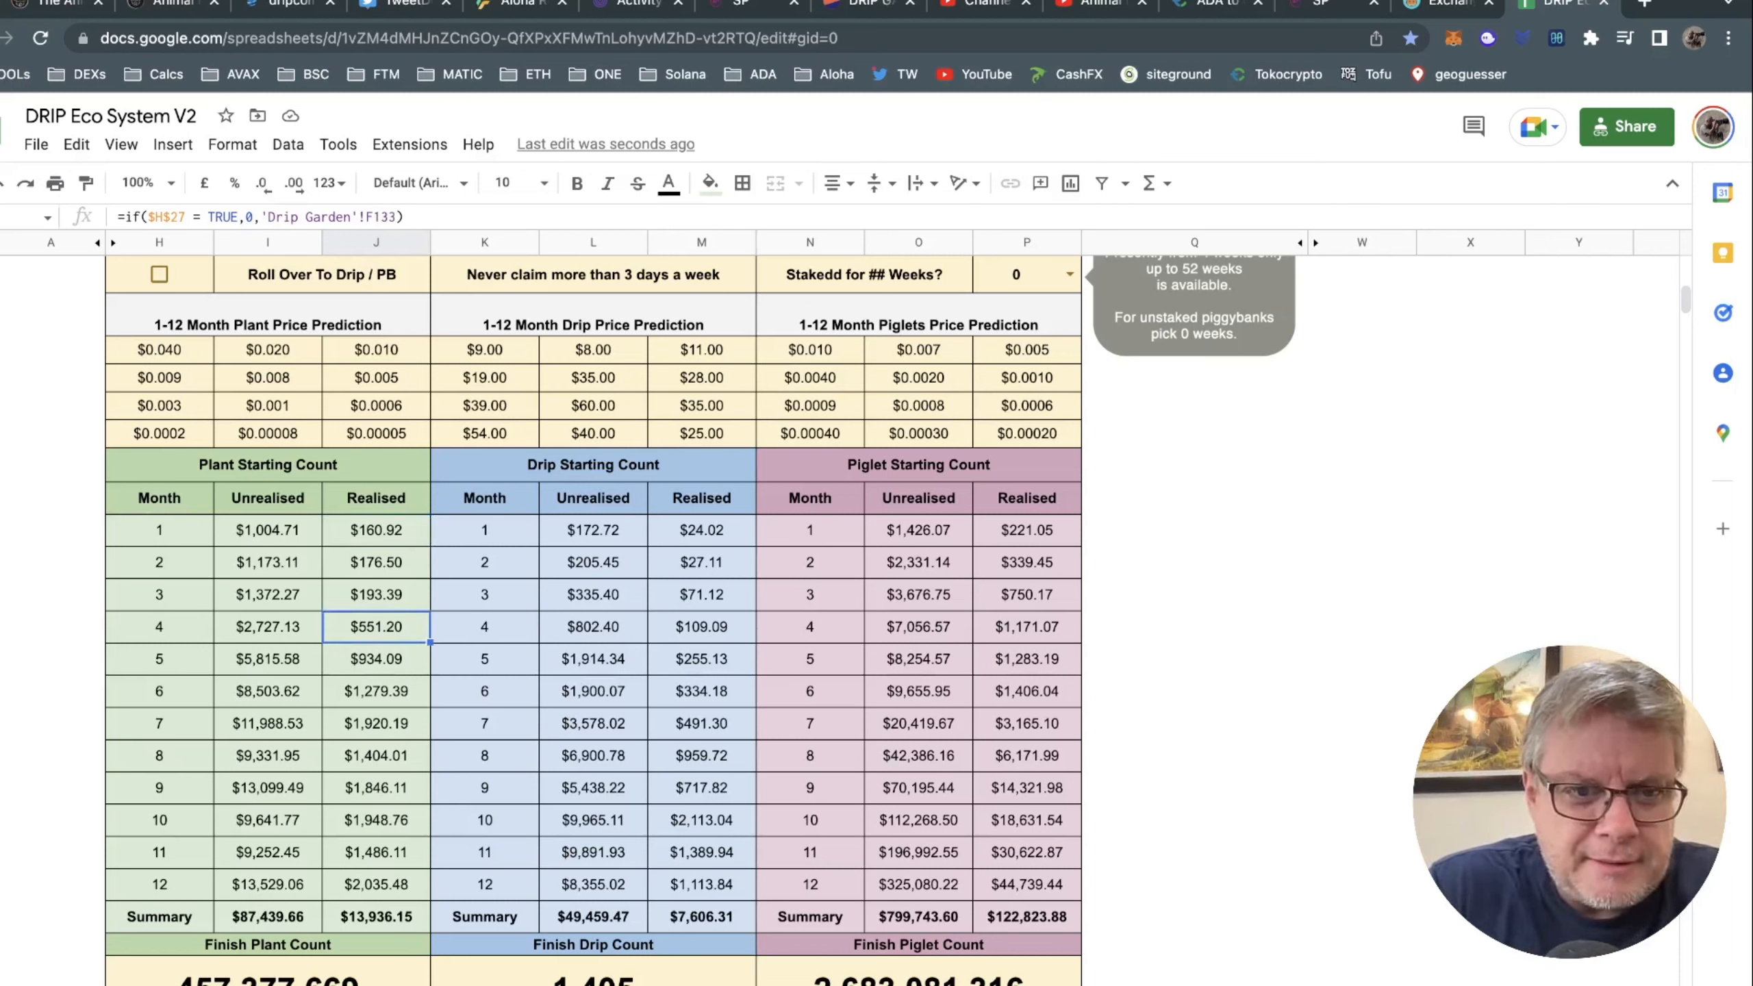
click(376, 659)
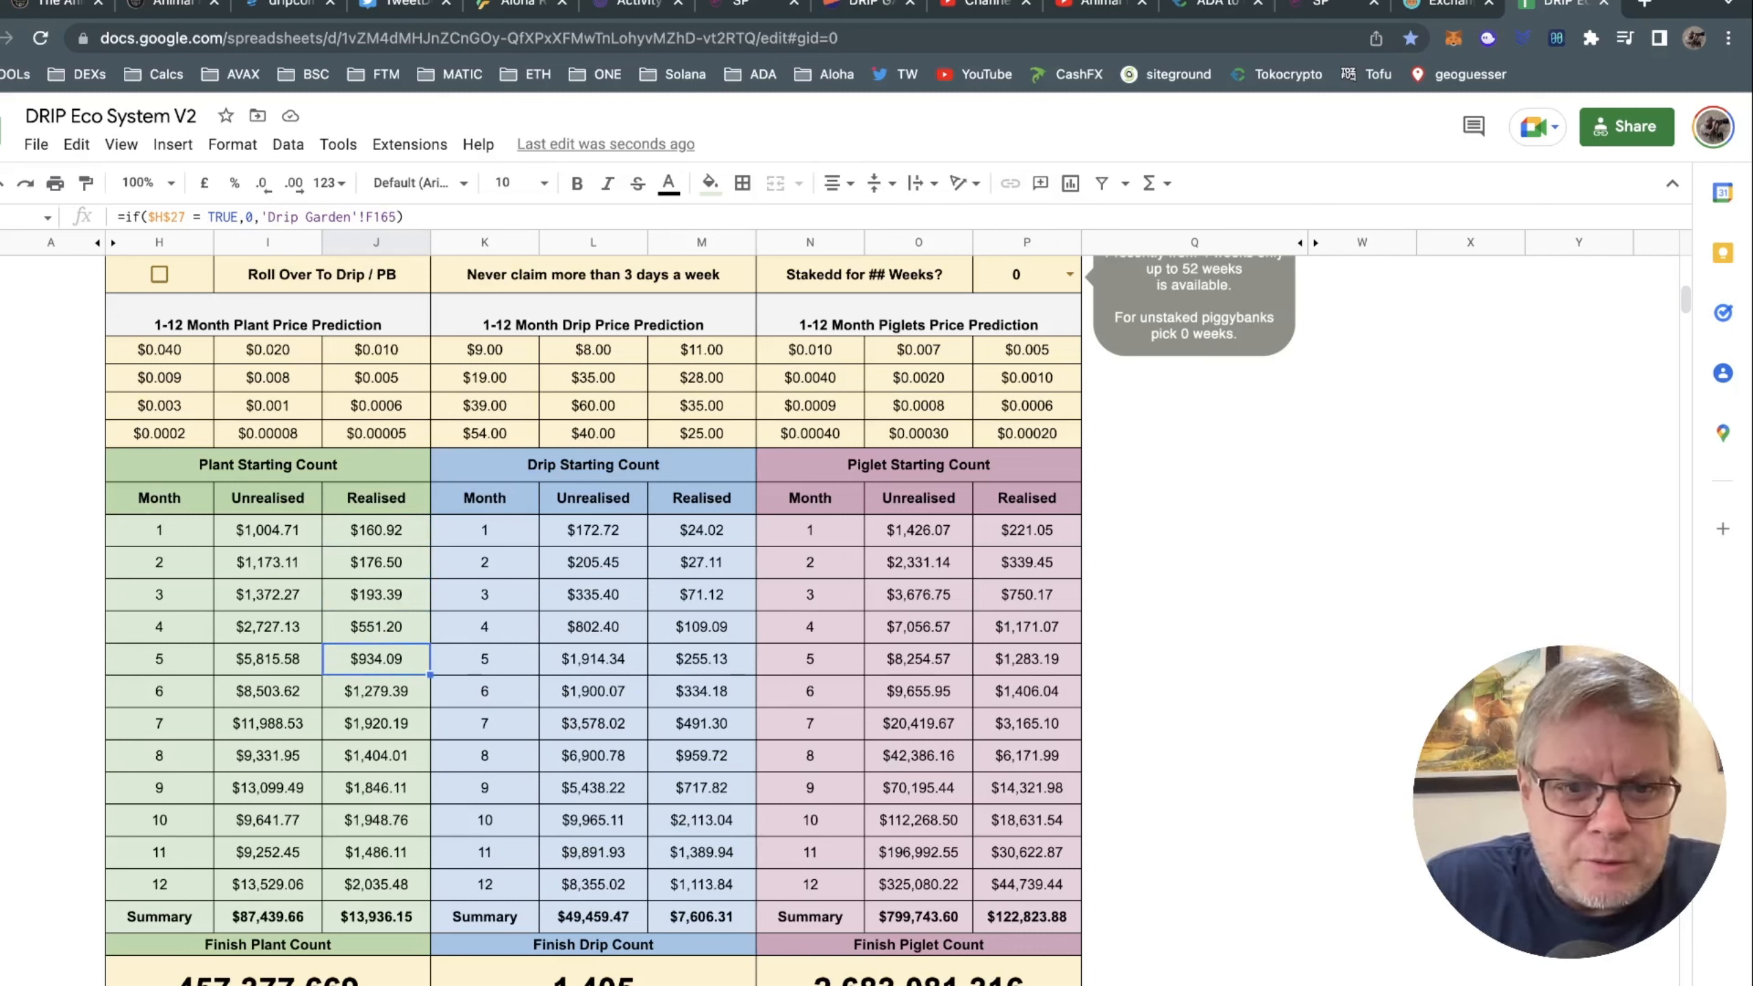
mouse_move(83, 447)
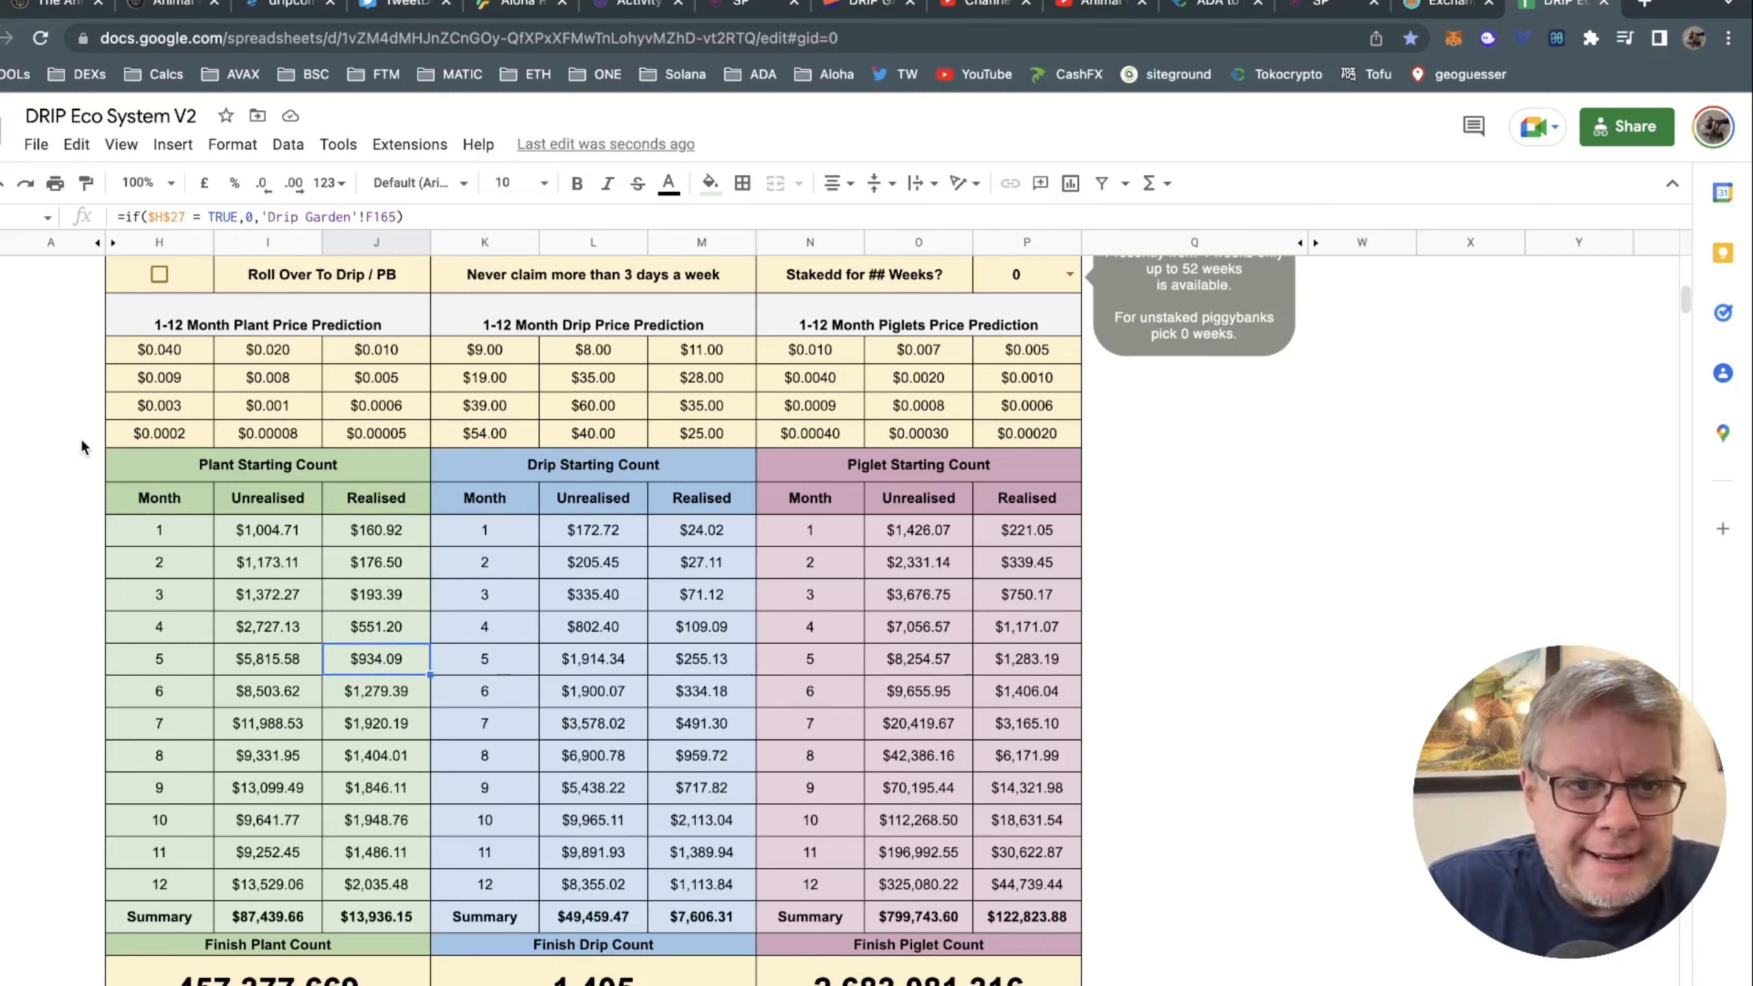
scroll(up, 3)
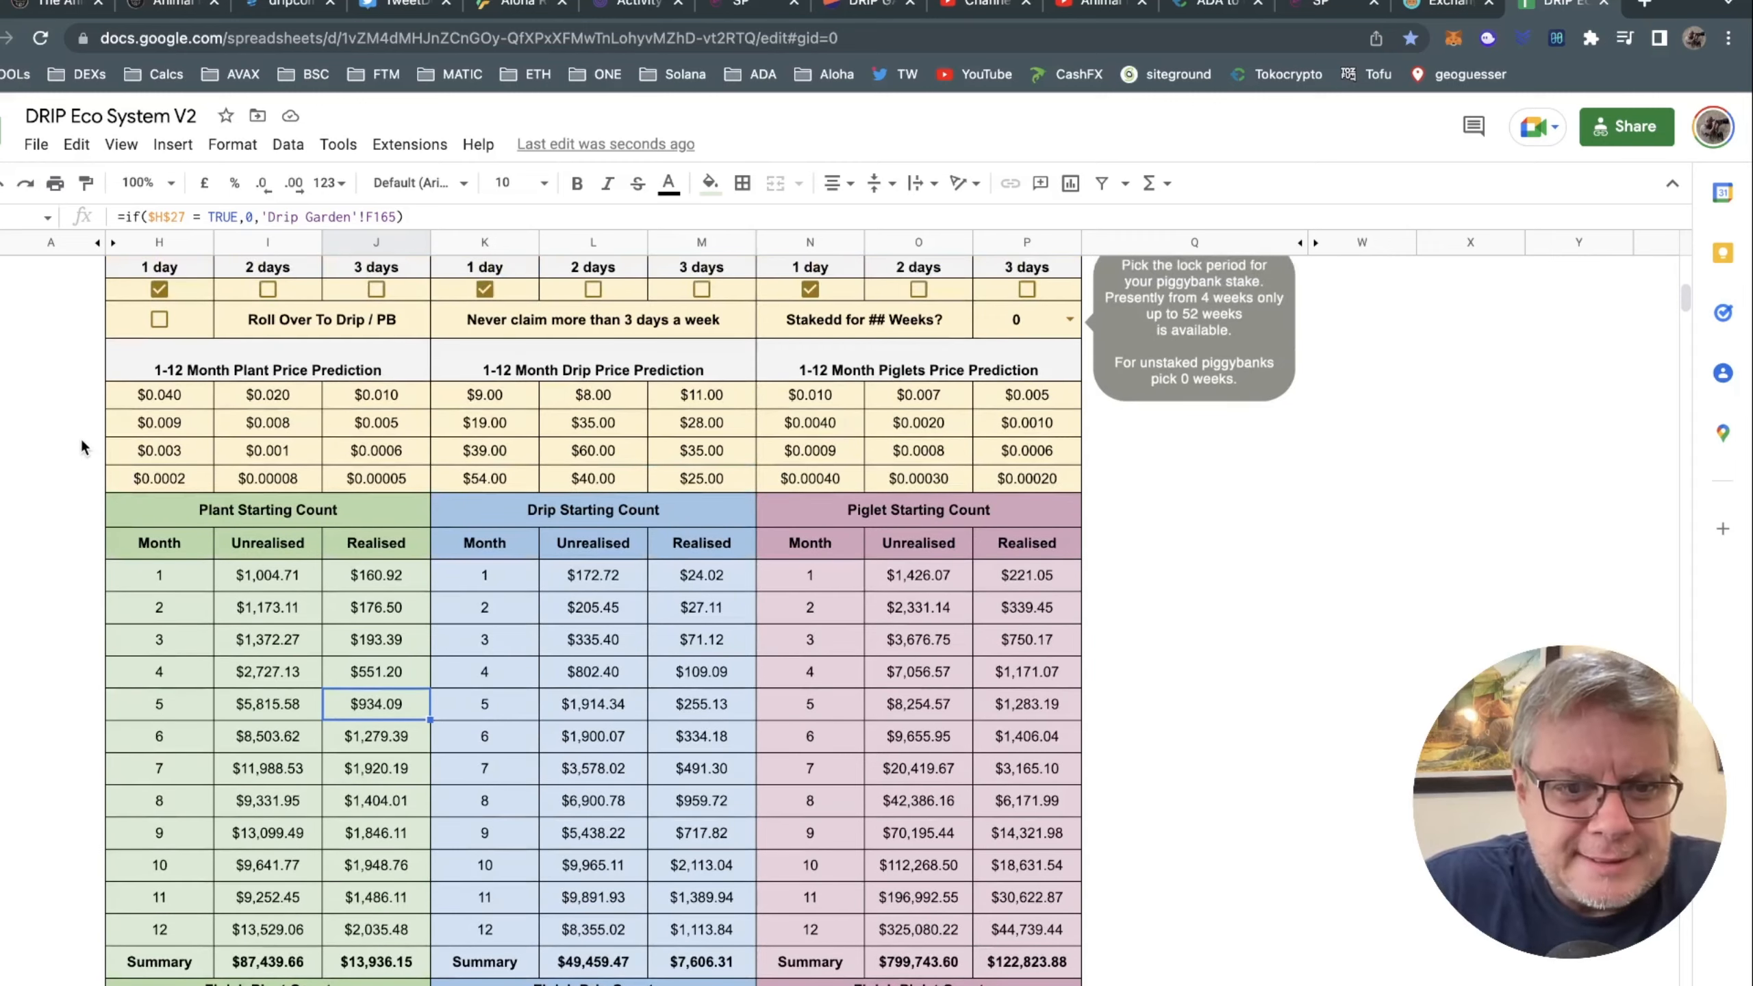
scroll(down, 3)
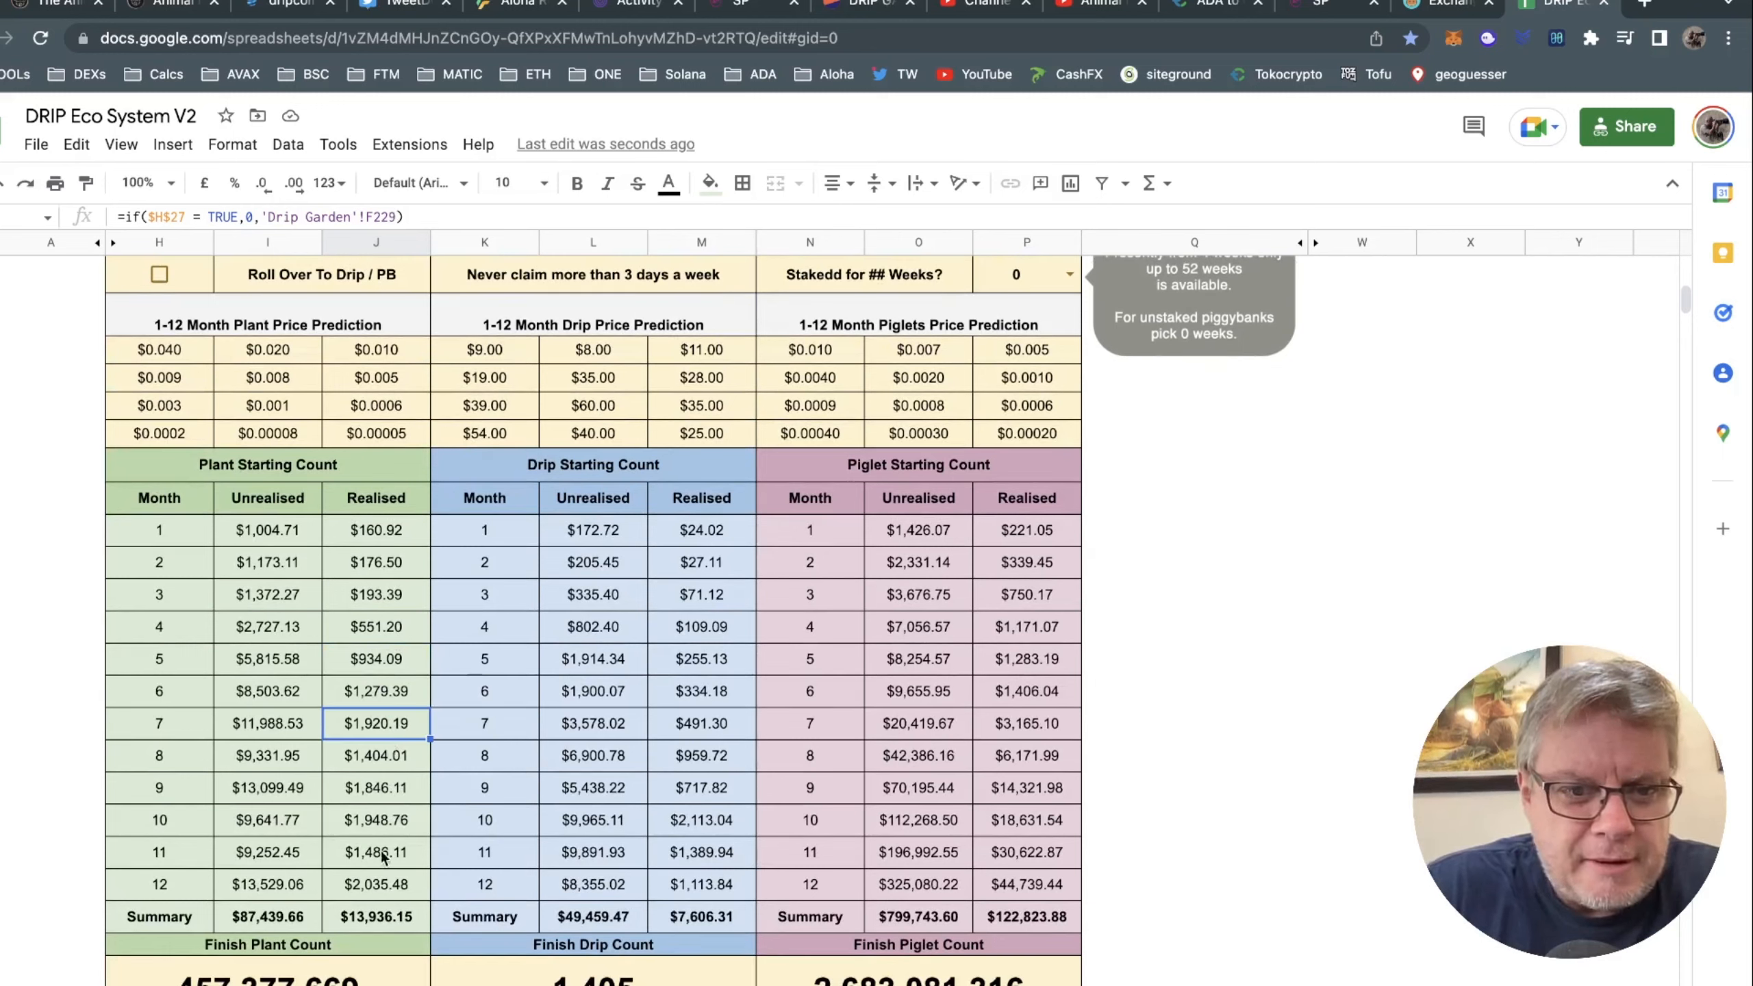
click(376, 884)
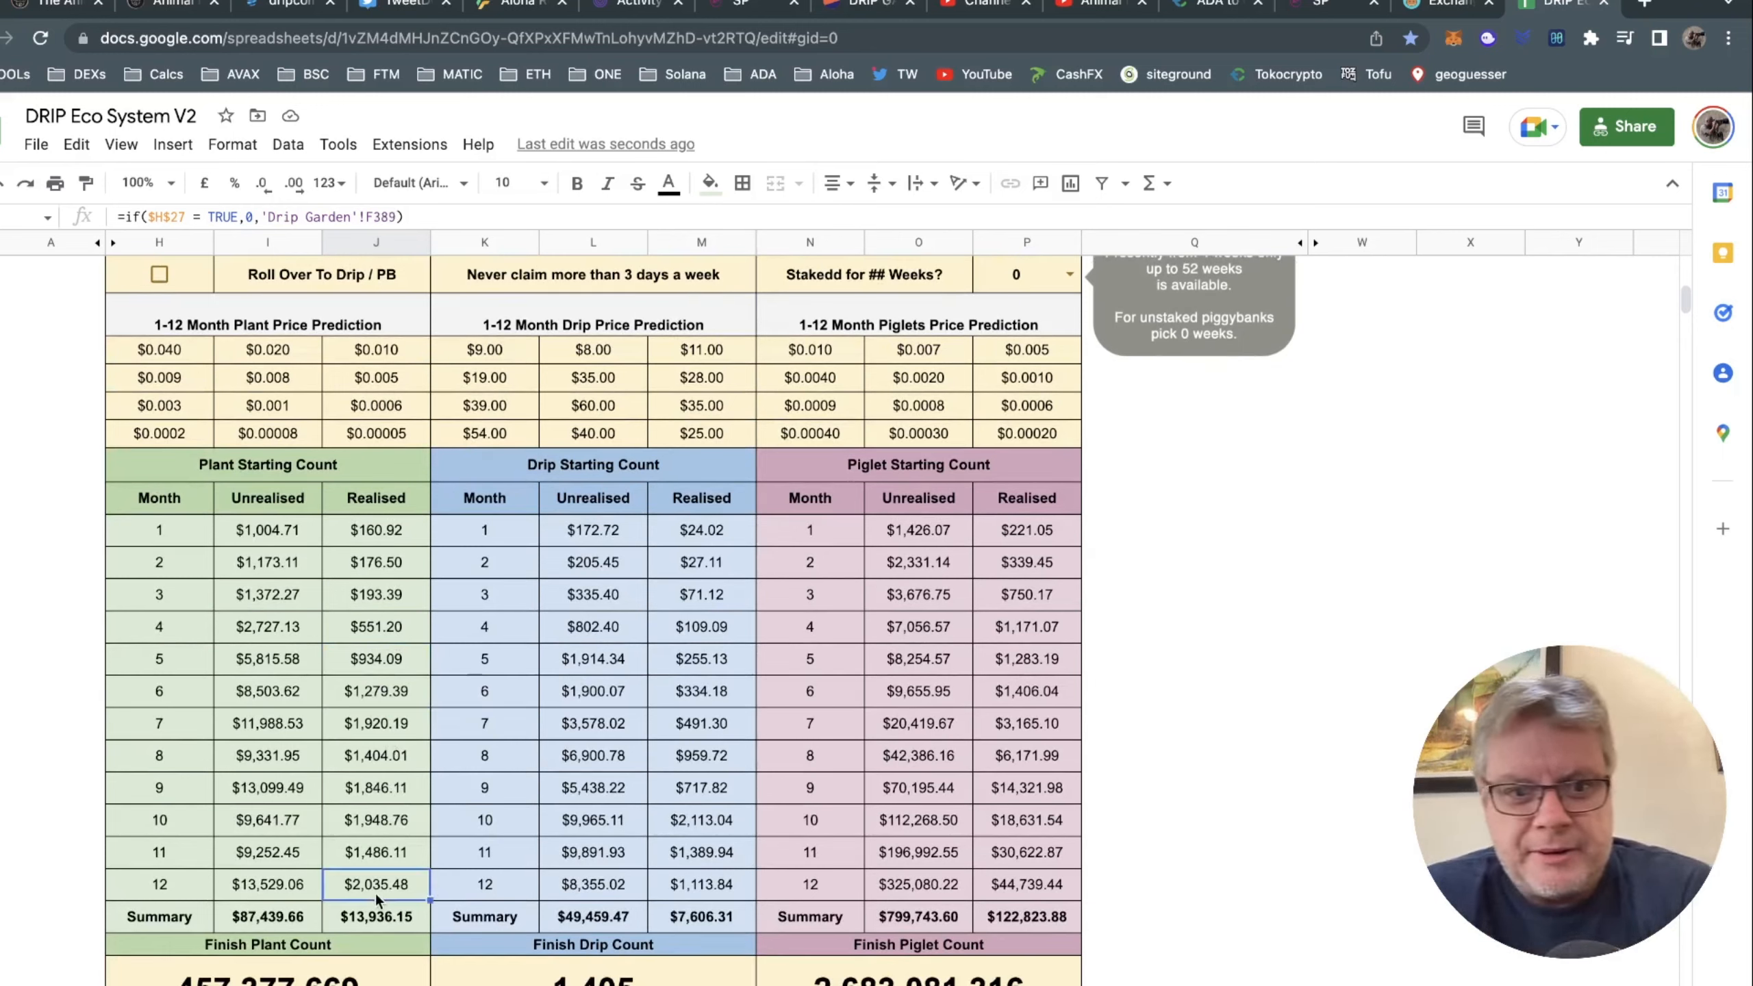
mouse_move(37, 846)
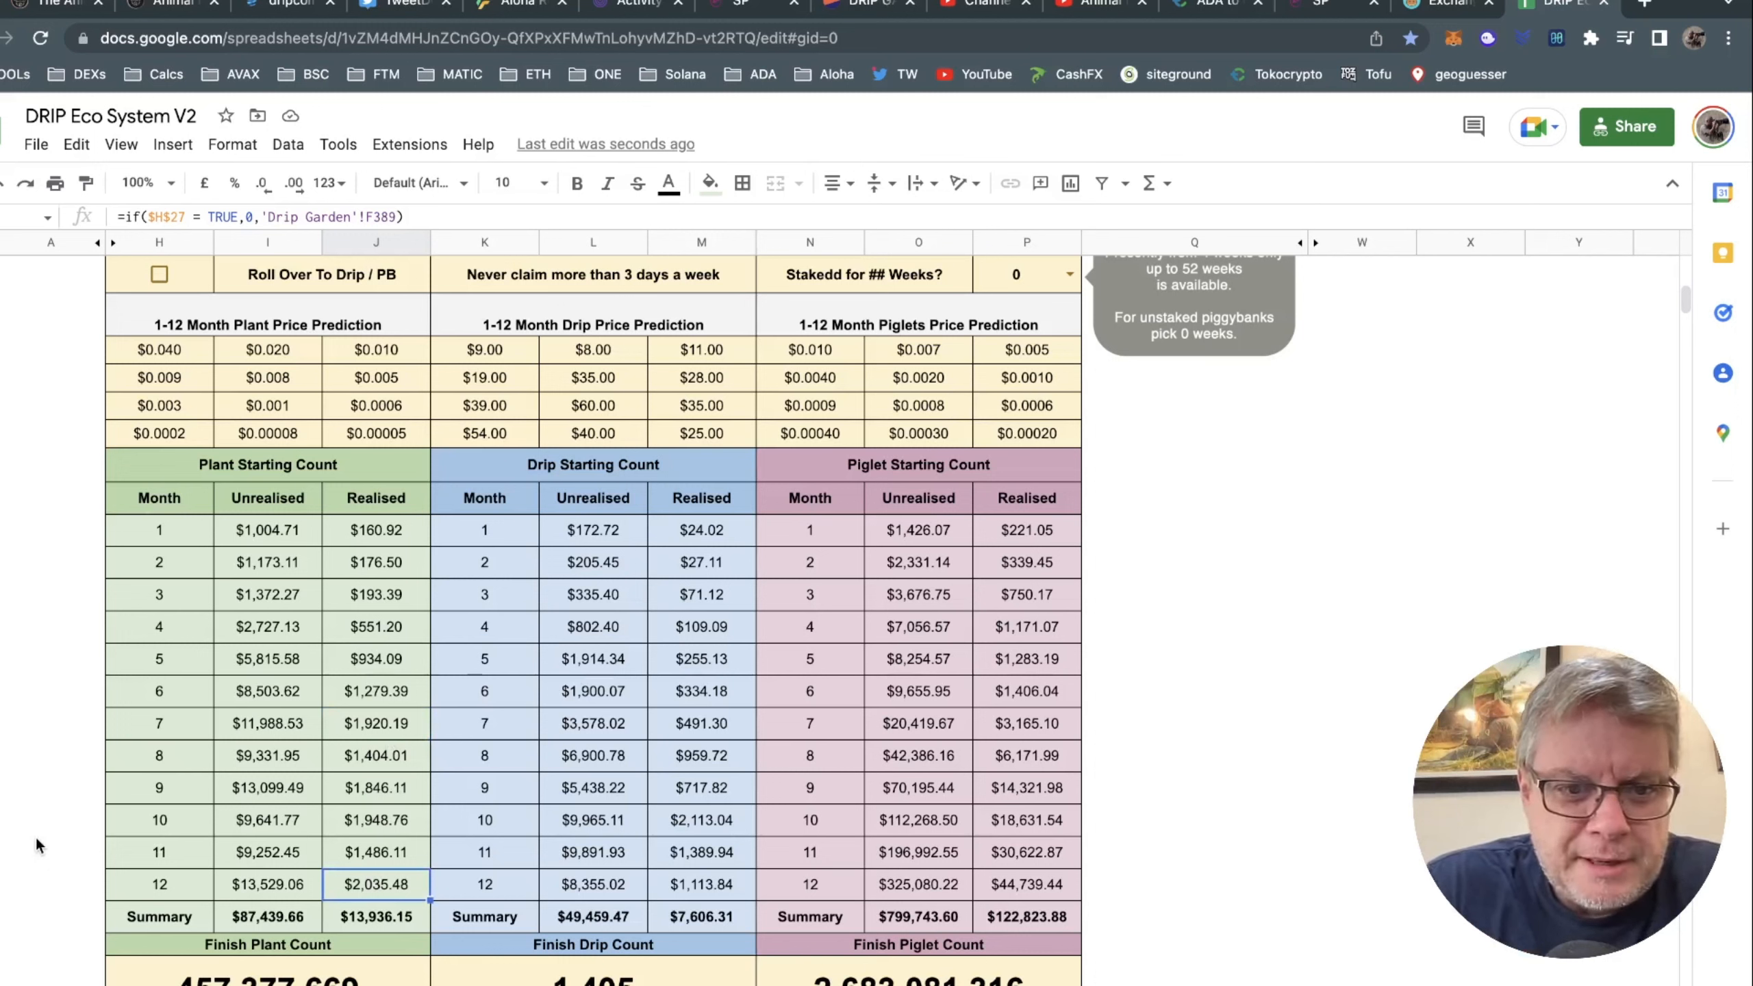
mouse_move(391, 947)
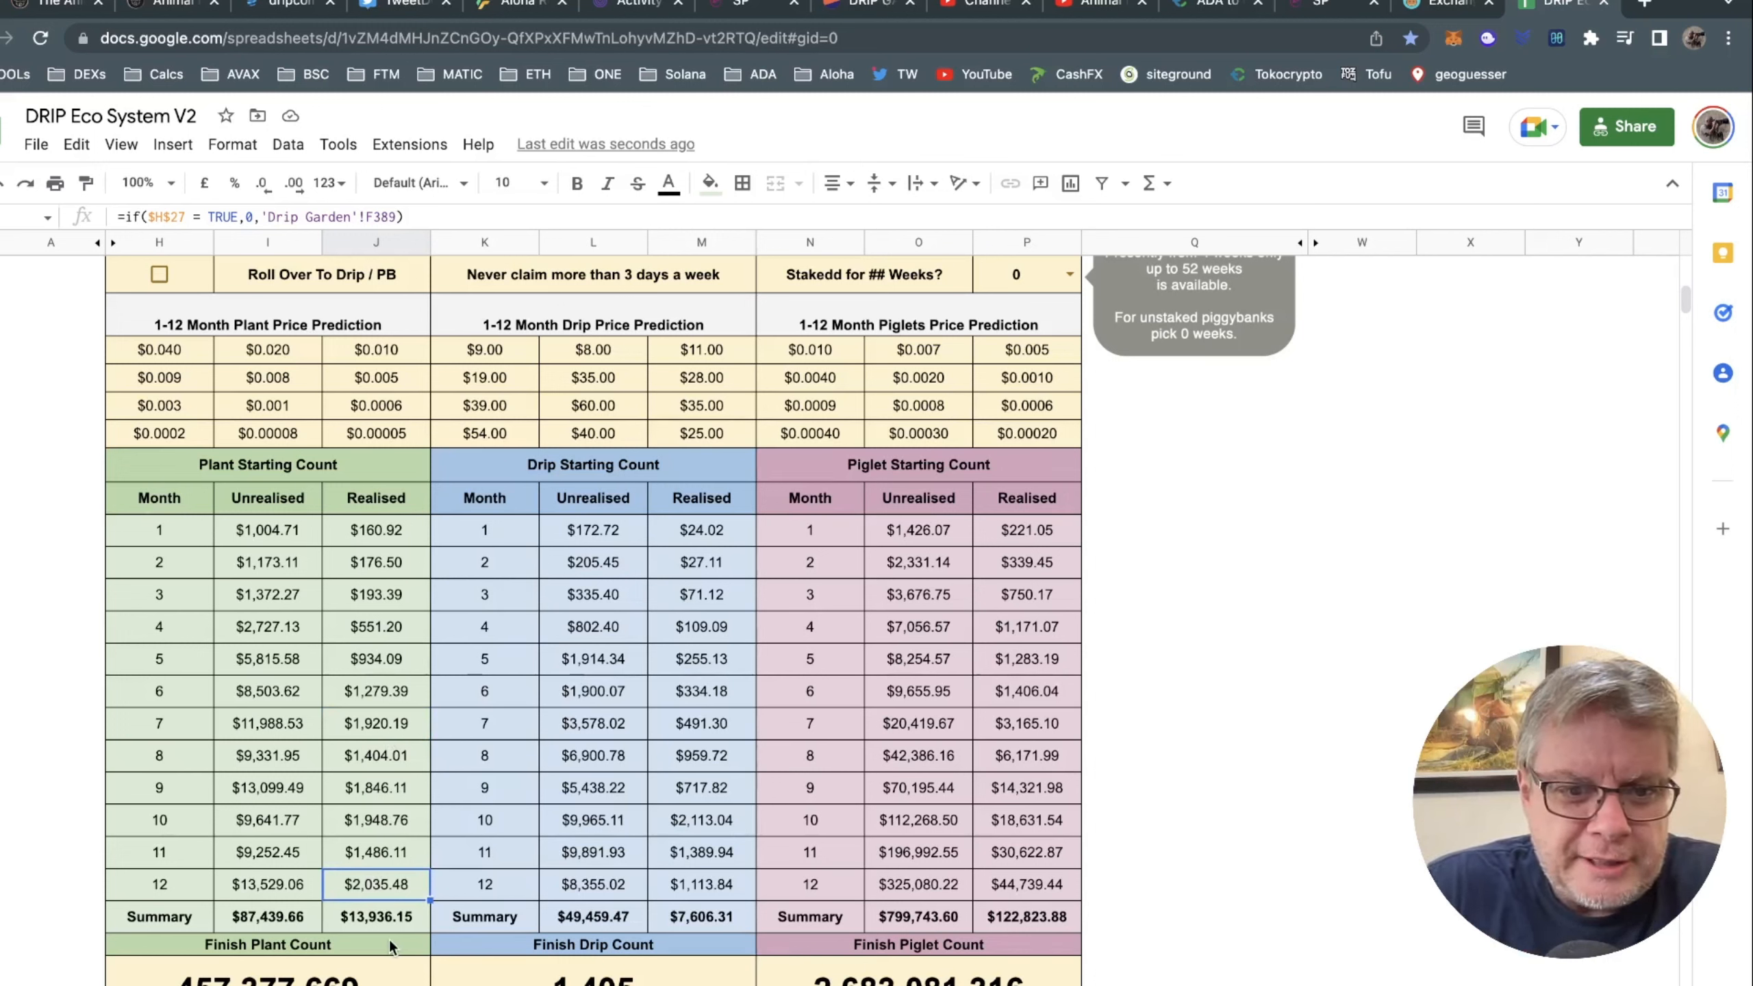
mouse_move(377, 930)
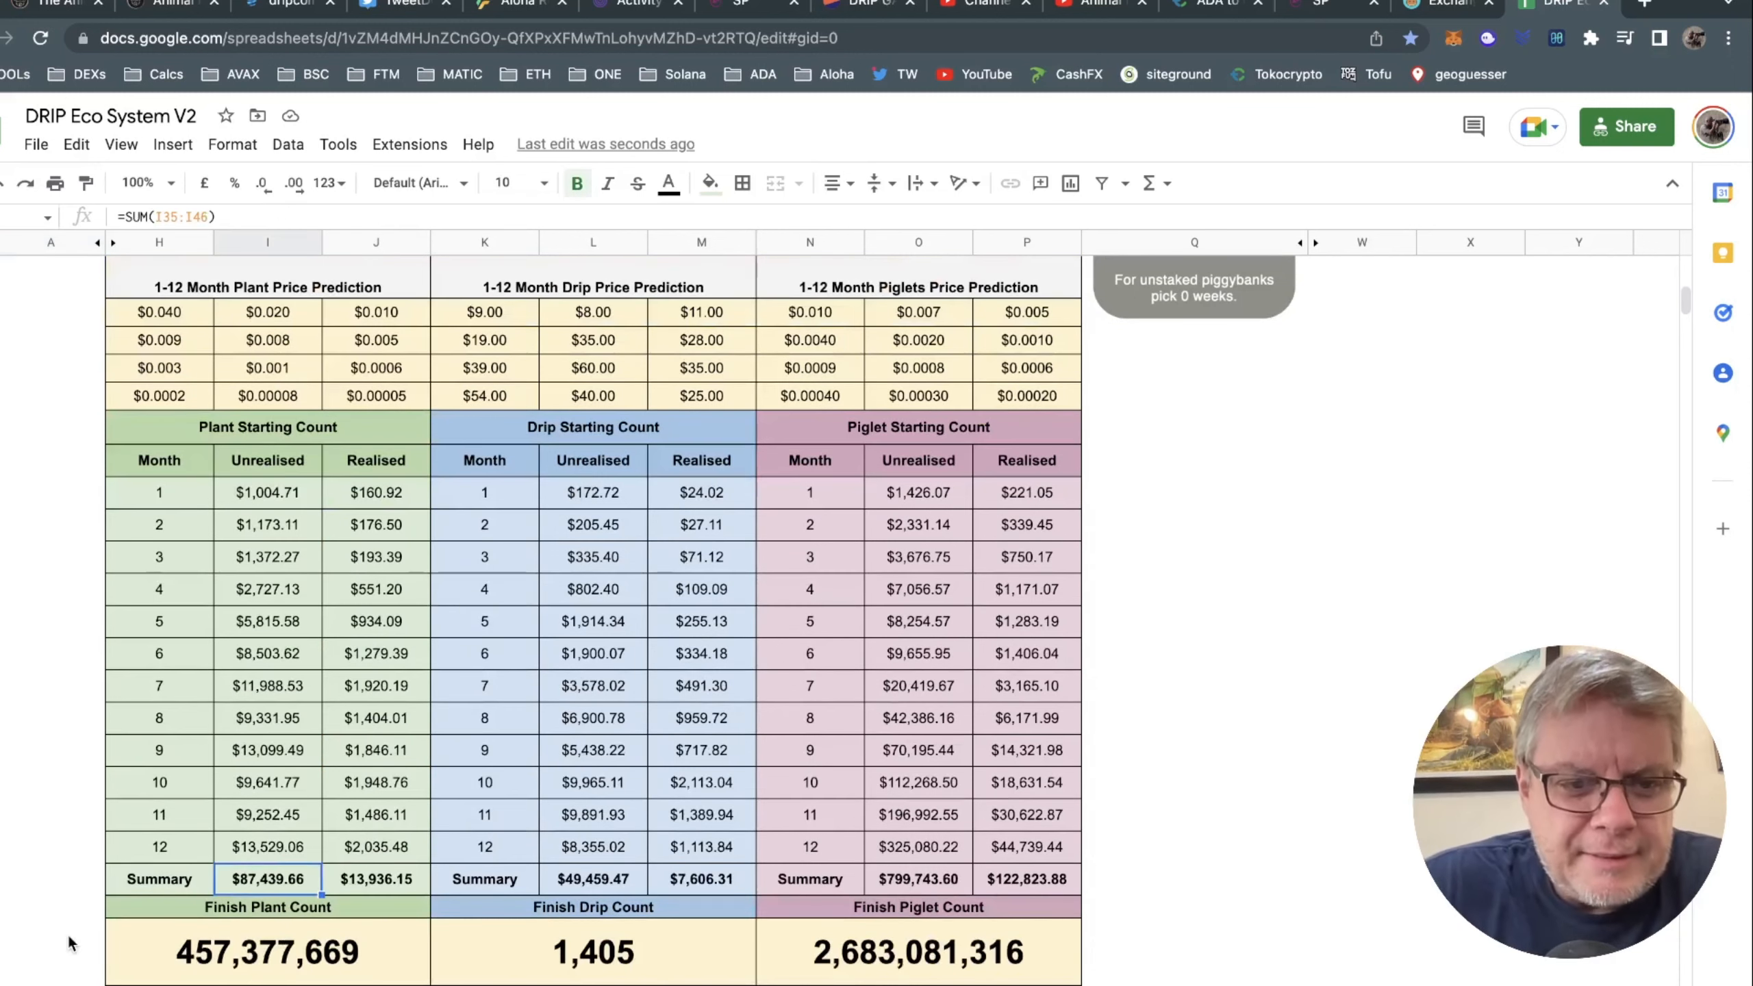
click(50, 939)
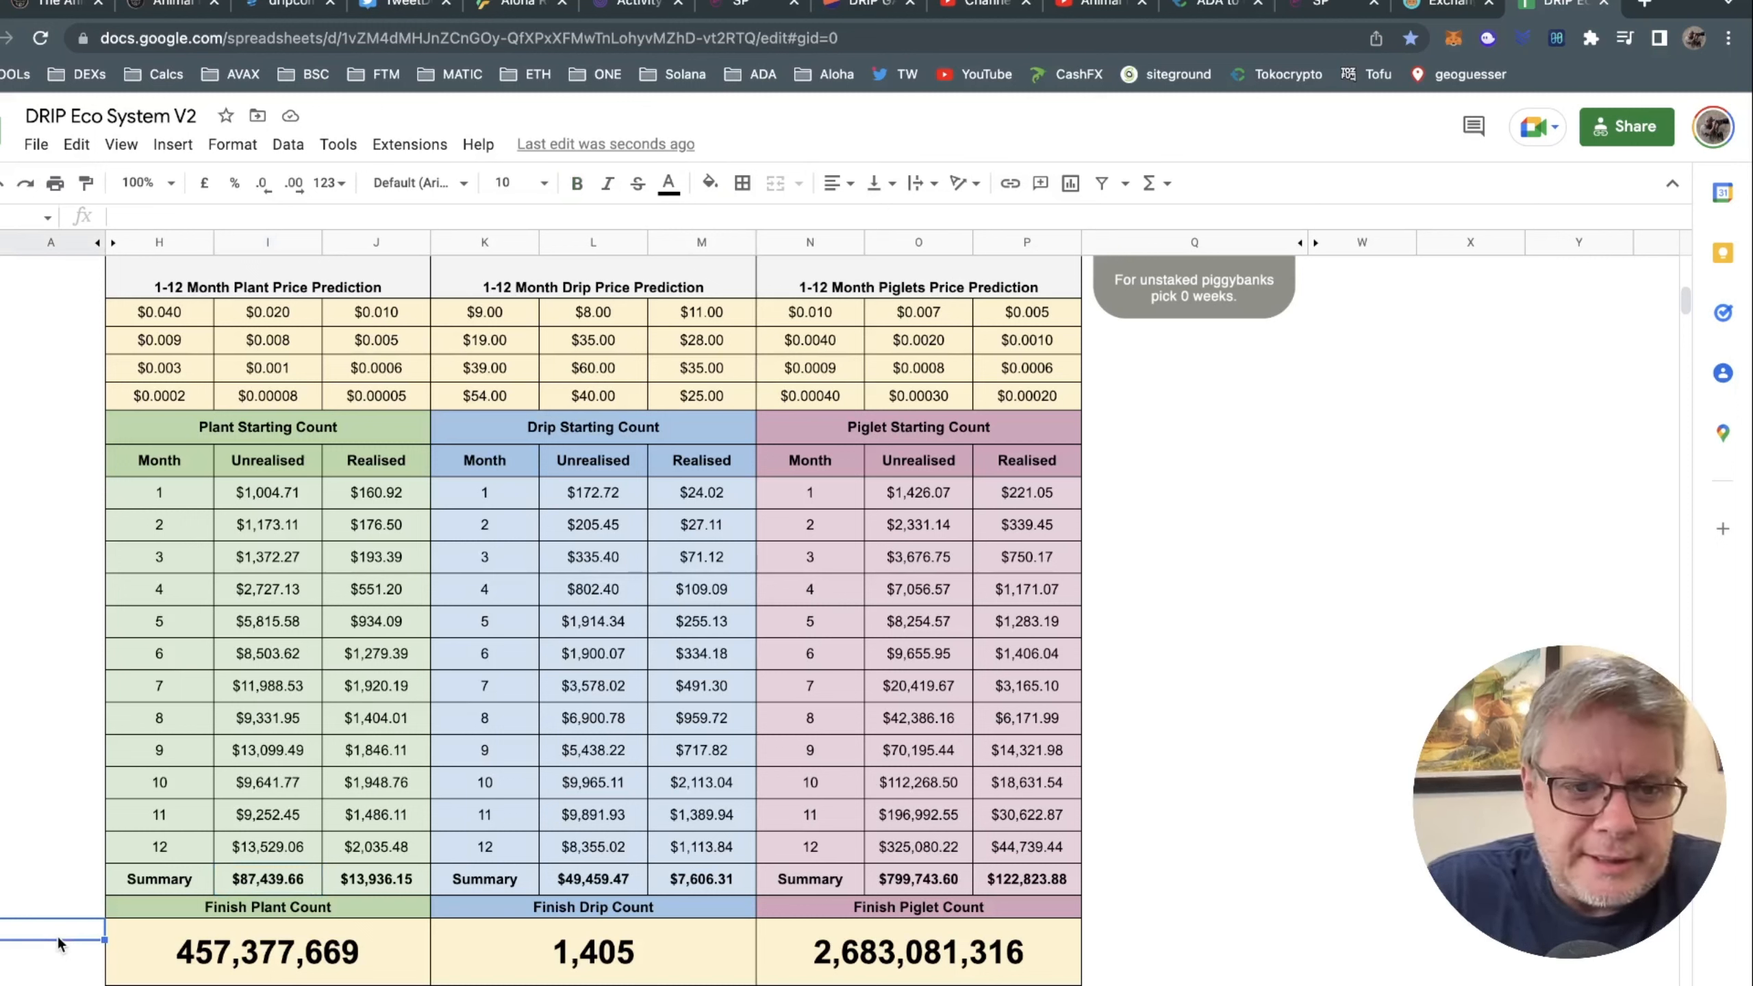
scroll(down, 3)
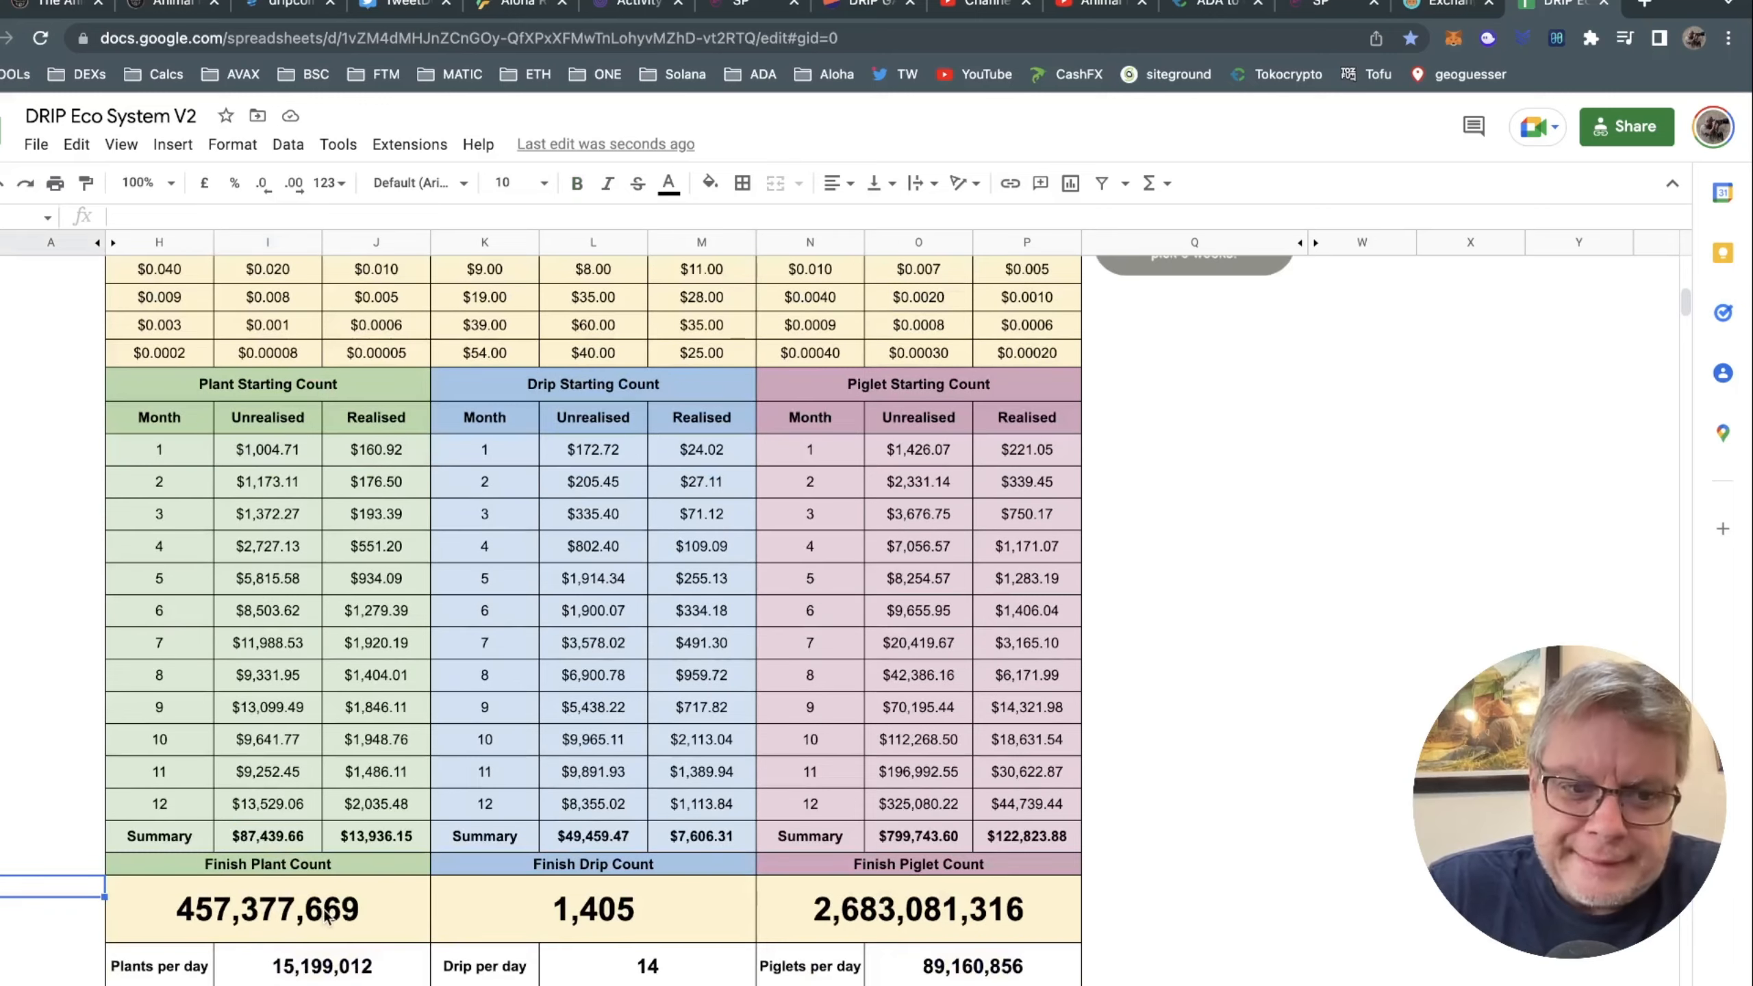
click(268, 909)
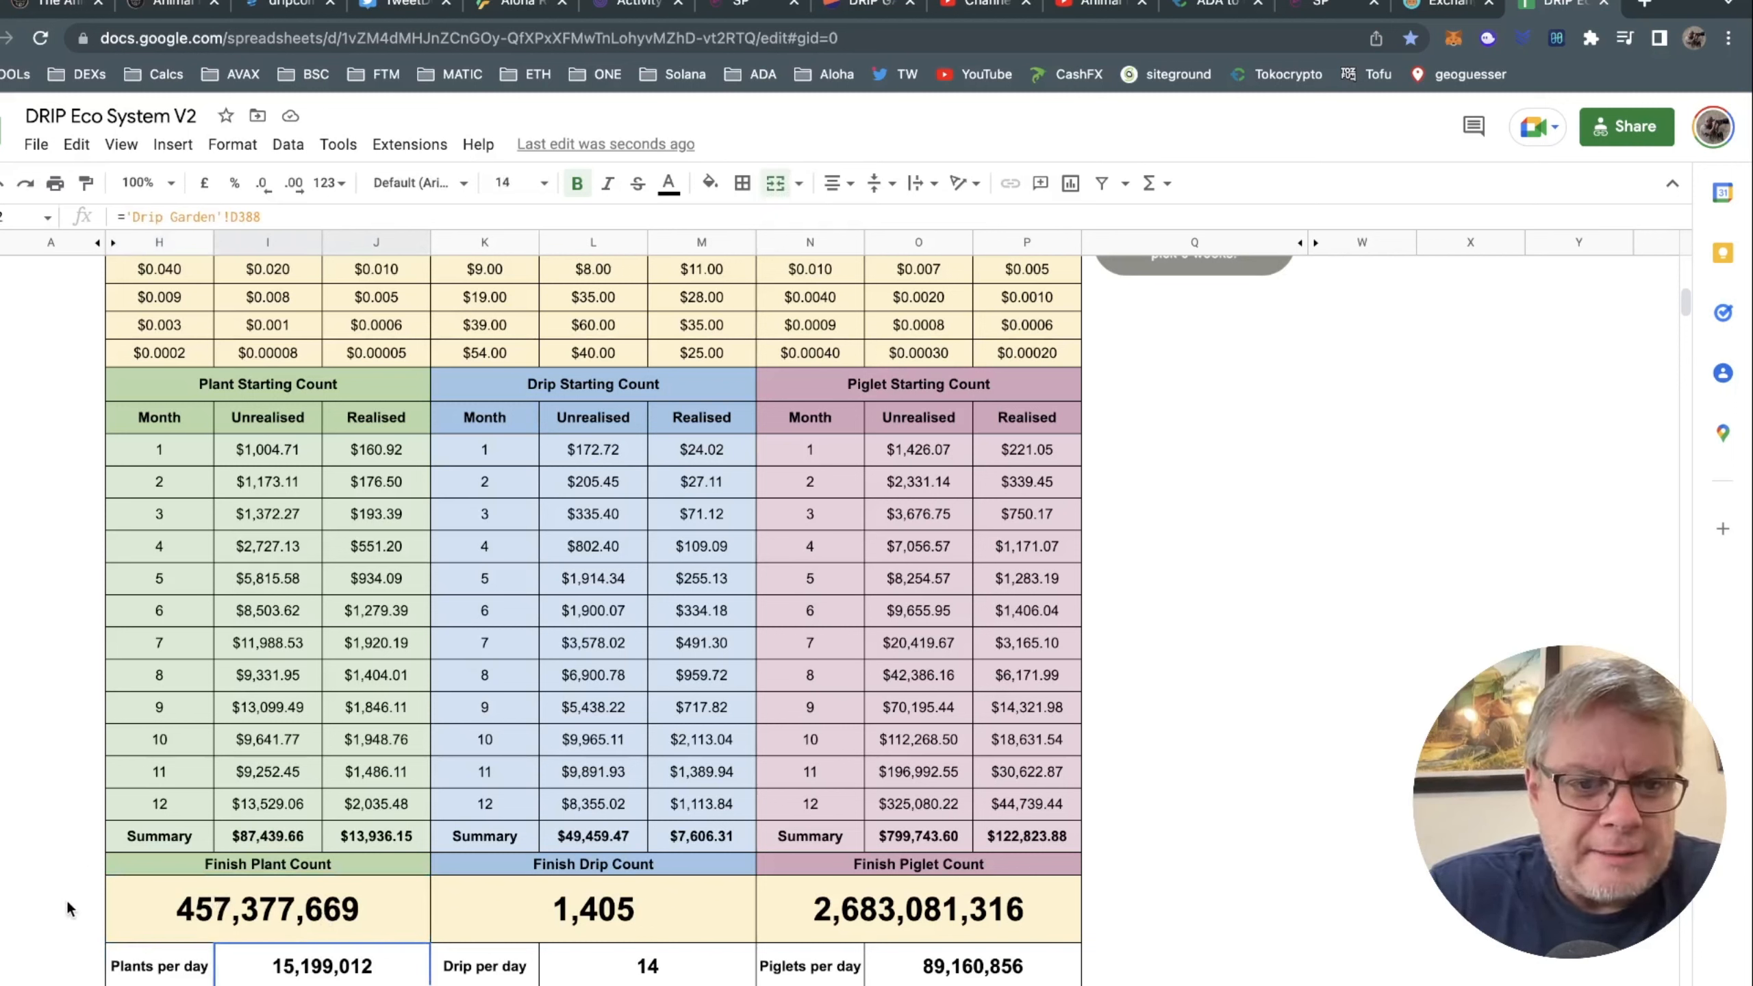
click(50, 908)
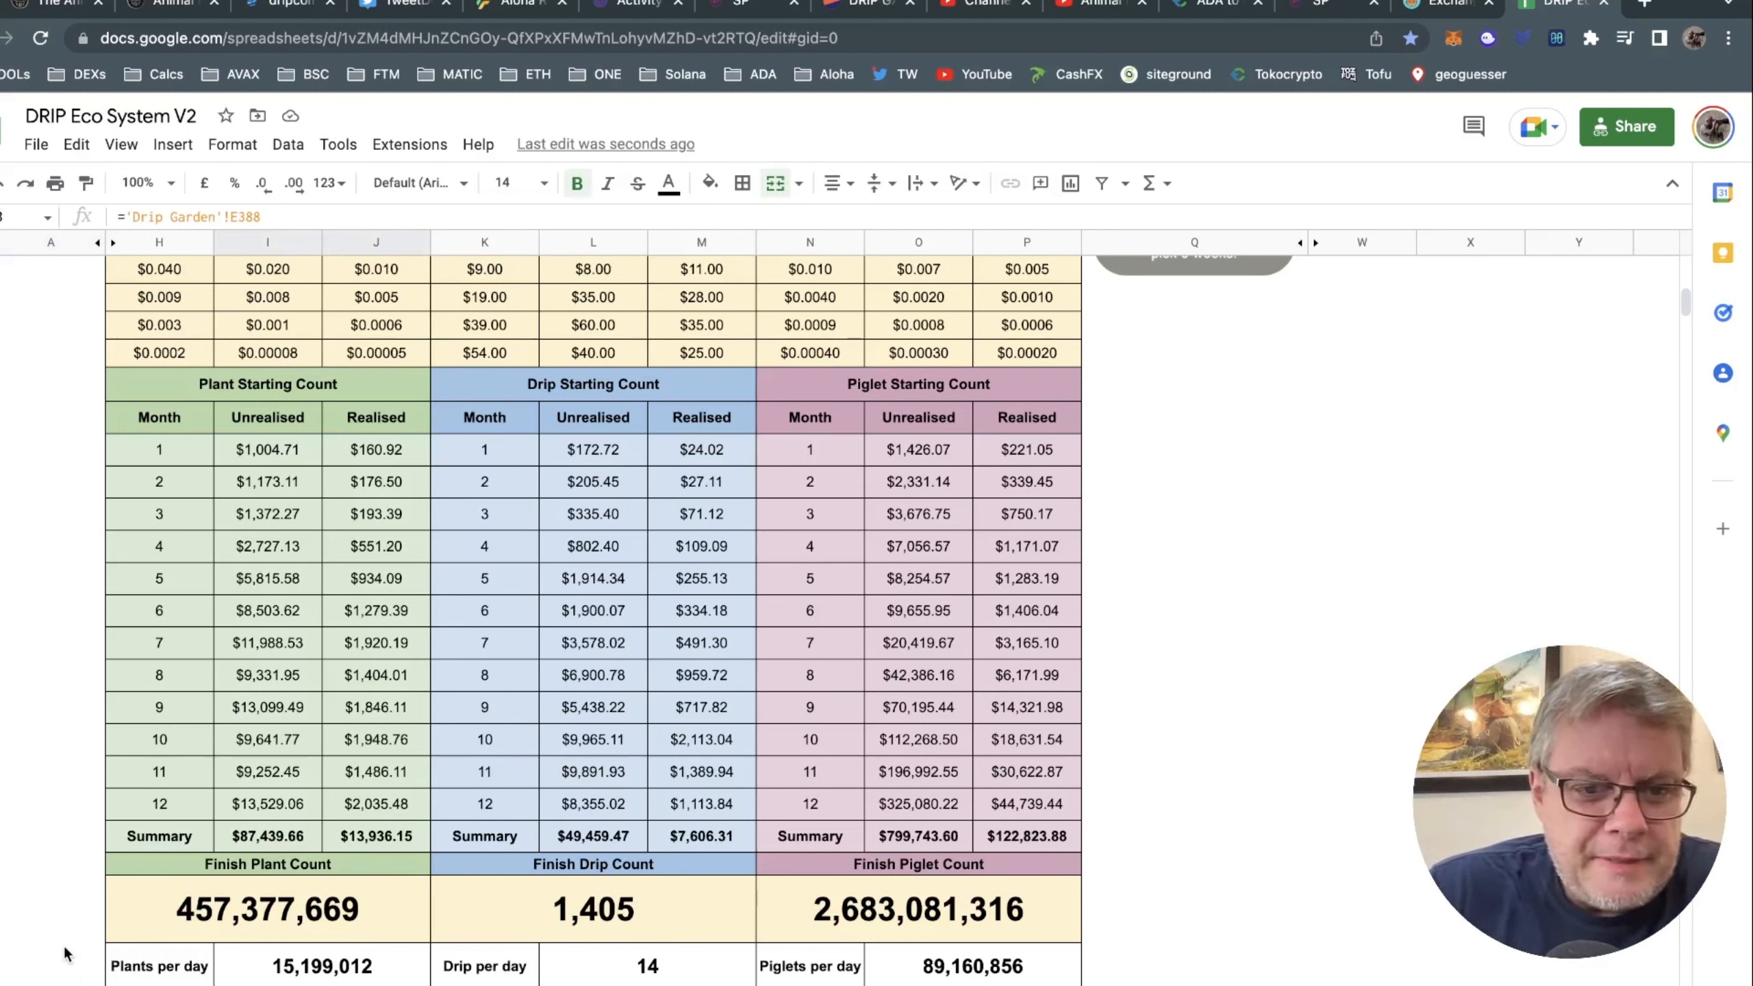
click(1195, 802)
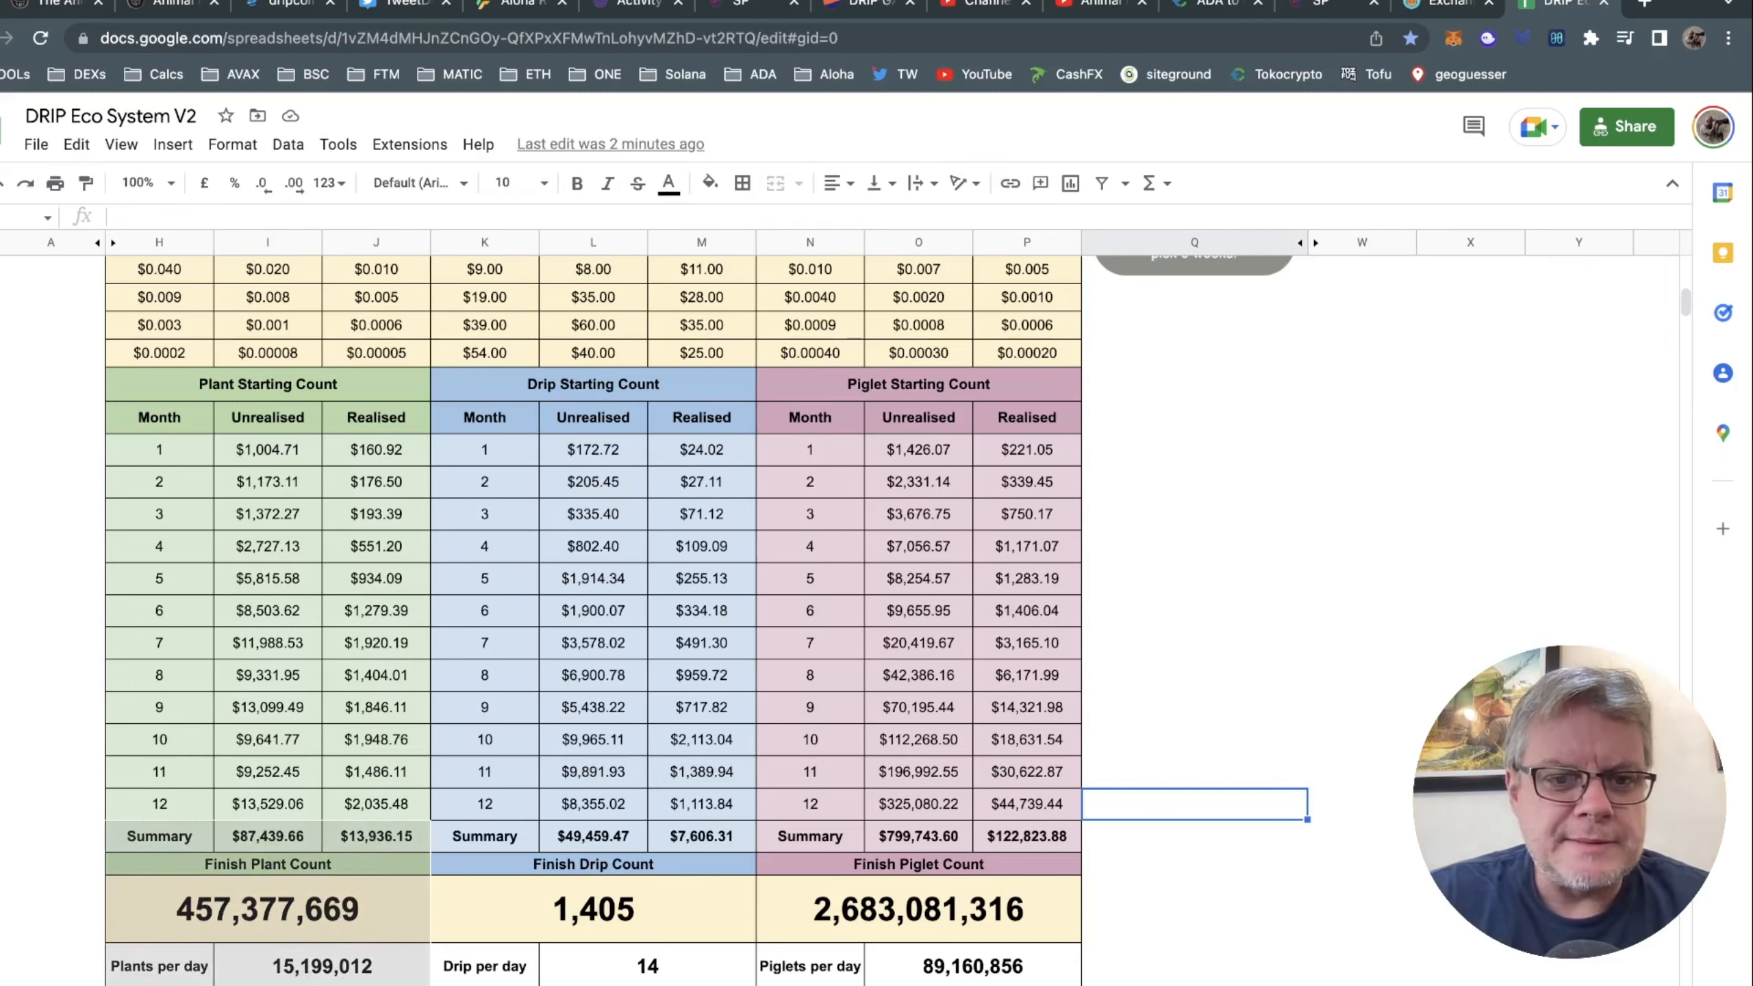
Verify the 7,545 plant count and inspect month 1 and month 10 realised formulas.
scroll(up, 3)
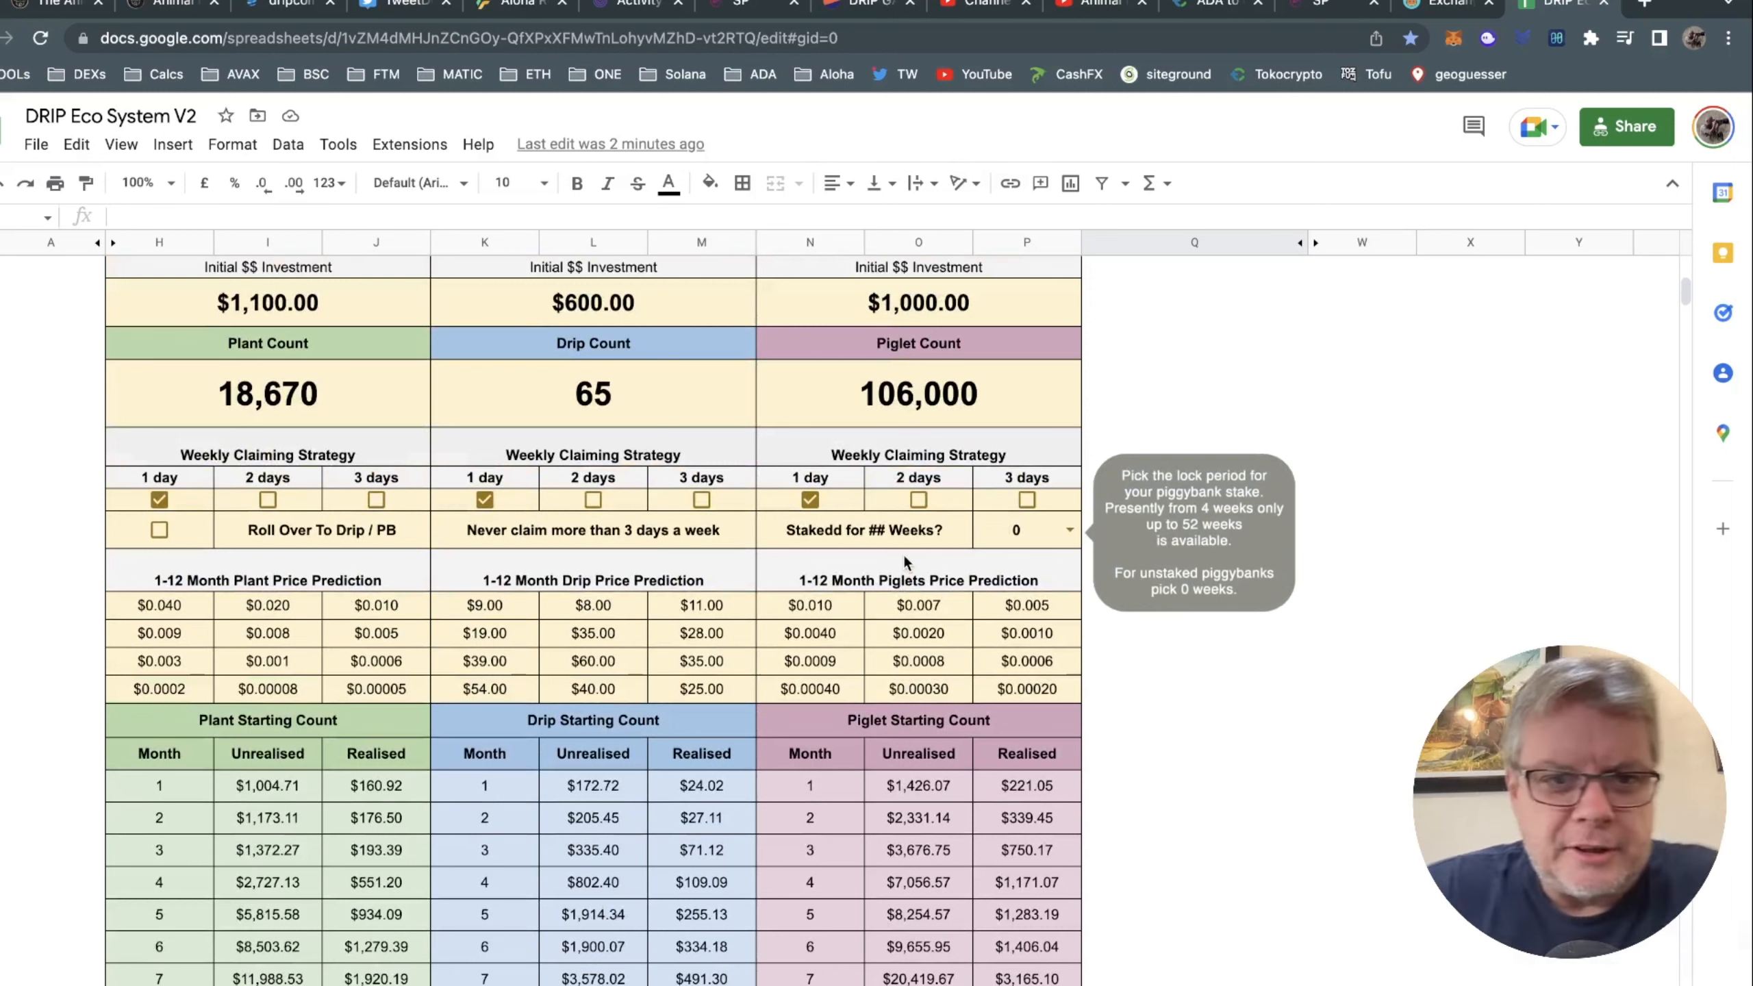
mouse_move(50, 452)
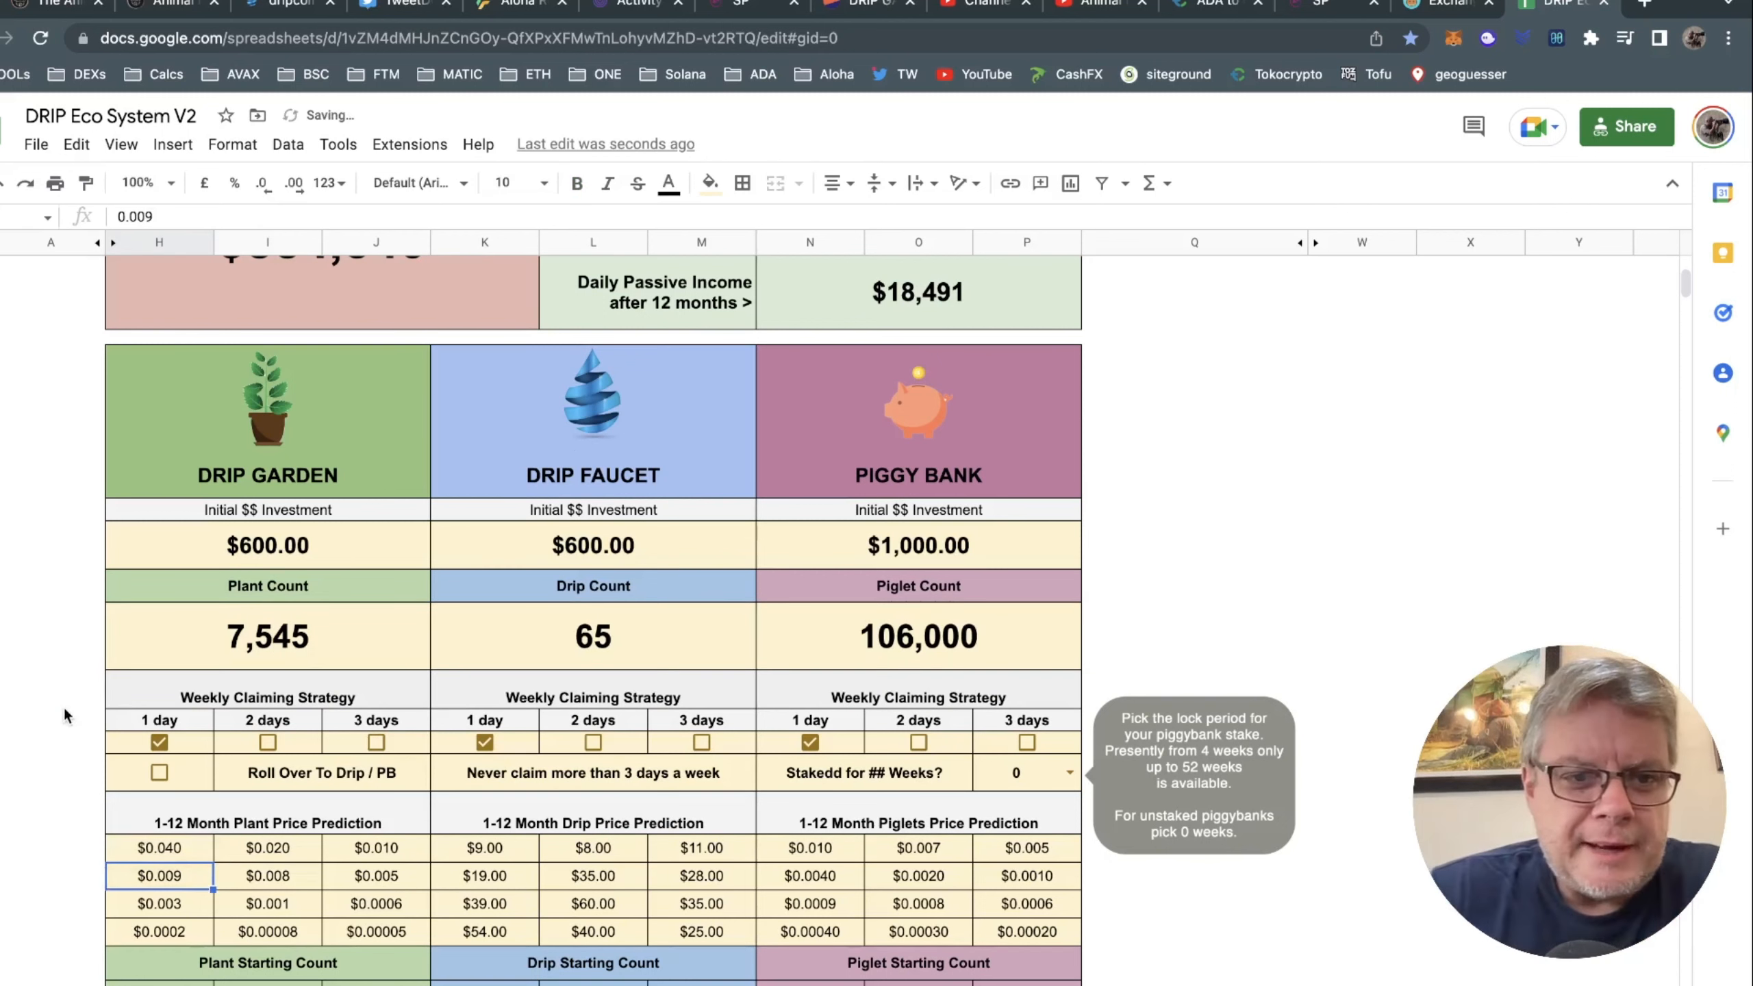
click(267, 636)
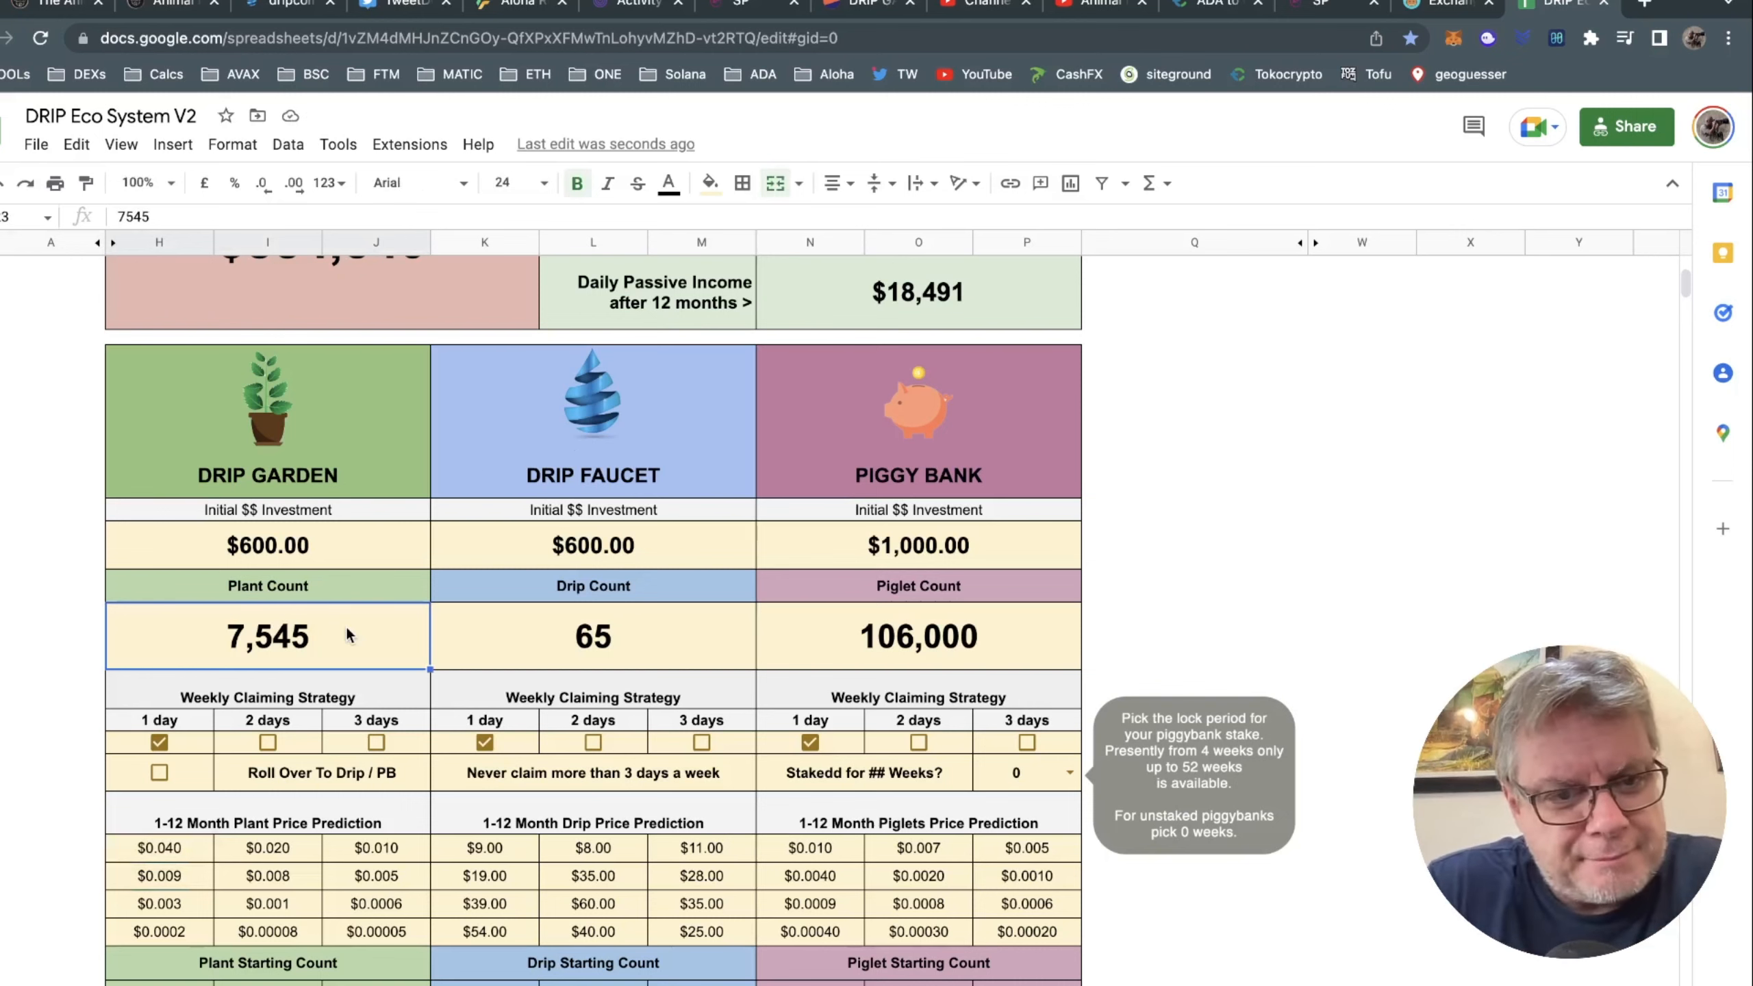
scroll(down, 3)
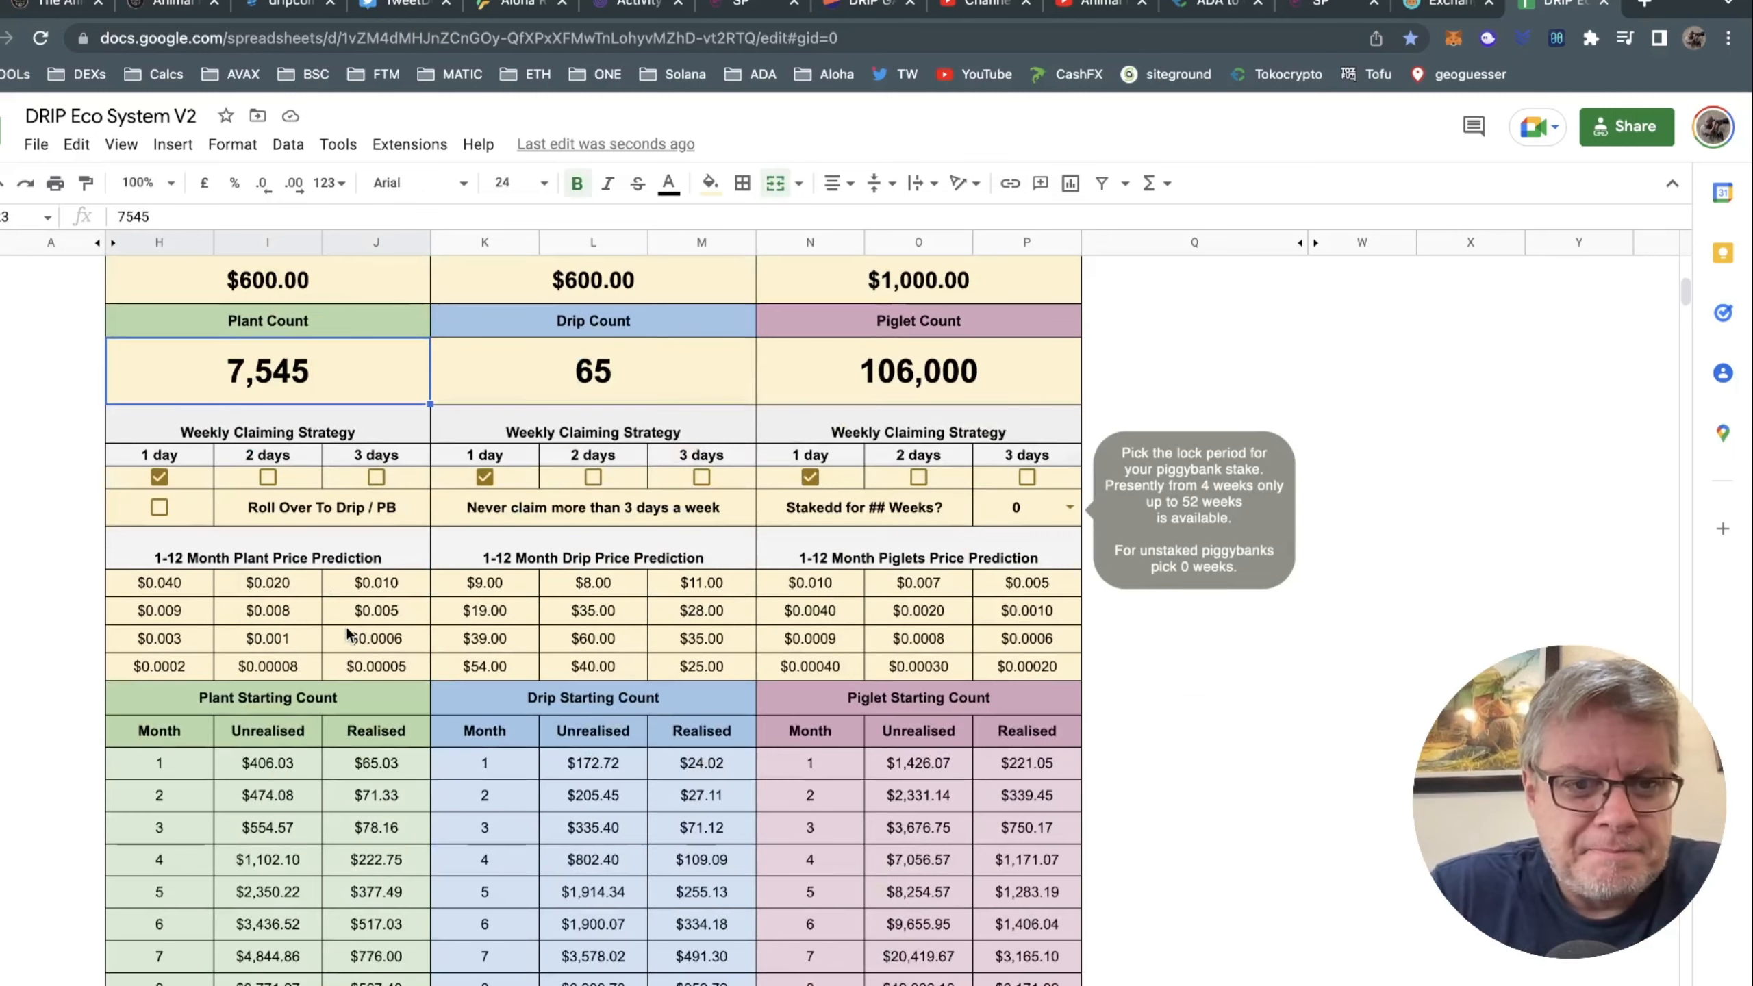
scroll(down, 3)
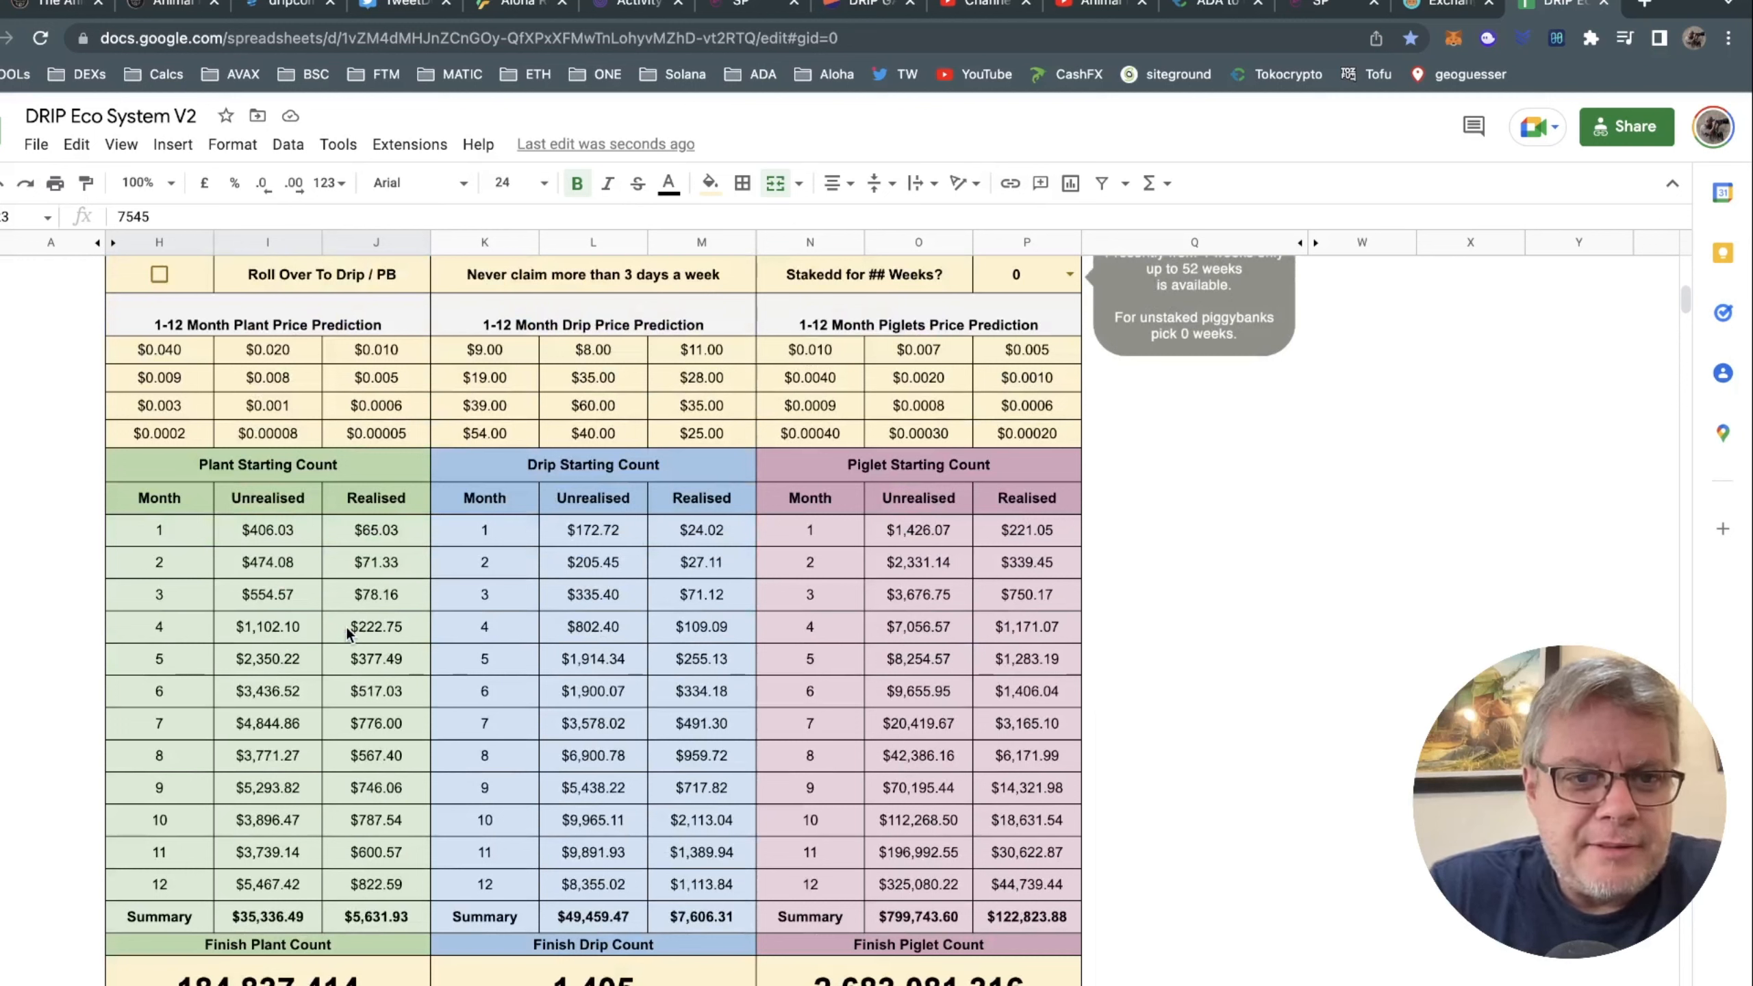
click(376, 530)
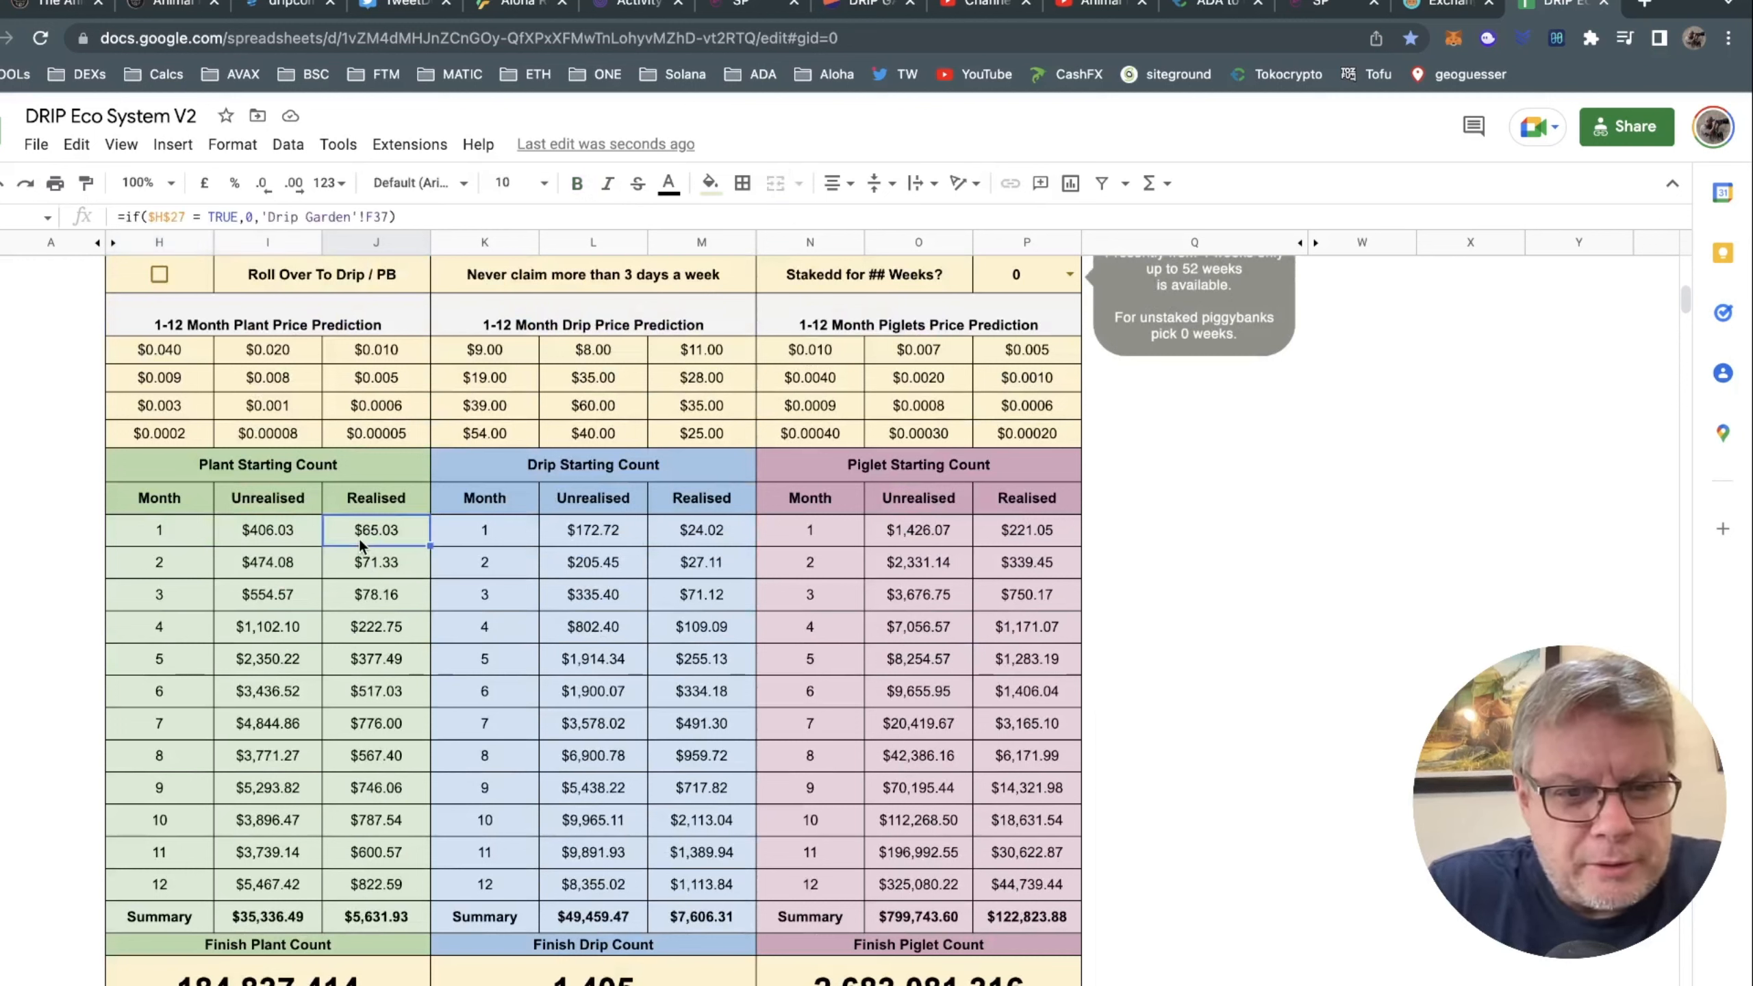
click(376, 820)
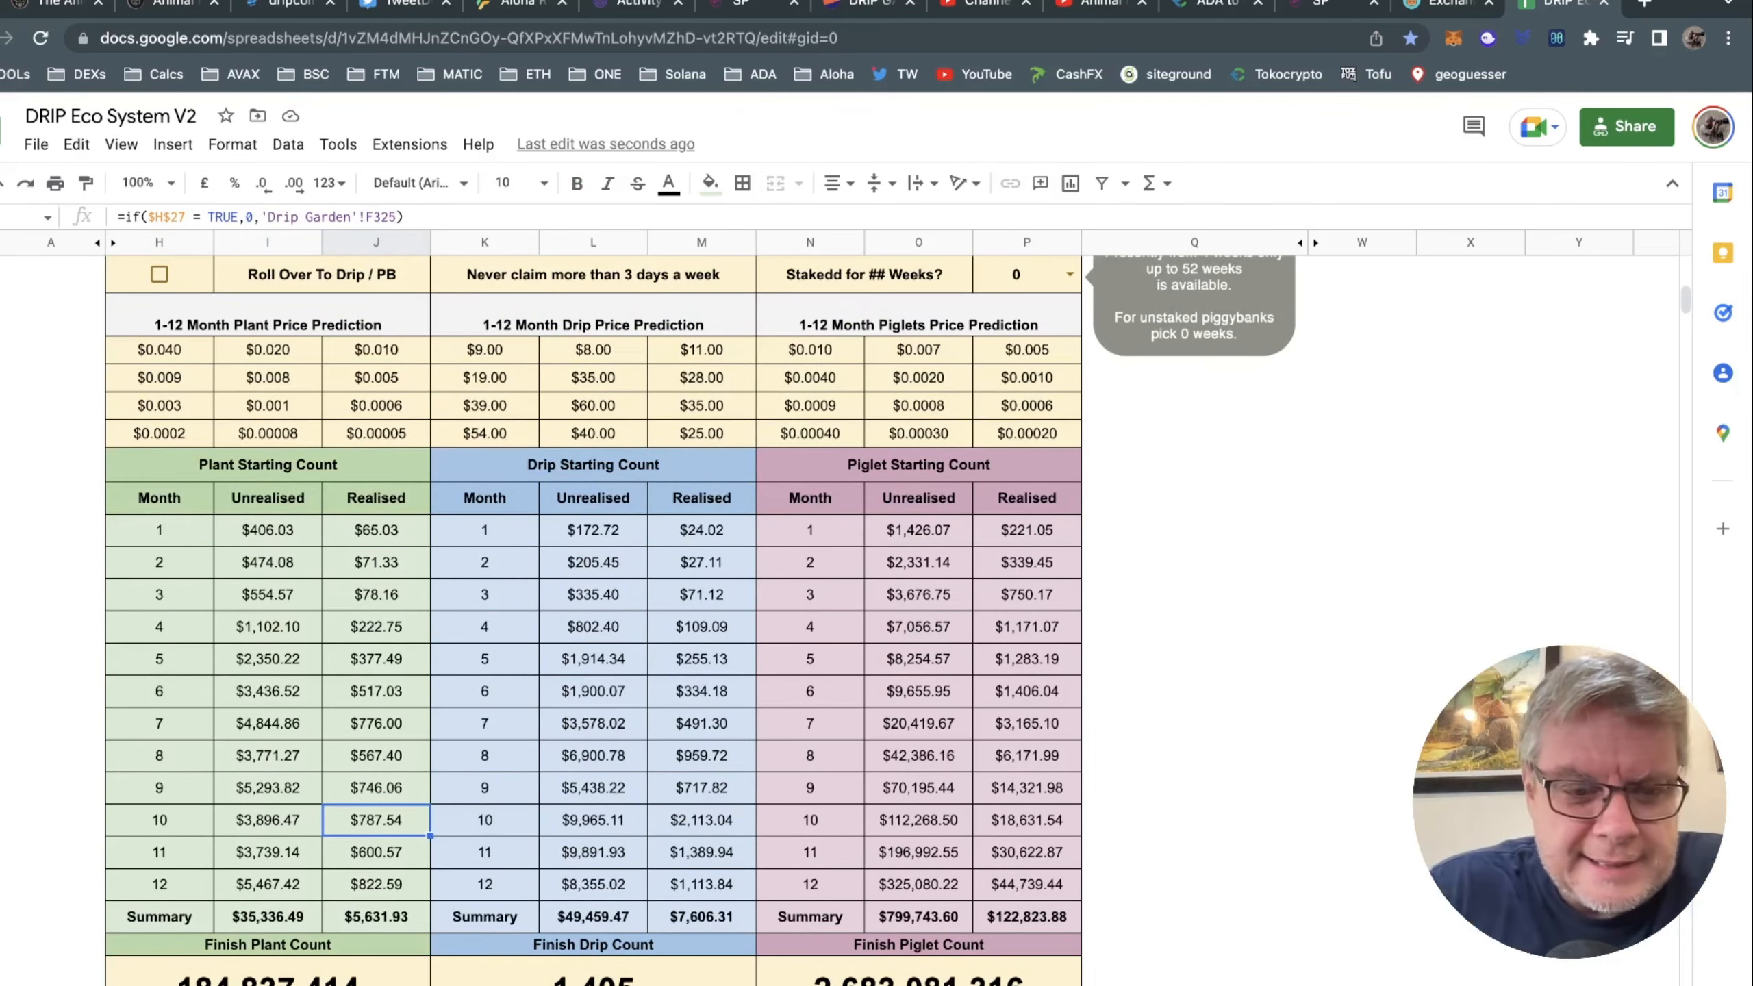
scroll(up, 3)
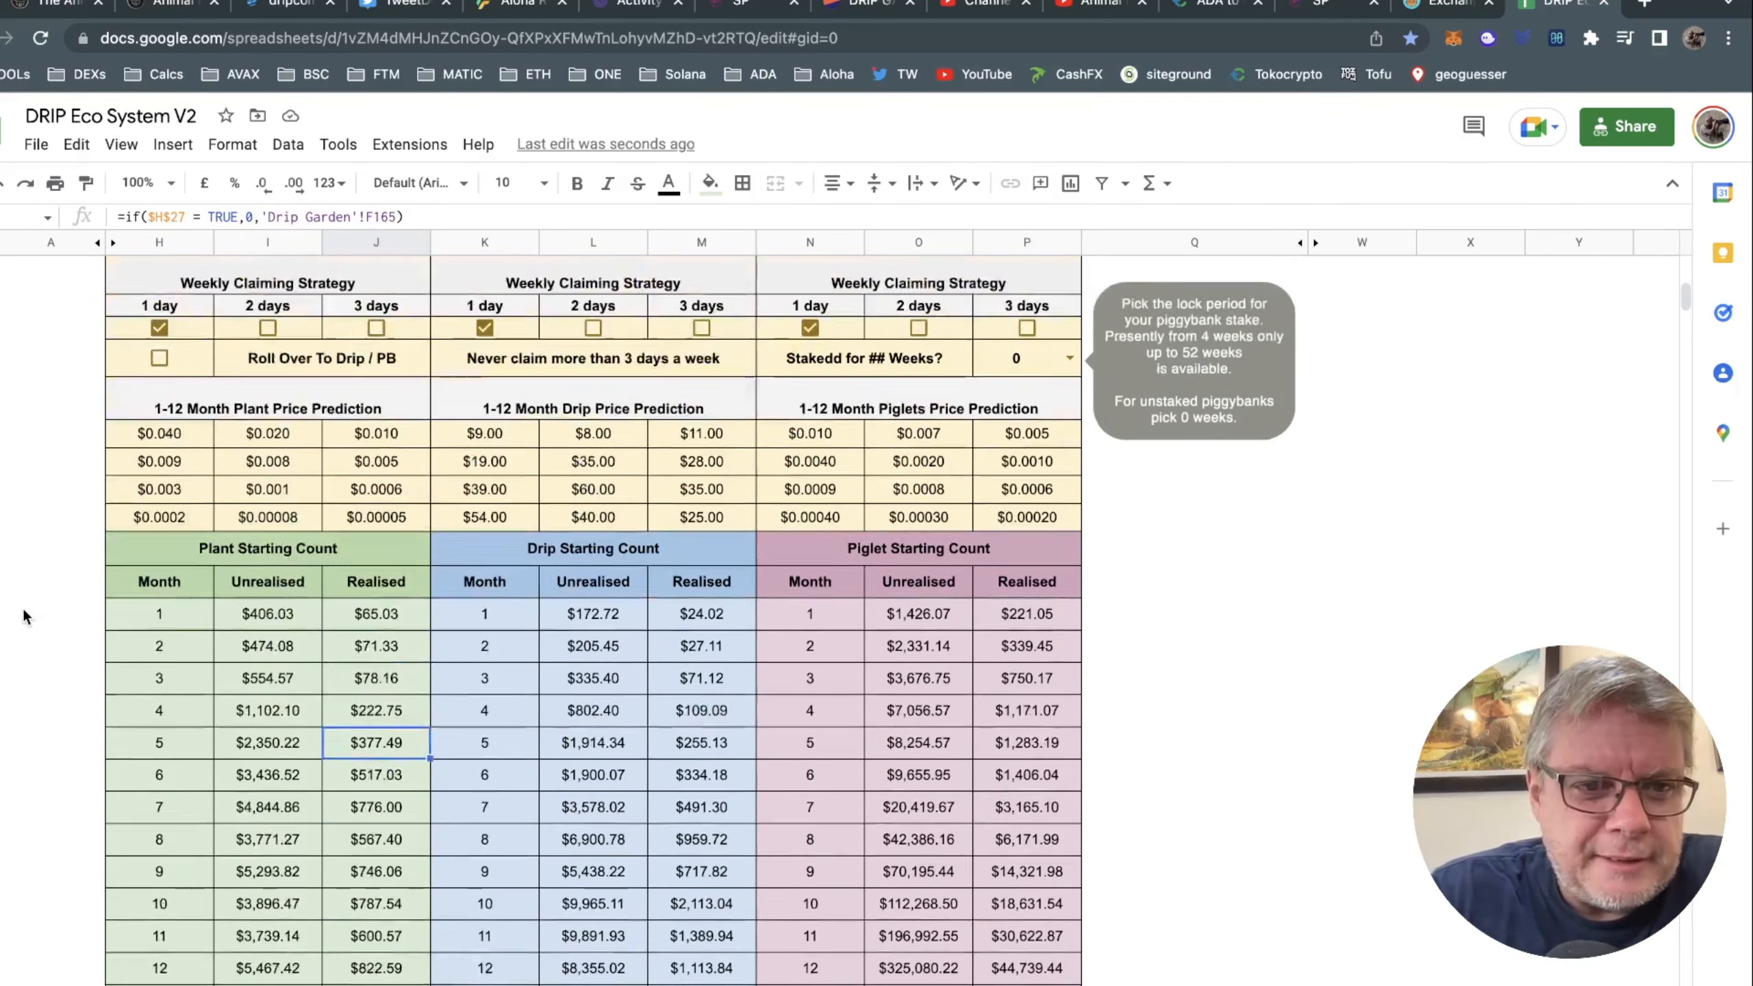
scroll(up, 3)
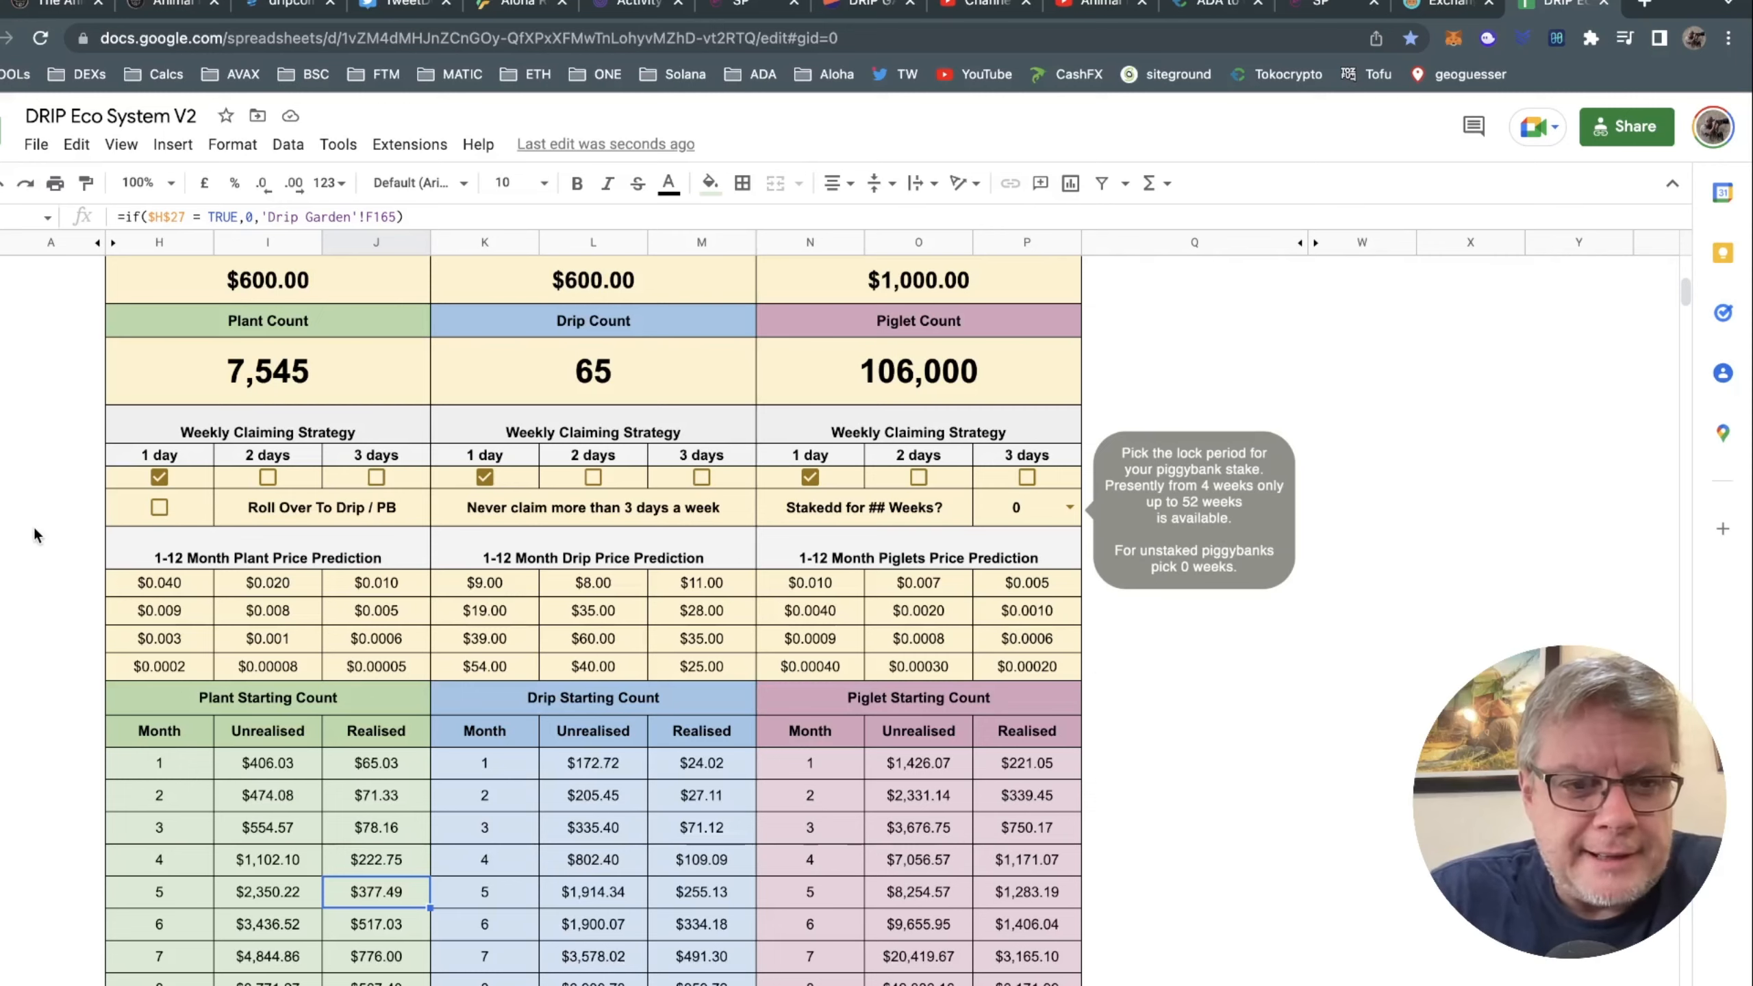
scroll(down, 3)
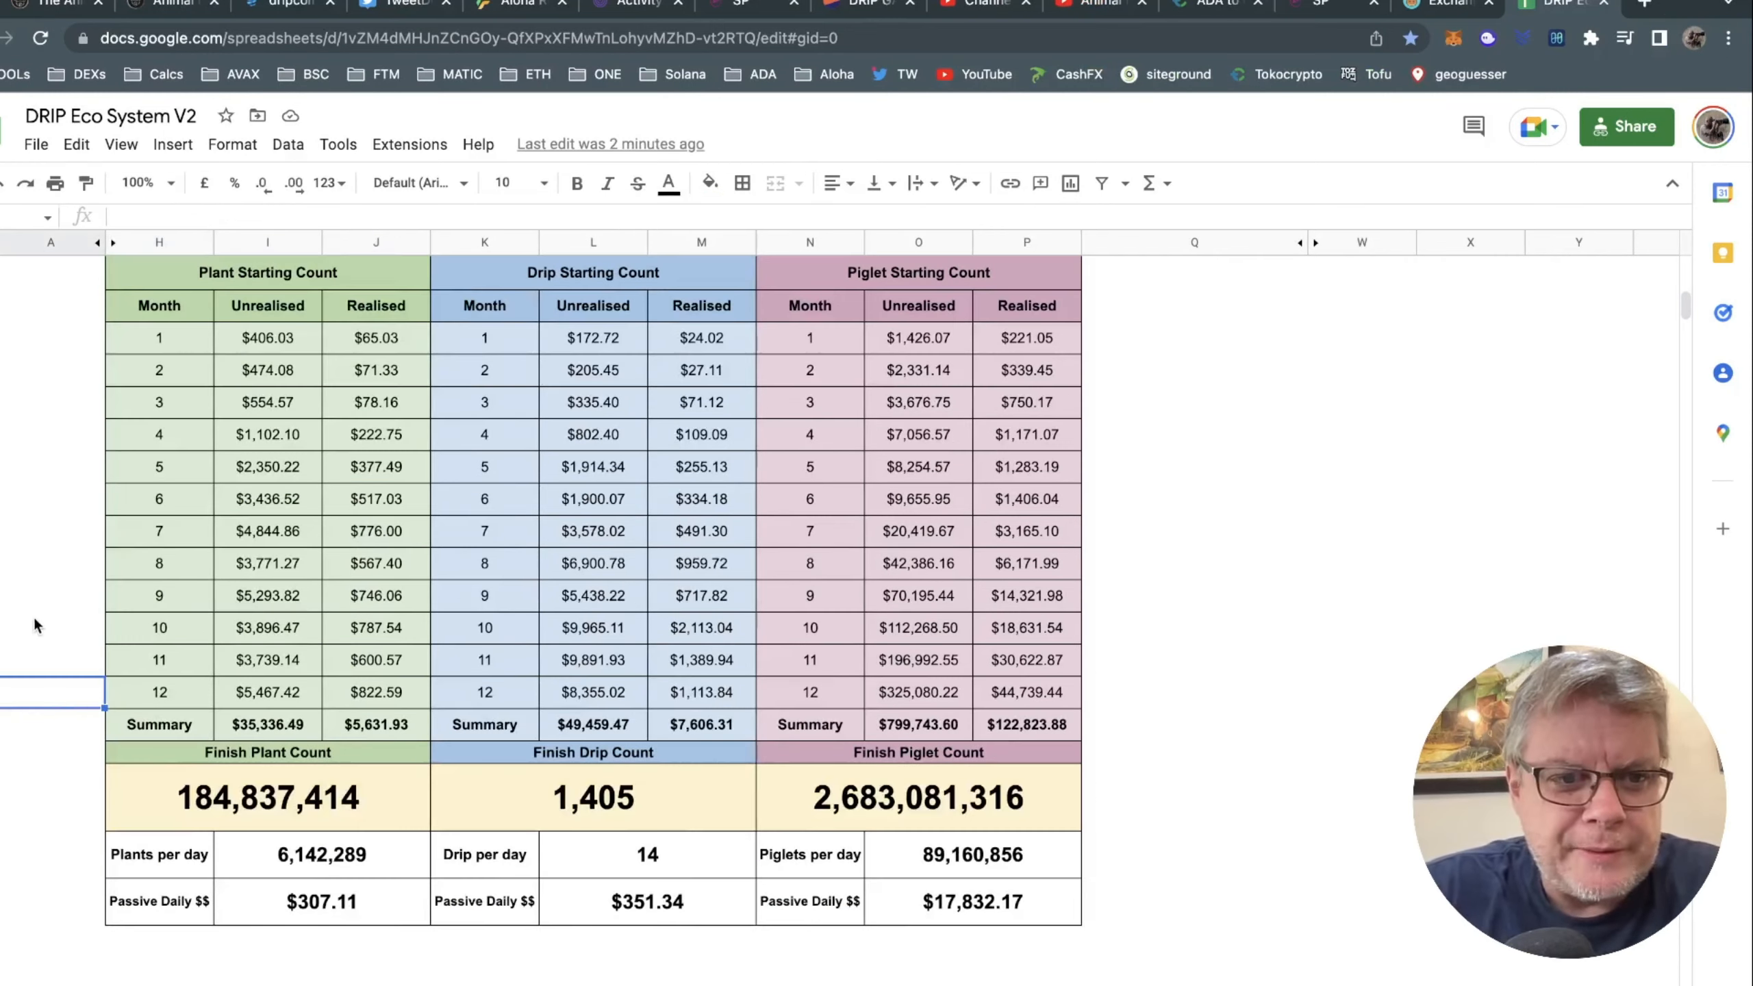
mouse_move(44, 658)
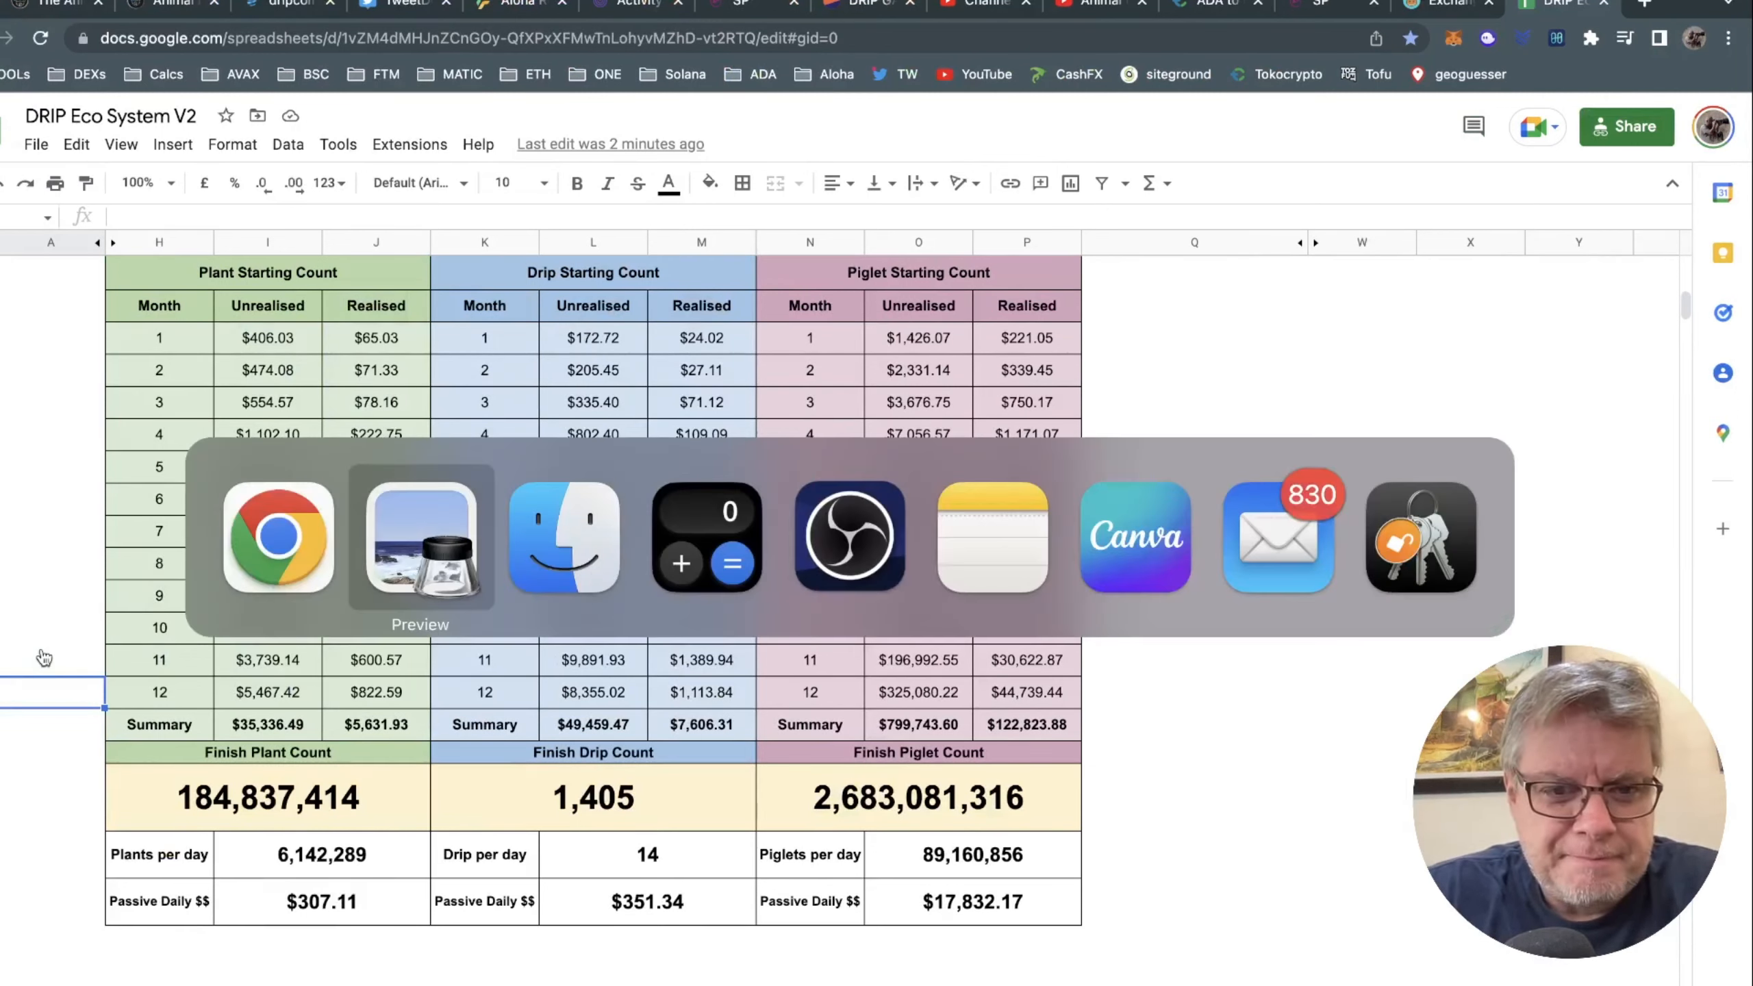
click(421, 537)
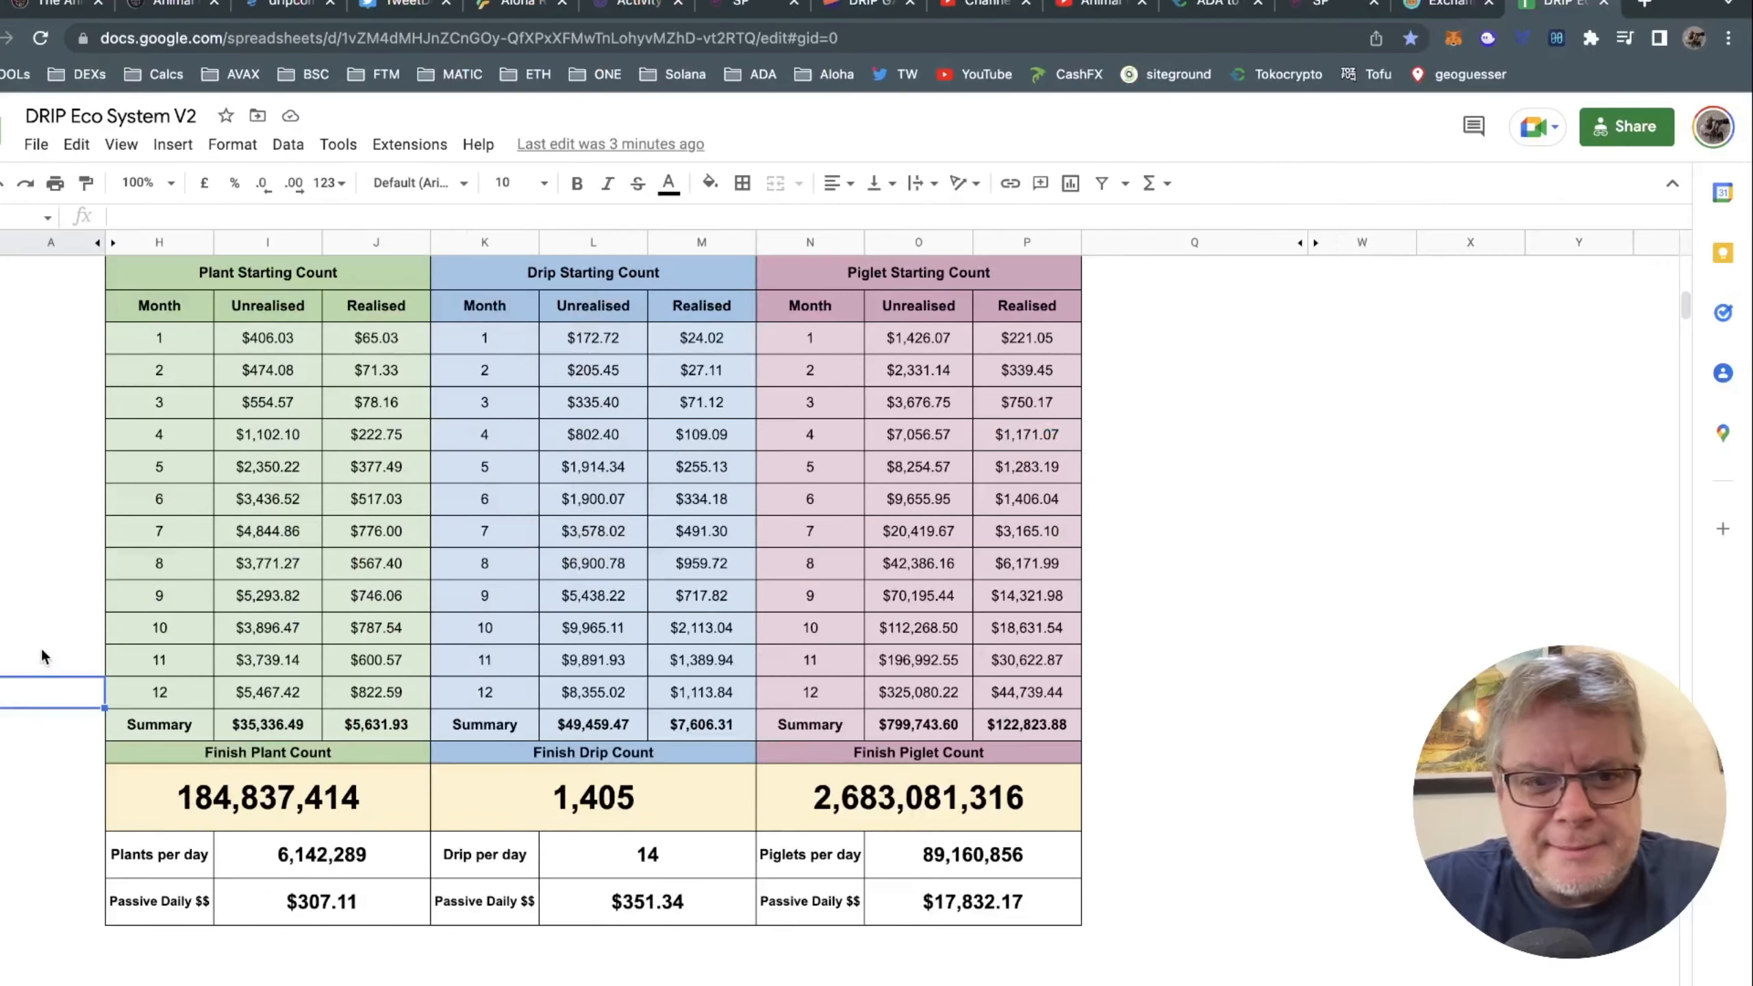
click(1361, 596)
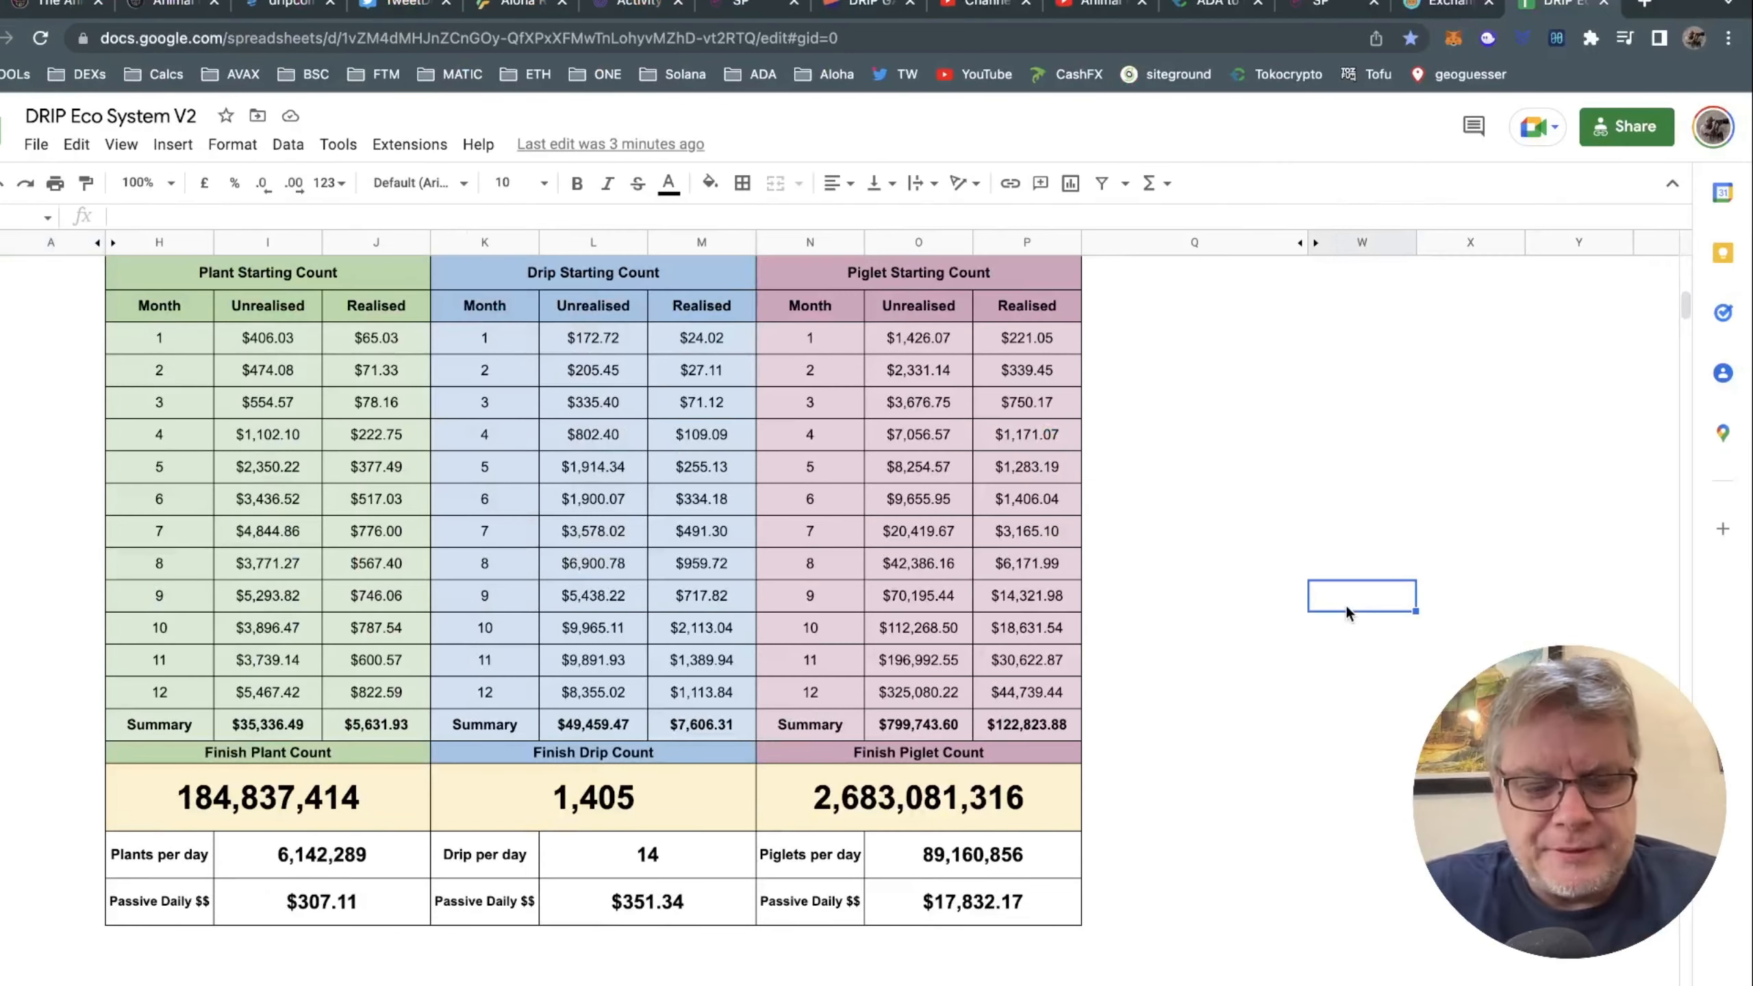
mouse_move(1220, 557)
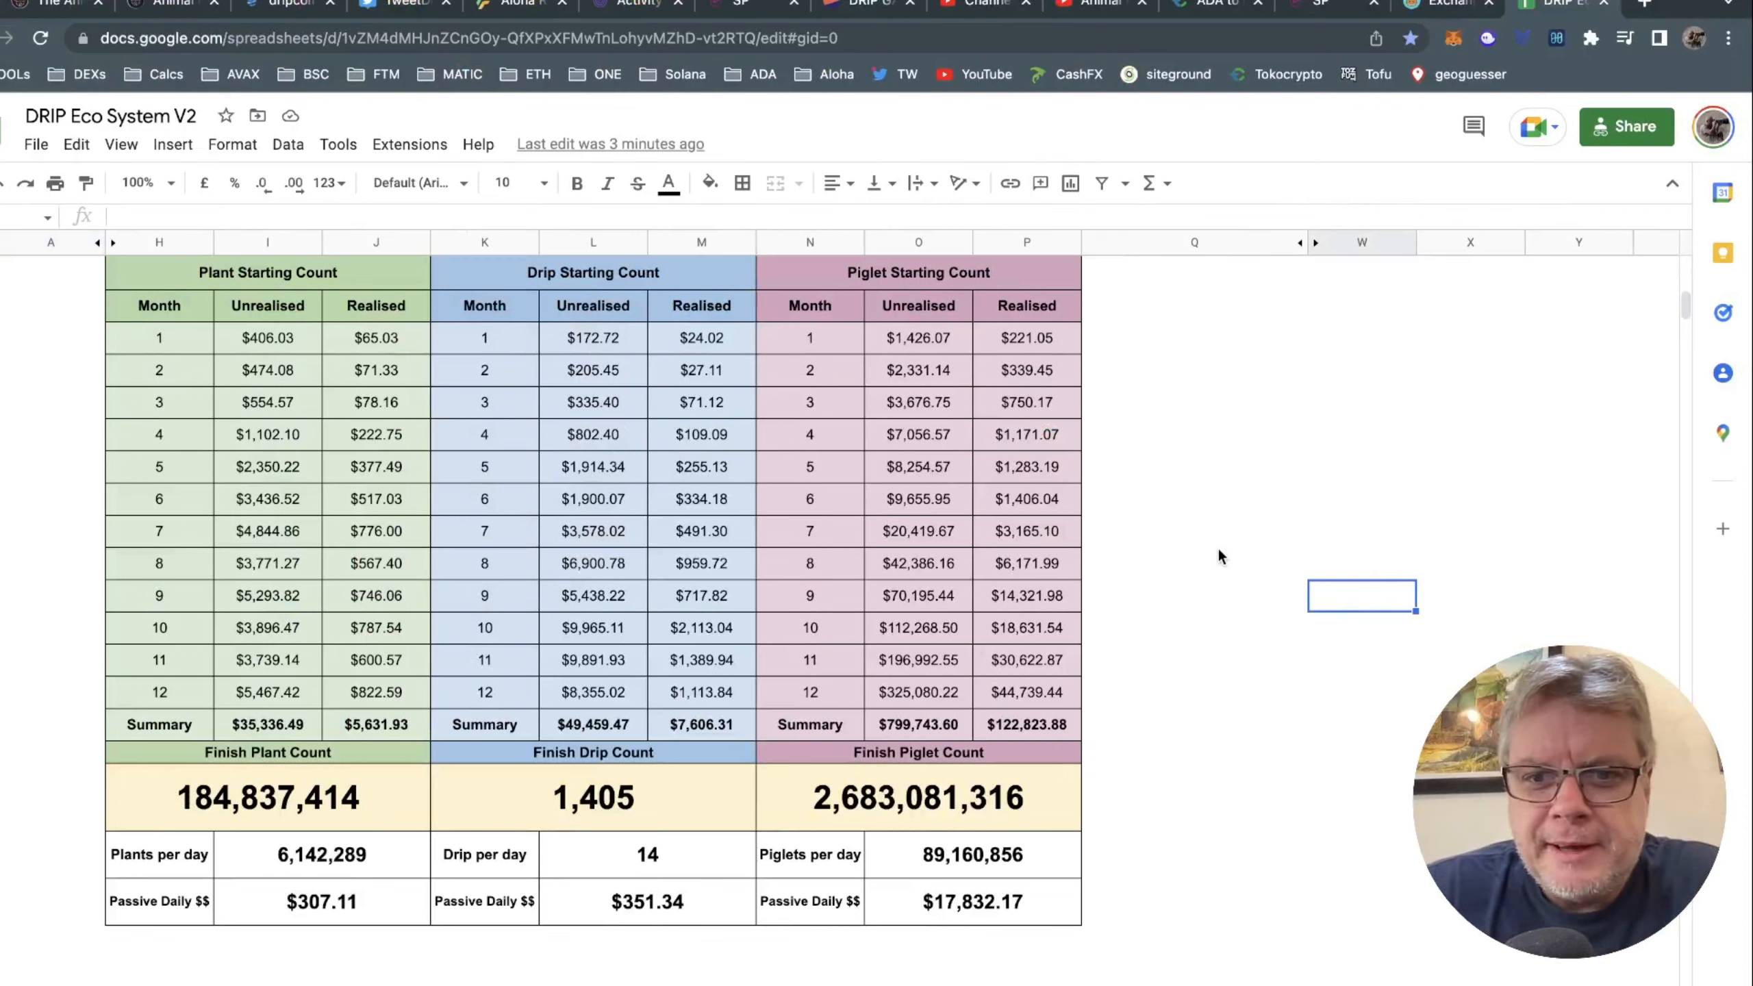
click(1470, 596)
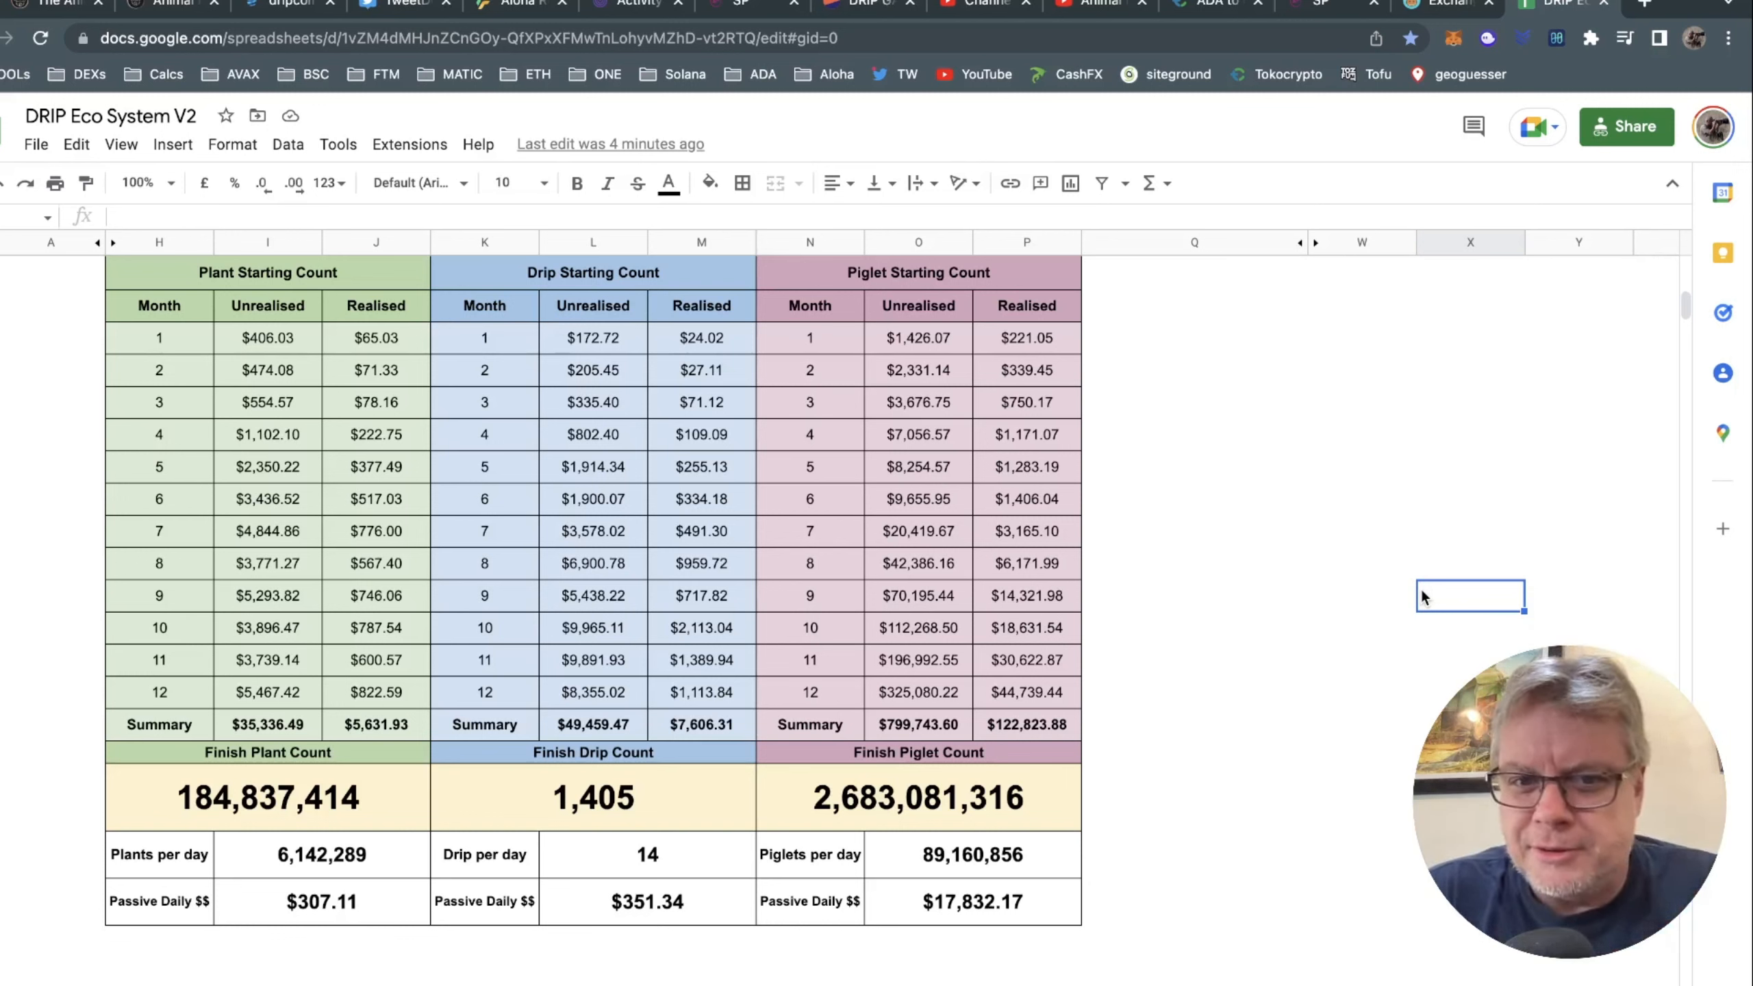
click(1195, 499)
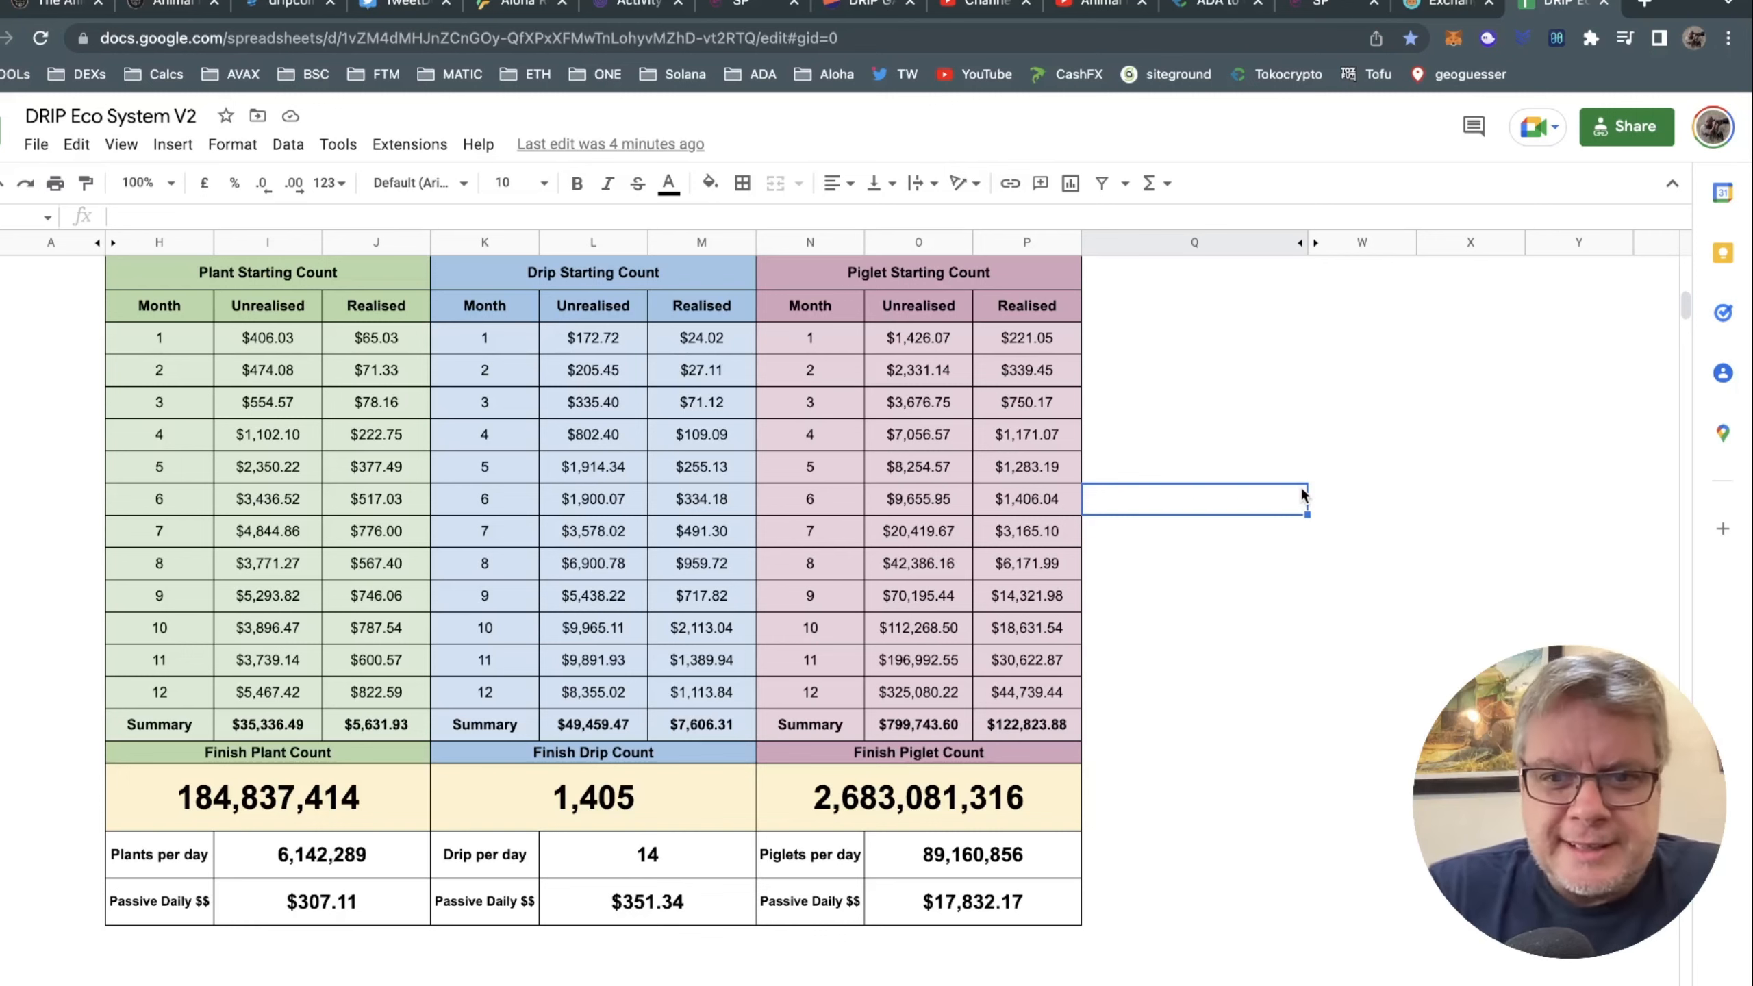
click(1580, 595)
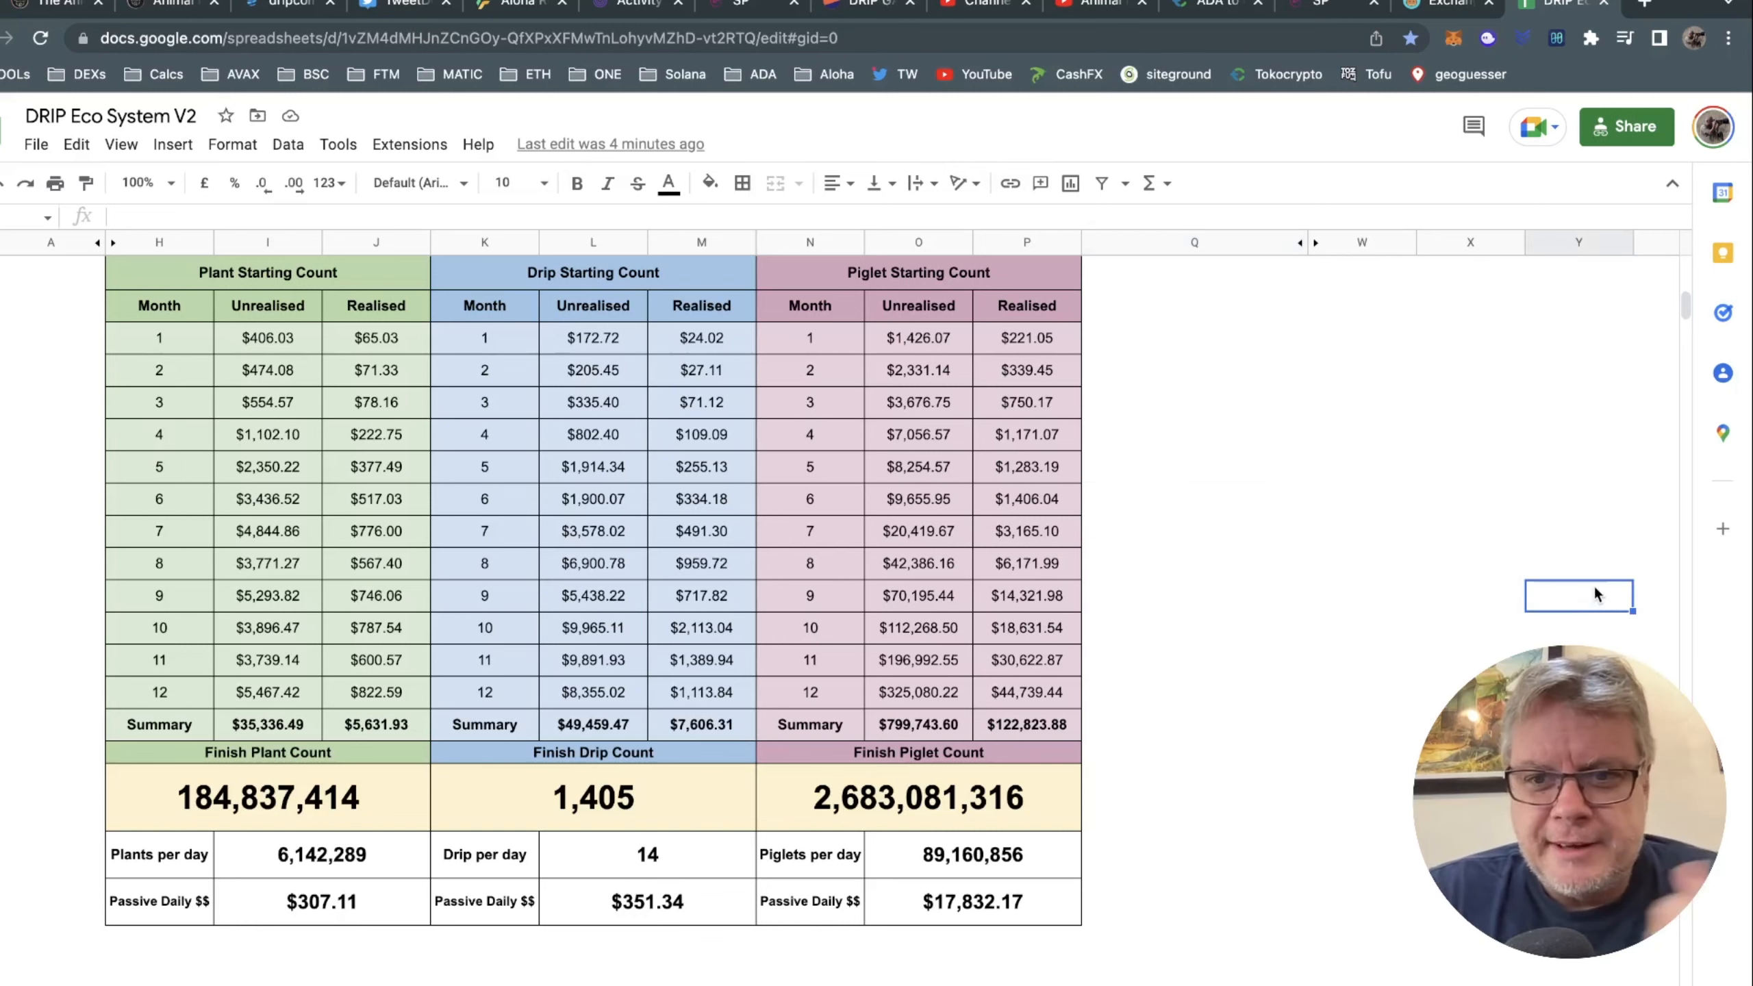
scroll(up, 3)
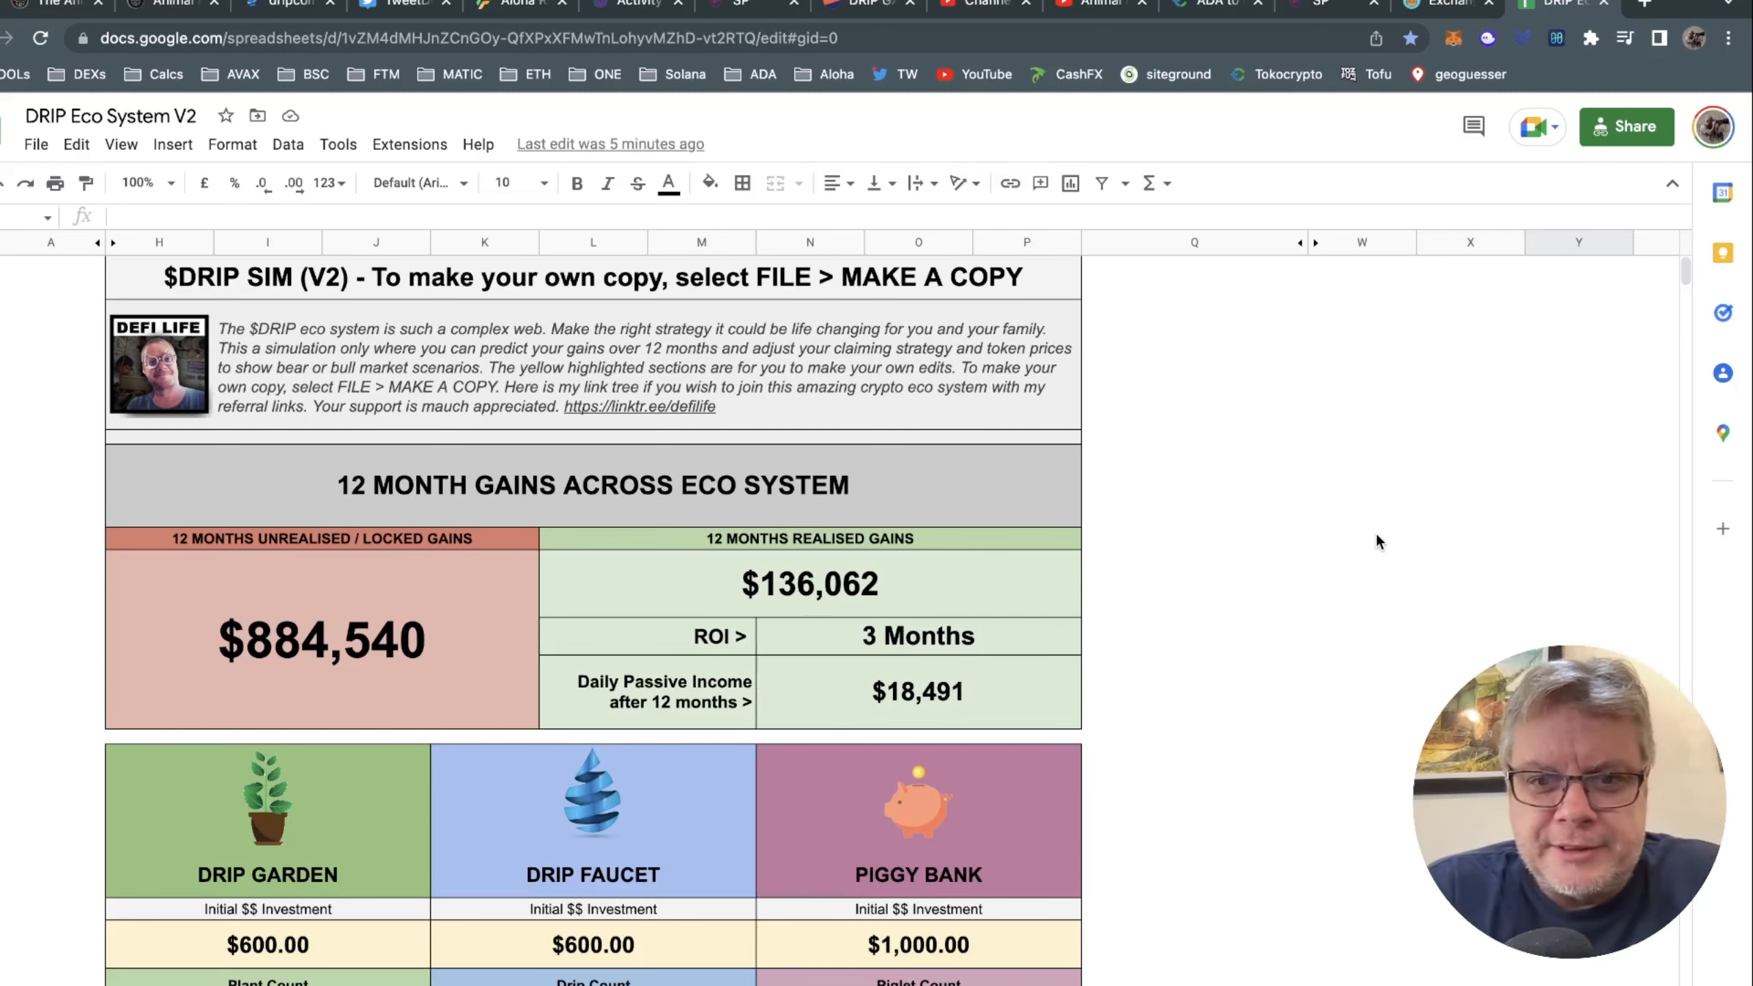
scroll(down, 3)
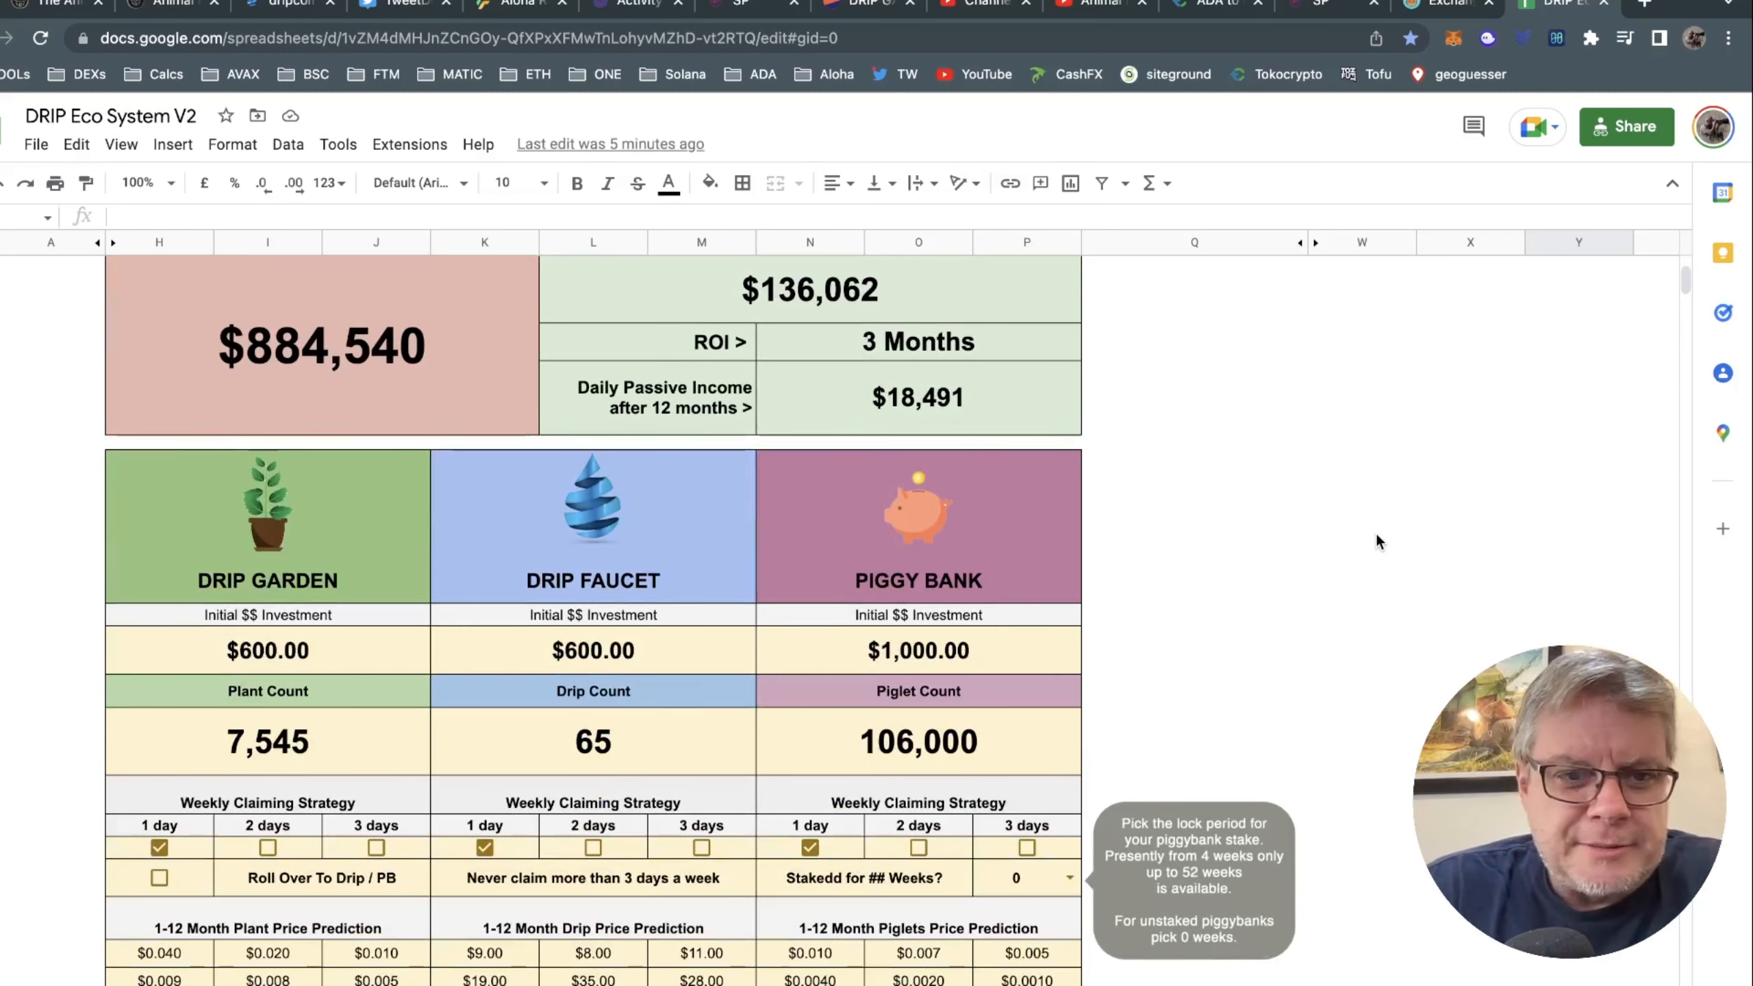